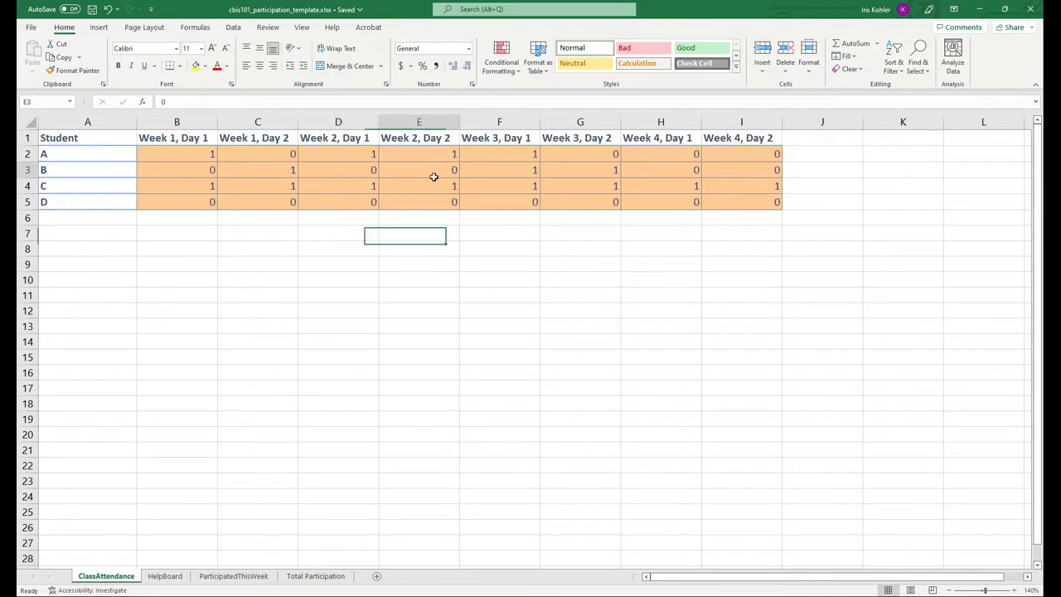
On ClassAttendance, inspect attendance values H4, B2, C2 and students B and D's name formulas.
click(661, 185)
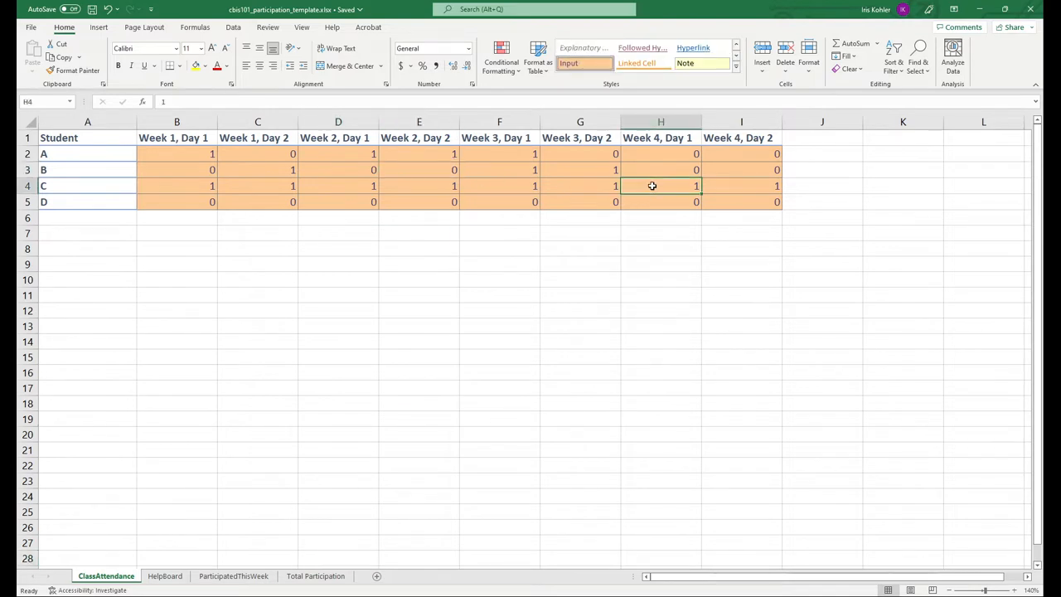
mouse_move(181, 159)
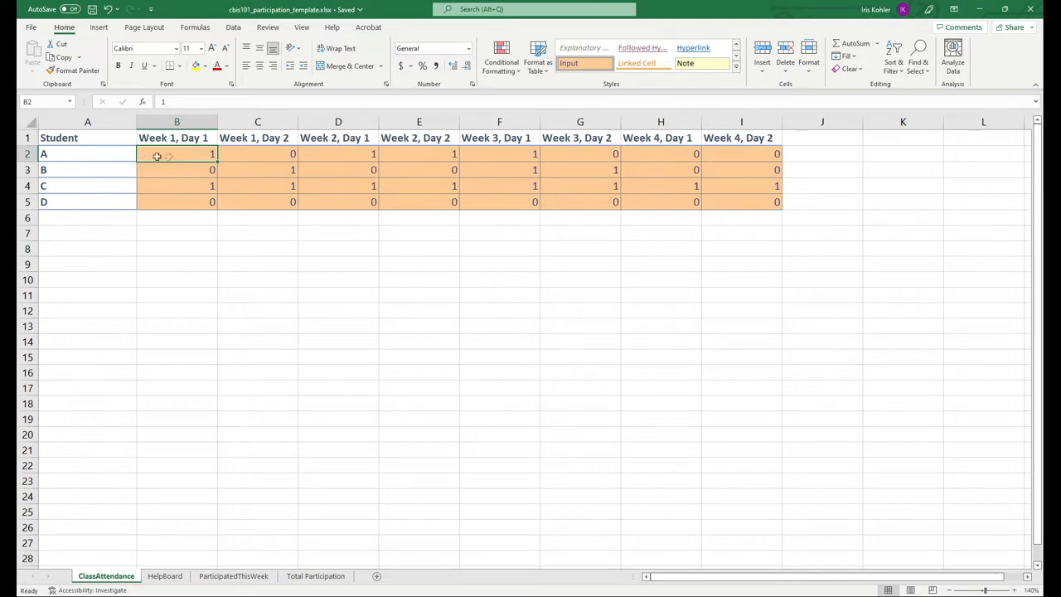
mouse_move(341, 162)
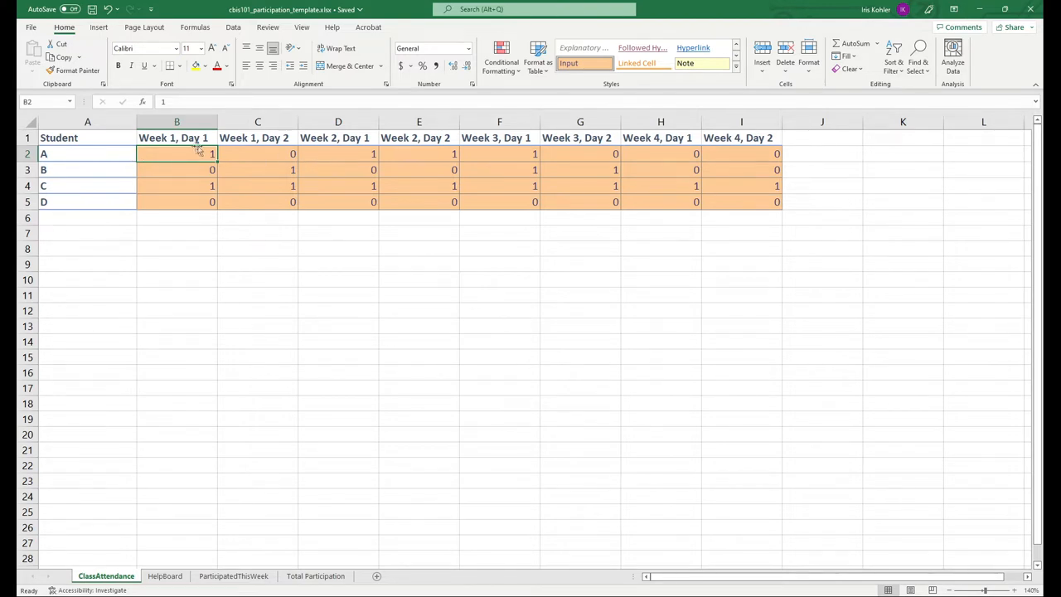
click(257, 154)
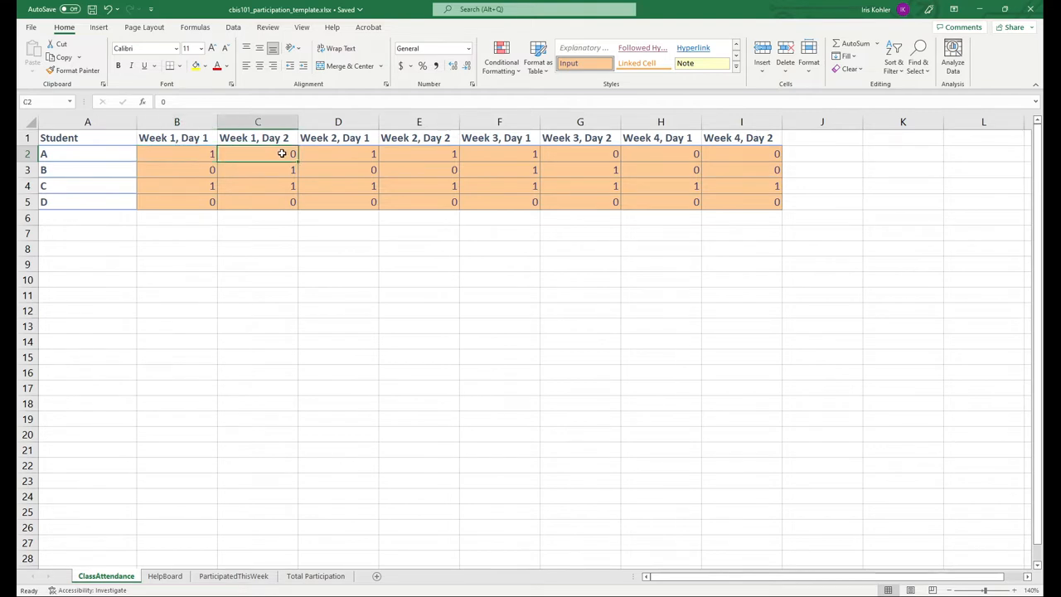
click(418, 295)
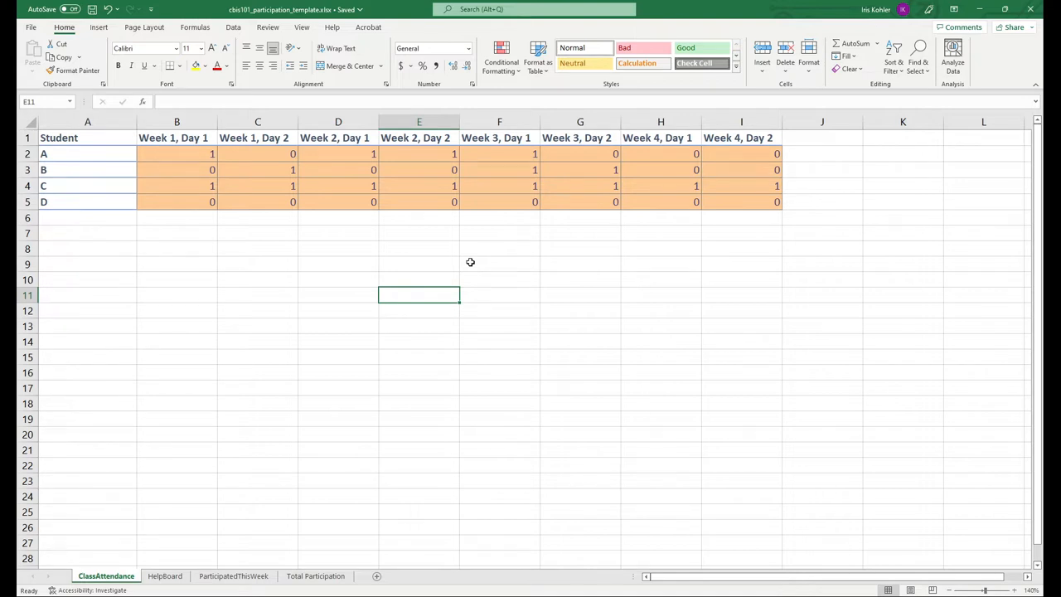
mouse_move(466, 251)
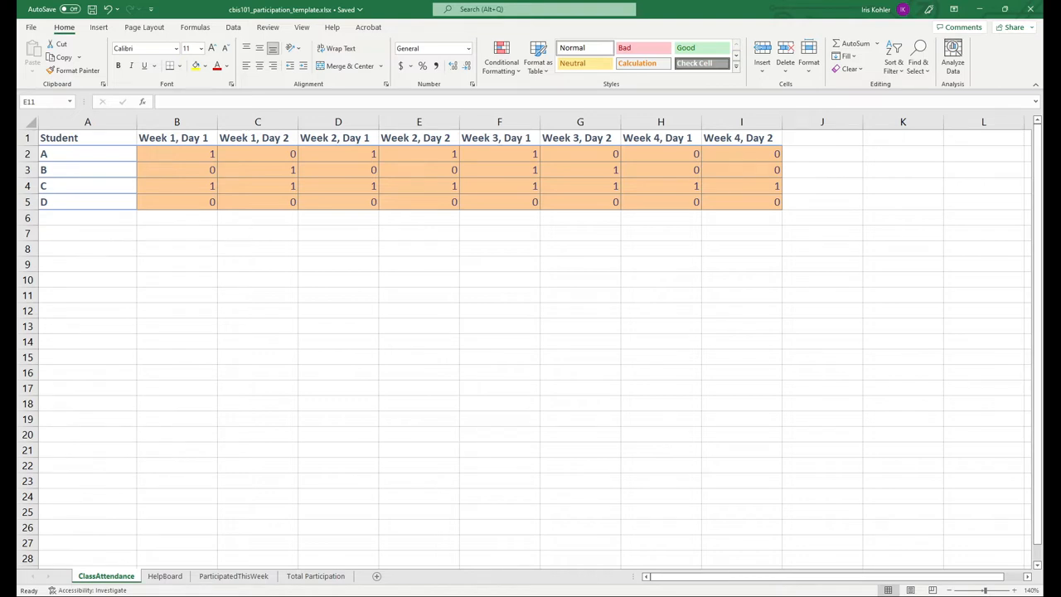
click(337, 218)
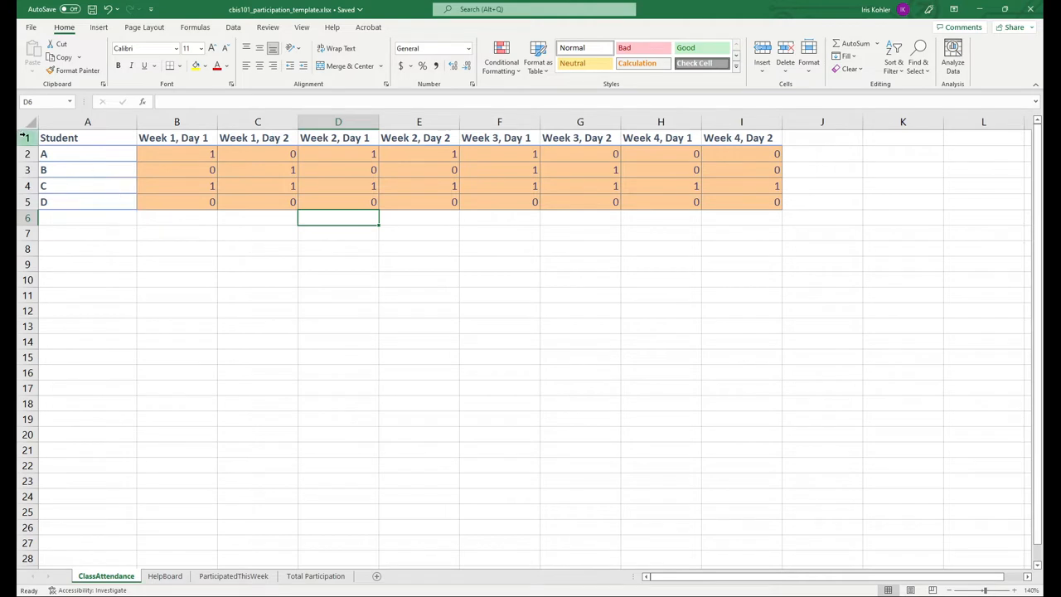
click(27, 138)
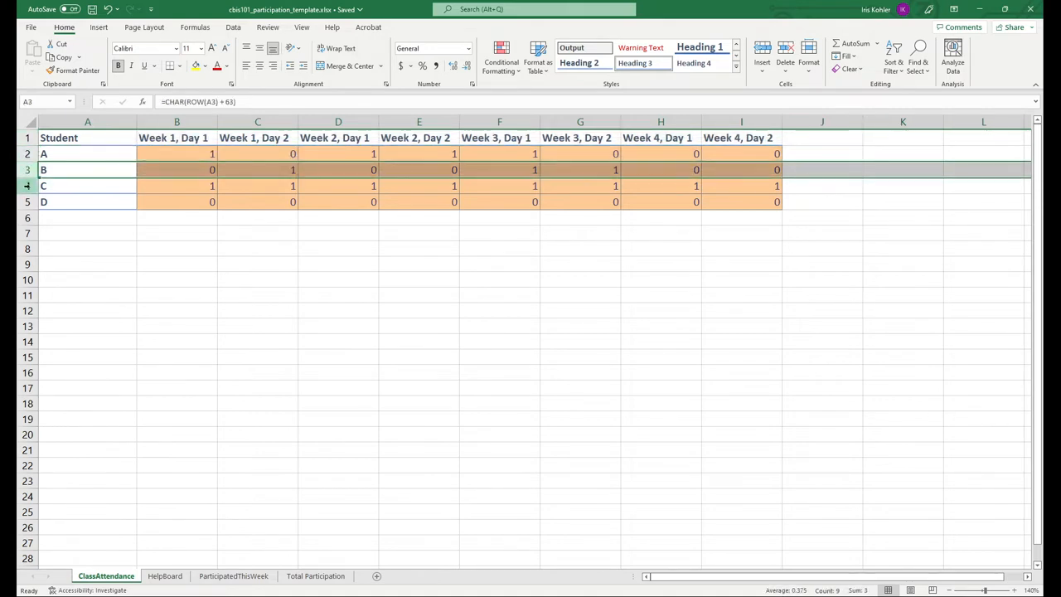
click(27, 202)
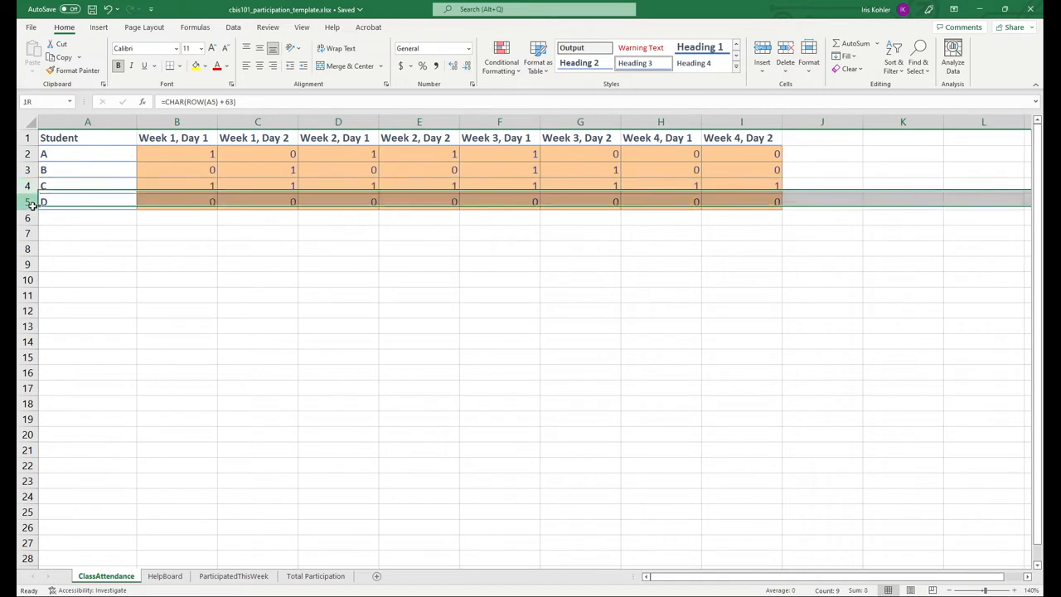
click(87, 202)
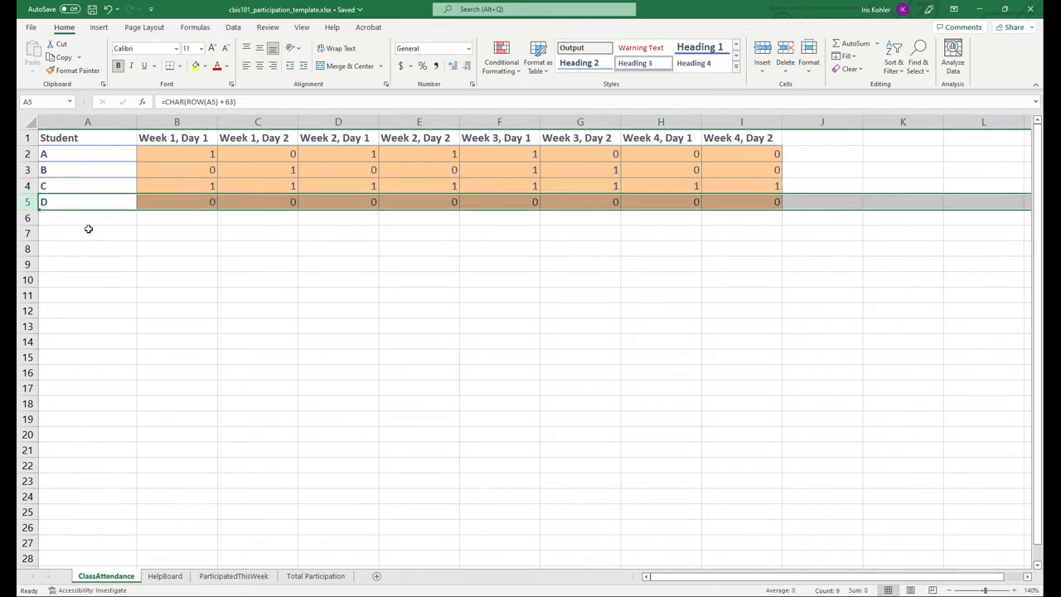
click(176, 264)
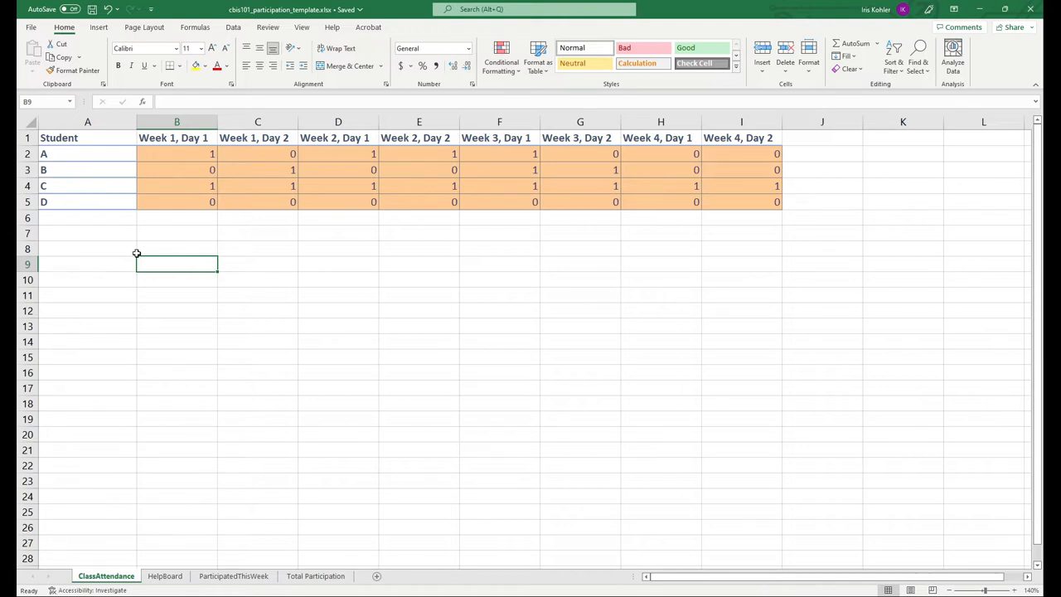
mouse_move(150, 240)
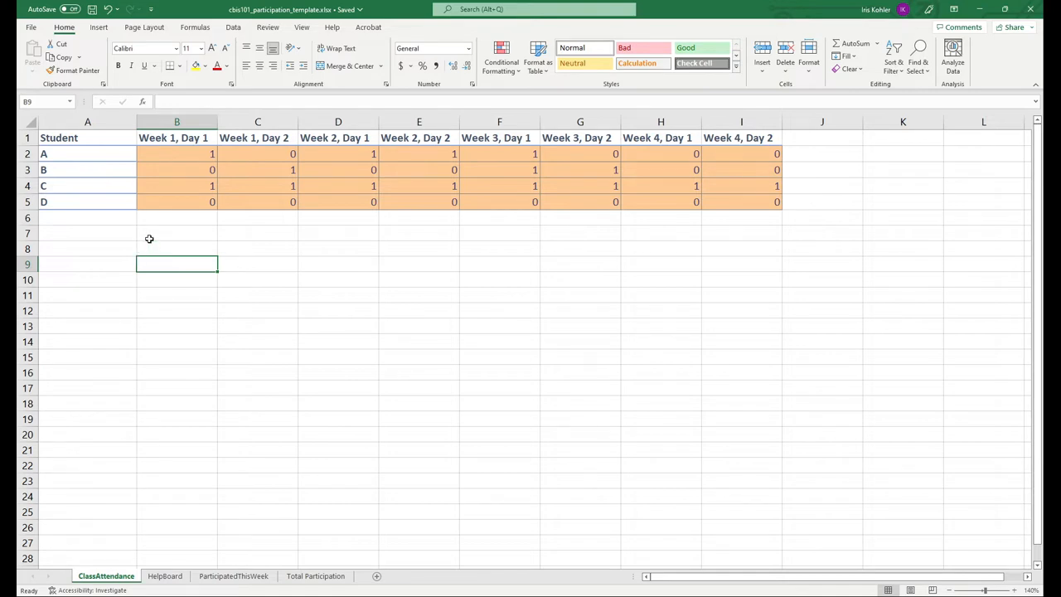
Compare the week header formulas across columns B through G, then recheck cell B2.
click(176, 122)
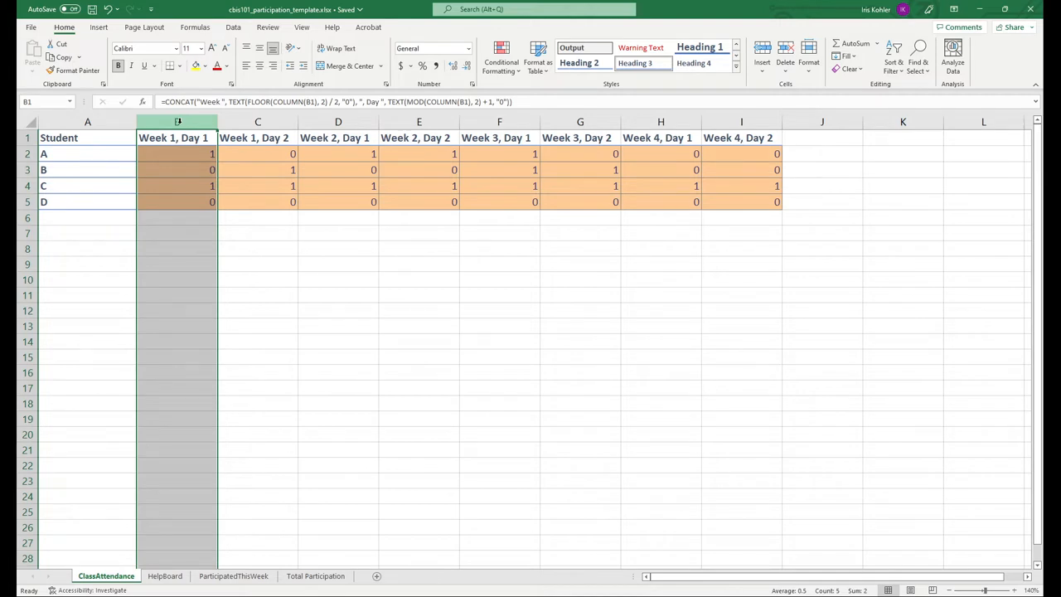
click(258, 122)
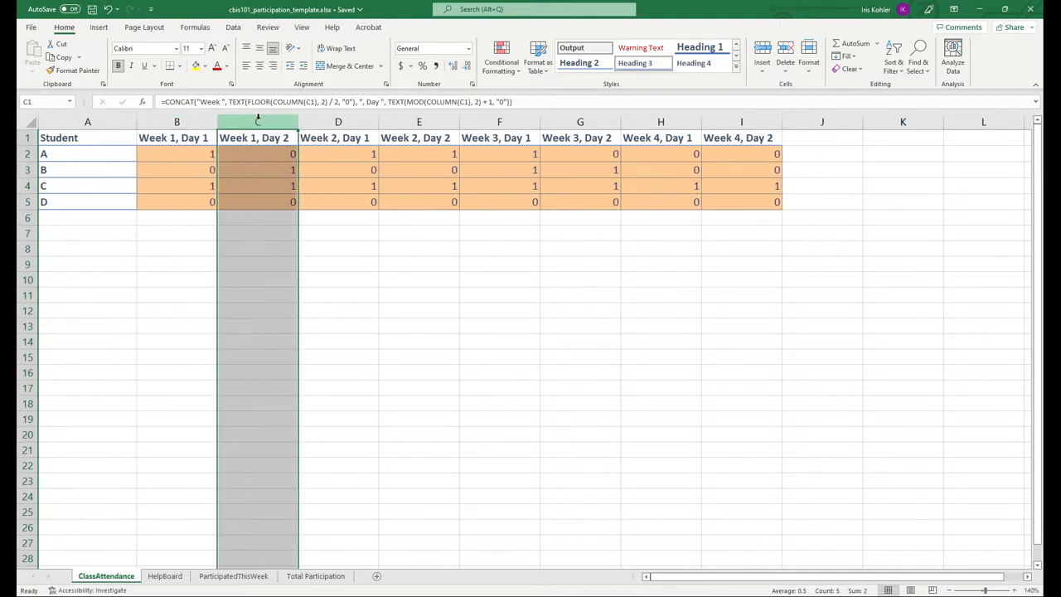
click(338, 137)
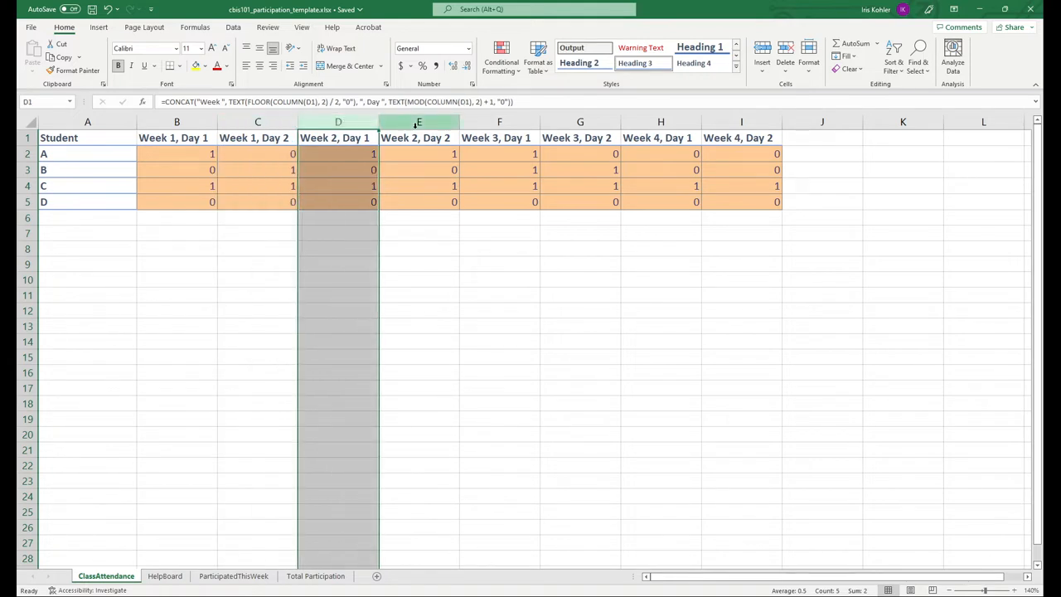
click(419, 137)
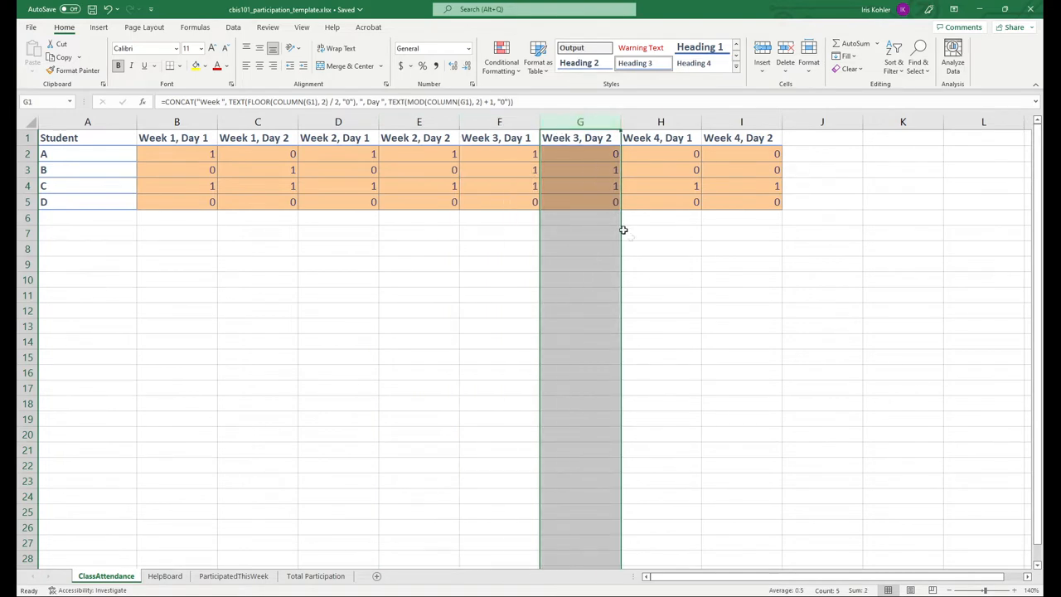
click(661, 264)
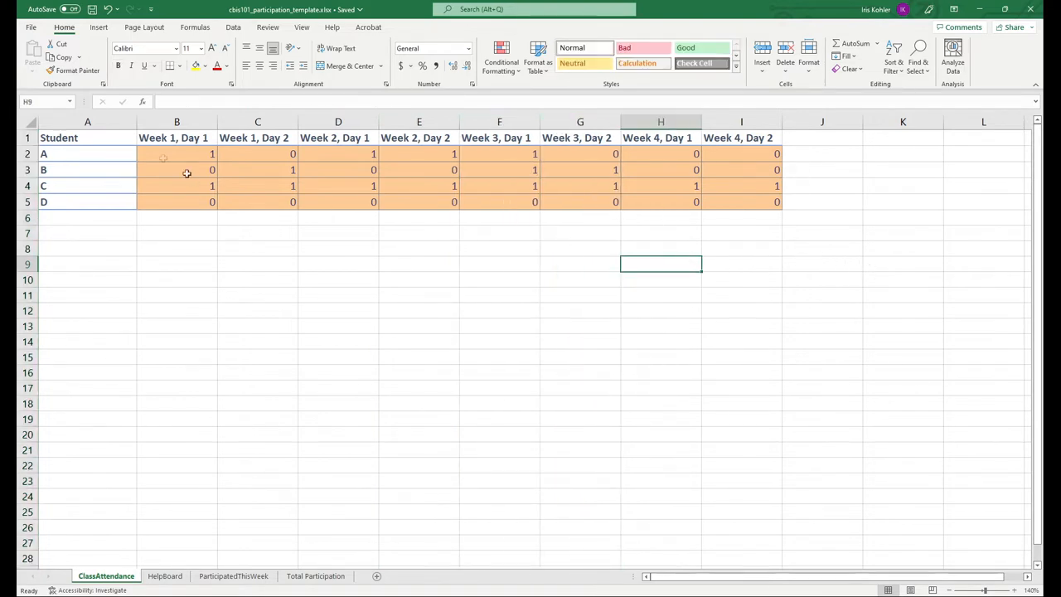
click(177, 122)
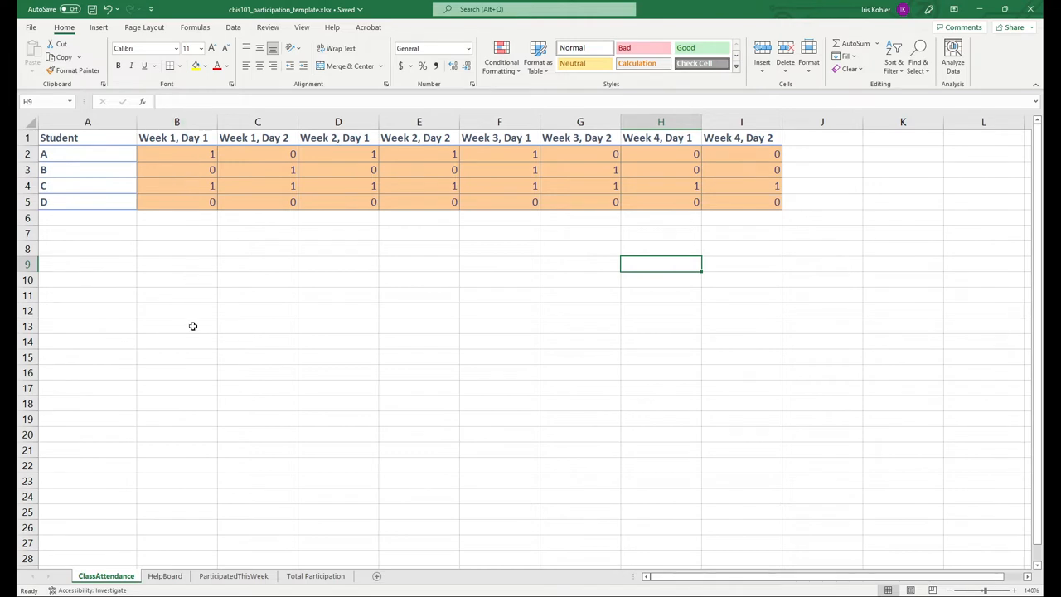
mouse_move(244, 227)
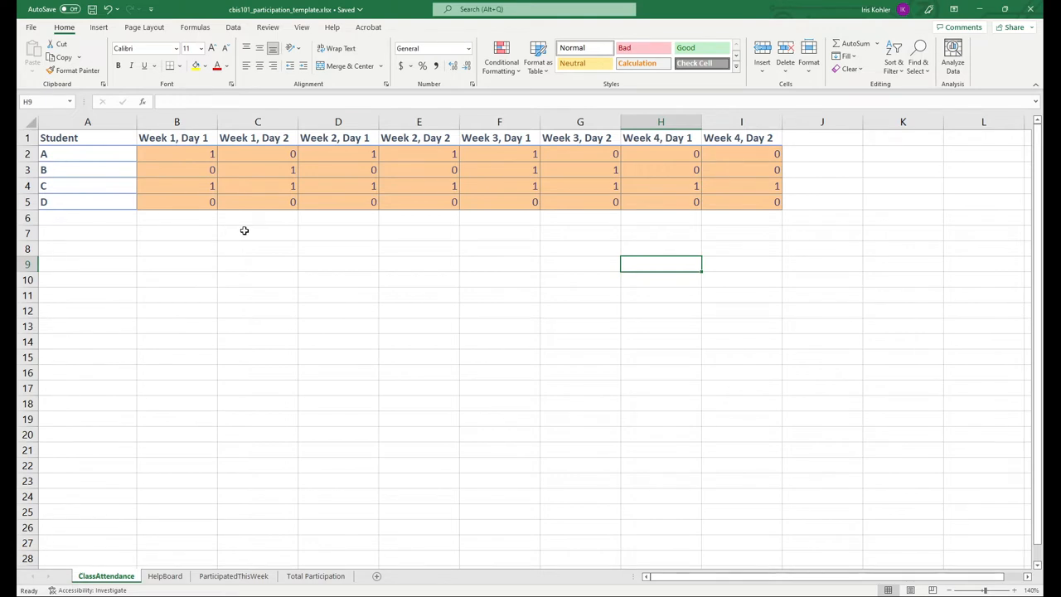
click(177, 154)
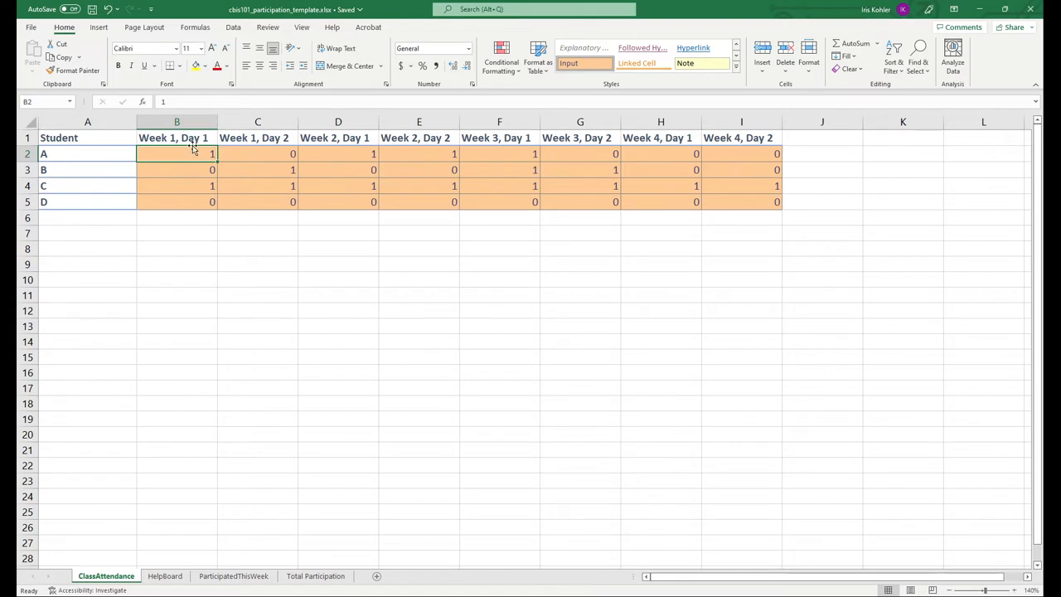
mouse_move(126, 318)
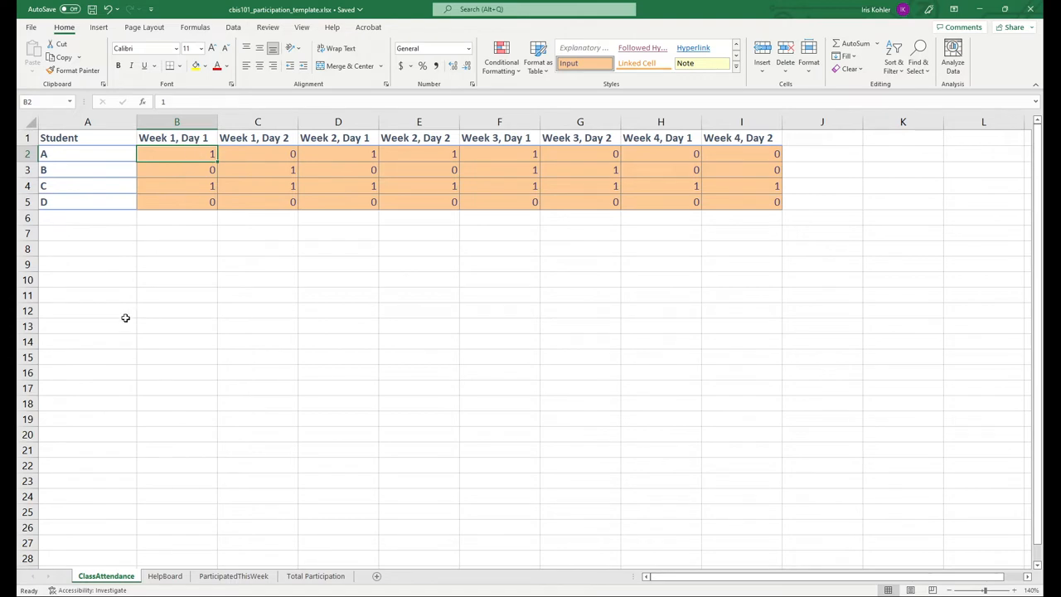
mouse_move(236, 308)
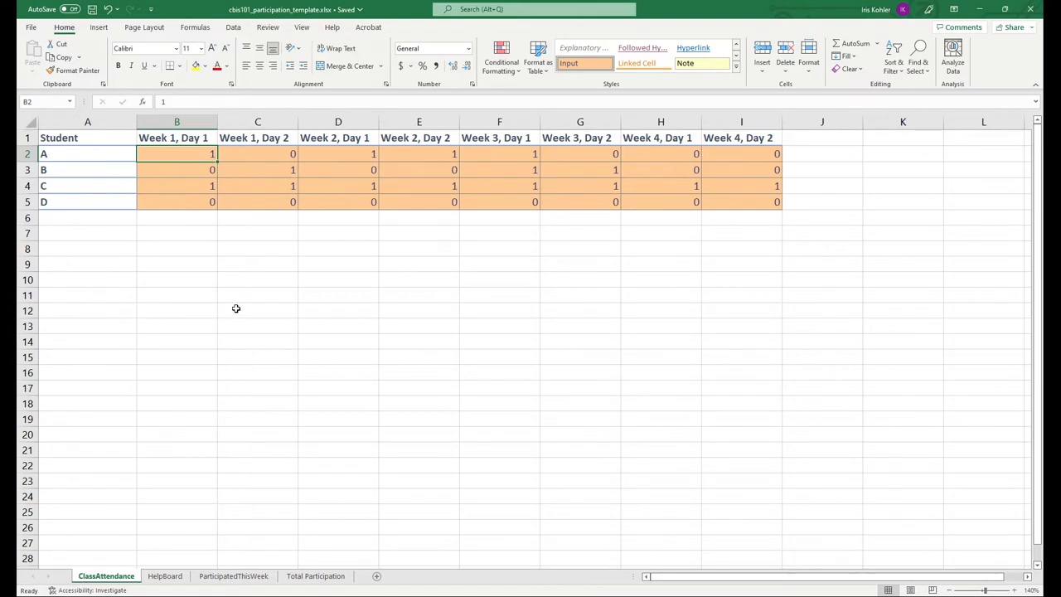
mouse_move(231, 285)
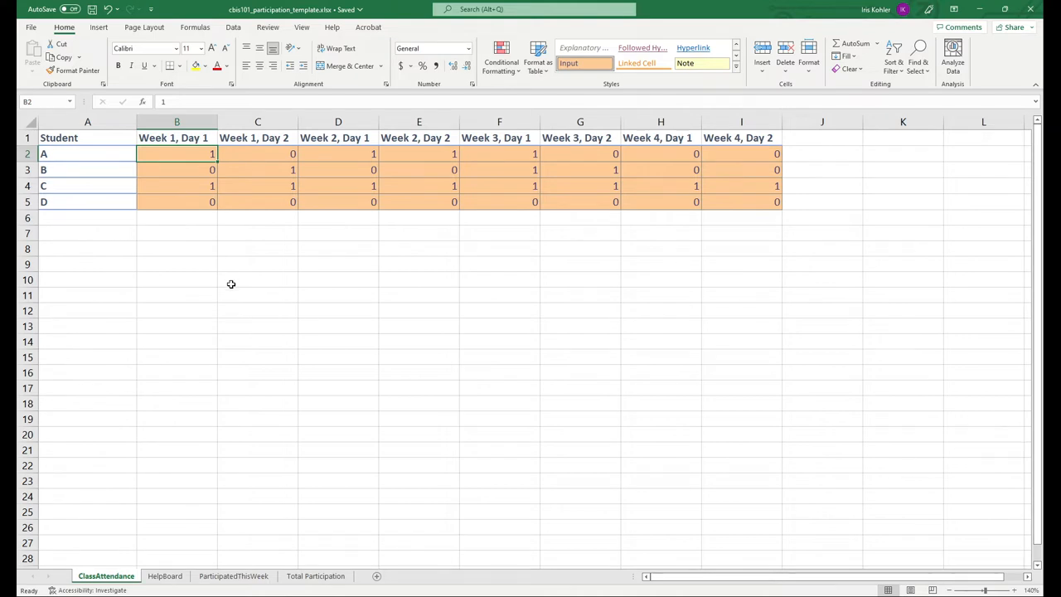
mouse_move(208, 404)
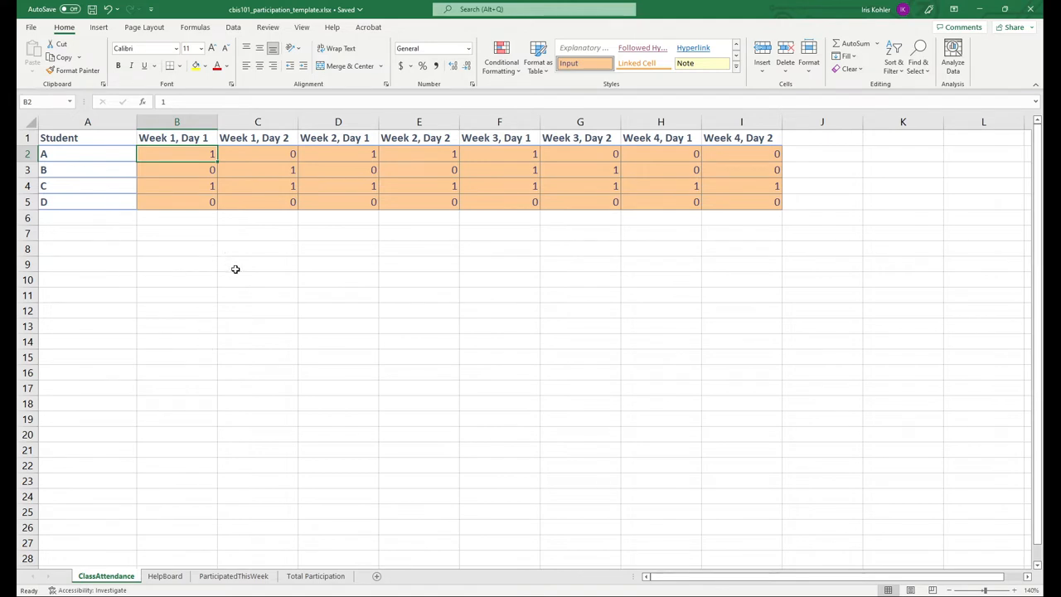
mouse_move(323, 268)
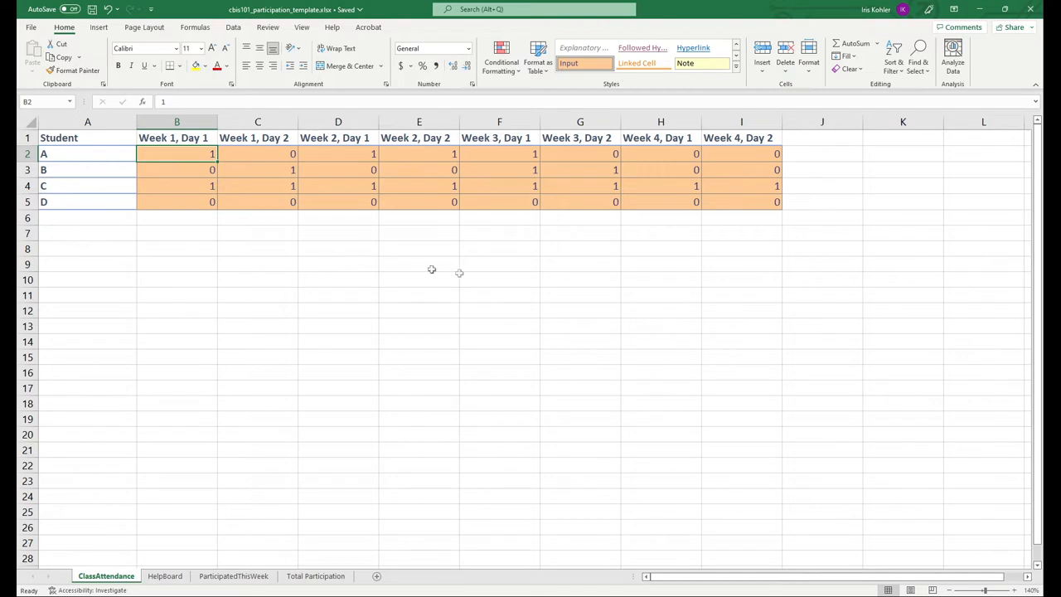
mouse_move(352, 320)
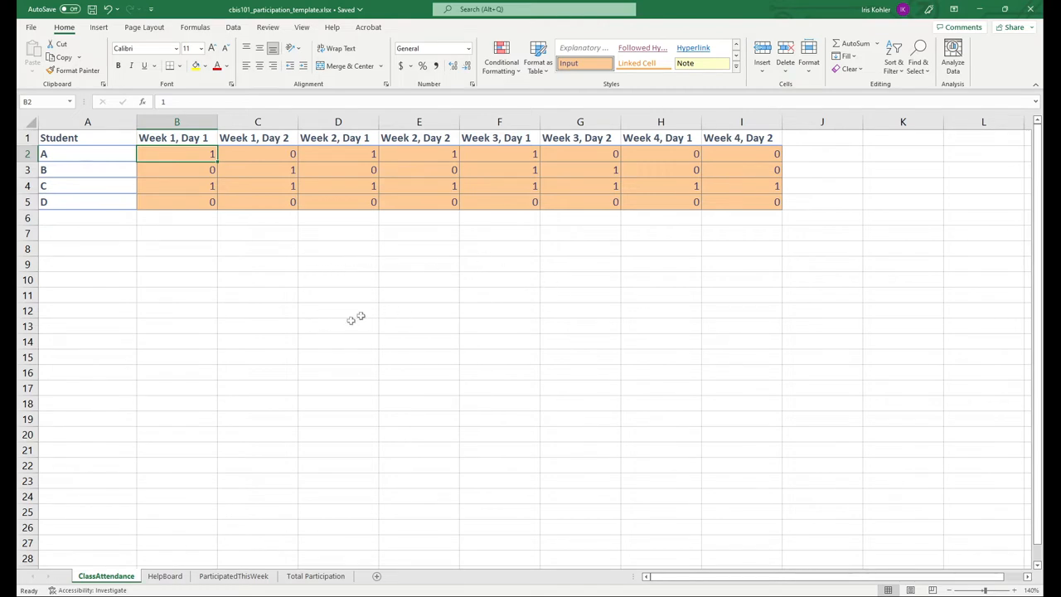
mouse_move(382, 346)
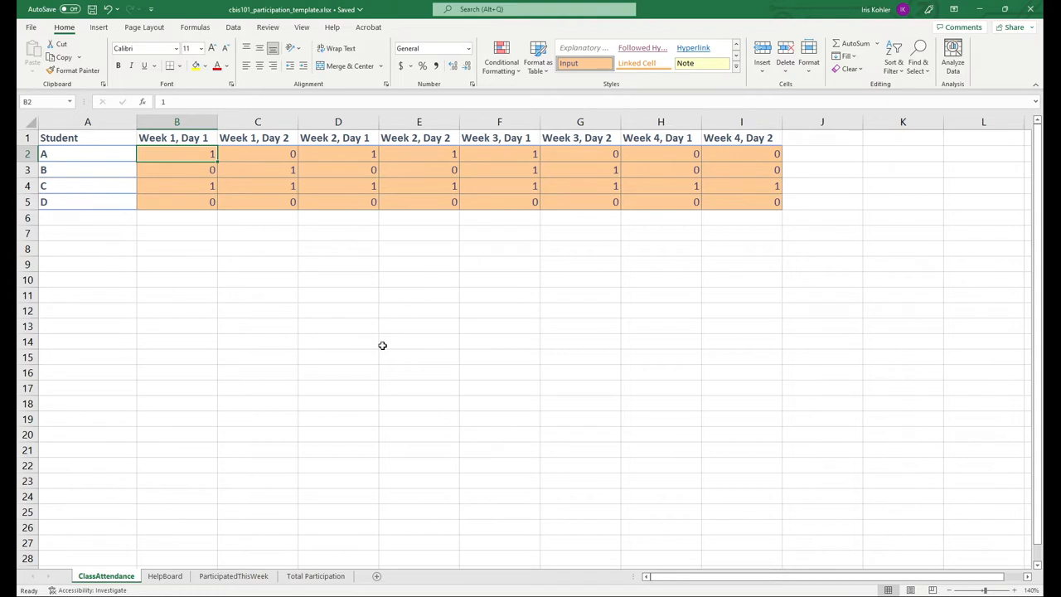
mouse_move(811, 520)
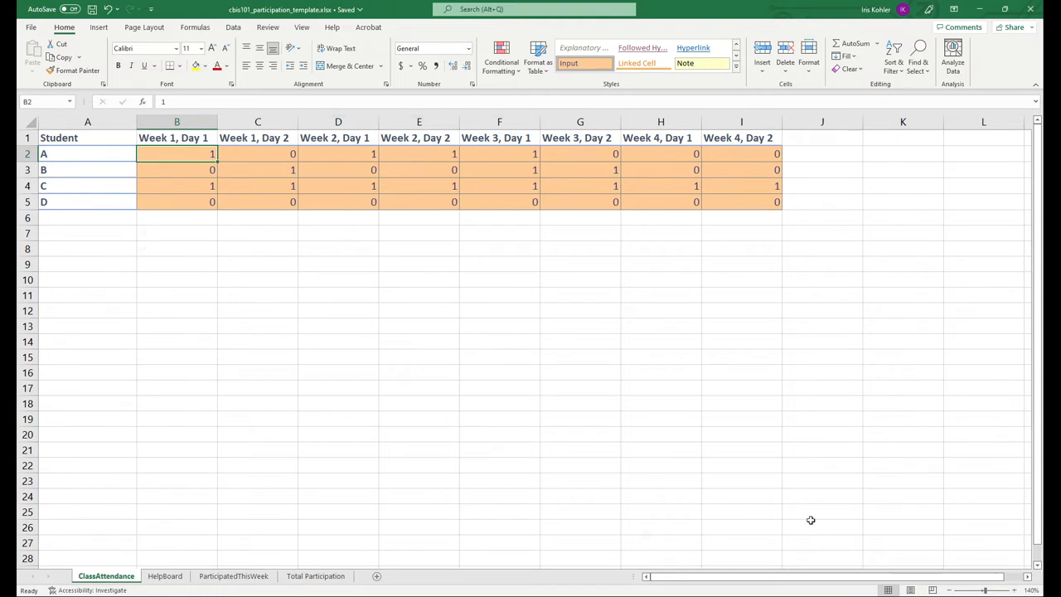
mouse_move(631, 230)
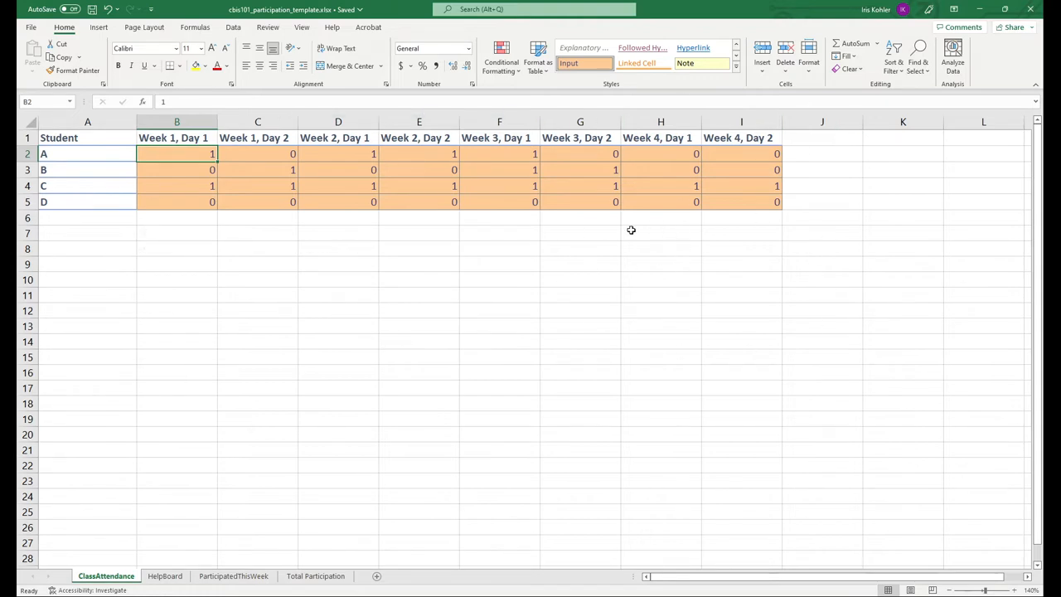
mouse_move(548, 231)
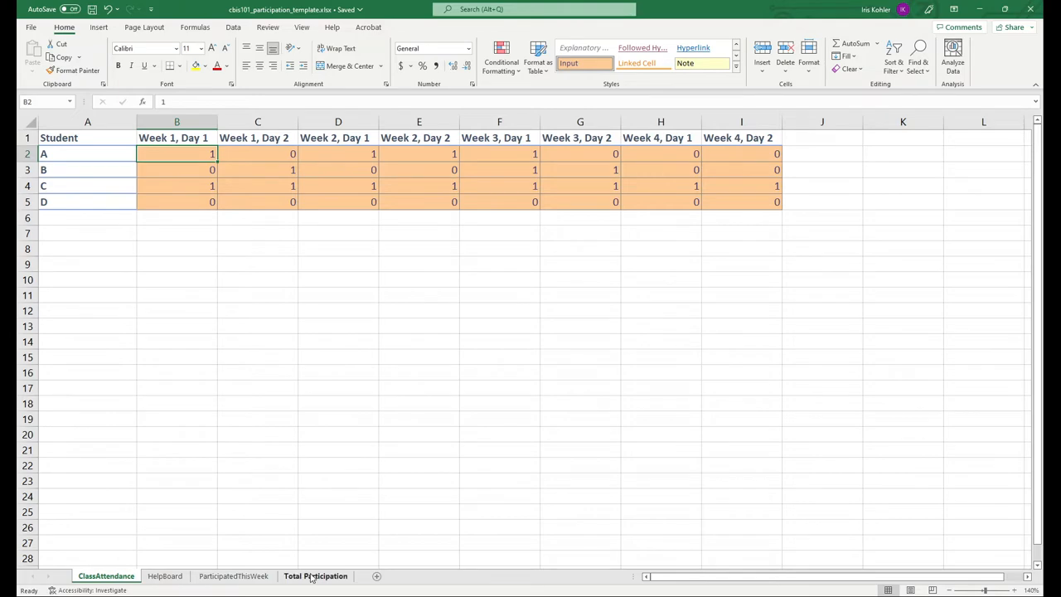
Show the HelpBoard sheet at 150% zoom with cell B2 selected.
click(164, 575)
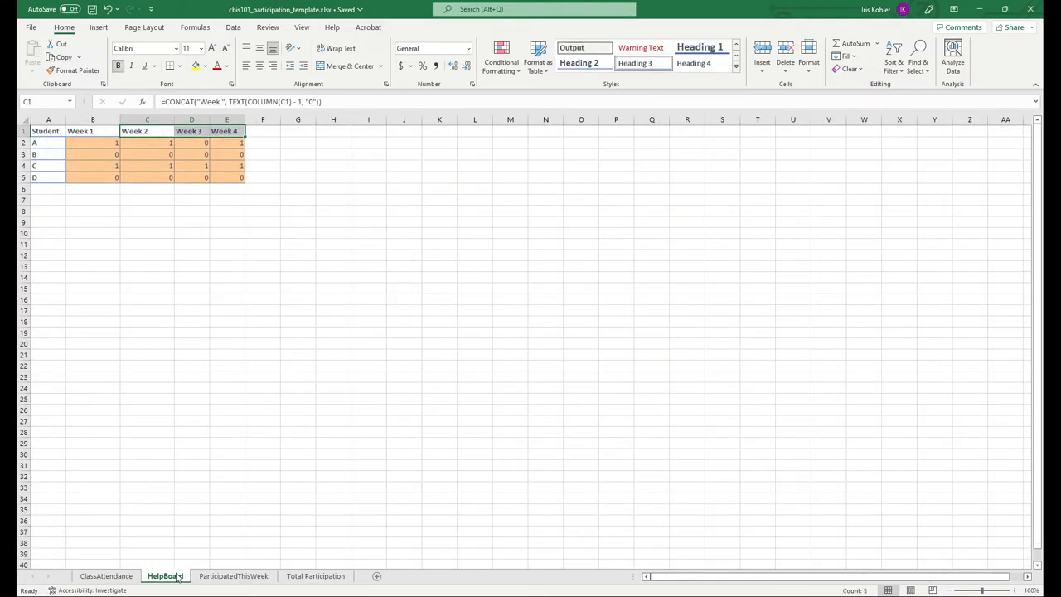
click(165, 576)
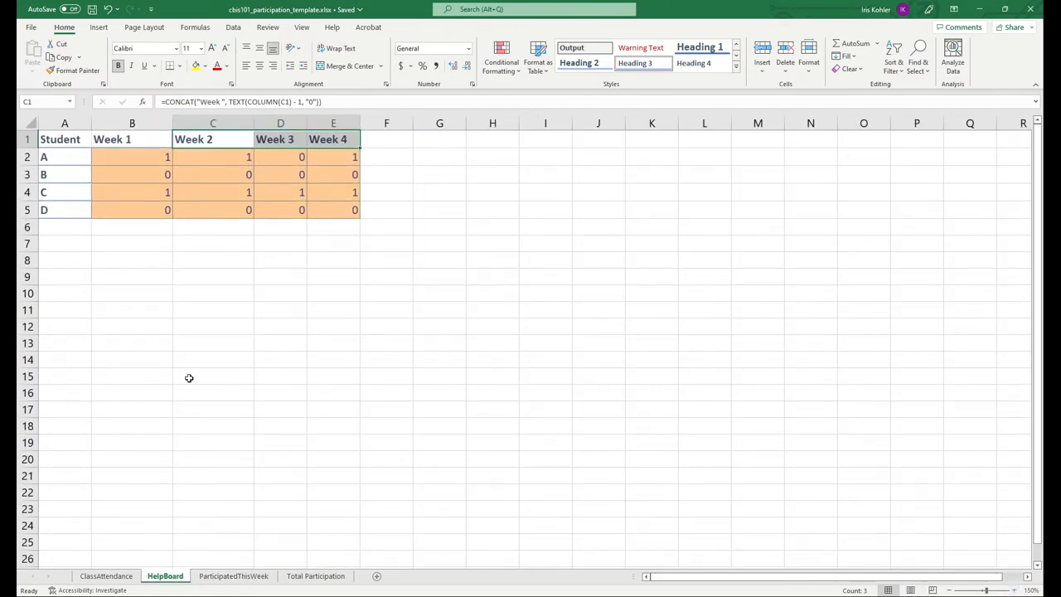
click(213, 377)
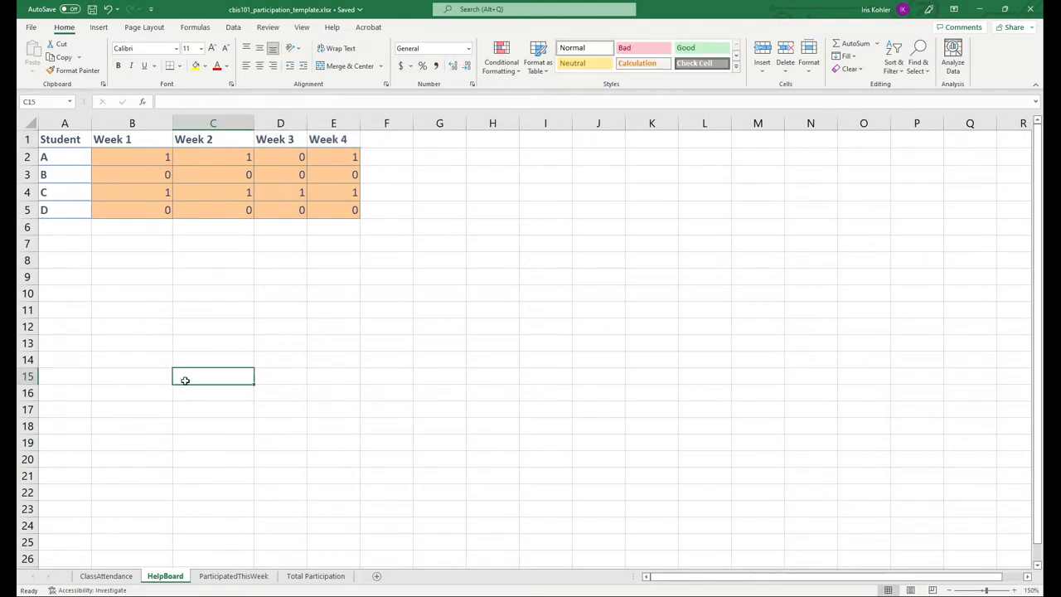
mouse_move(203, 327)
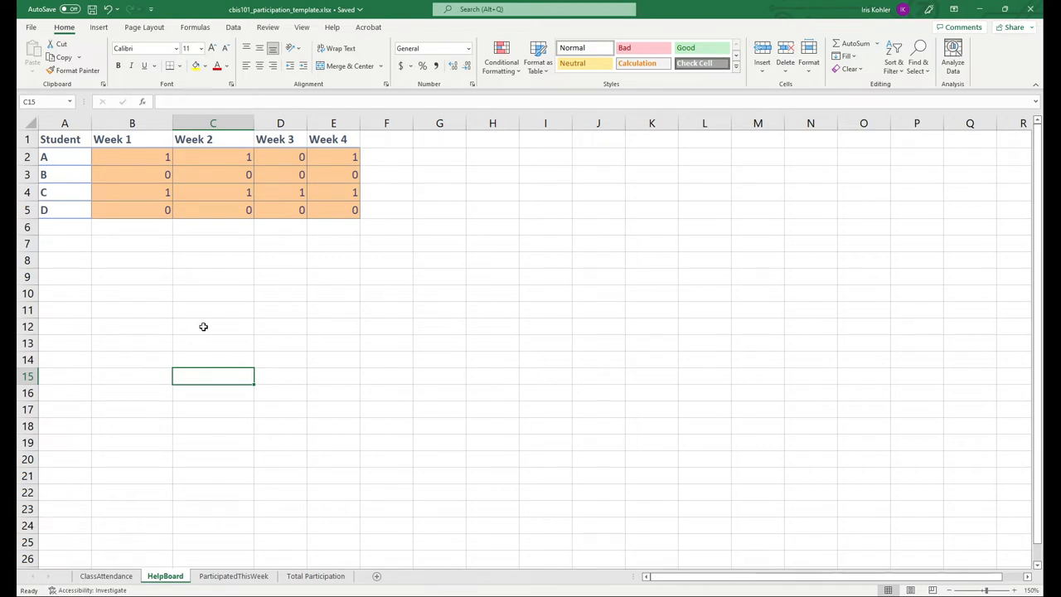
click(131, 157)
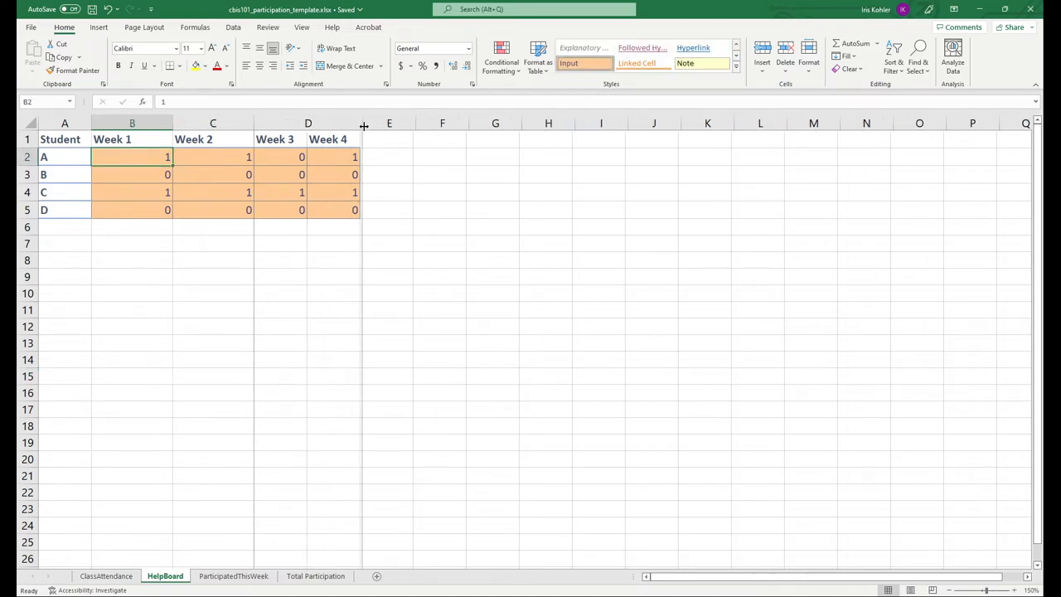
Widen the Week 3 column and AutoFit column A to the Student text.
drag(363, 123, 414, 122)
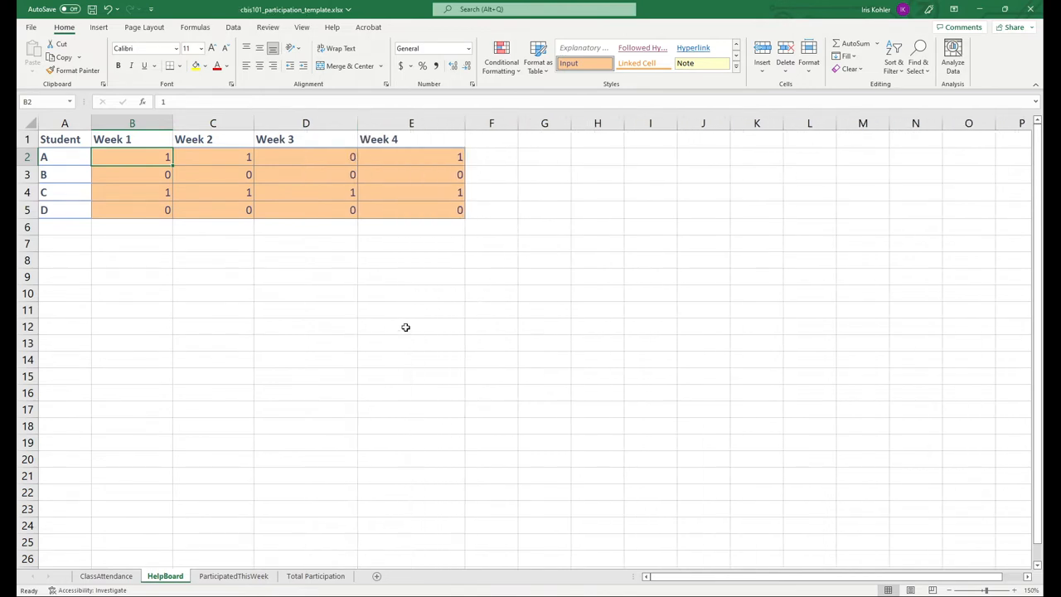
mouse_move(510, 318)
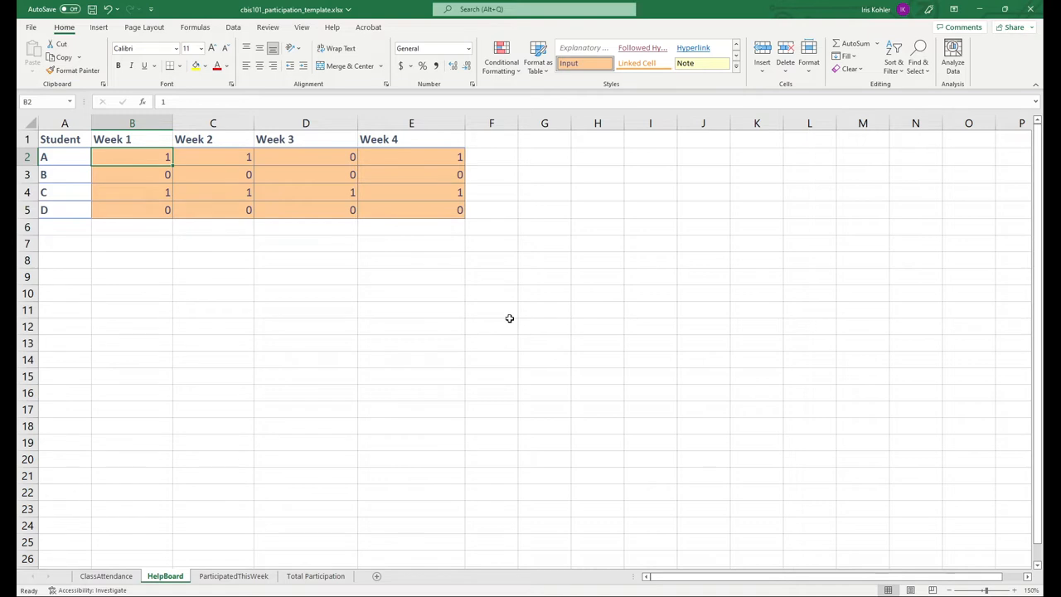
mouse_move(388, 395)
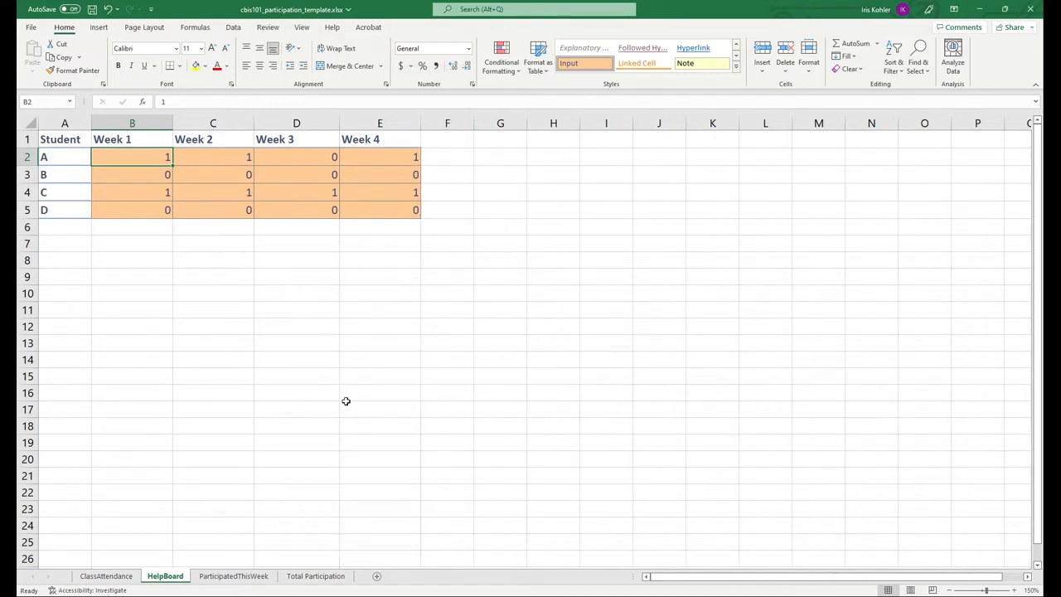
click(64, 138)
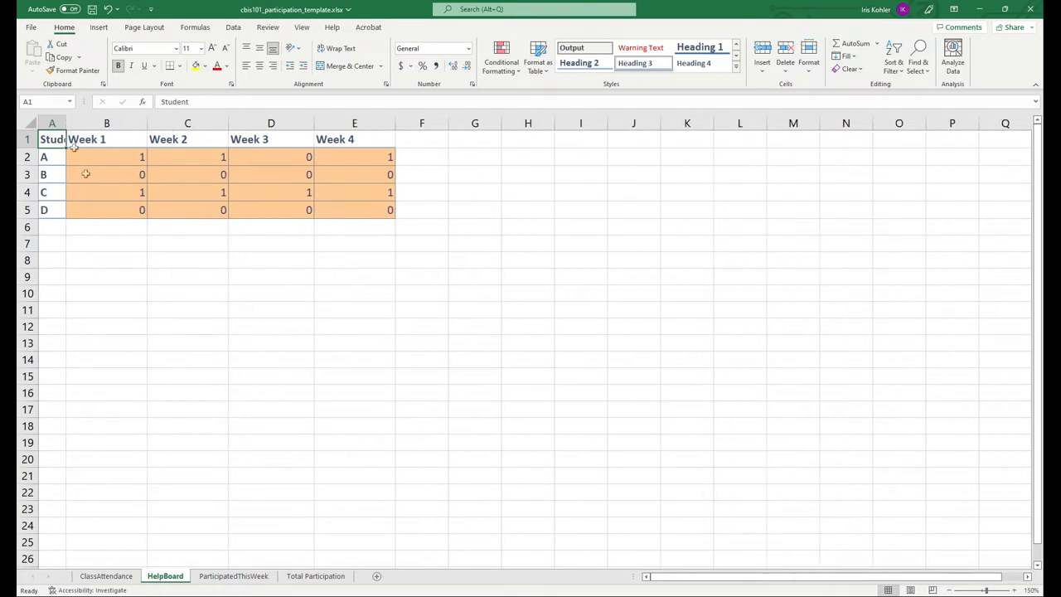
click(52, 123)
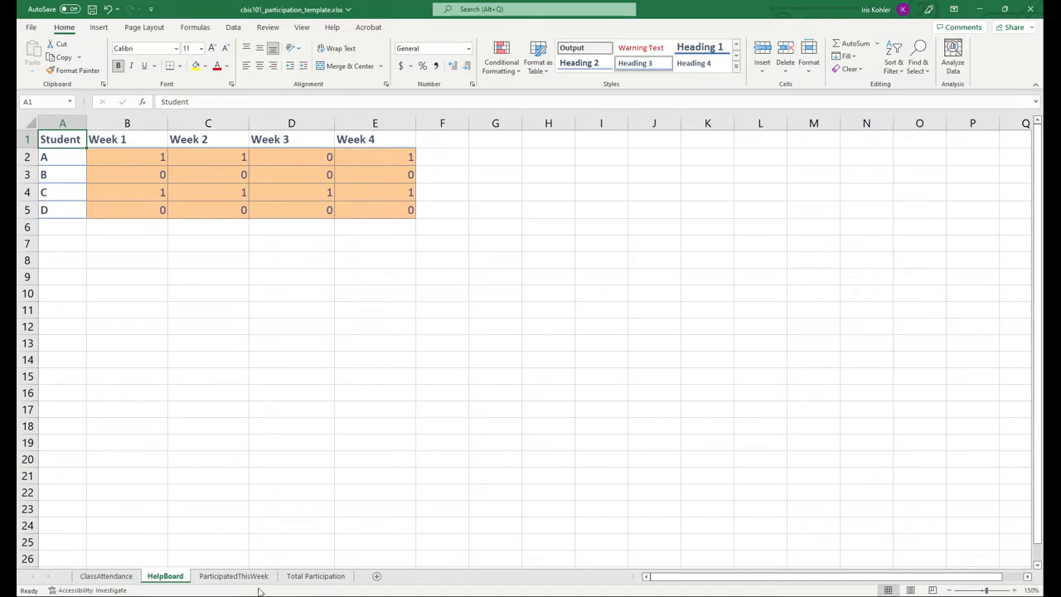
Show ParticipatedThisWeek at 140% zoom after a brief look at ClassAttendance.
click(233, 575)
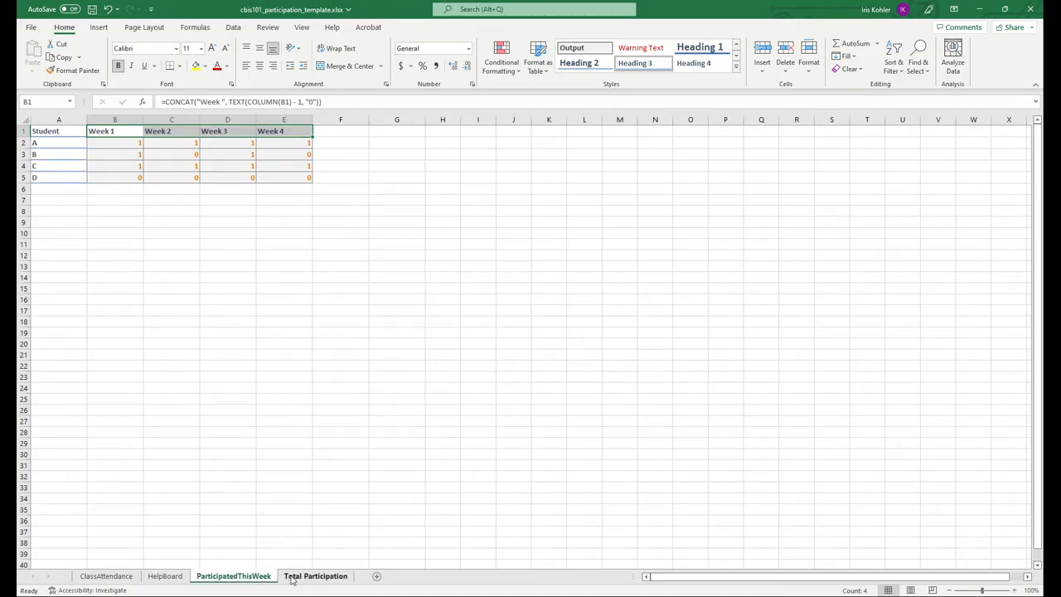
click(105, 575)
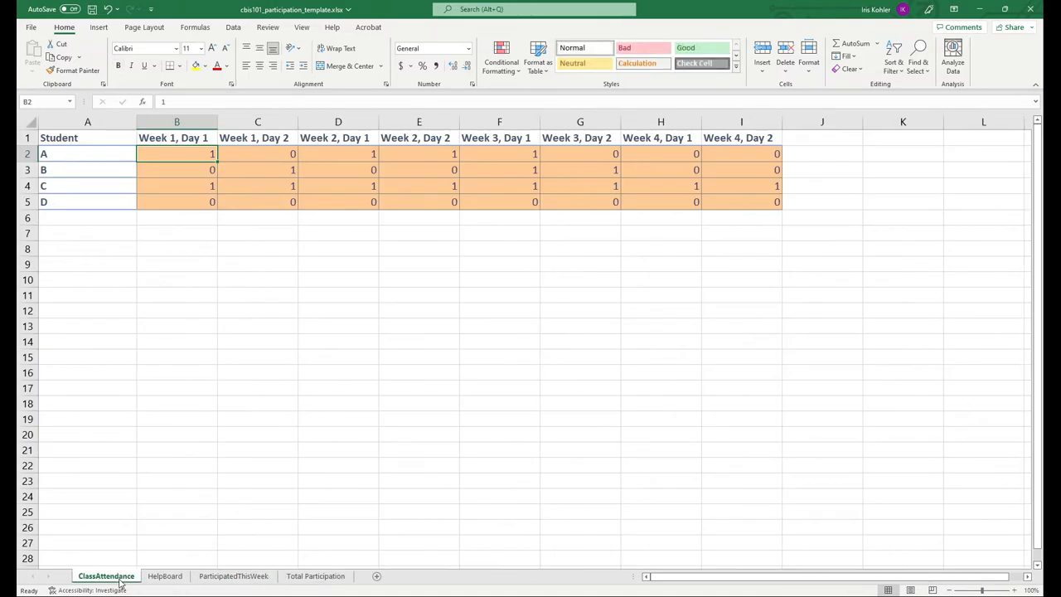
click(233, 575)
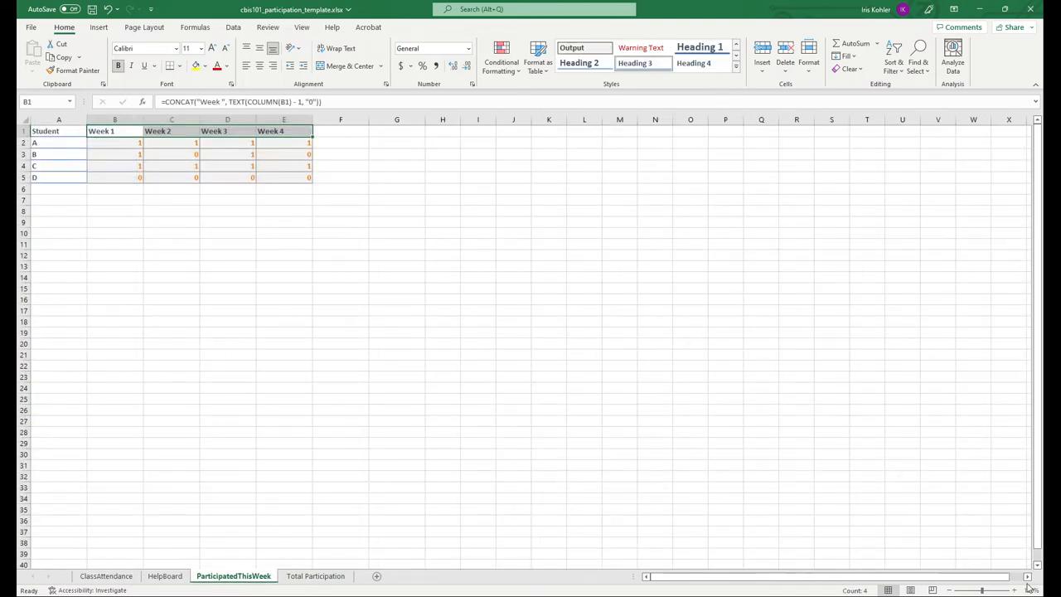
click(1013, 590)
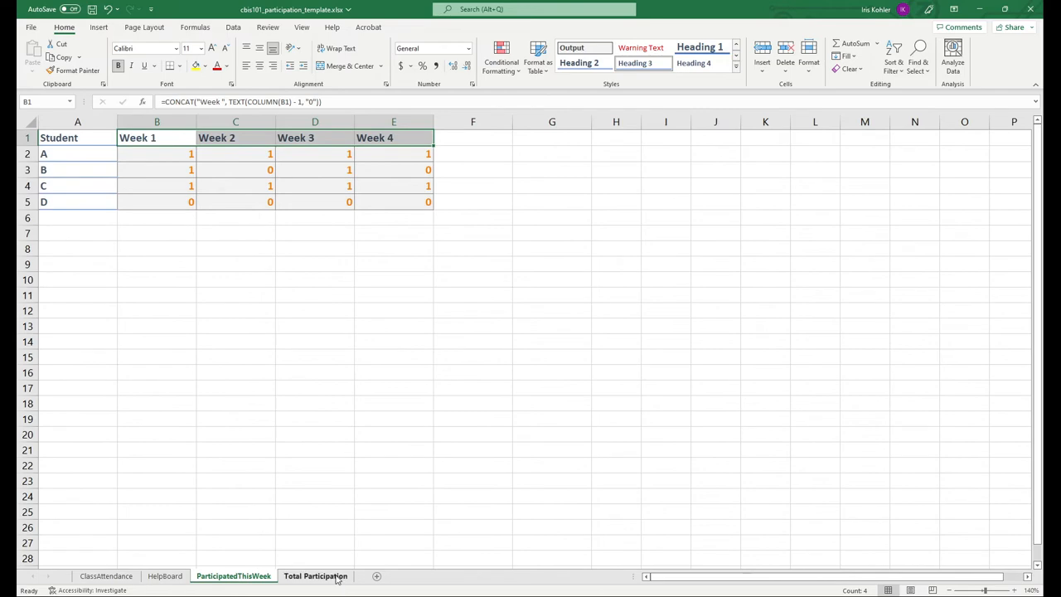
Review the Total Participation sheet, then return to ClassAttendance without edits.
click(315, 575)
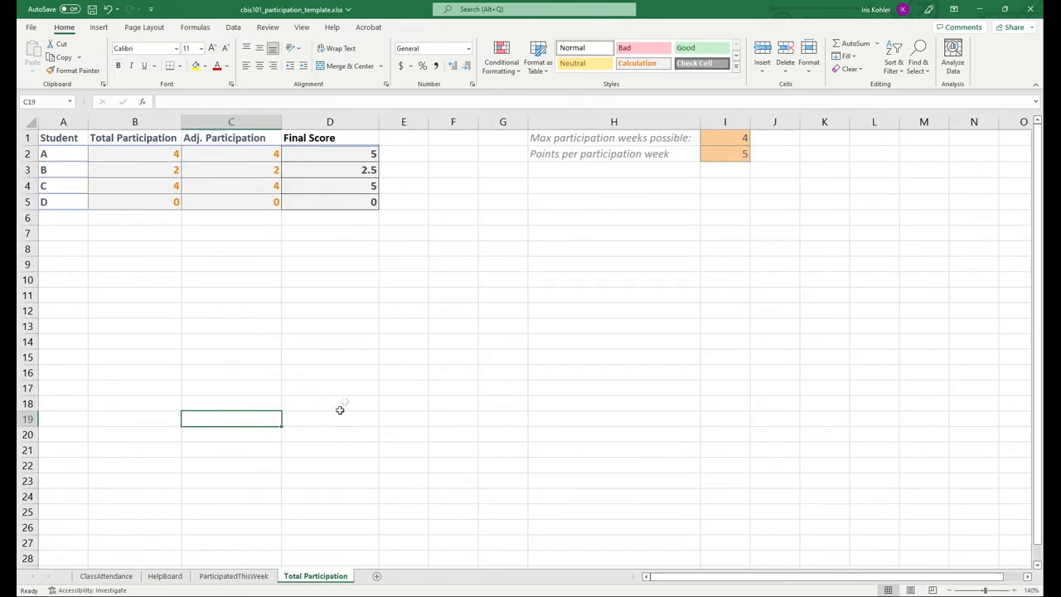
mouse_move(417, 379)
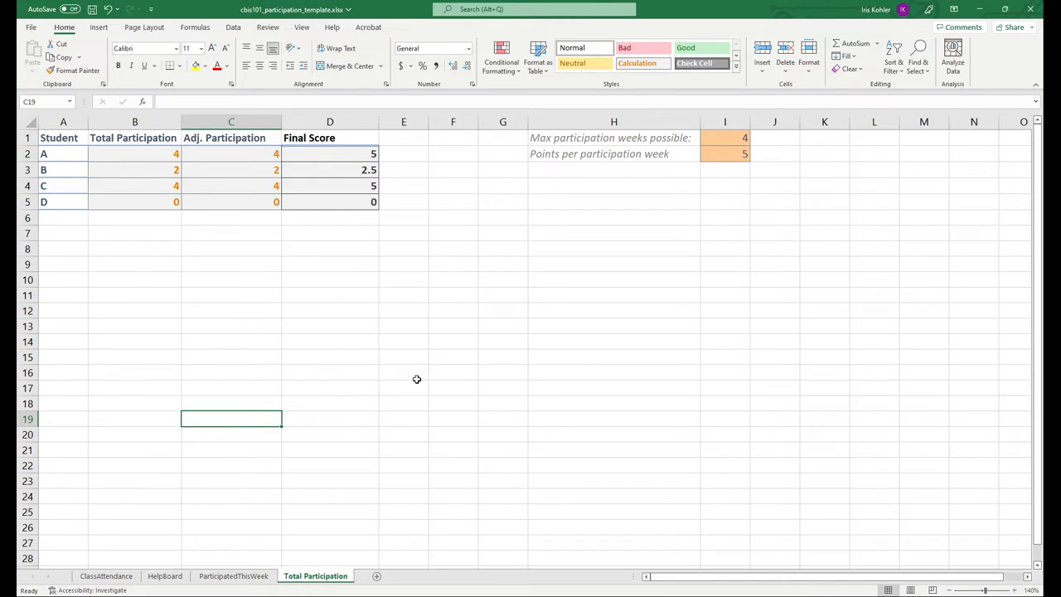
click(106, 575)
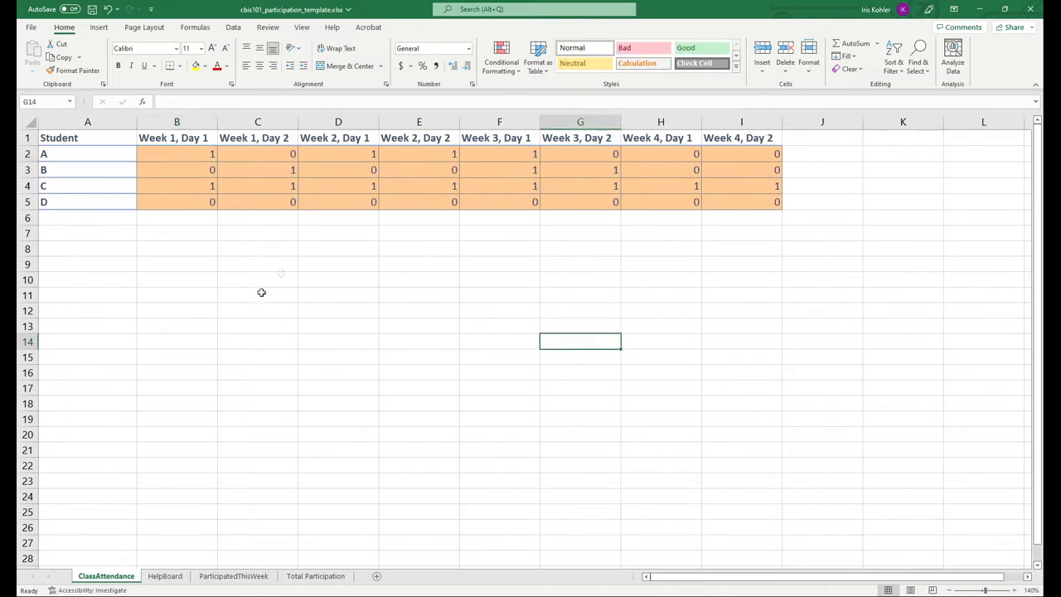
mouse_move(423, 384)
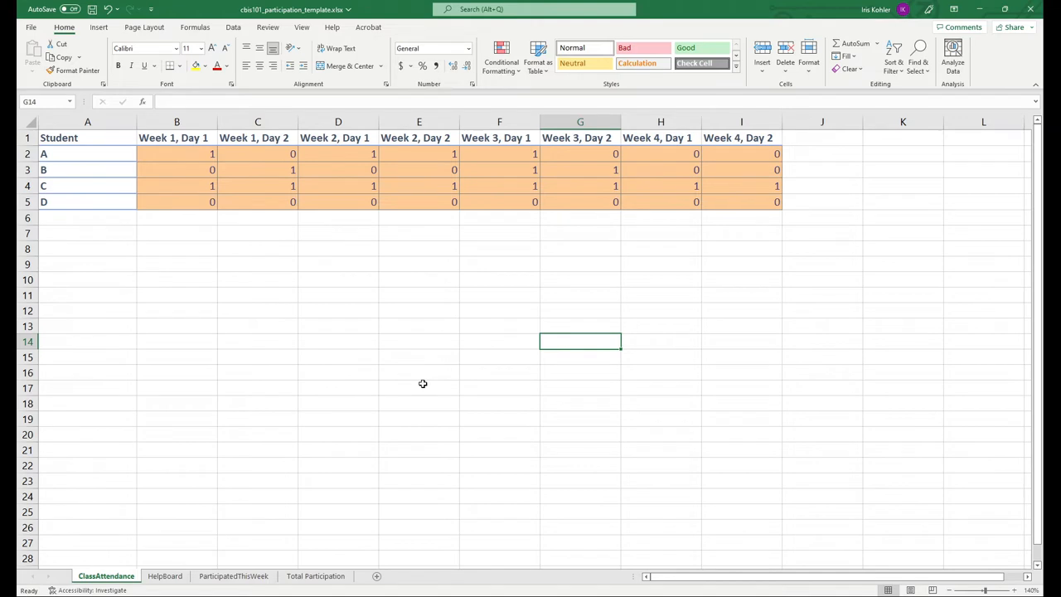
mouse_move(113, 137)
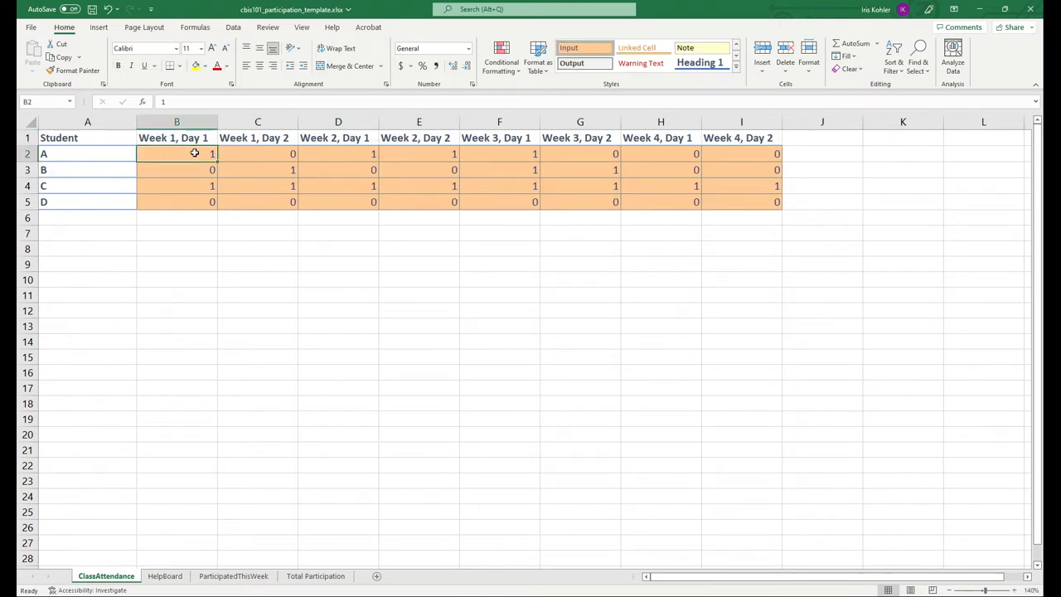
drag(194, 153, 729, 202)
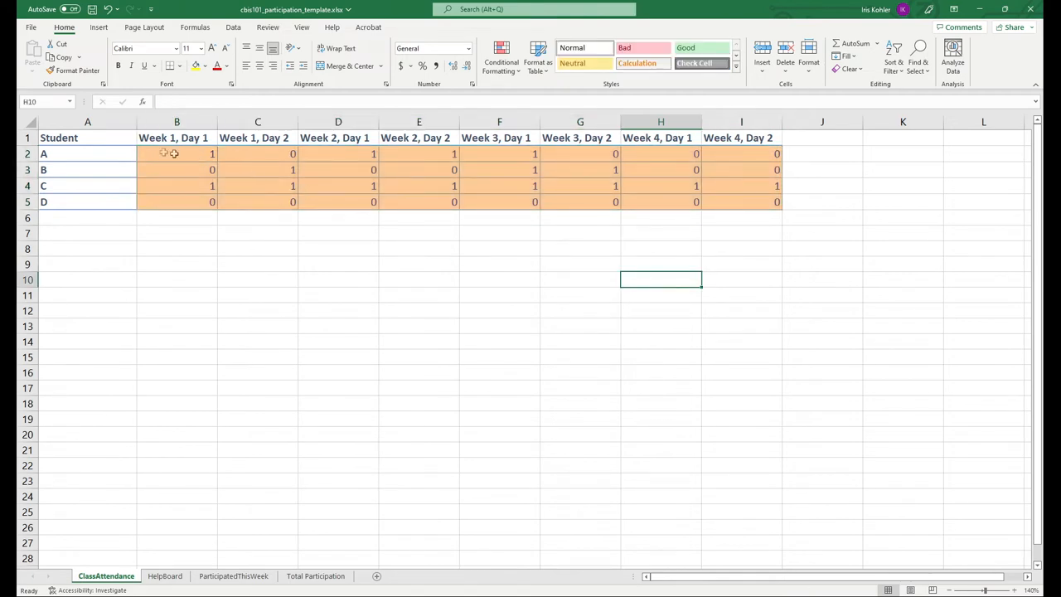
mouse_move(156, 153)
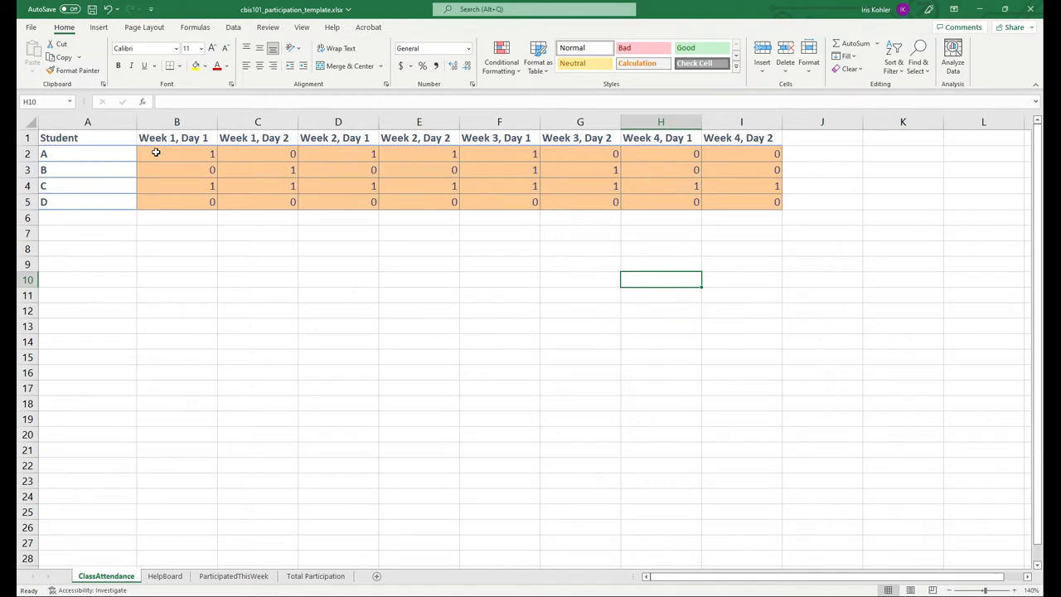
mouse_move(194, 147)
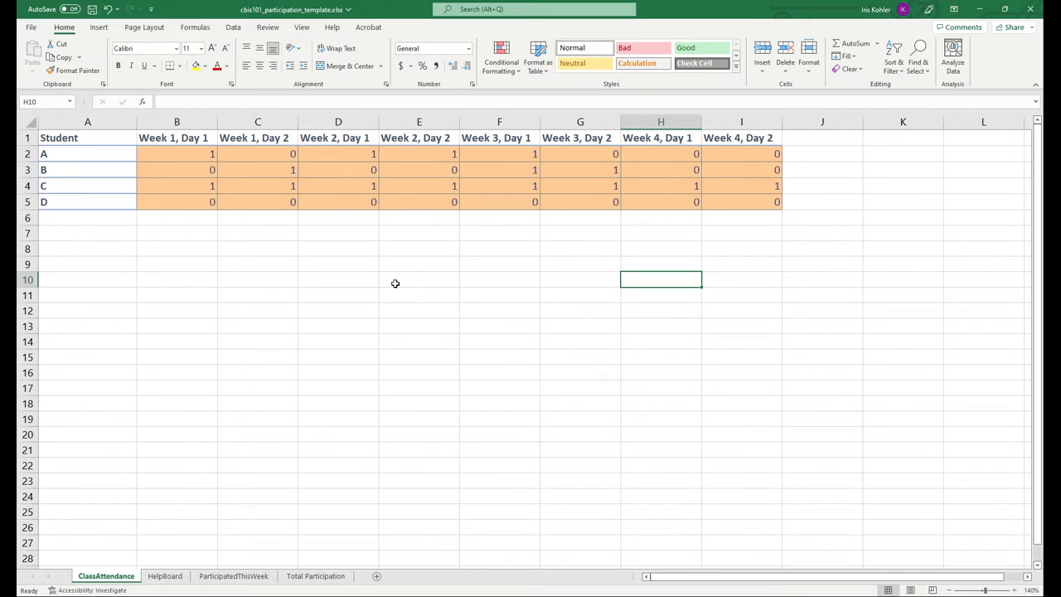
mouse_move(391, 285)
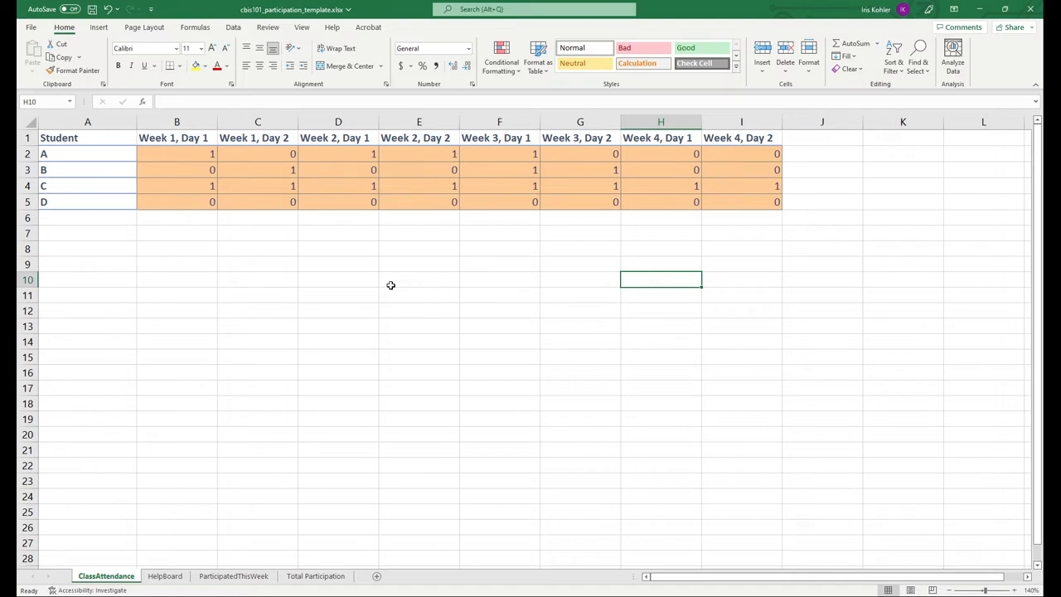
mouse_move(499, 212)
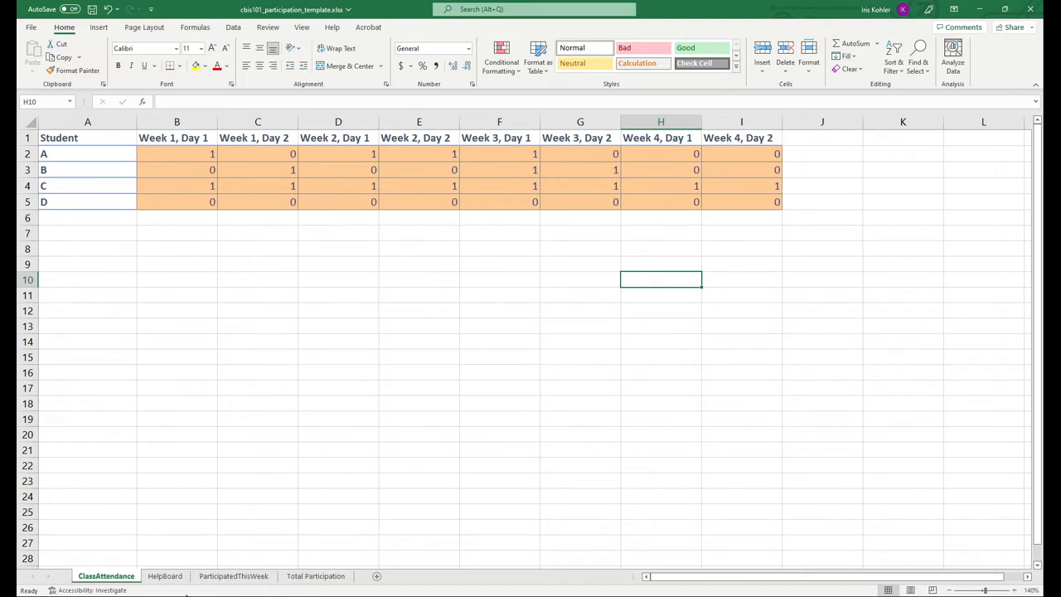
click(165, 576)
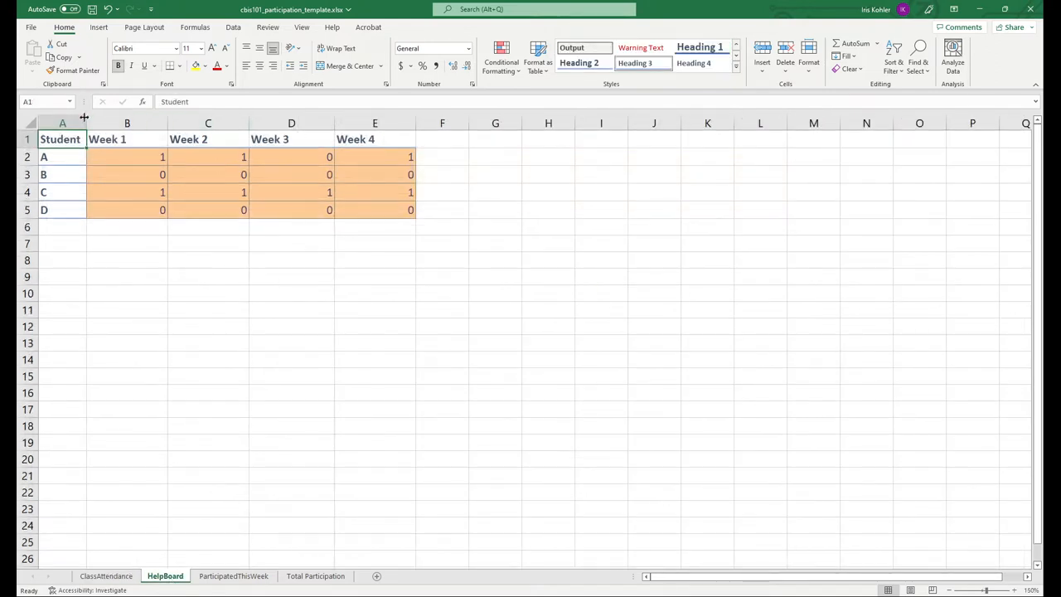
drag(127, 157, 207, 174)
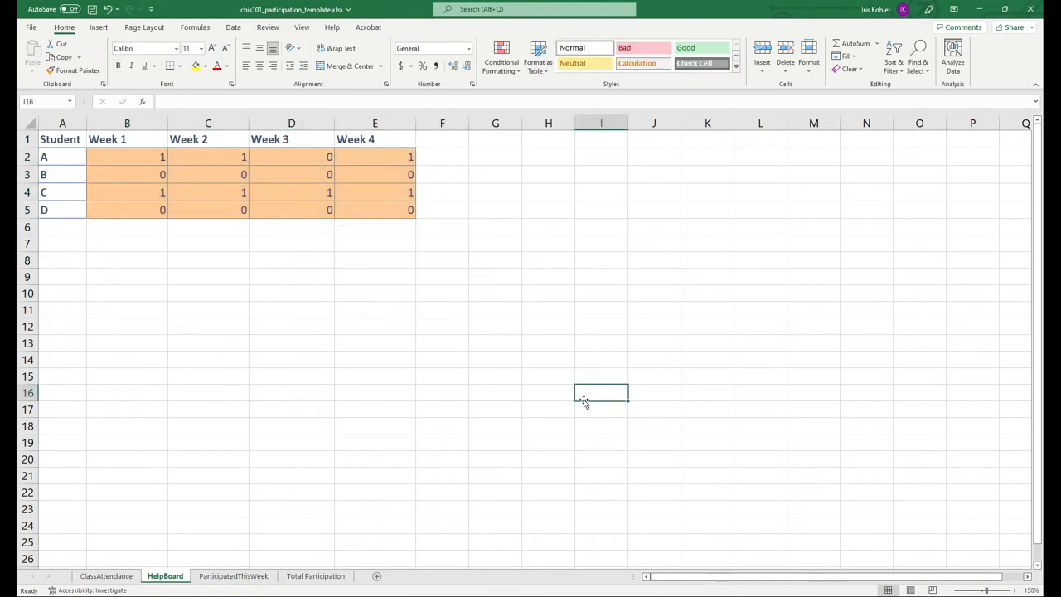
mouse_move(529, 527)
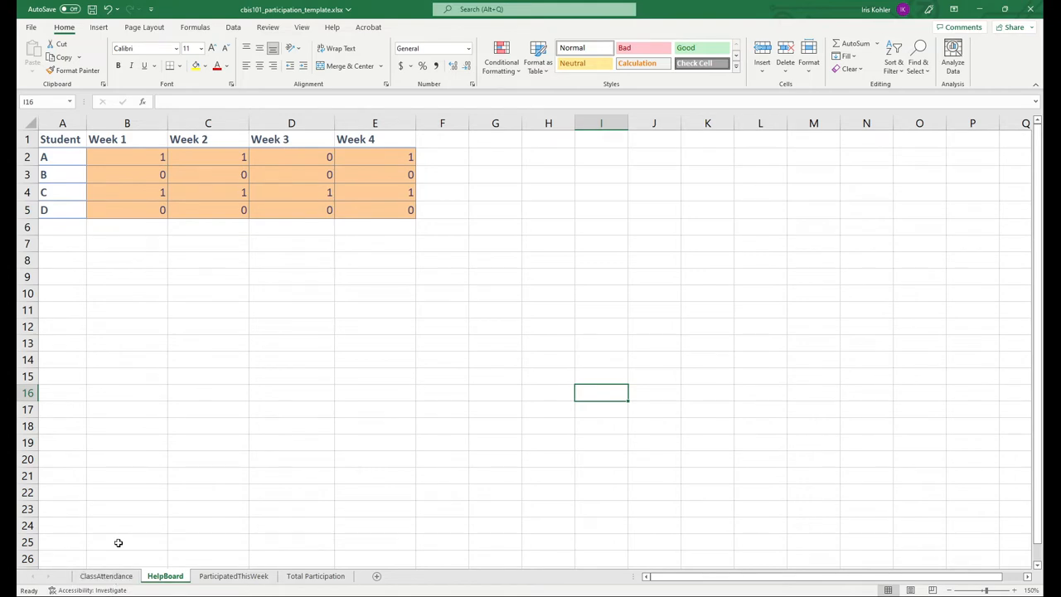
mouse_move(117, 543)
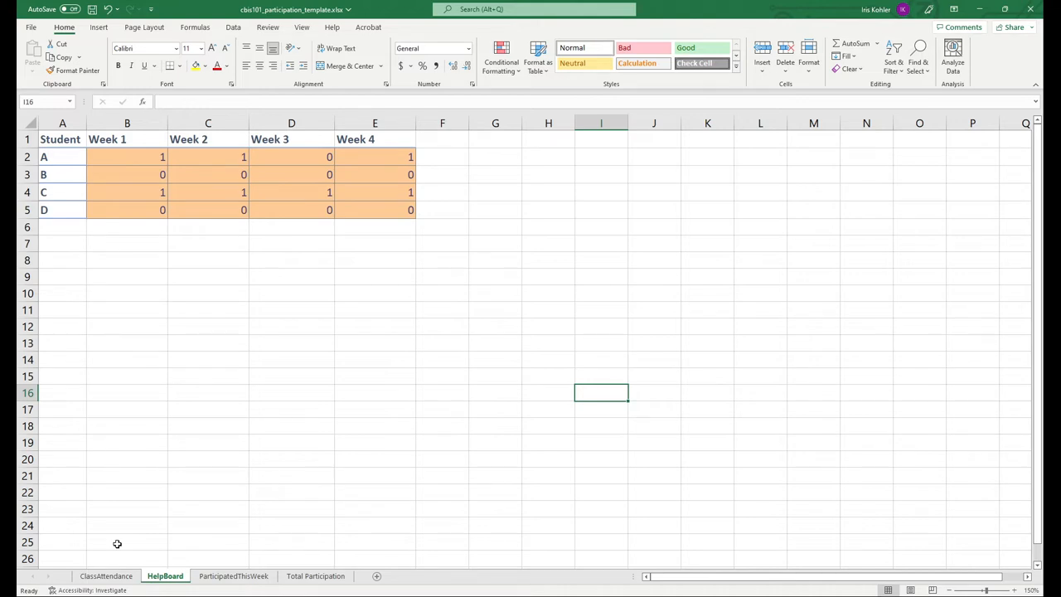
mouse_move(134, 551)
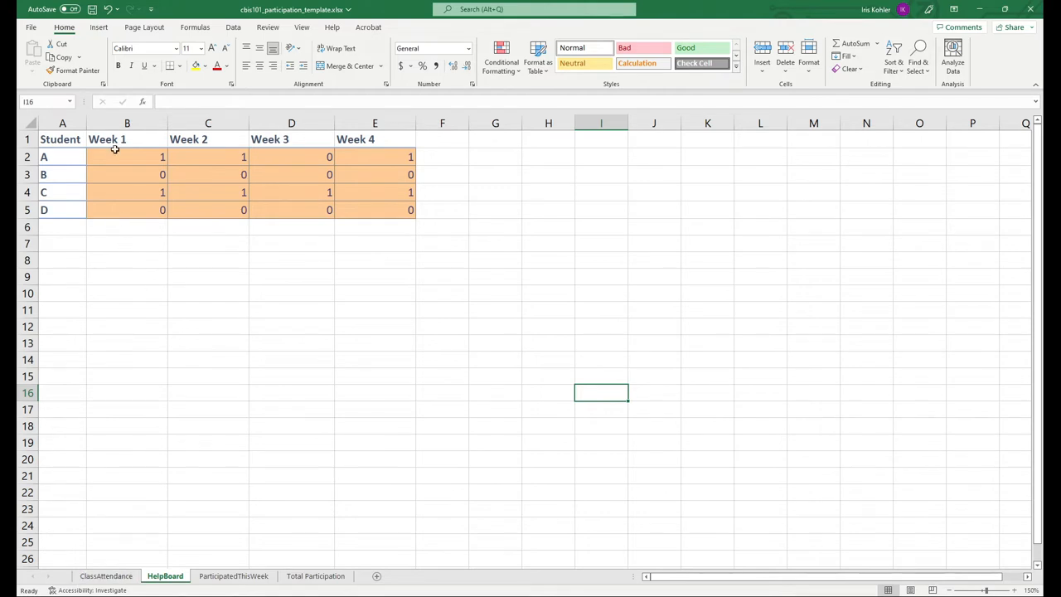
click(127, 156)
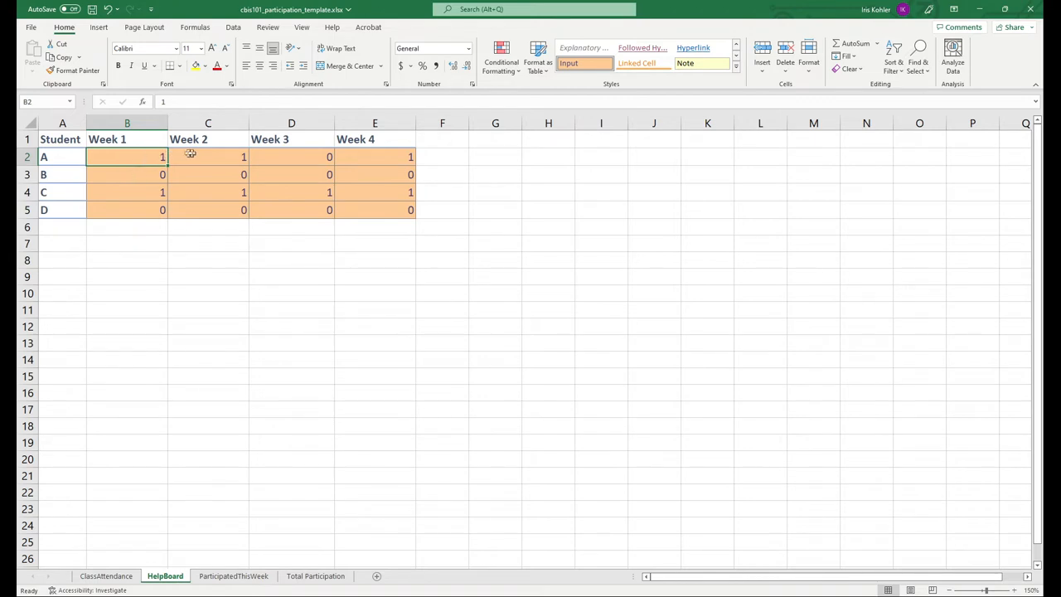
click(207, 157)
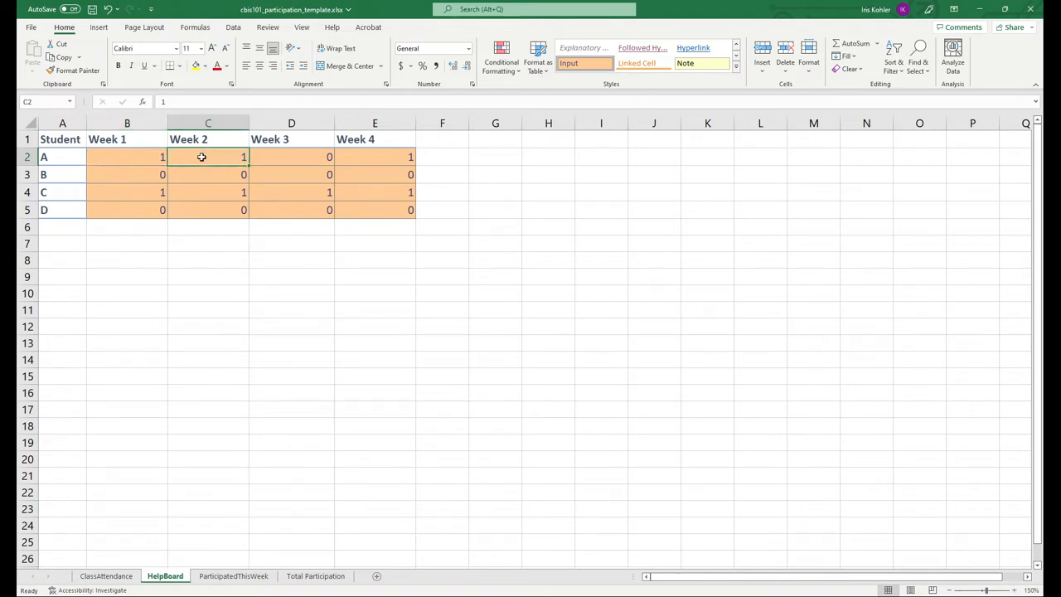
click(291, 157)
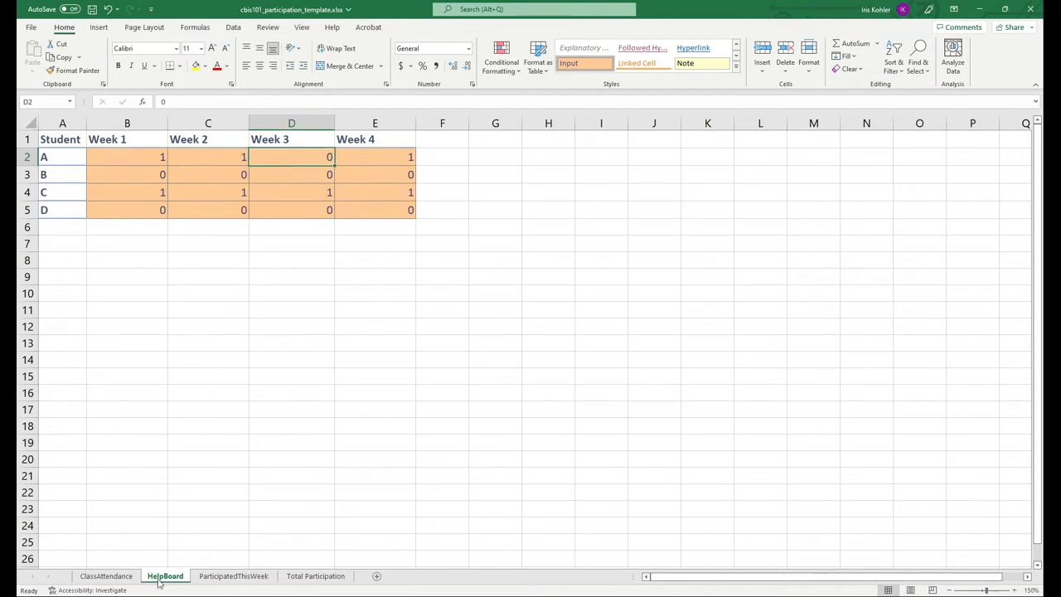
On ClassAttendance, select student A's Week 1 attendance cells, then click an empty cell.
click(105, 576)
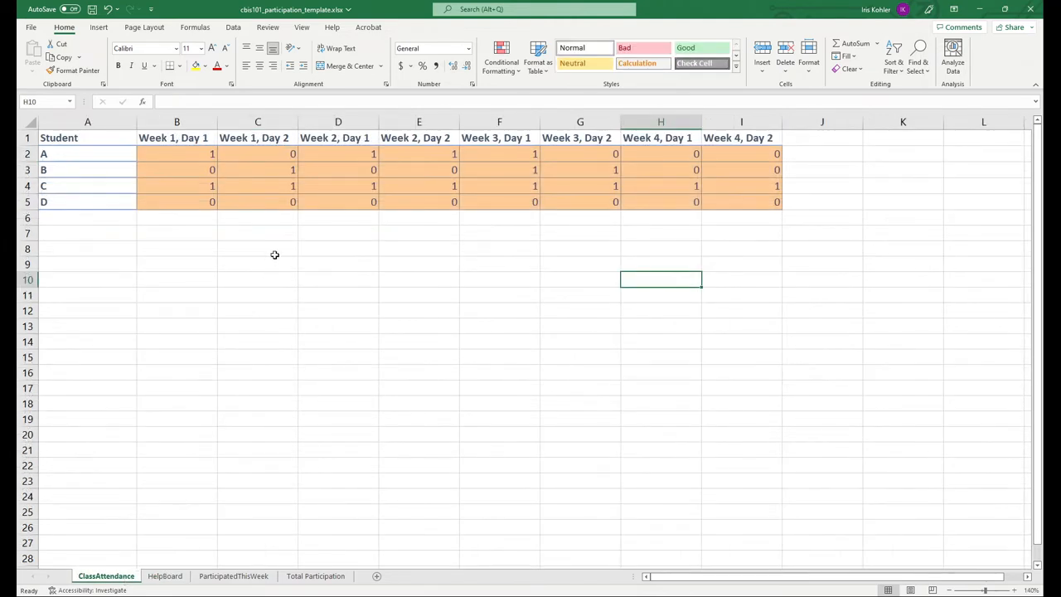
click(176, 154)
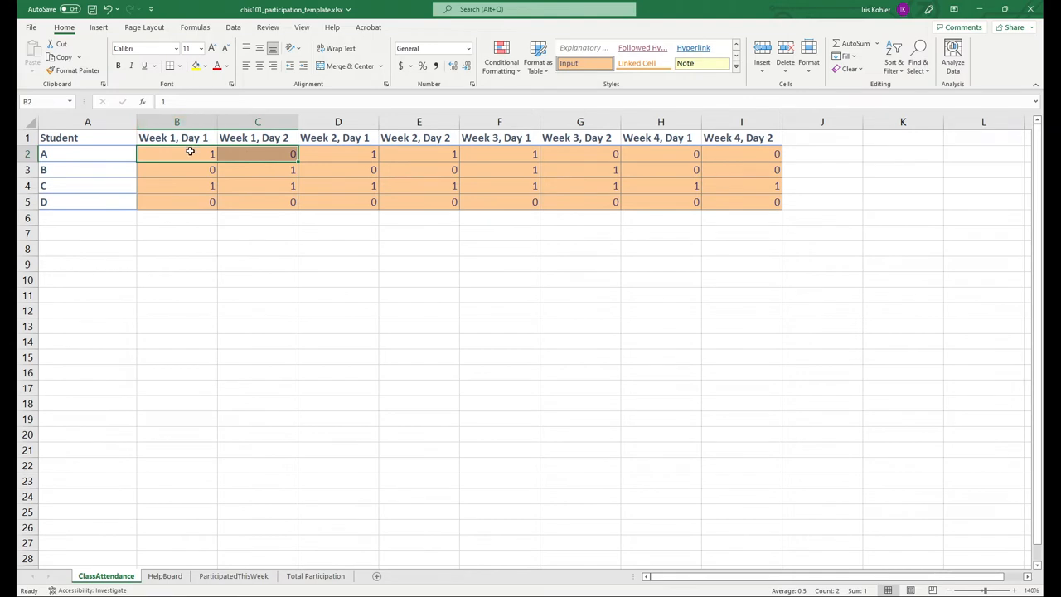
mouse_move(359, 153)
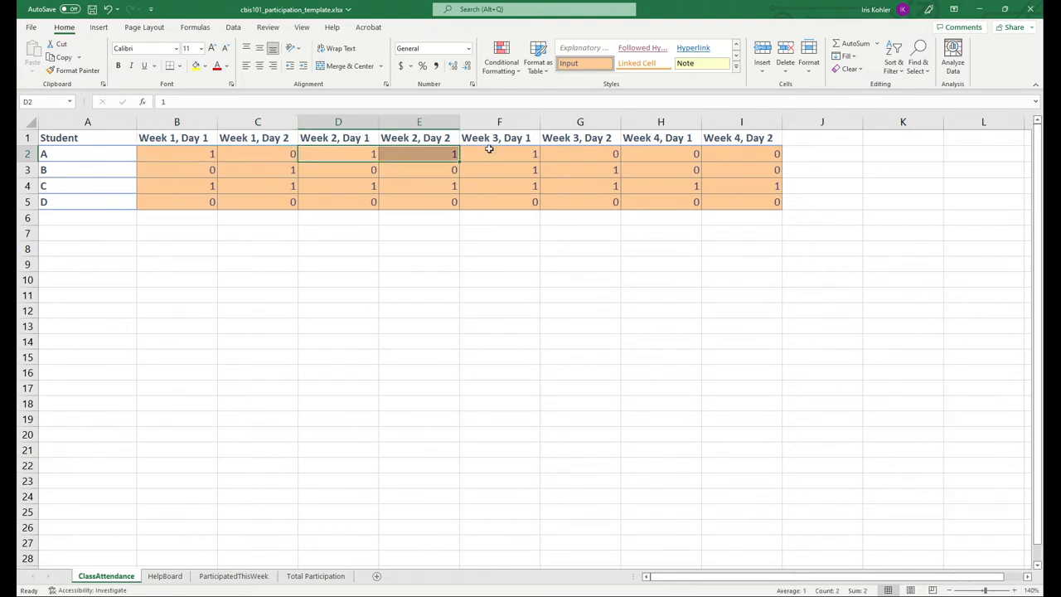
click(499, 153)
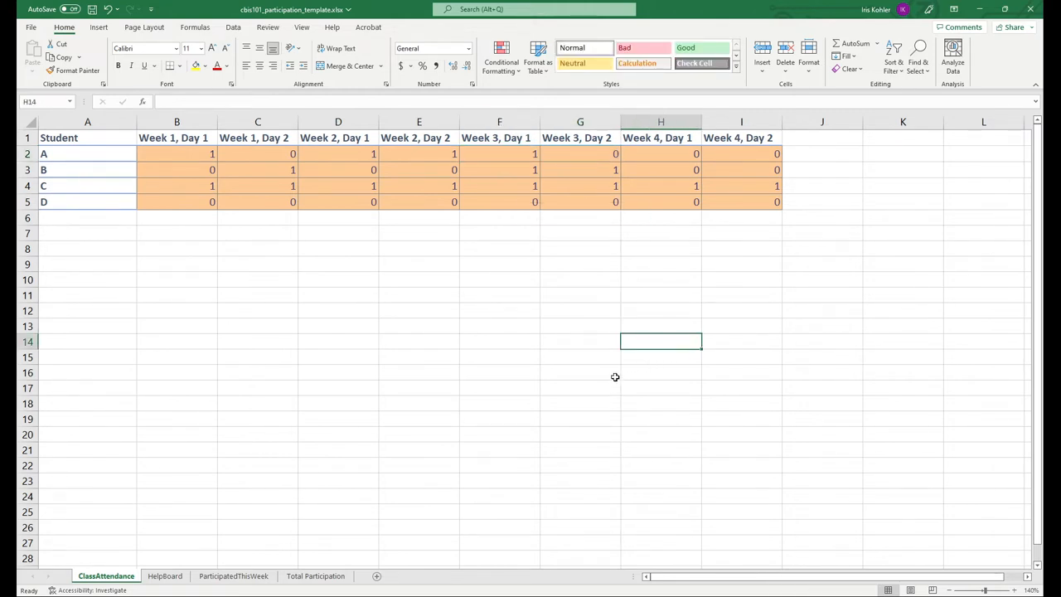
mouse_move(576, 435)
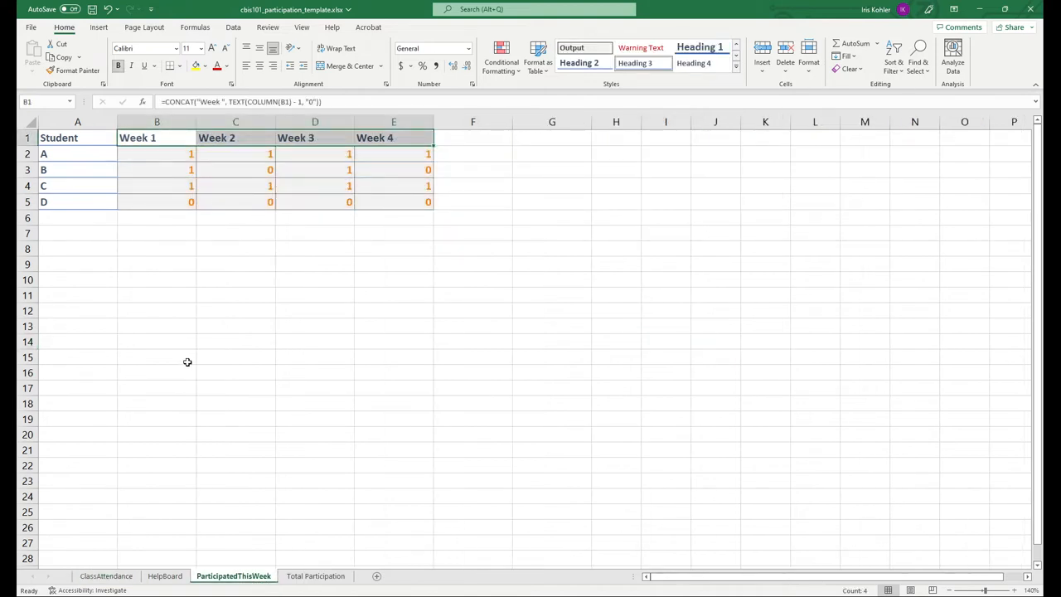
Select cell B2 and enter edit mode on student A's Week 1 participation formula.
click(156, 153)
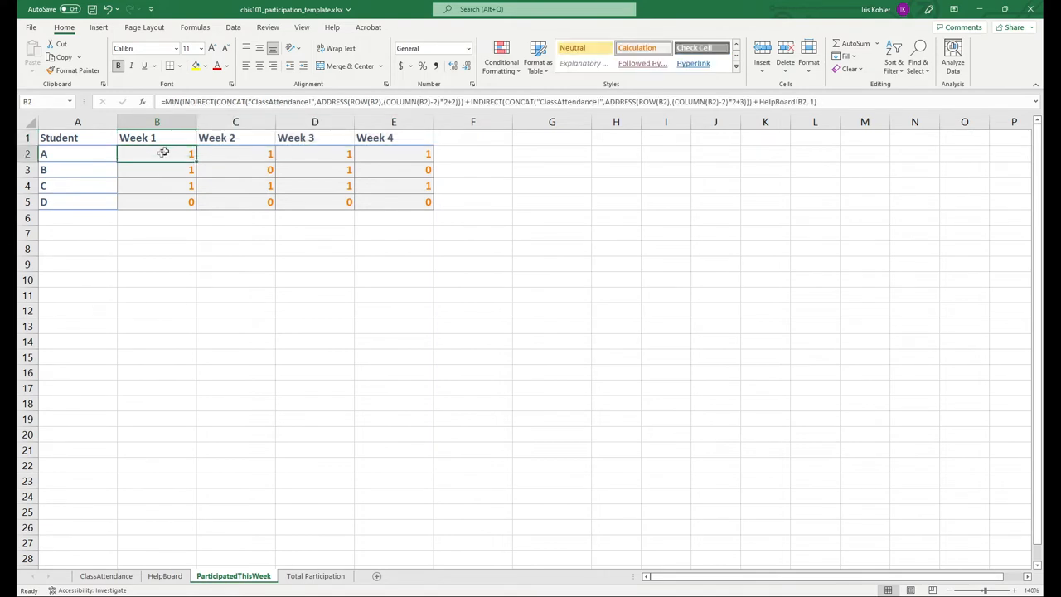
double_click(156, 153)
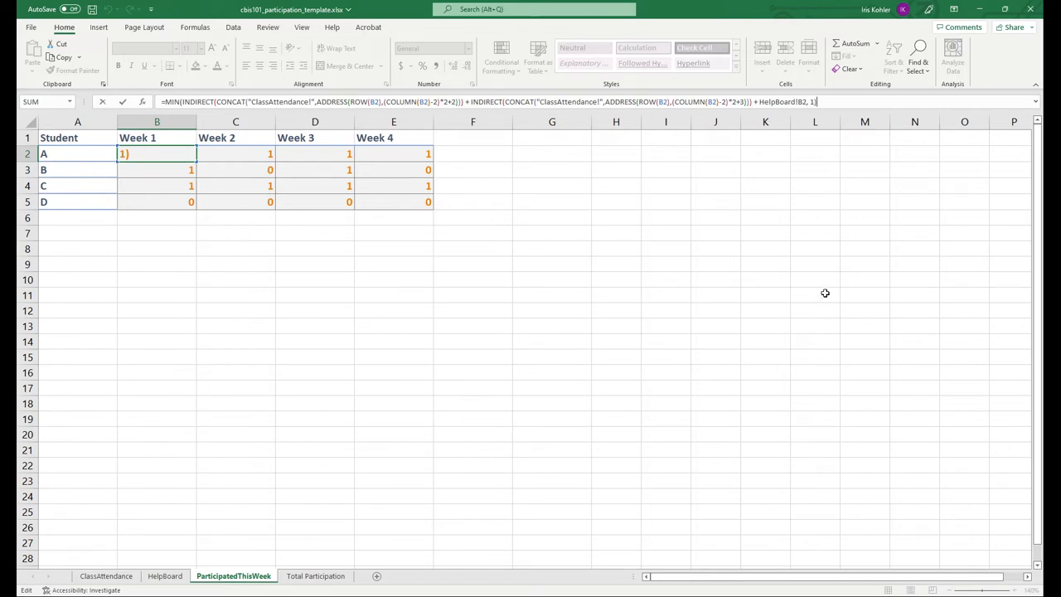
mouse_move(899, 244)
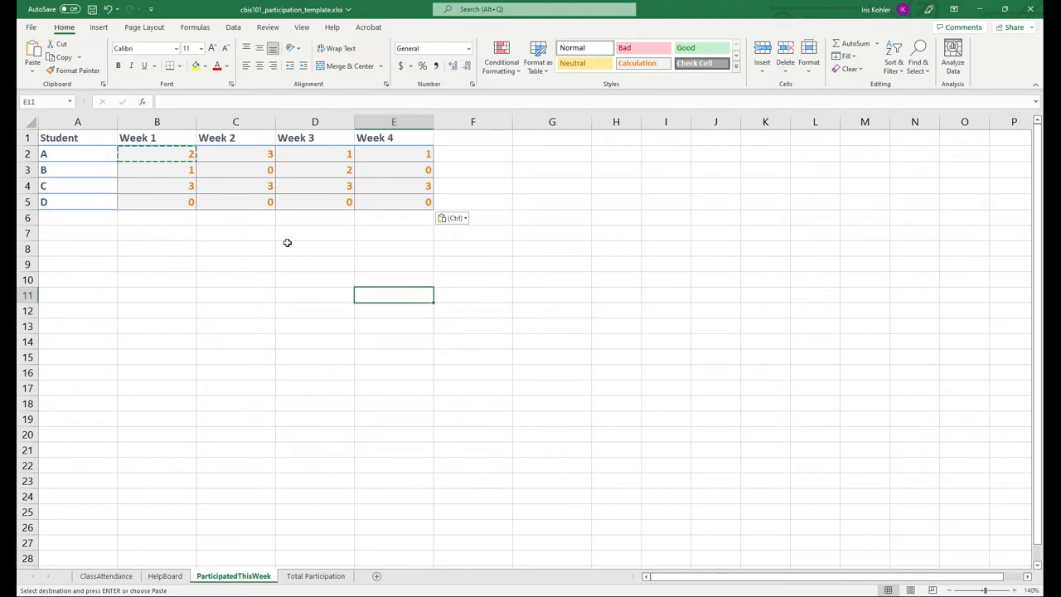
mouse_move(255, 241)
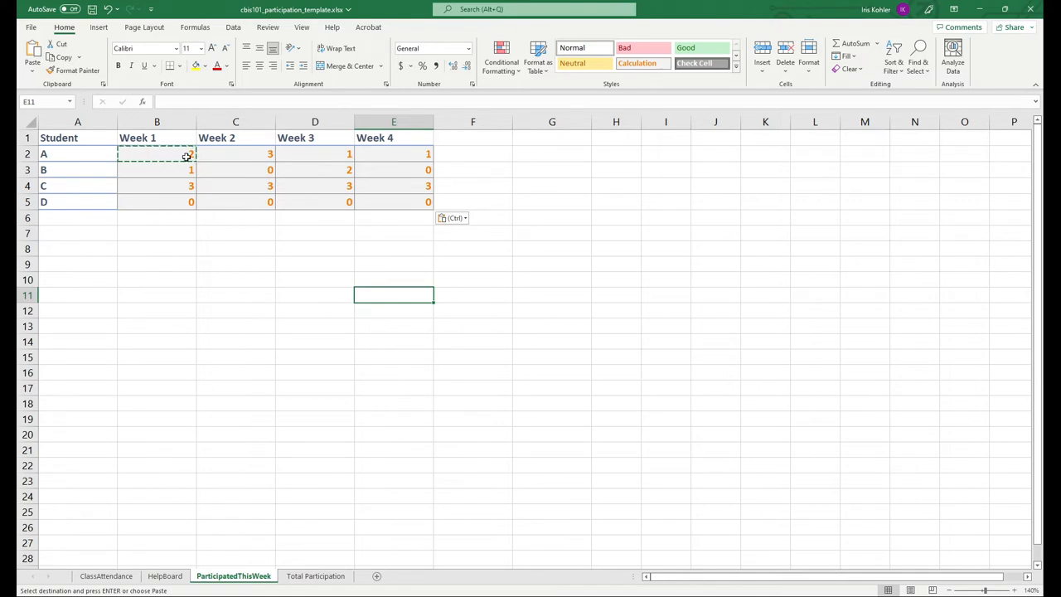
Finish the formula edit, check E2, and verify student A's Week 1 attendance days.
text(2)
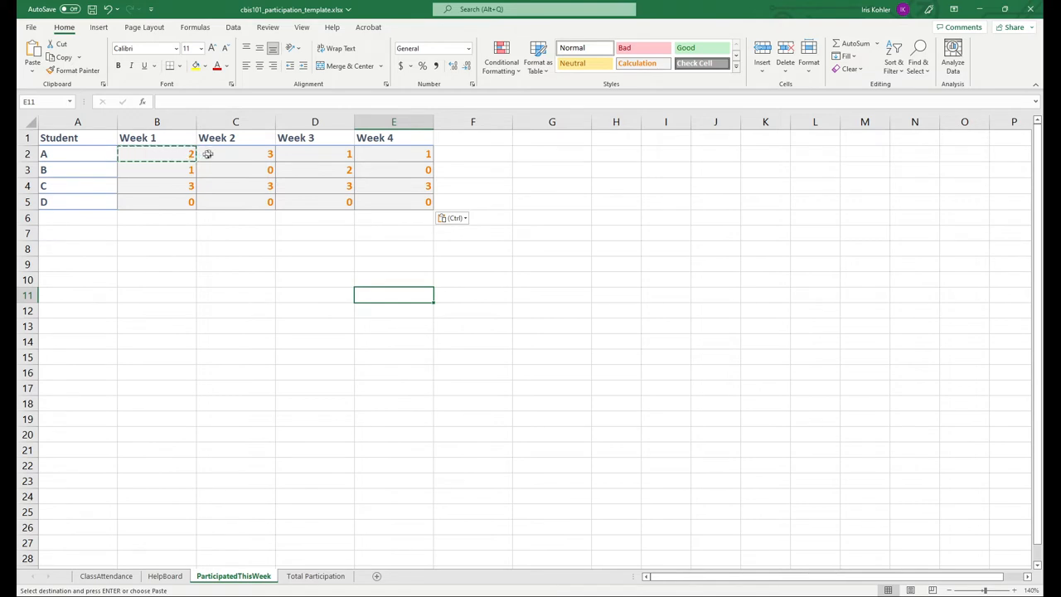
click(393, 154)
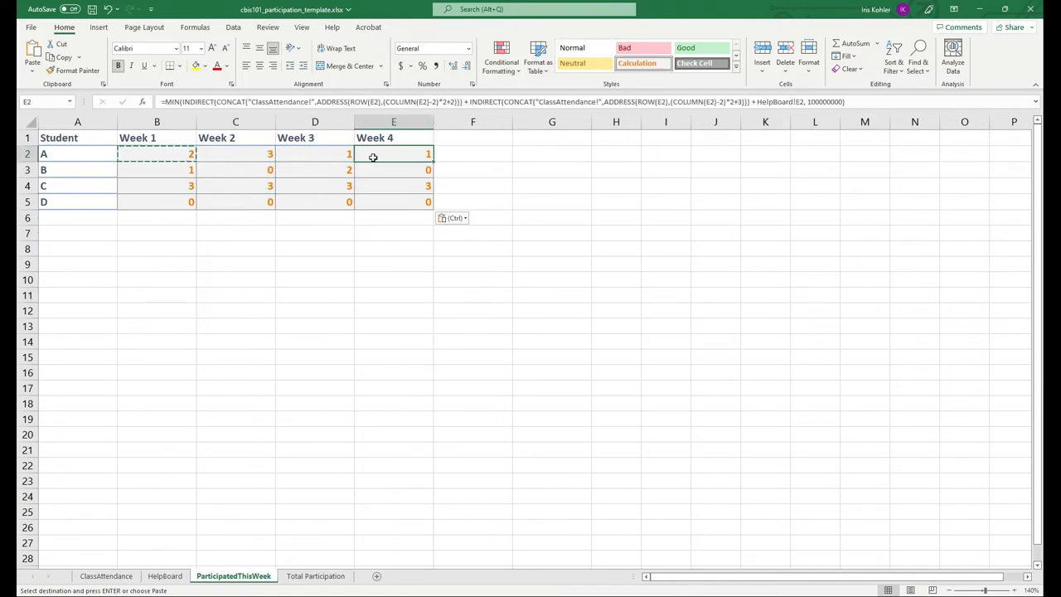
click(156, 153)
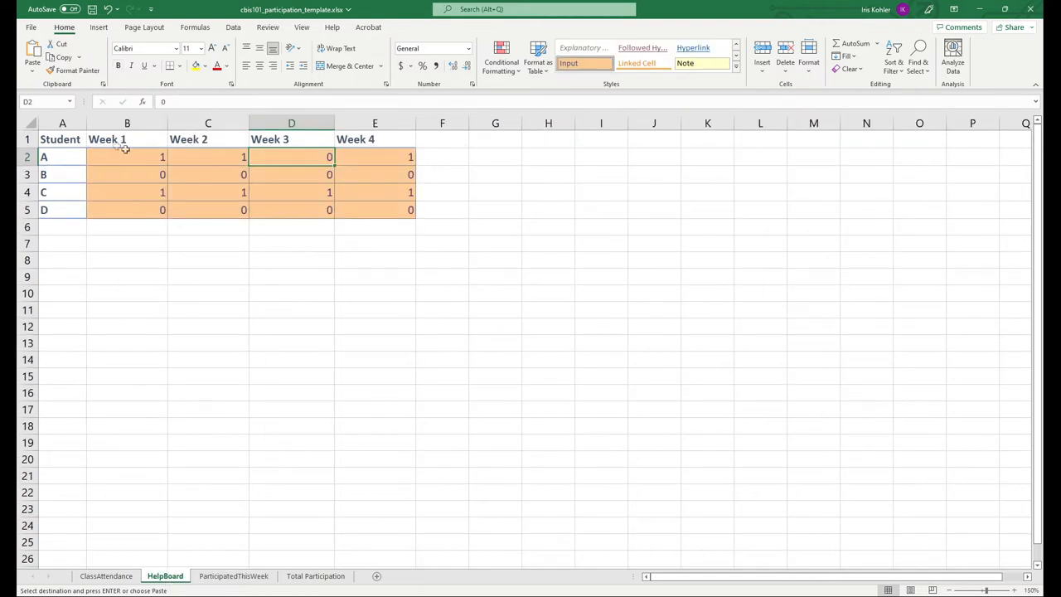
click(107, 576)
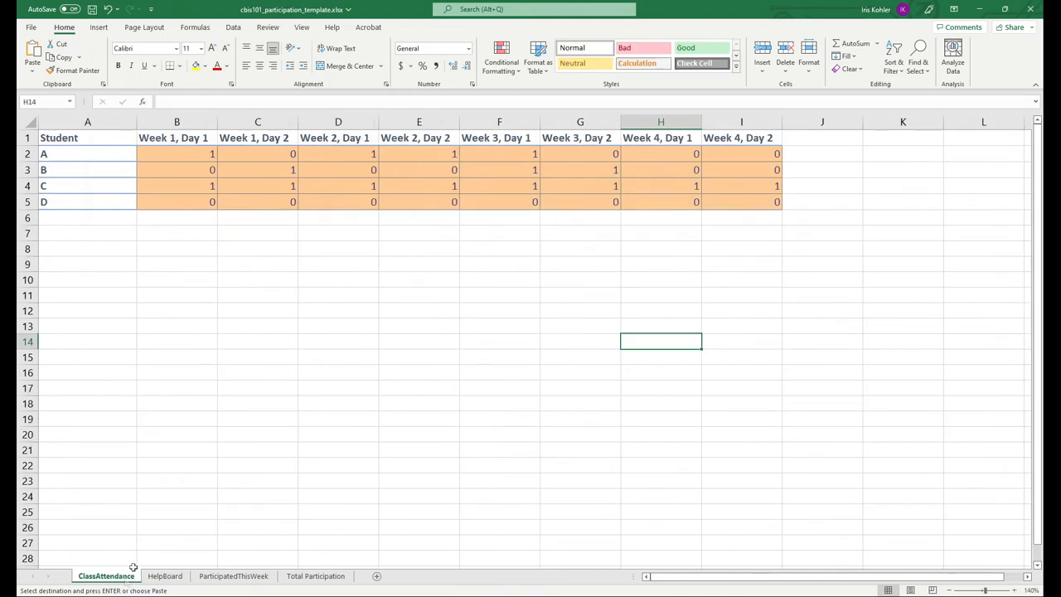
click(176, 154)
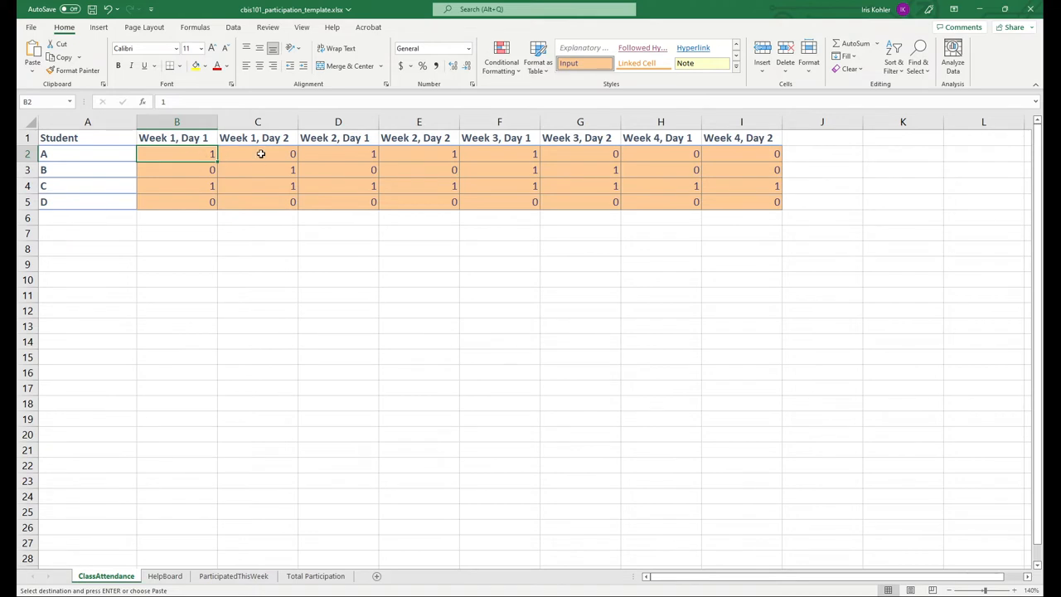
click(258, 154)
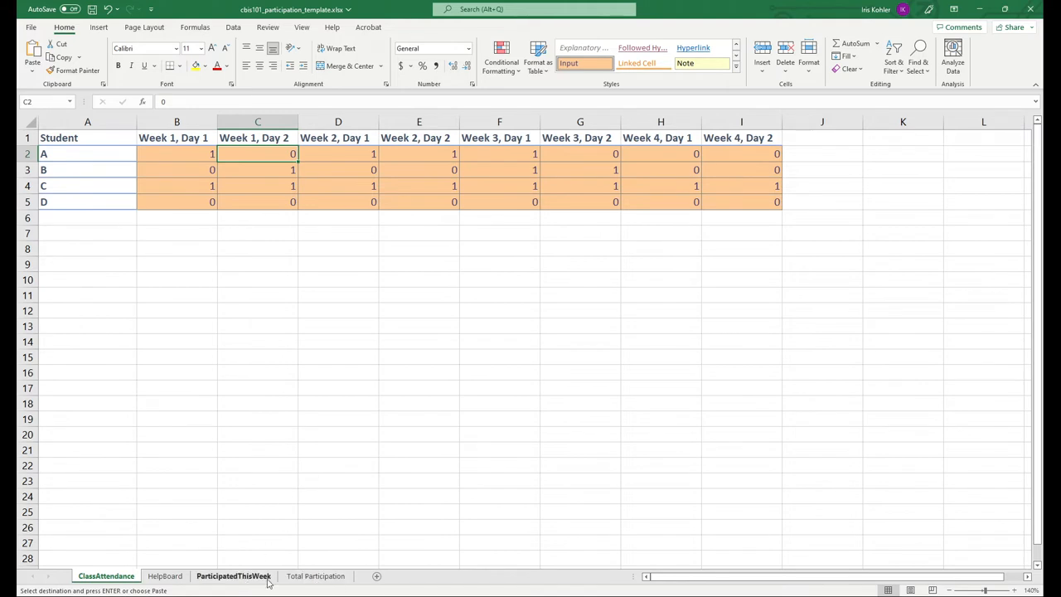
Inspect student A's Week 2 and 3 totals, cross-checking the sheets and ending on HelpBoard.
click(233, 575)
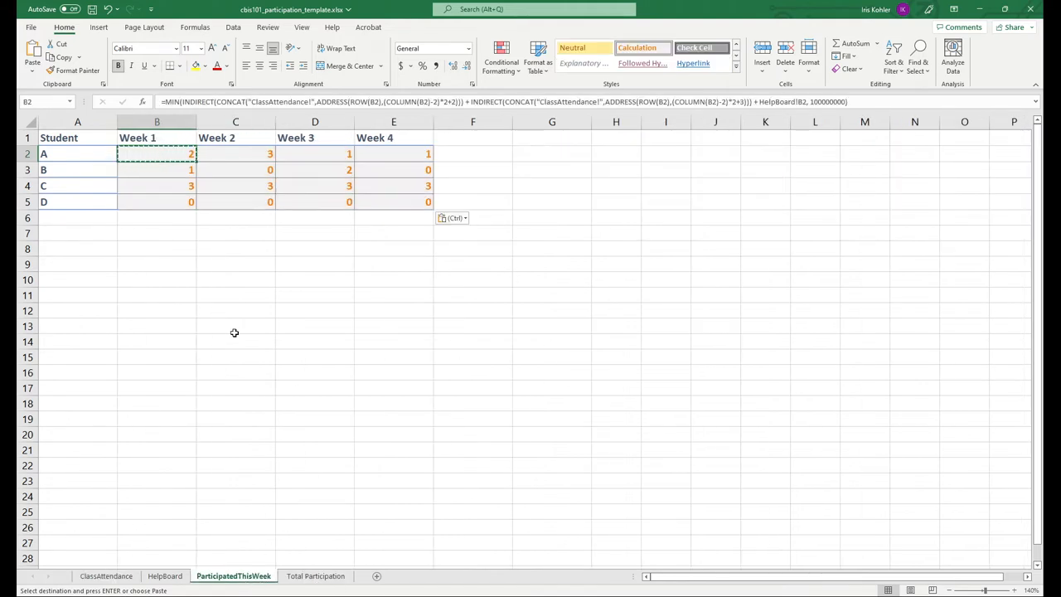
mouse_move(232, 151)
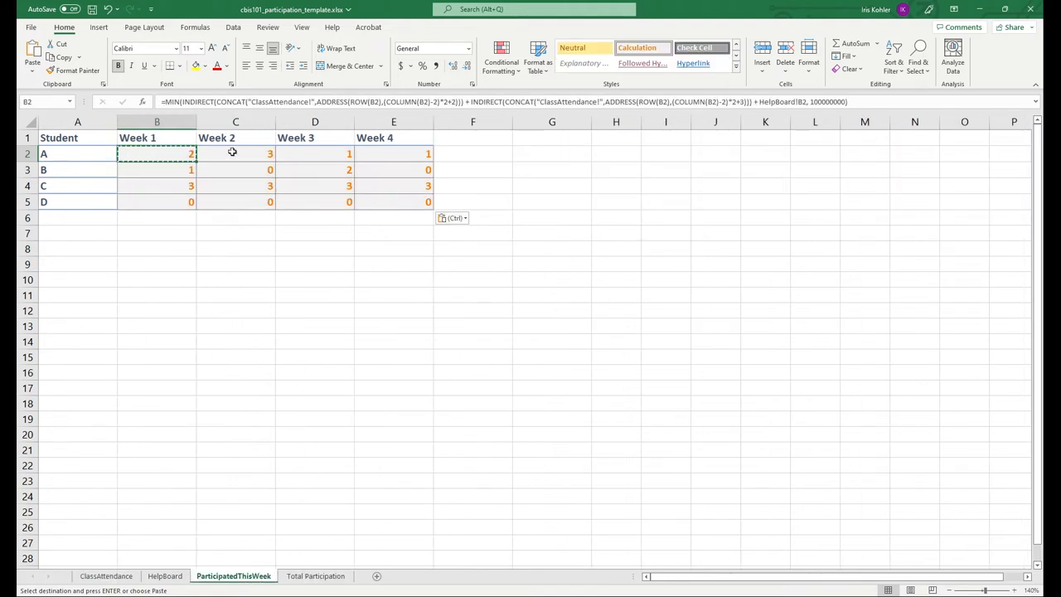
click(235, 153)
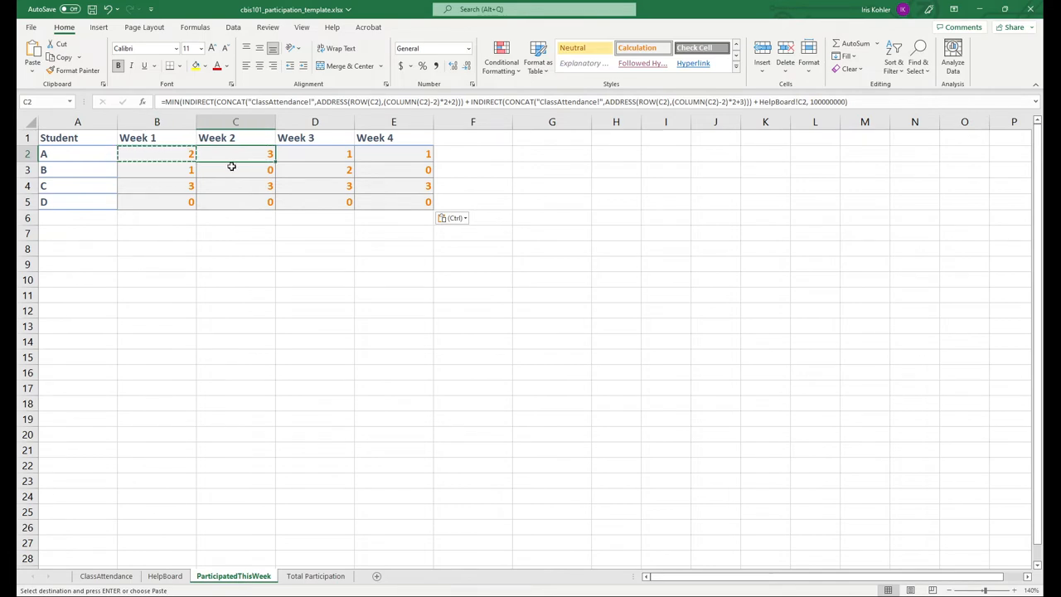
click(314, 153)
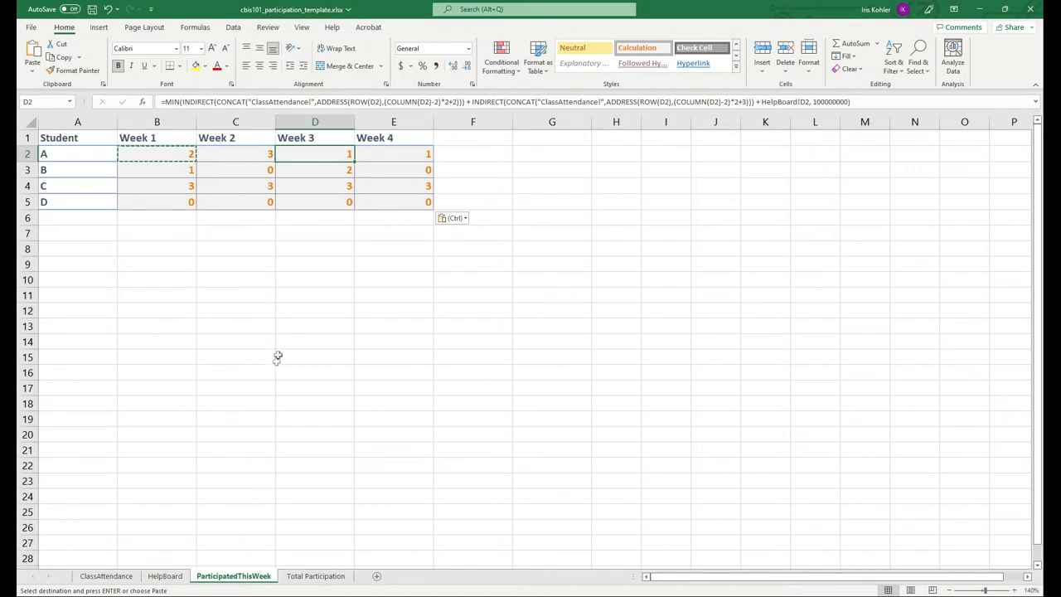
click(165, 575)
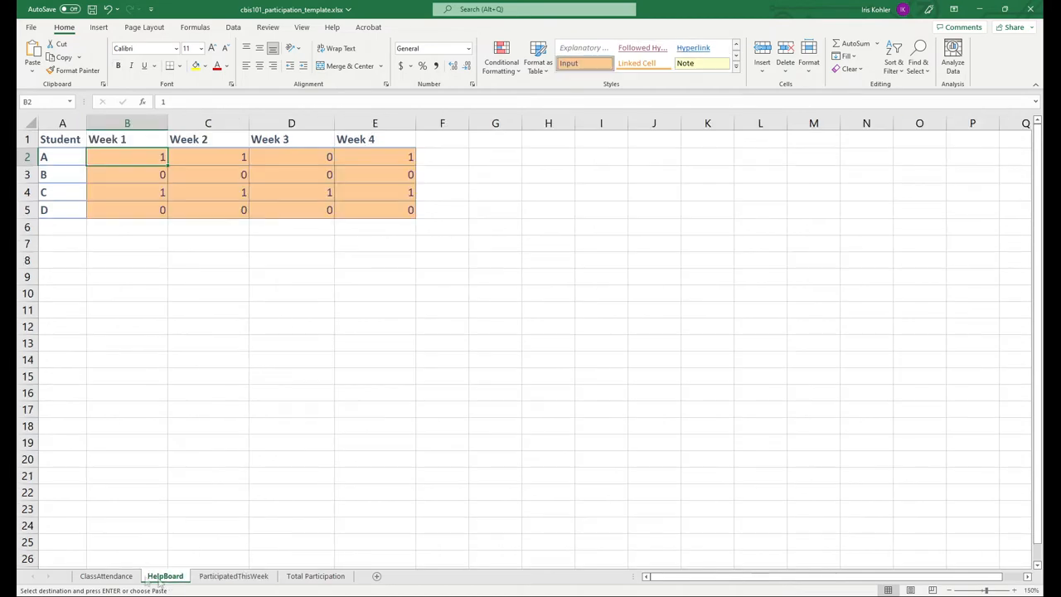
click(106, 576)
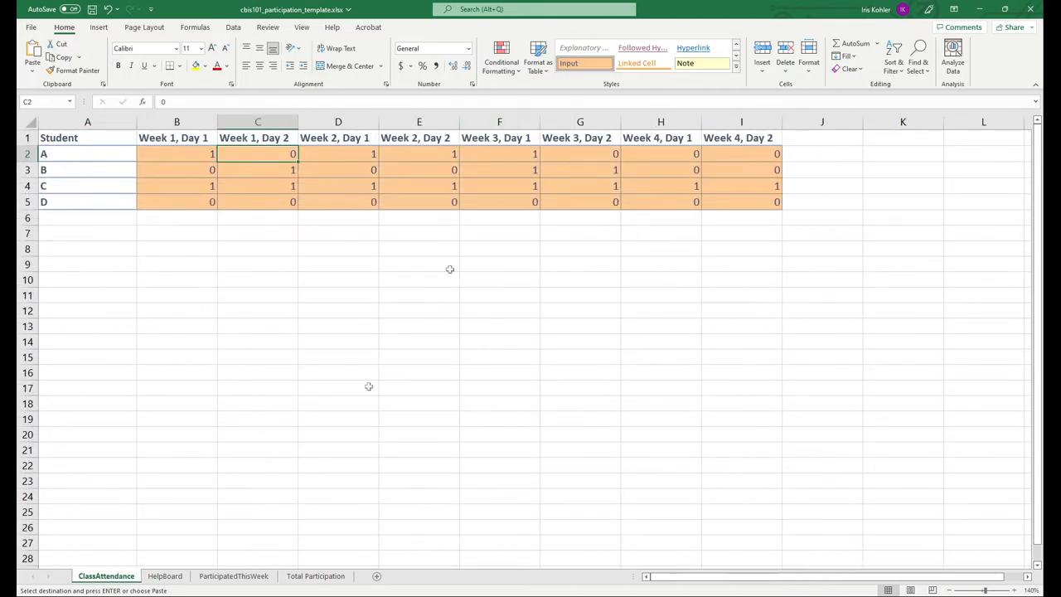
click(233, 576)
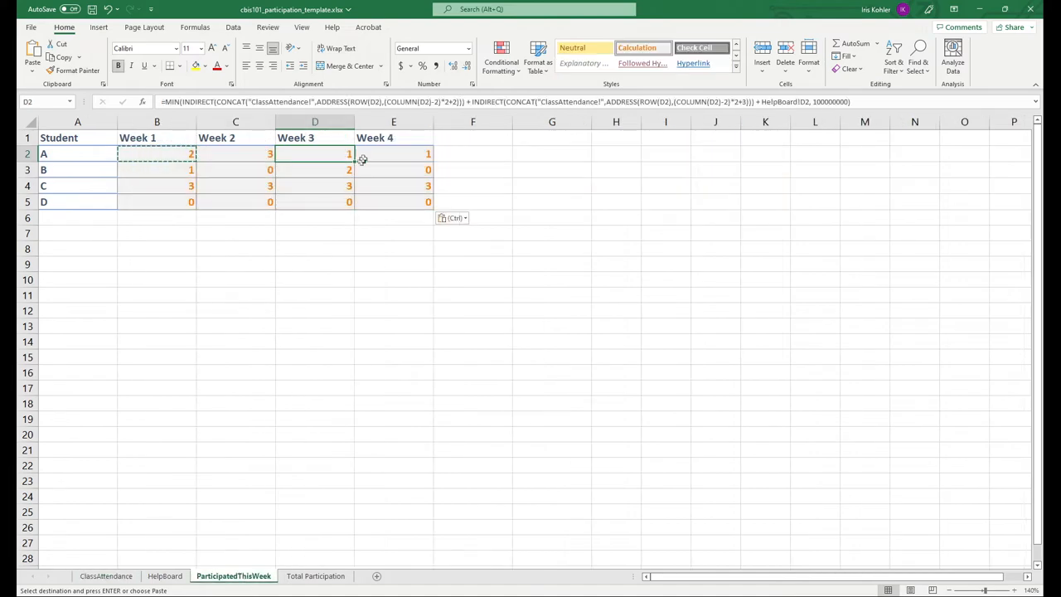
click(105, 575)
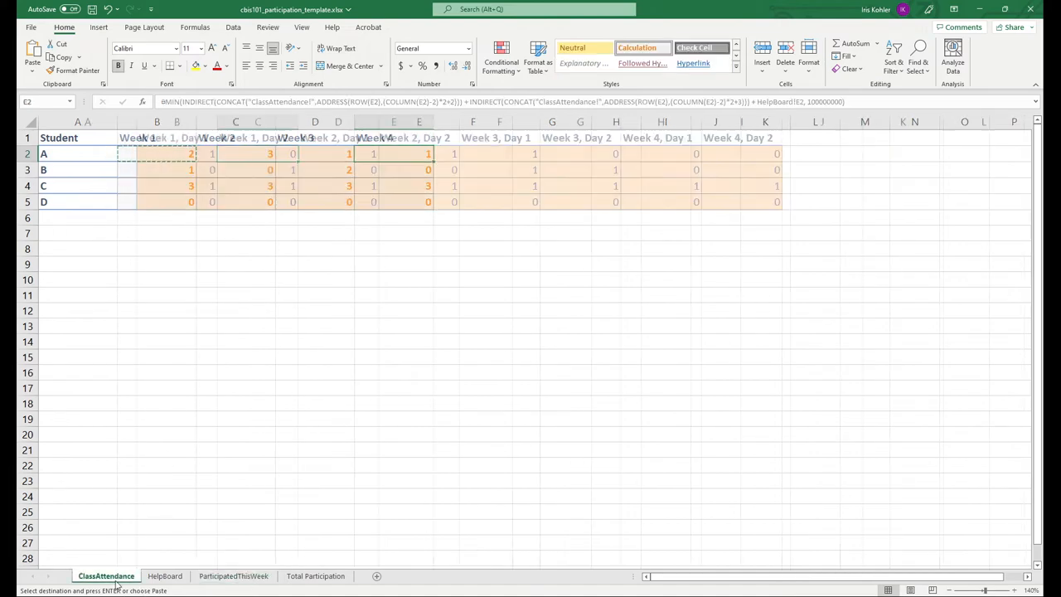
click(164, 576)
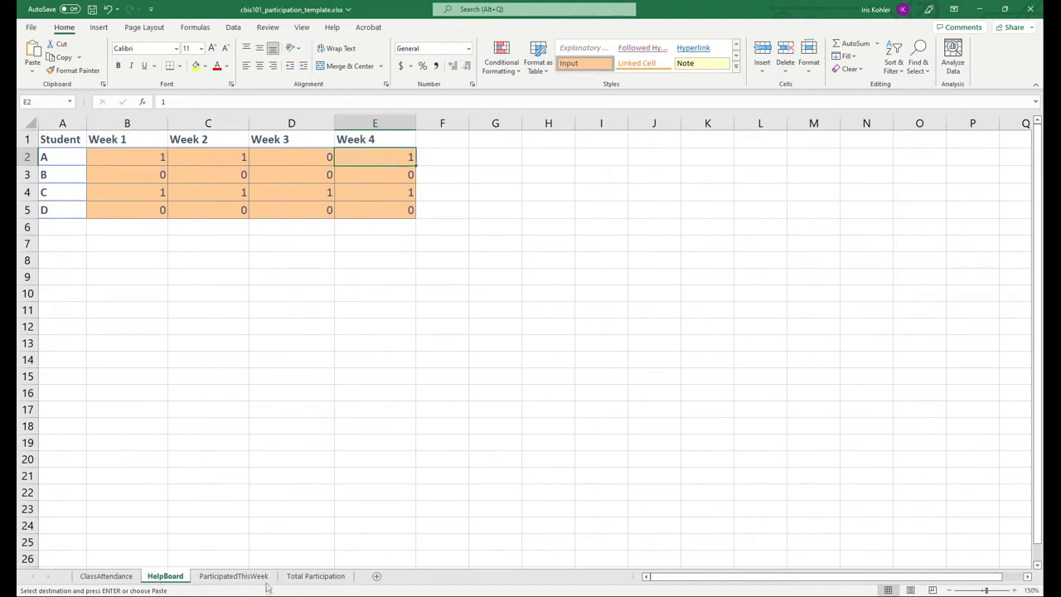
click(233, 576)
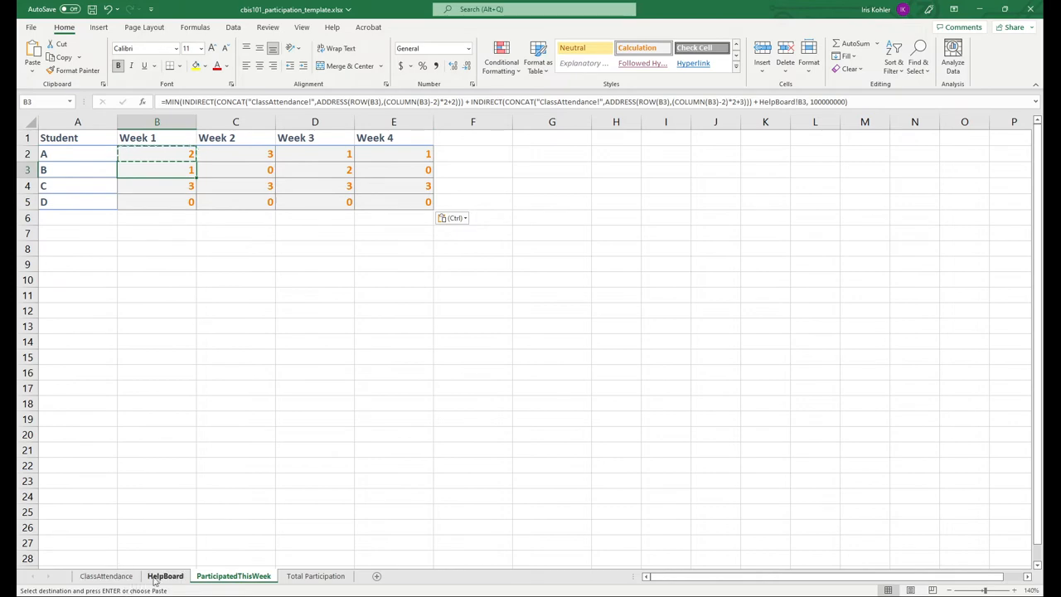
click(105, 575)
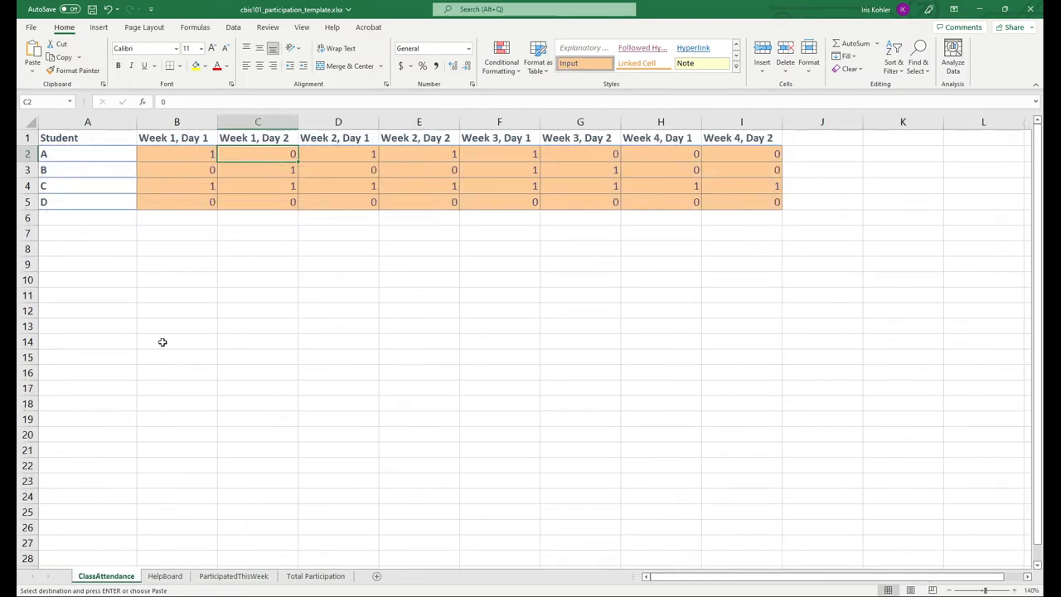
click(258, 169)
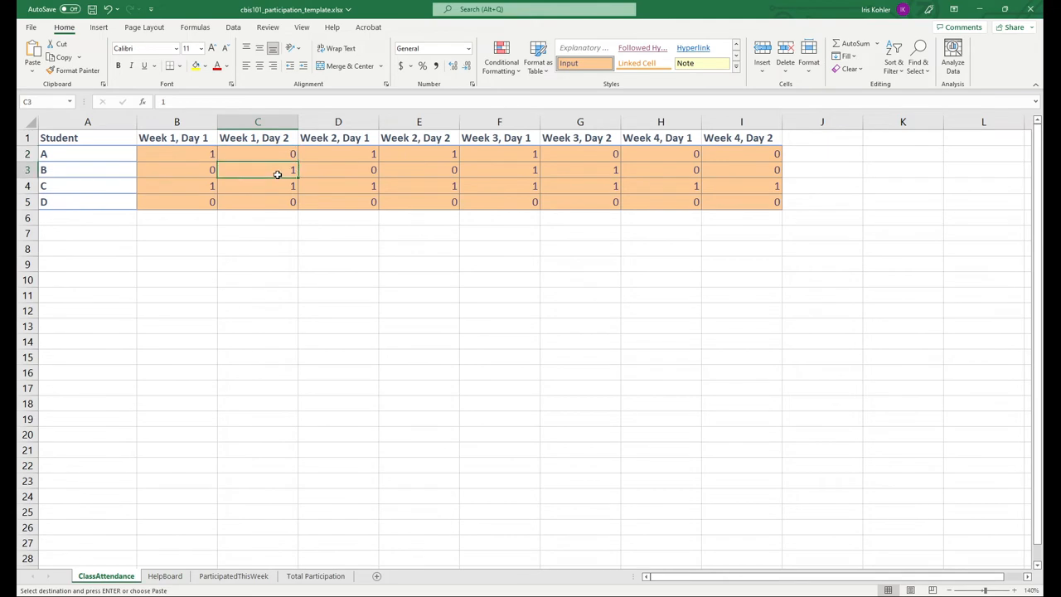
click(499, 170)
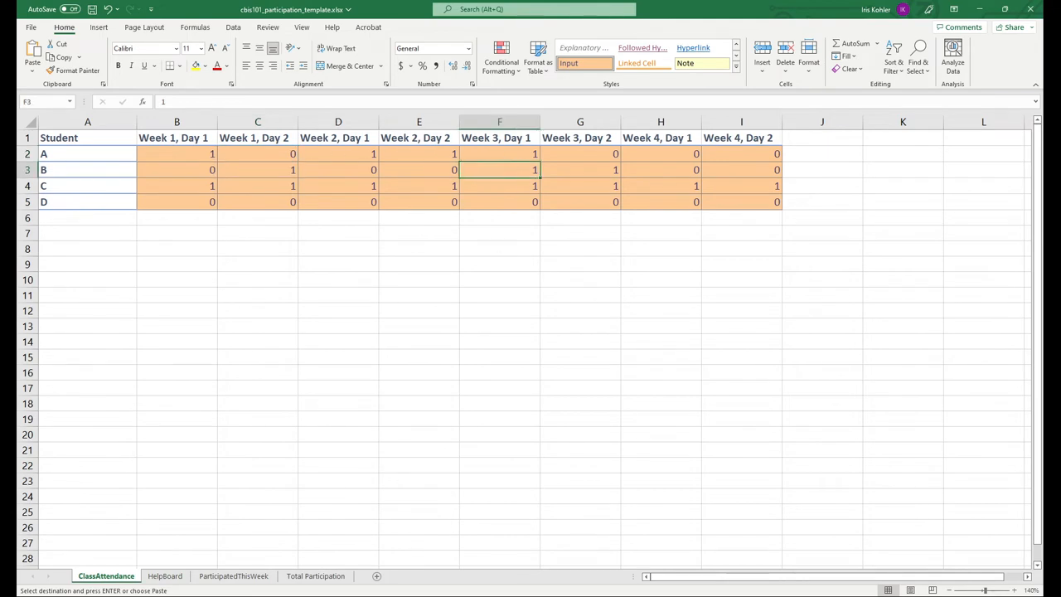
click(233, 576)
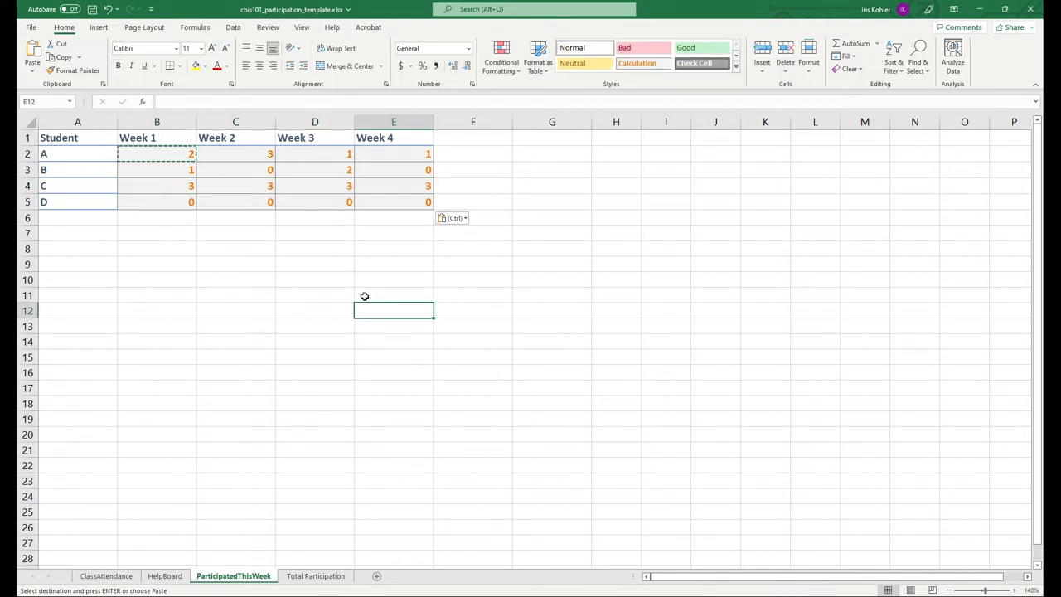
click(157, 201)
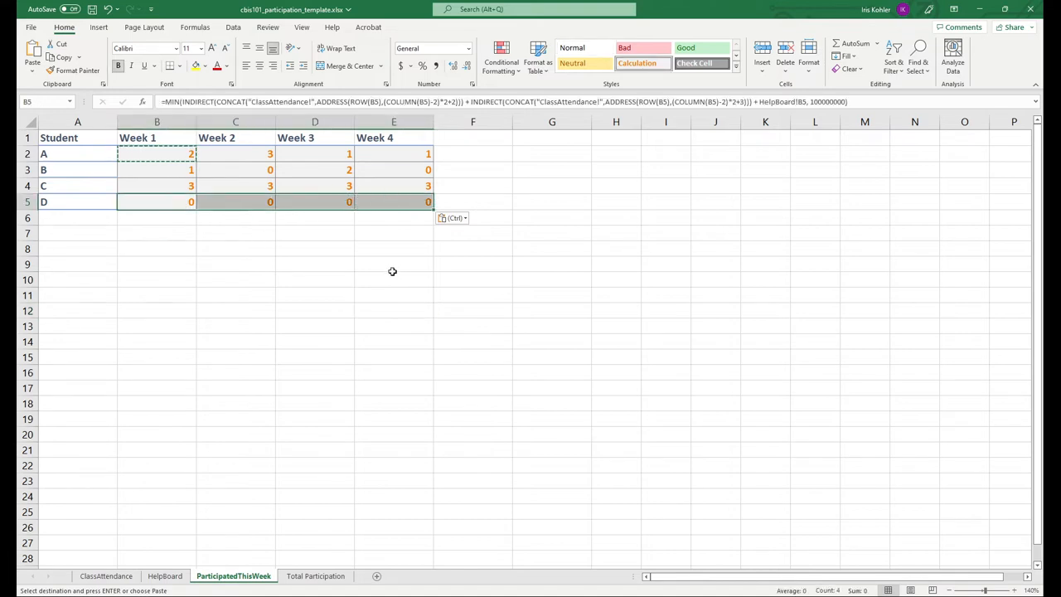
mouse_move(377, 270)
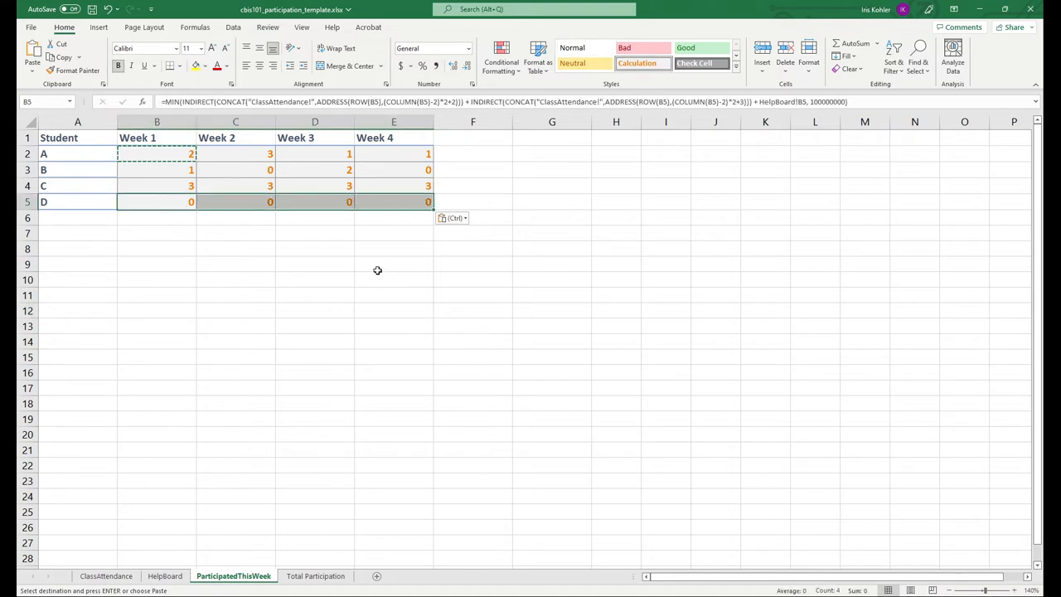
mouse_move(372, 286)
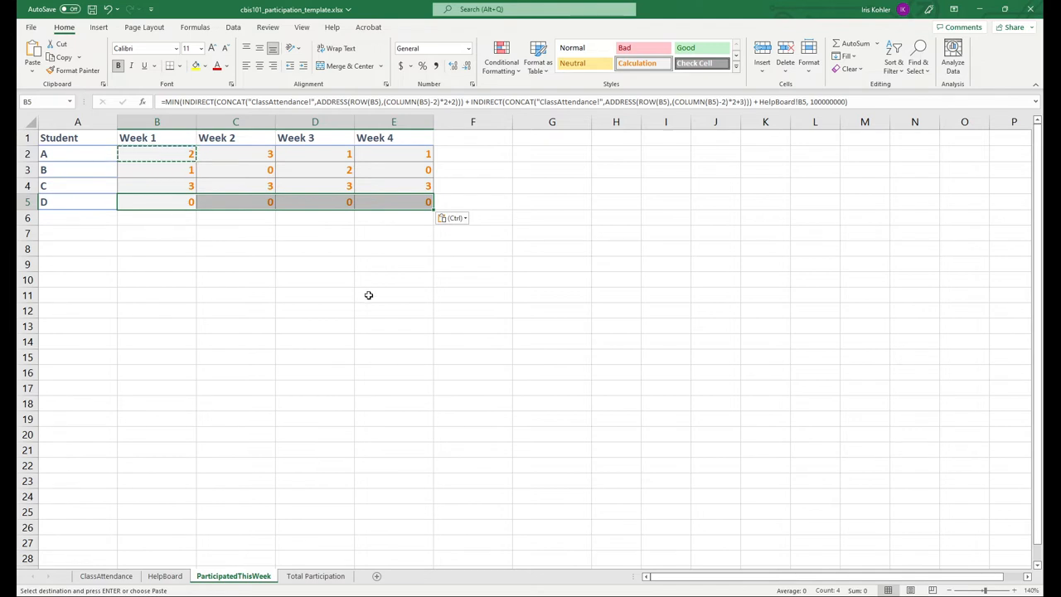
mouse_move(363, 306)
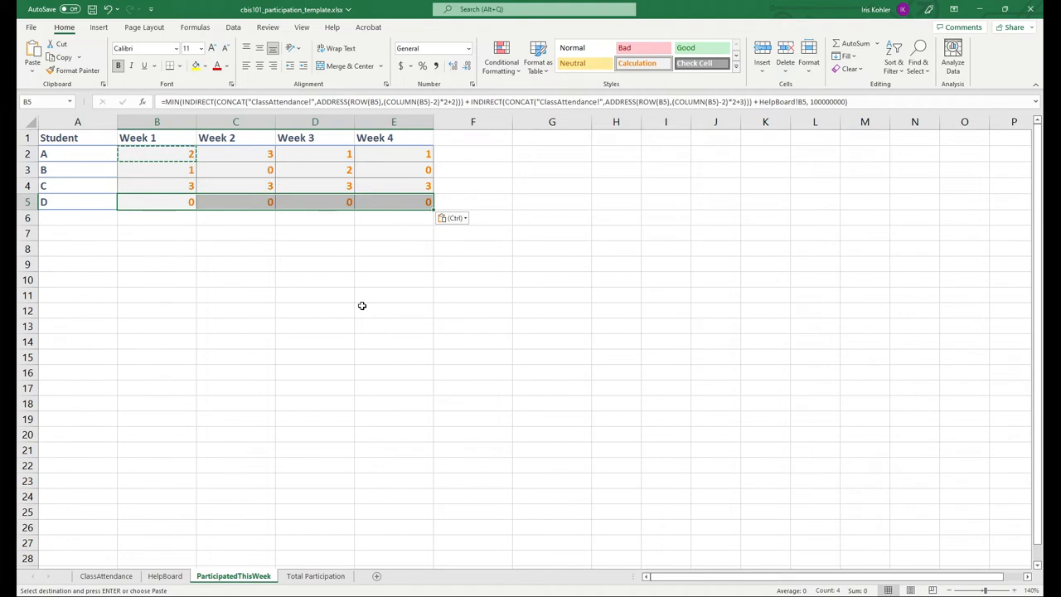
mouse_move(372, 315)
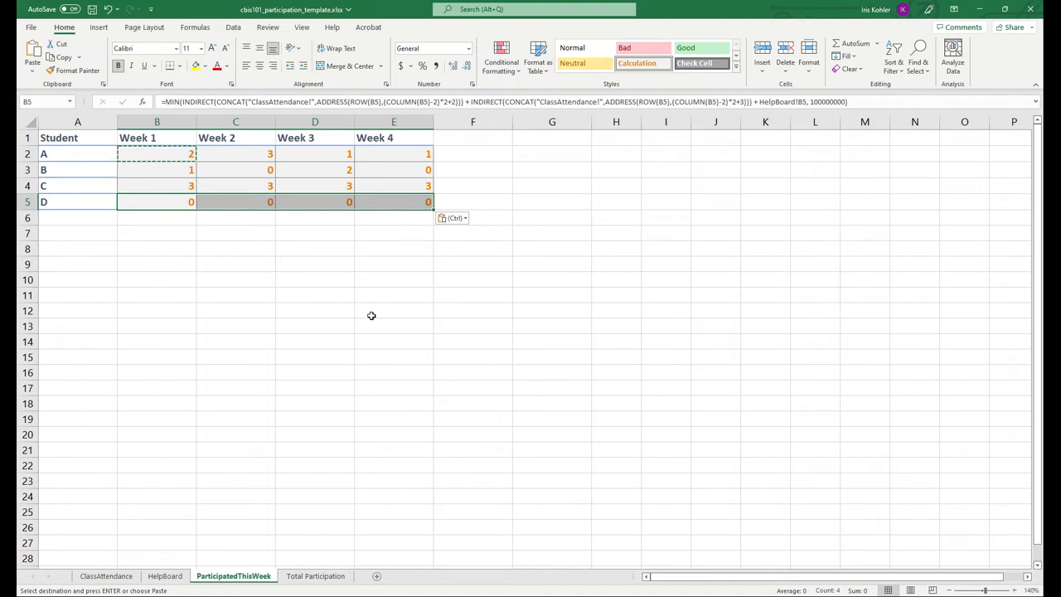
click(394, 311)
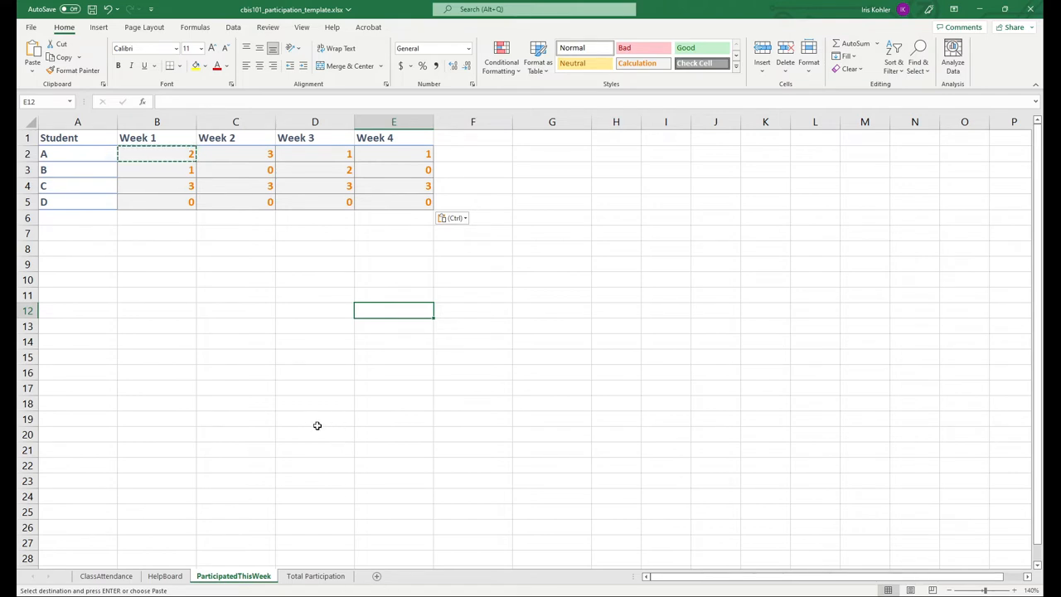
Replace the 100000000 limit with 1 in the MIN participation formula and confirm.
click(156, 153)
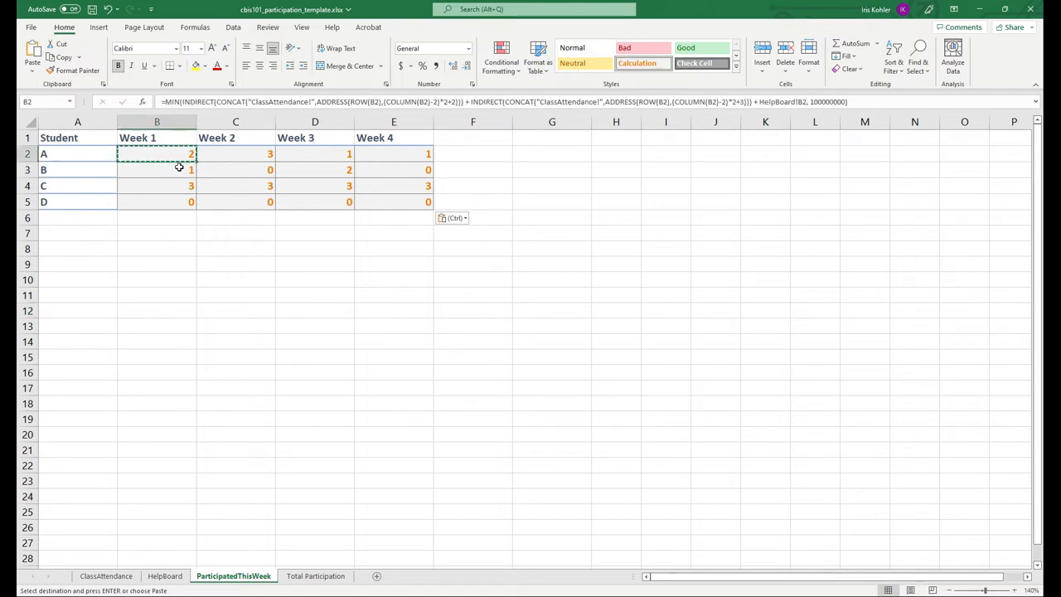
mouse_move(259, 350)
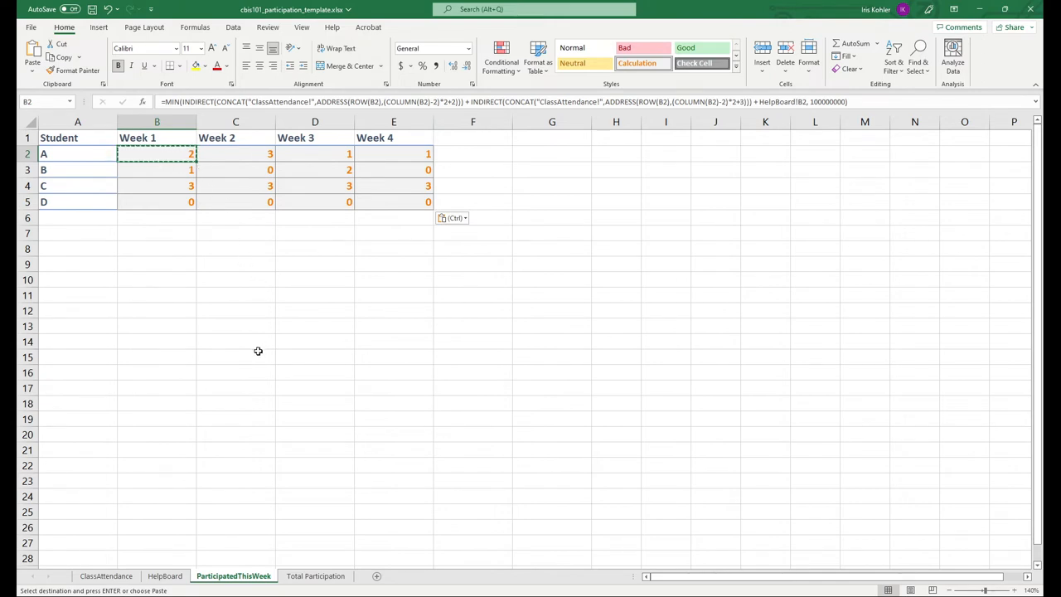
mouse_move(245, 355)
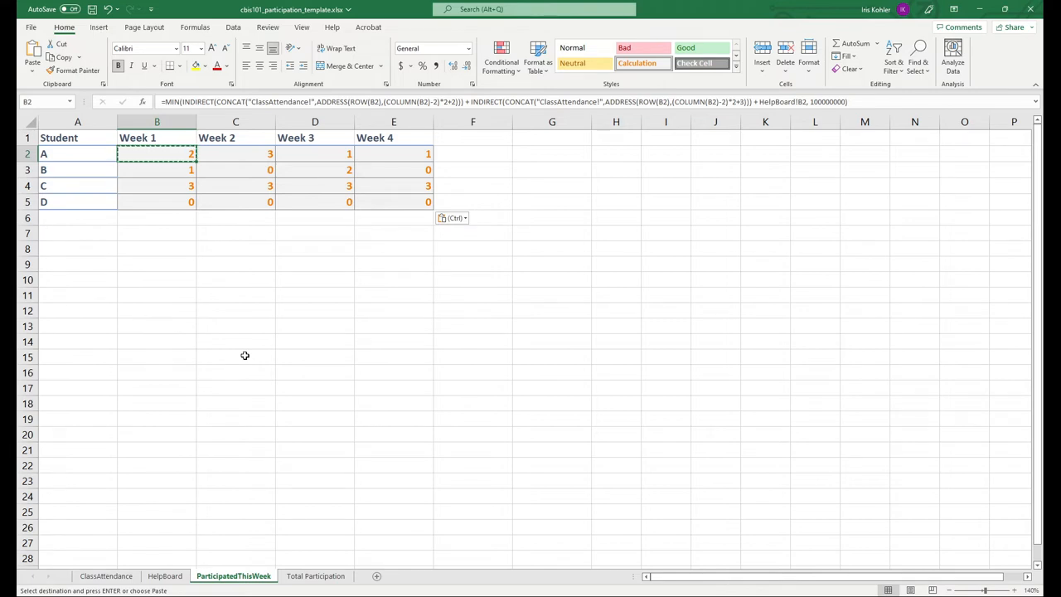
mouse_move(246, 353)
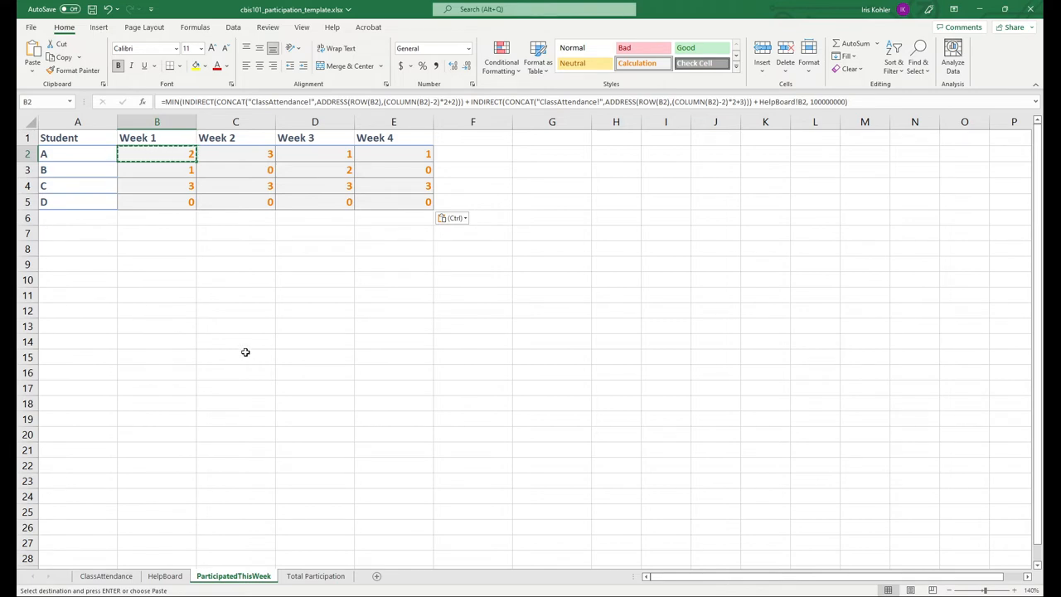
mouse_move(235, 358)
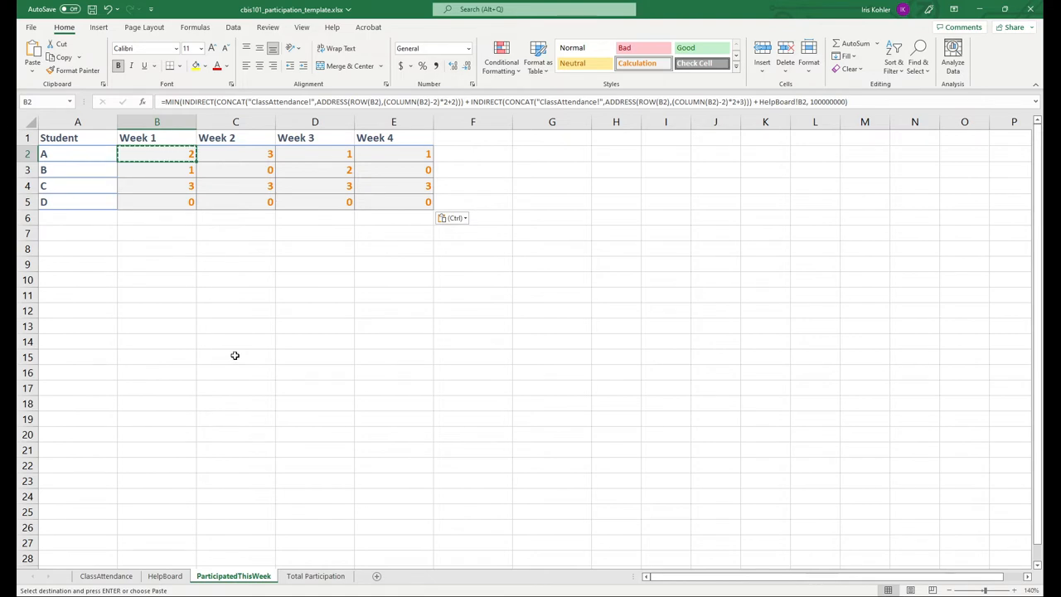
mouse_move(236, 351)
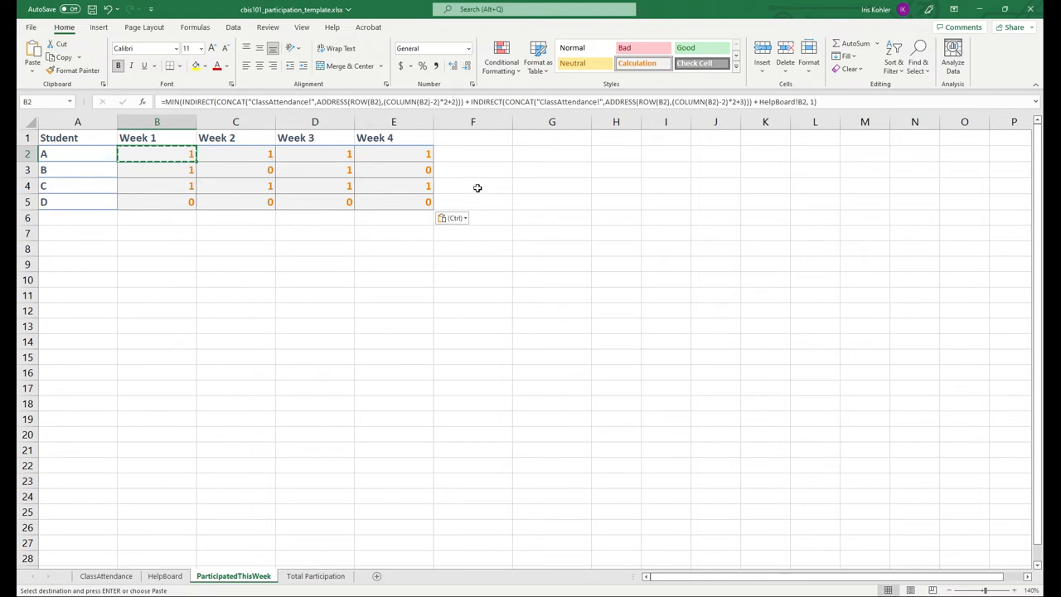
click(473, 153)
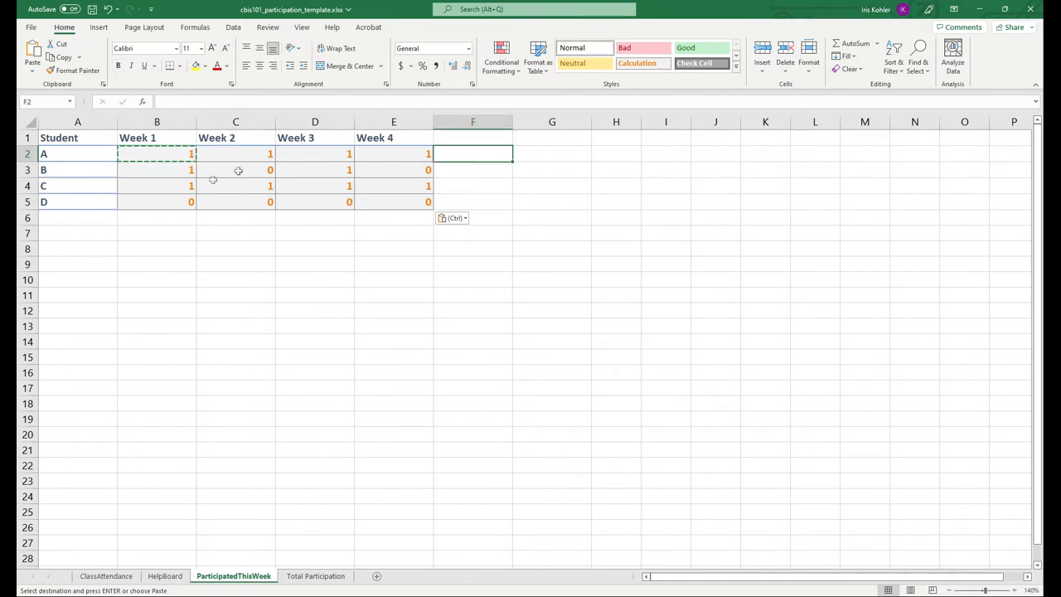
click(157, 153)
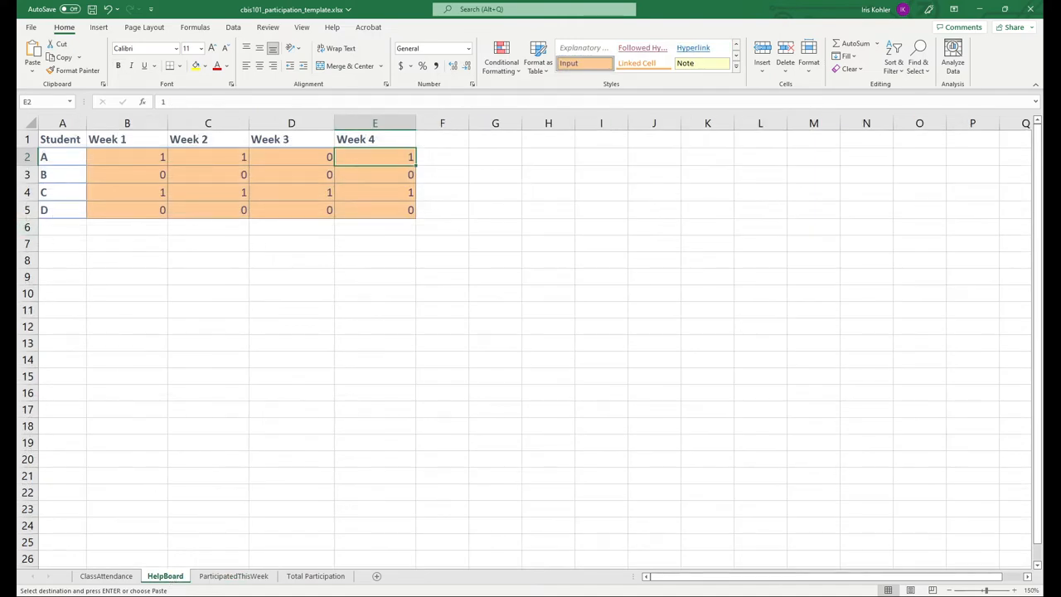
click(105, 575)
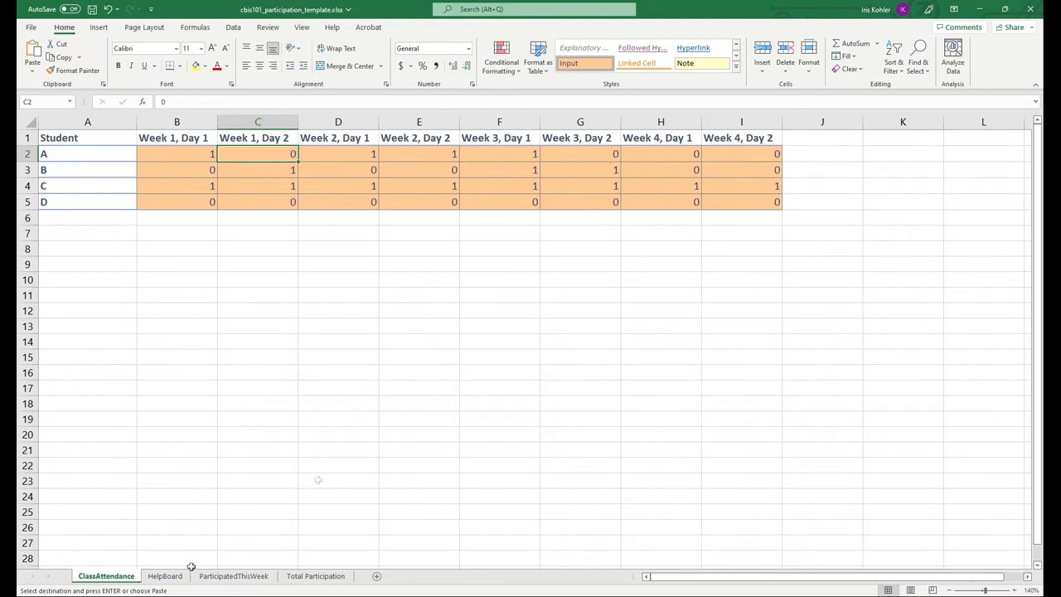
click(165, 576)
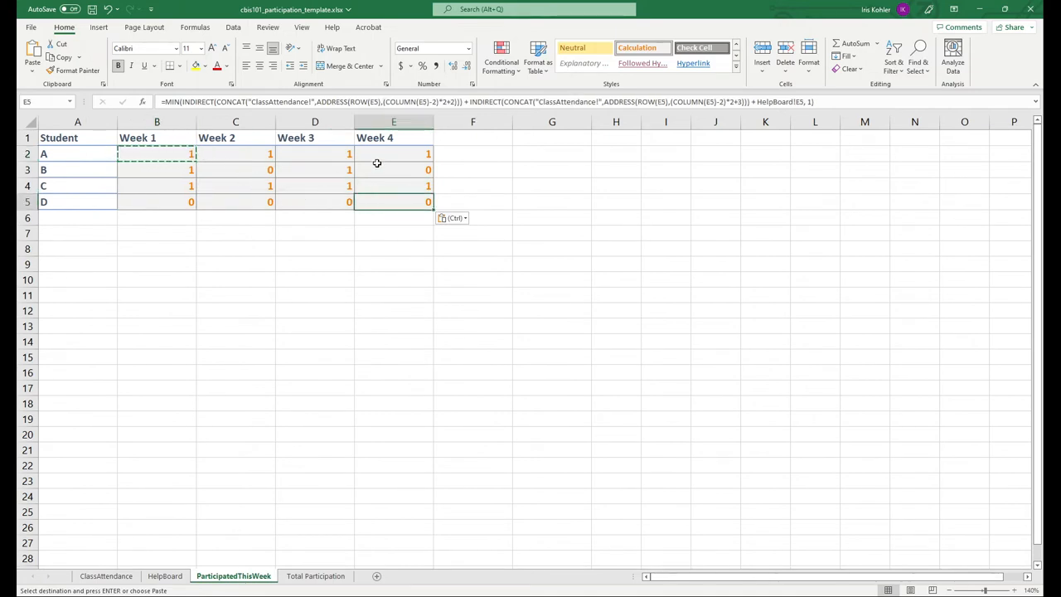
Review student A's Week 2 and Week 4 formulas, clear the copy marquee and save.
click(393, 153)
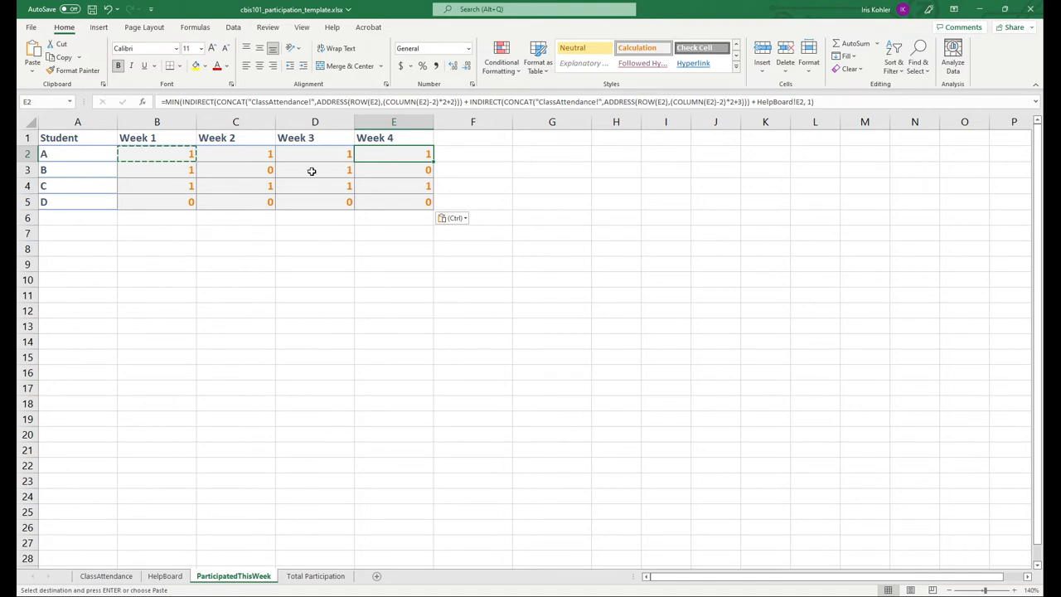
click(235, 388)
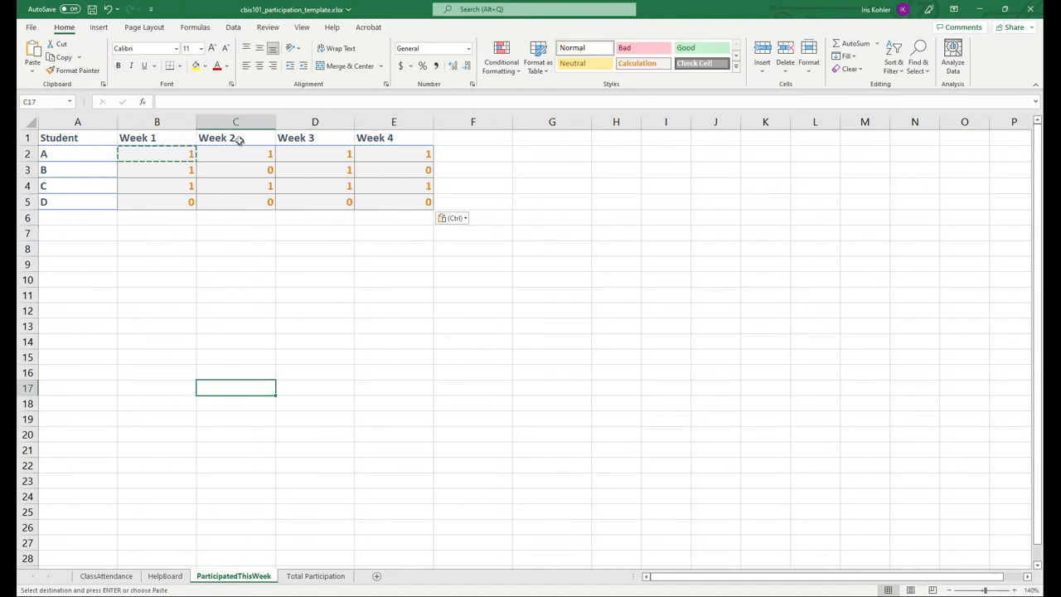
click(237, 154)
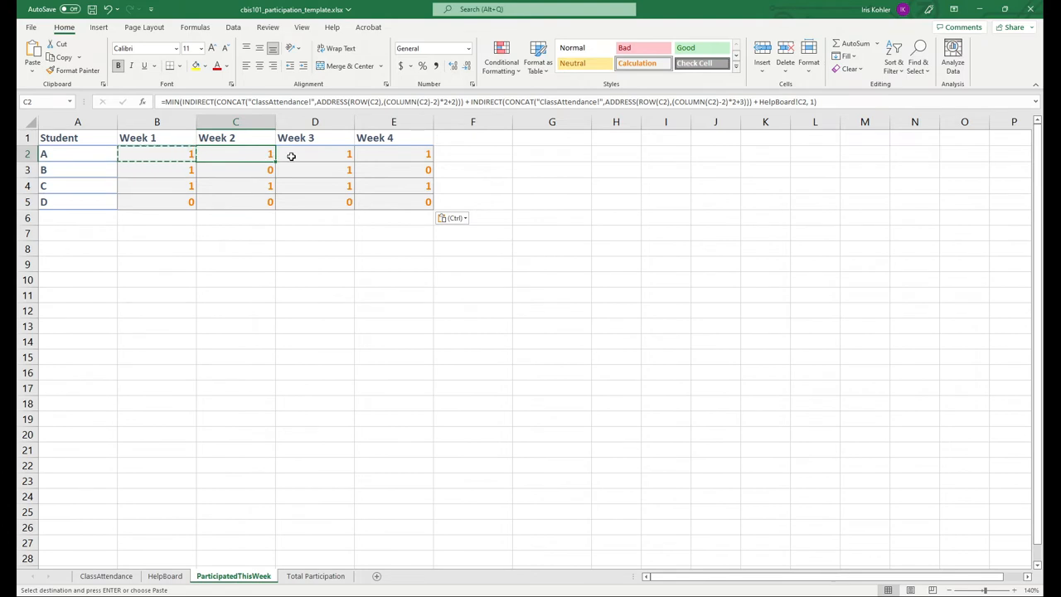
click(393, 153)
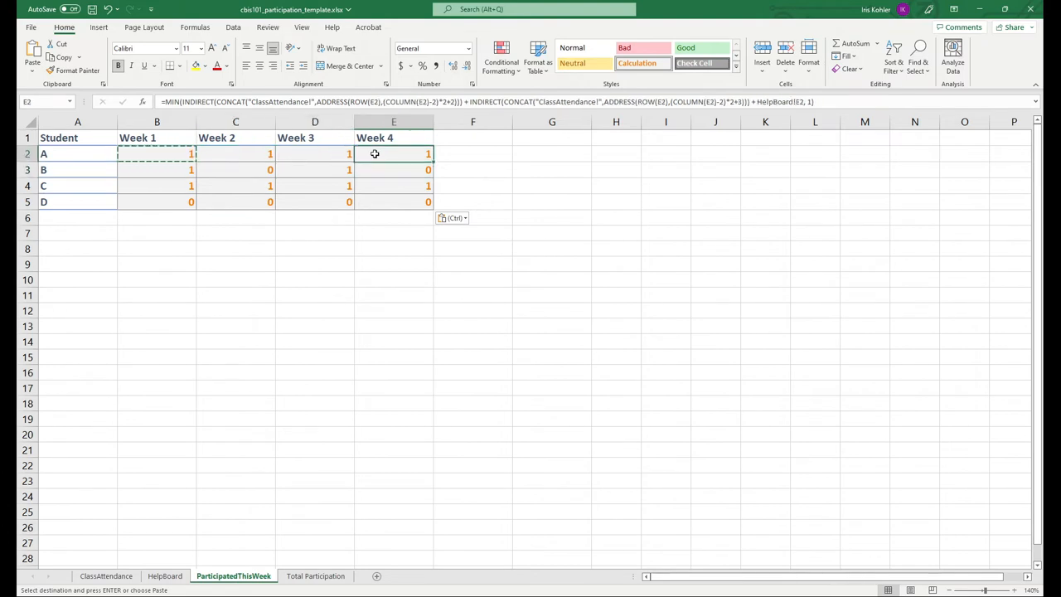
click(393, 170)
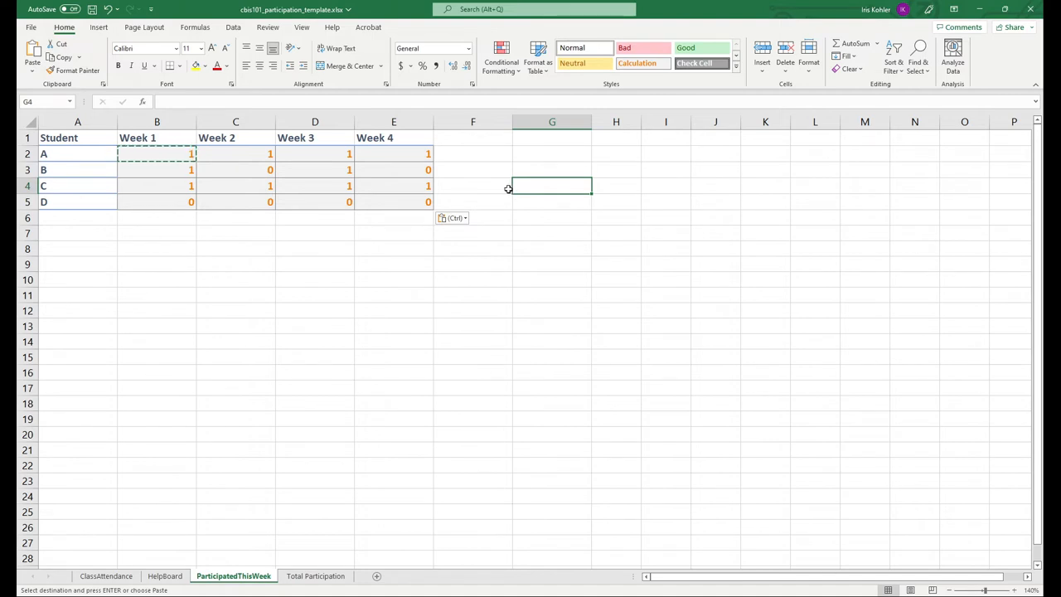
mouse_move(499, 194)
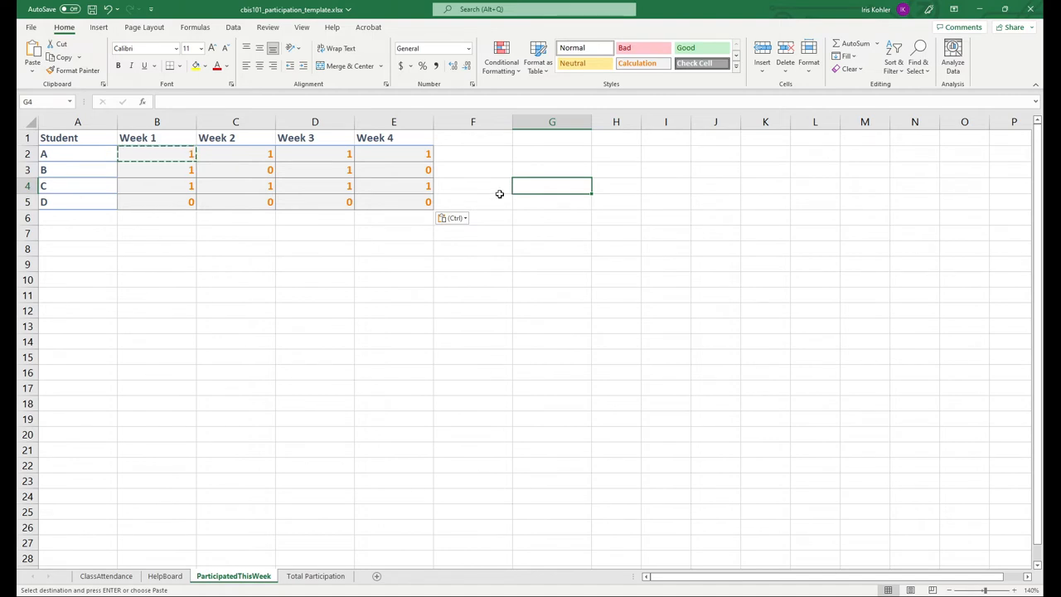
mouse_move(513, 199)
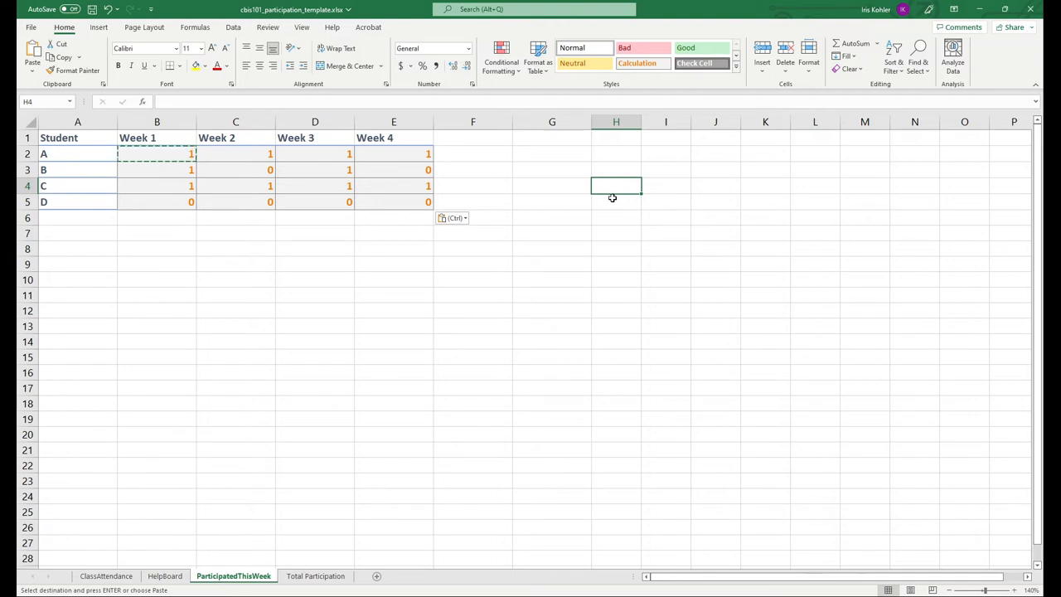
click(616, 202)
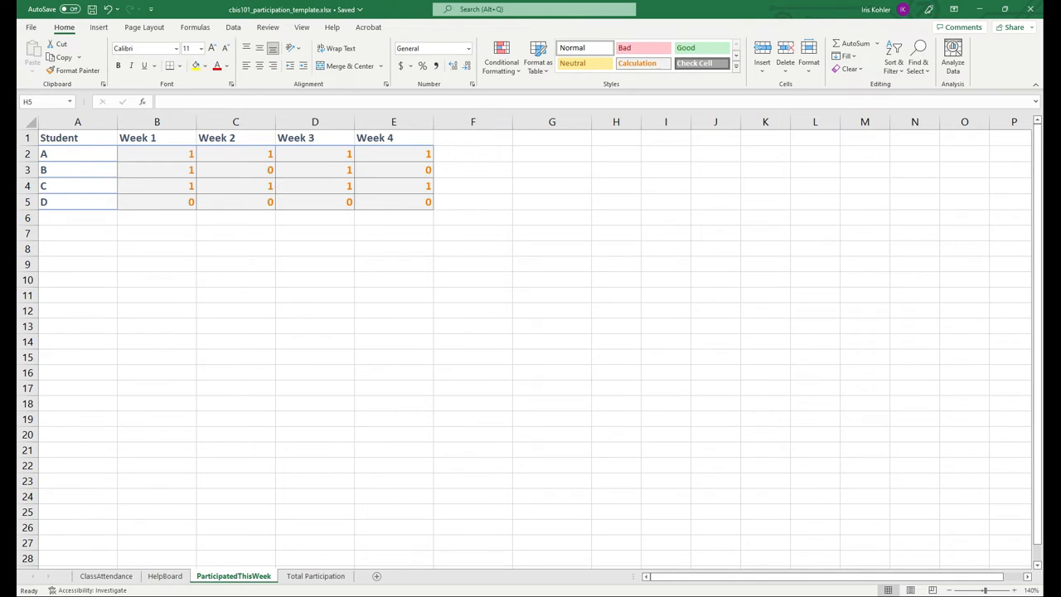
click(316, 575)
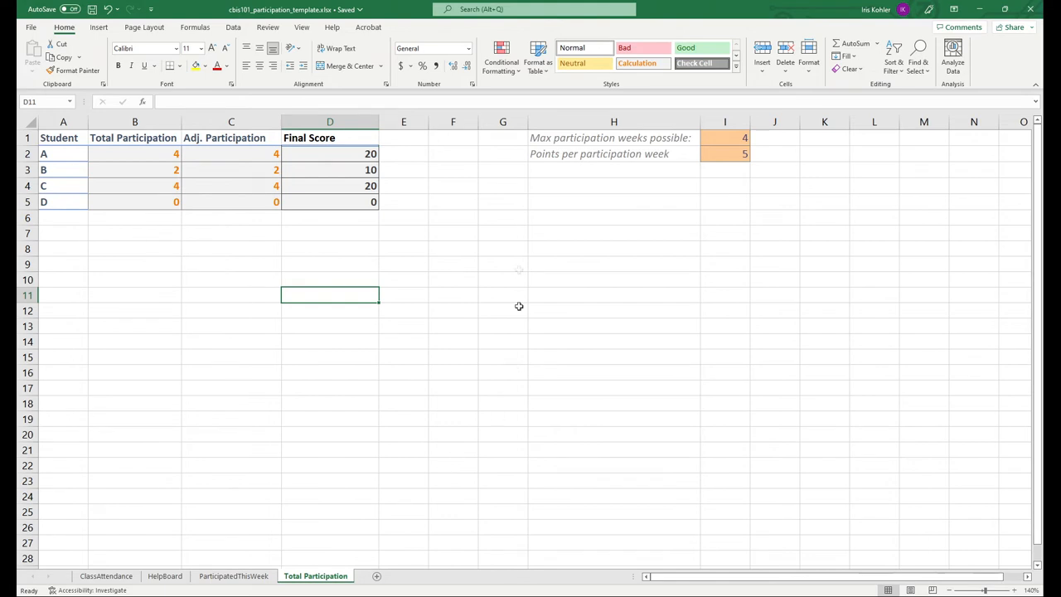
mouse_move(452, 309)
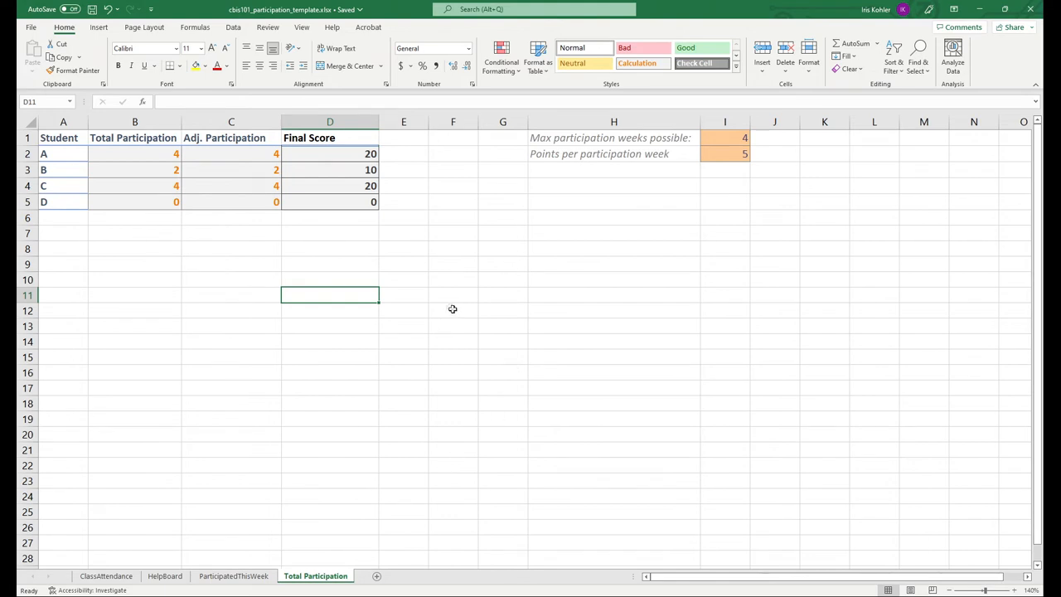
click(134, 154)
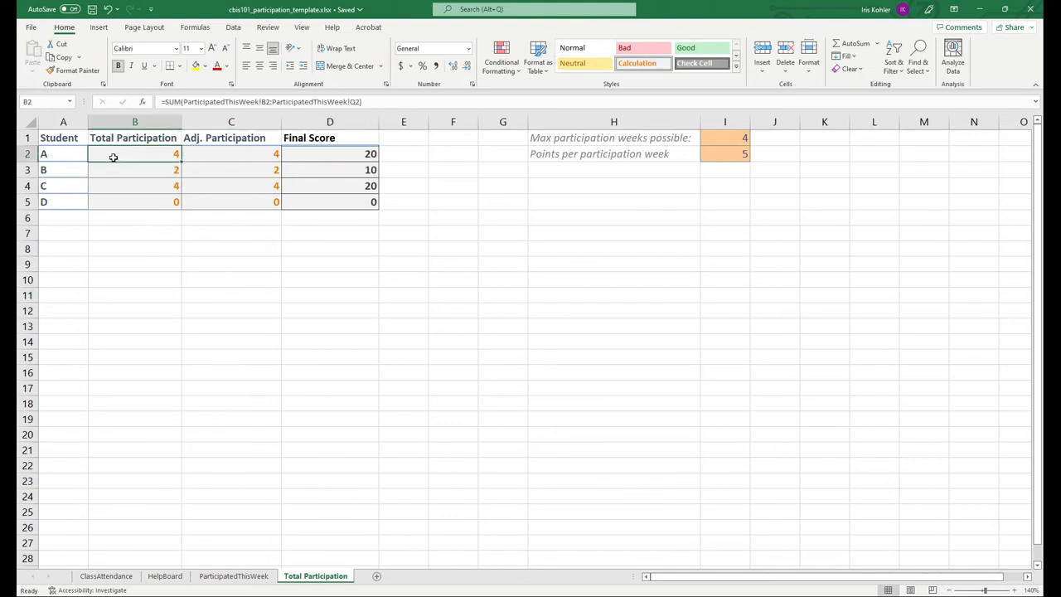
mouse_move(109, 194)
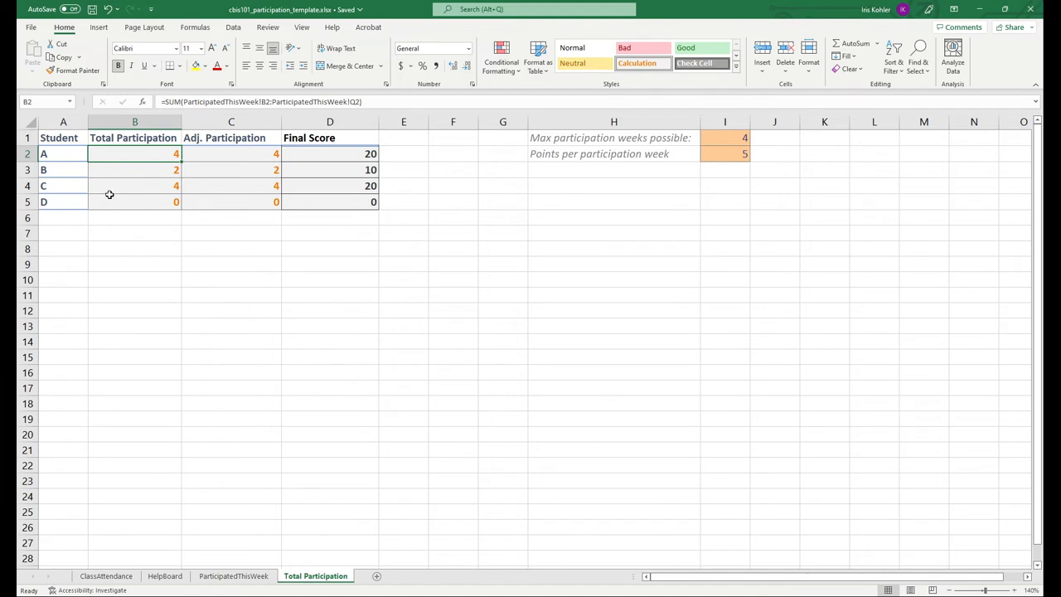
click(233, 576)
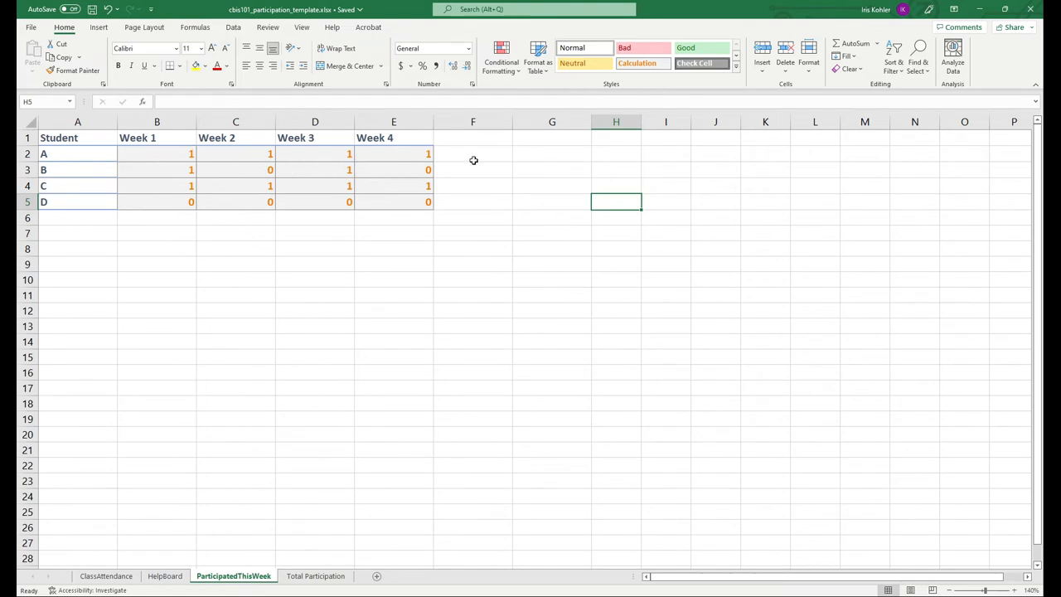
mouse_move(384, 166)
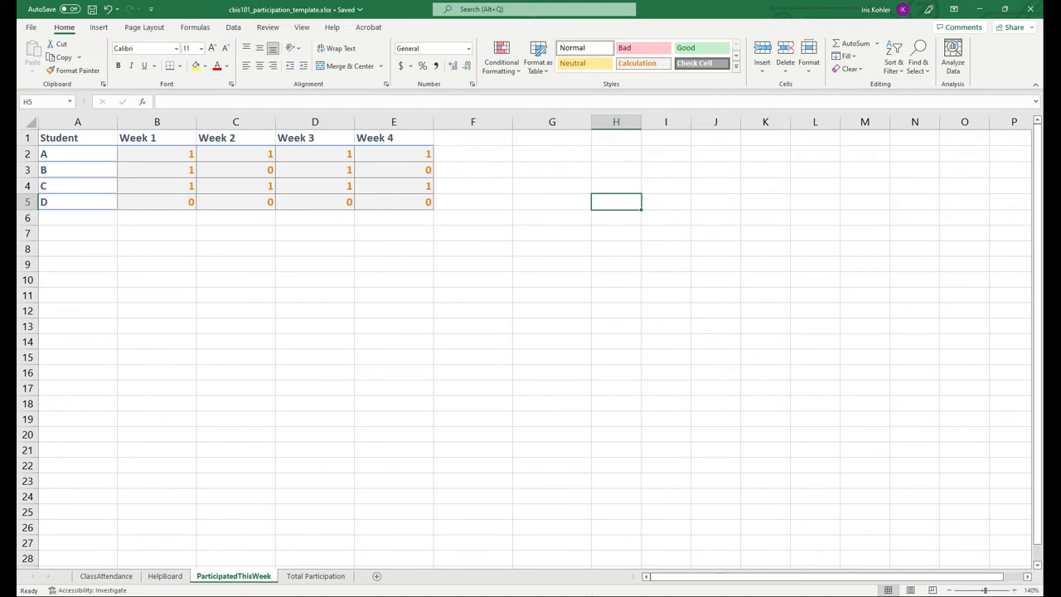
click(315, 575)
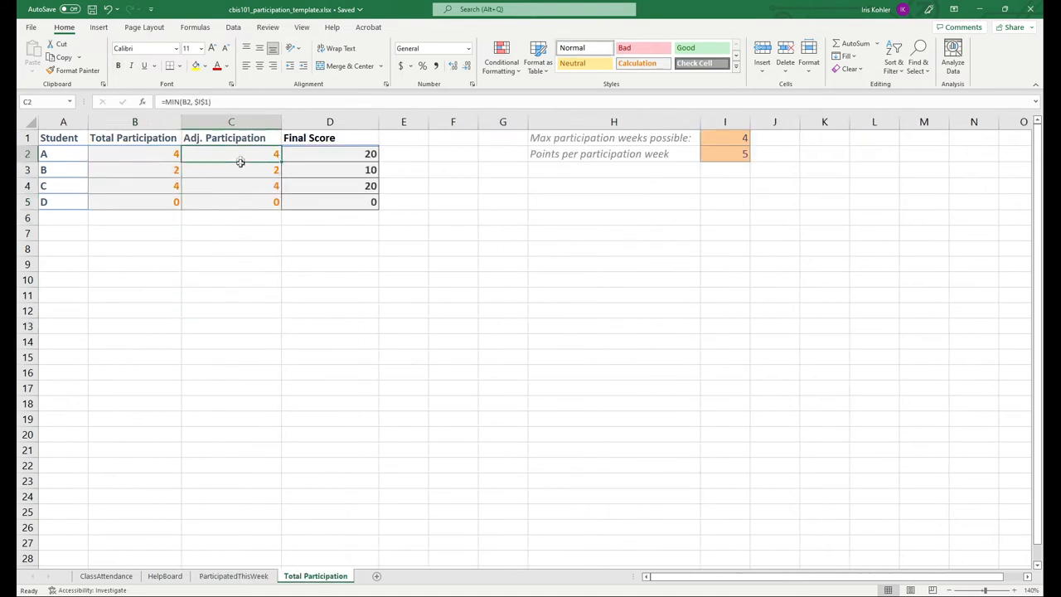
click(453, 295)
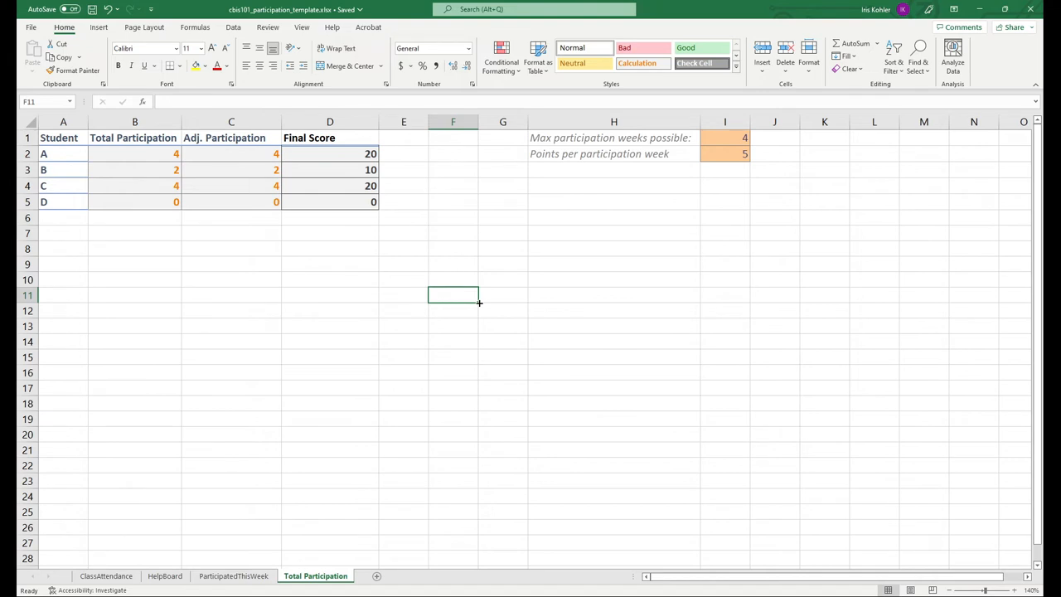
mouse_move(746, 138)
text(3)
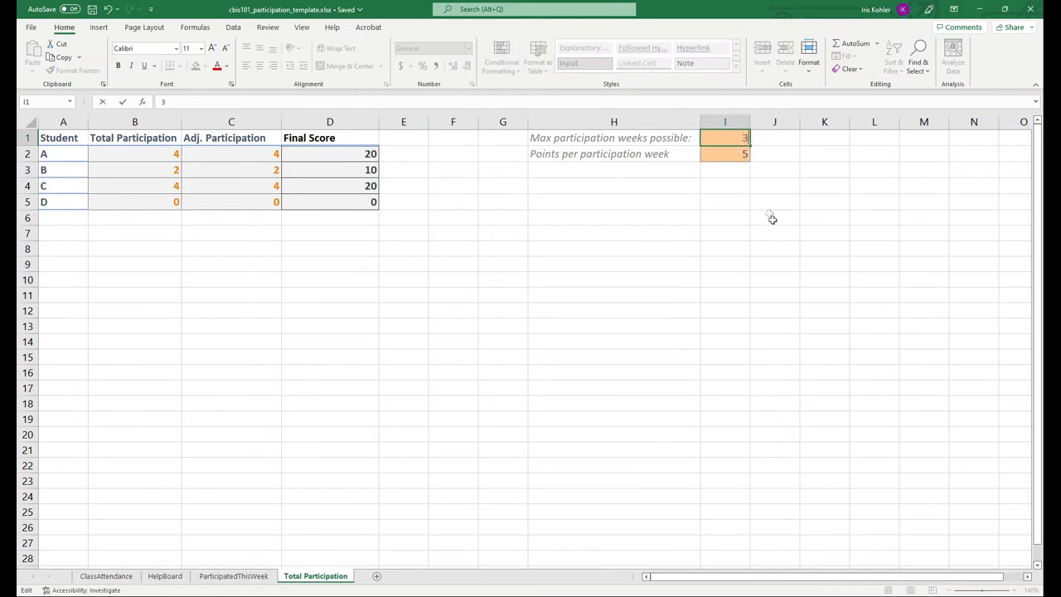
mouse_move(780, 234)
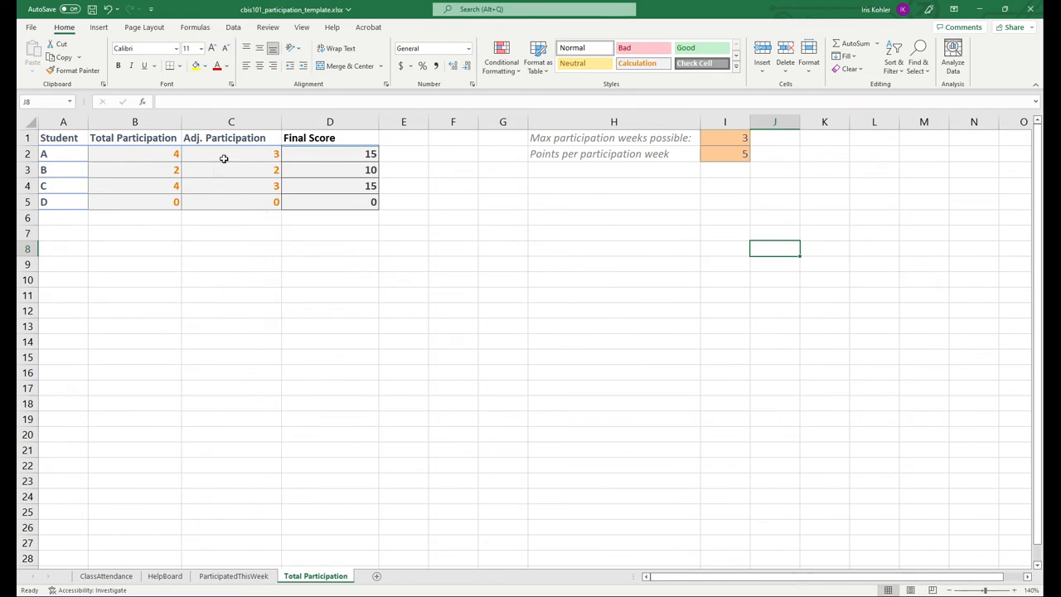
mouse_move(223, 142)
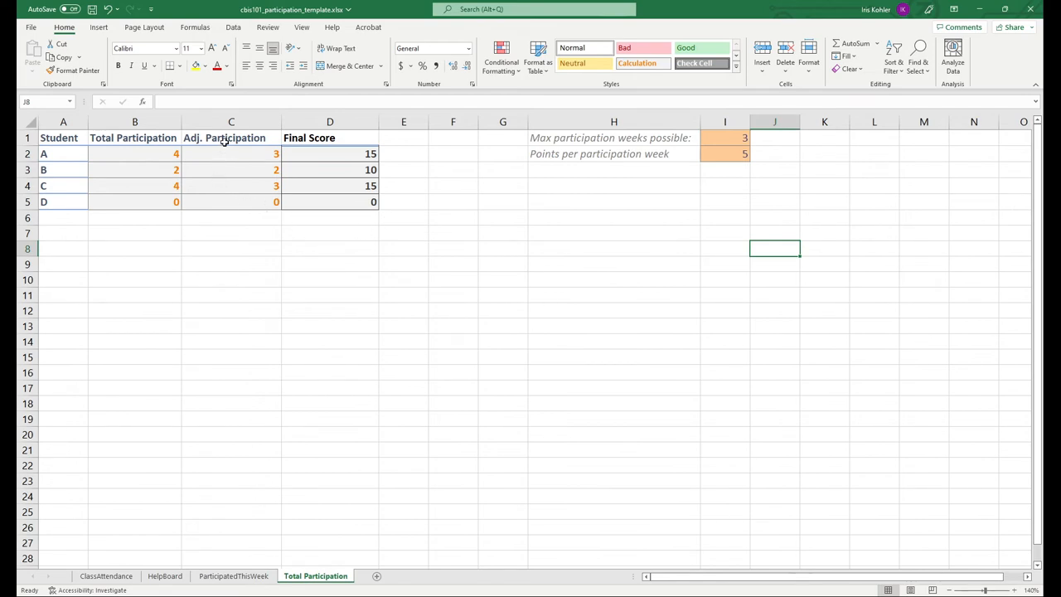
Review student A's Total Participation and the capped Adj. Participation formulas for students A and B.
click(135, 153)
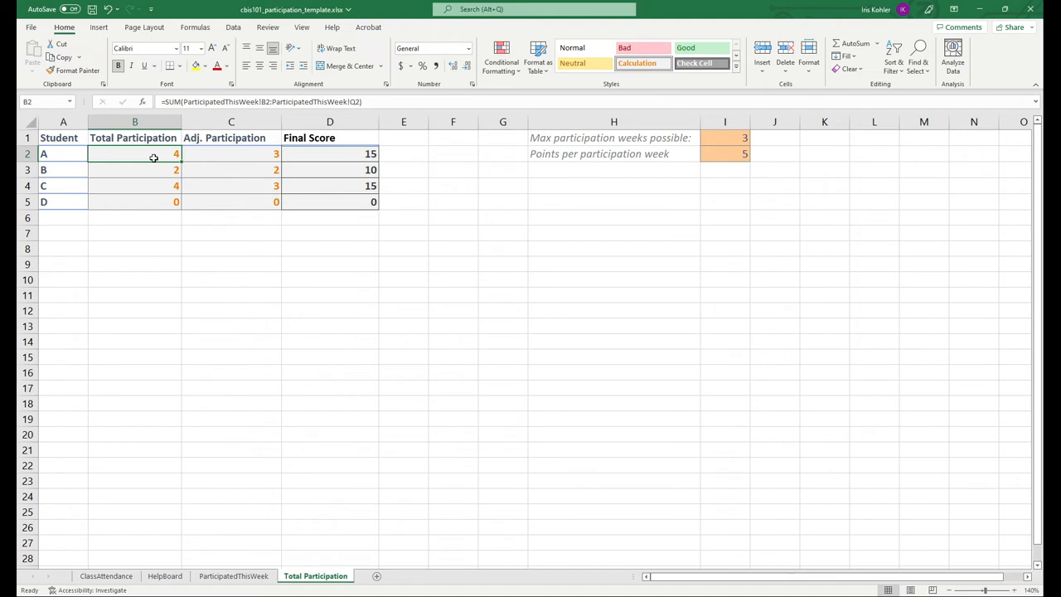
click(231, 154)
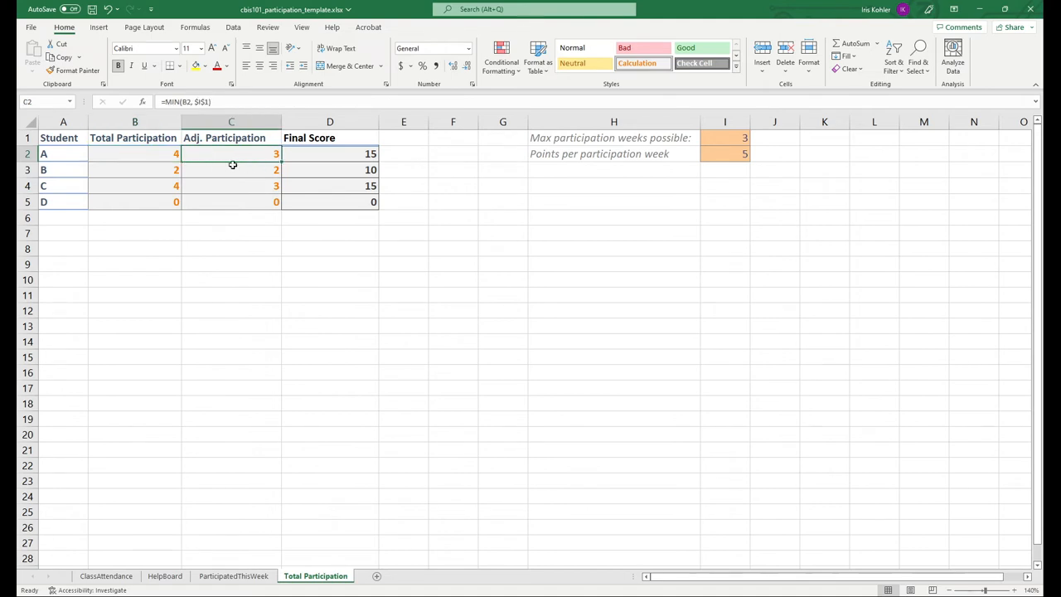
click(230, 170)
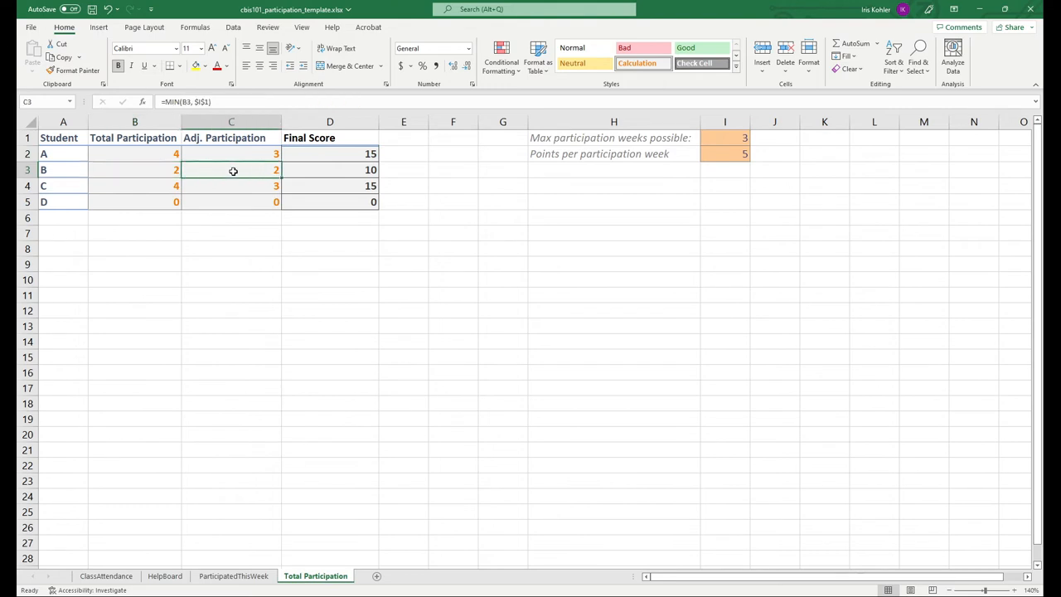
click(231, 217)
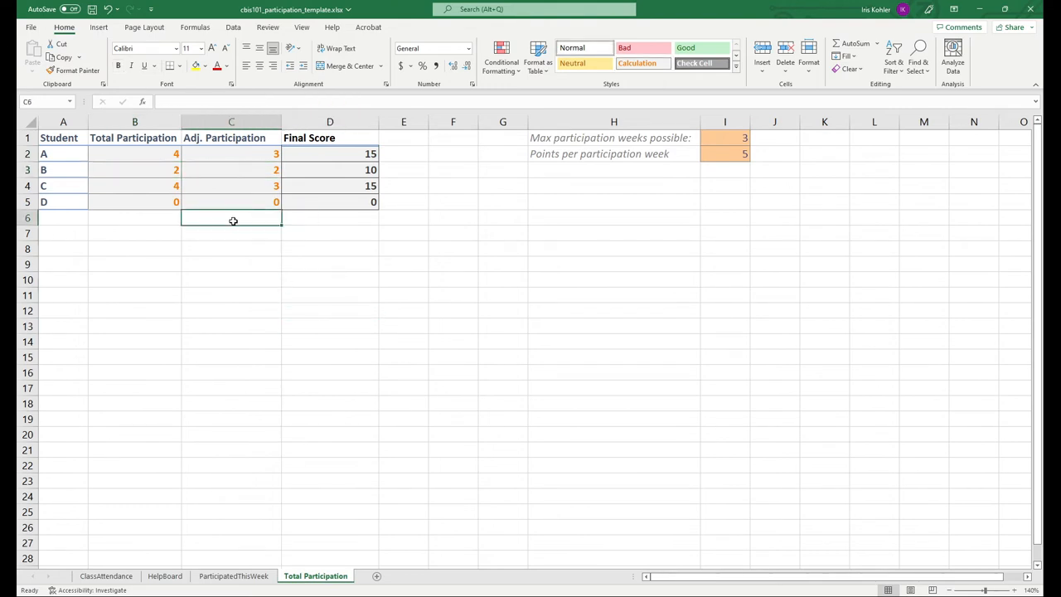
click(231, 154)
text(=C6(B2, $I$1))
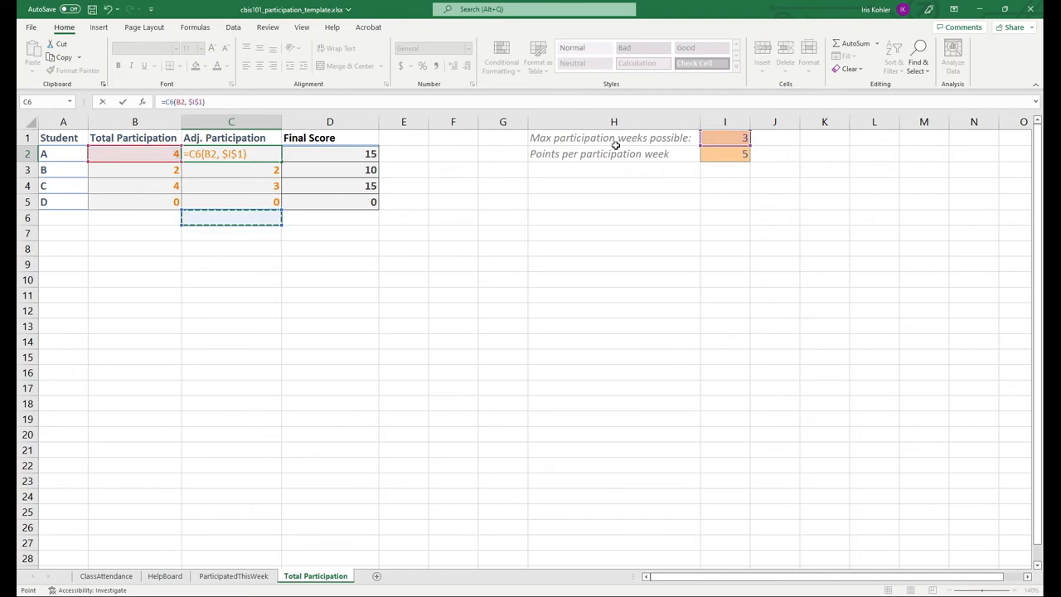
mouse_move(654, 382)
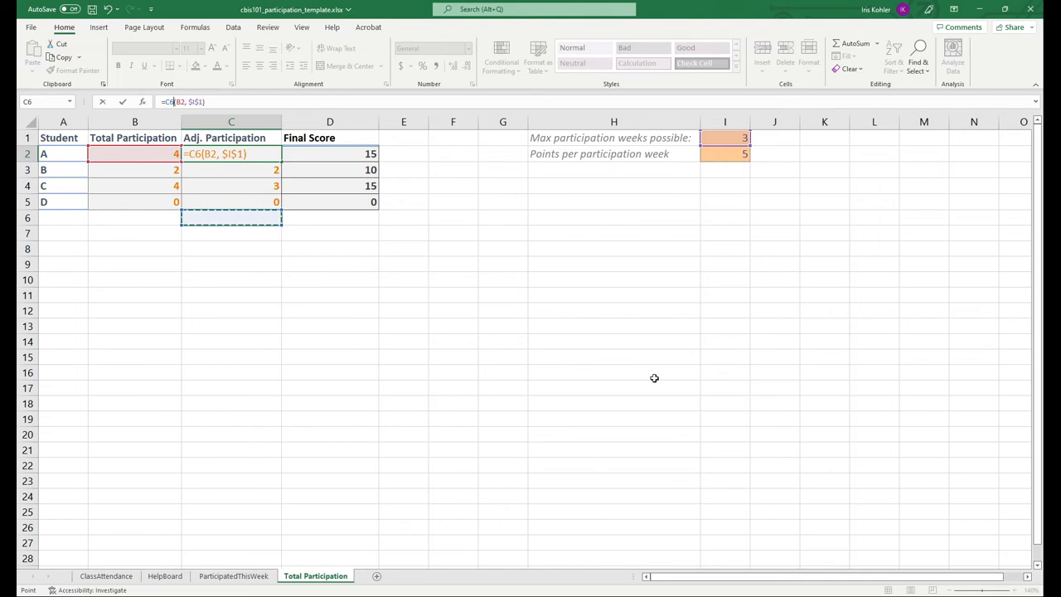
mouse_move(645, 387)
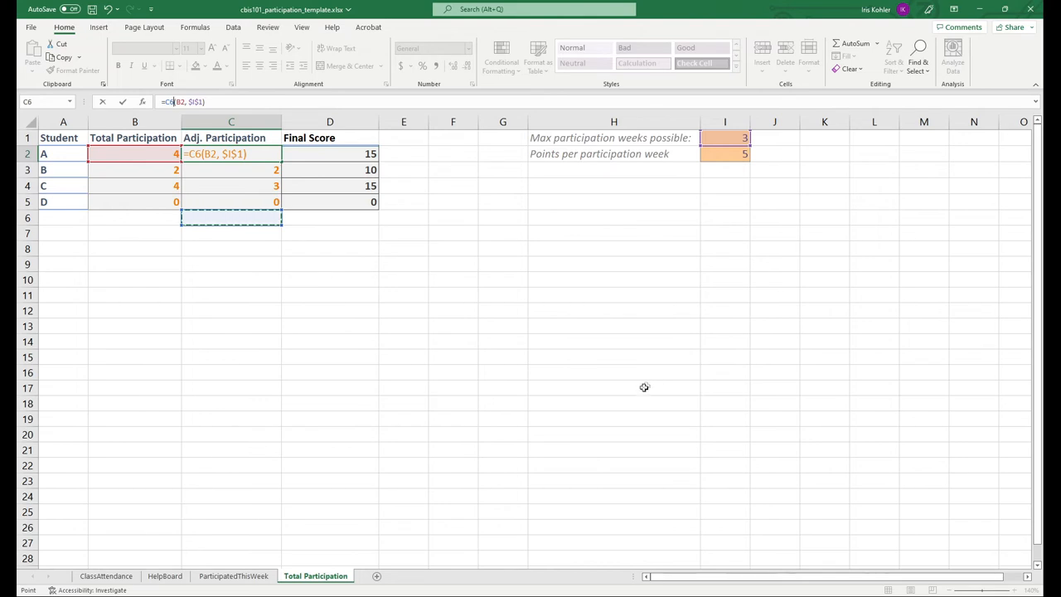
mouse_move(643, 388)
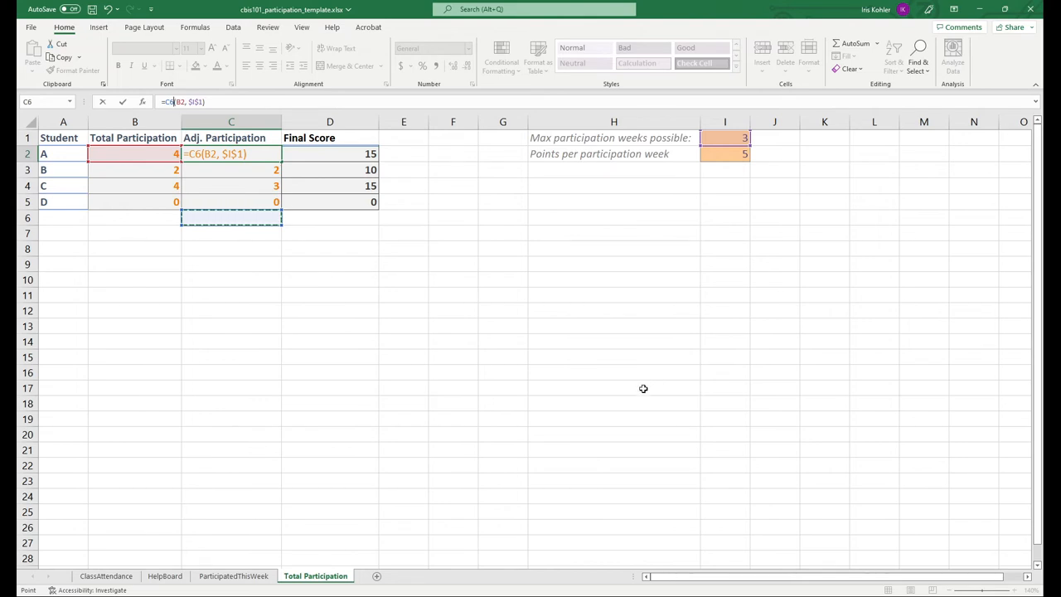
mouse_move(641, 391)
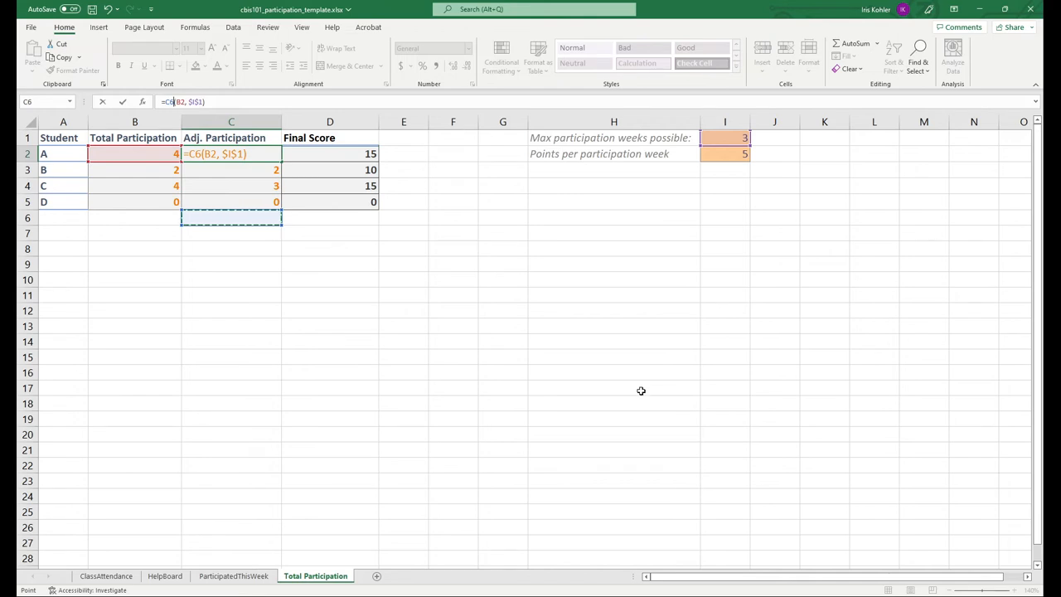
mouse_move(646, 385)
text(MIN)
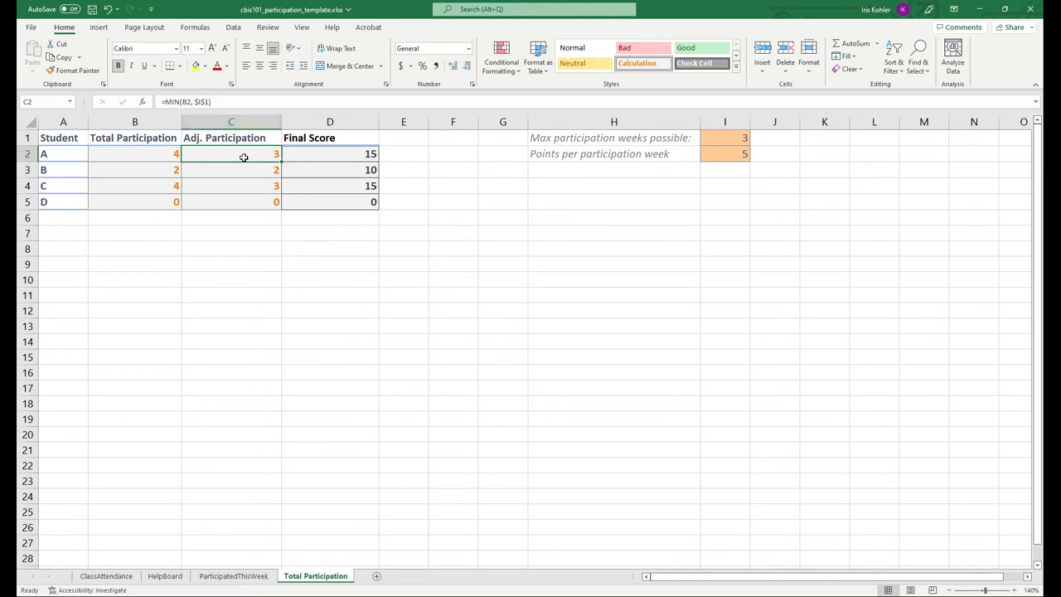
click(231, 185)
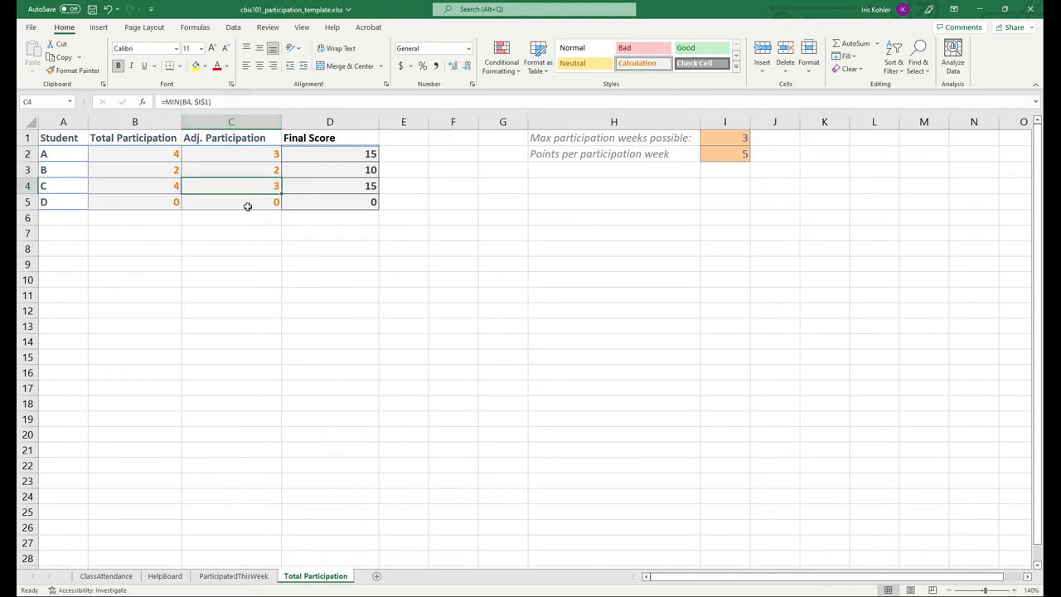
click(231, 170)
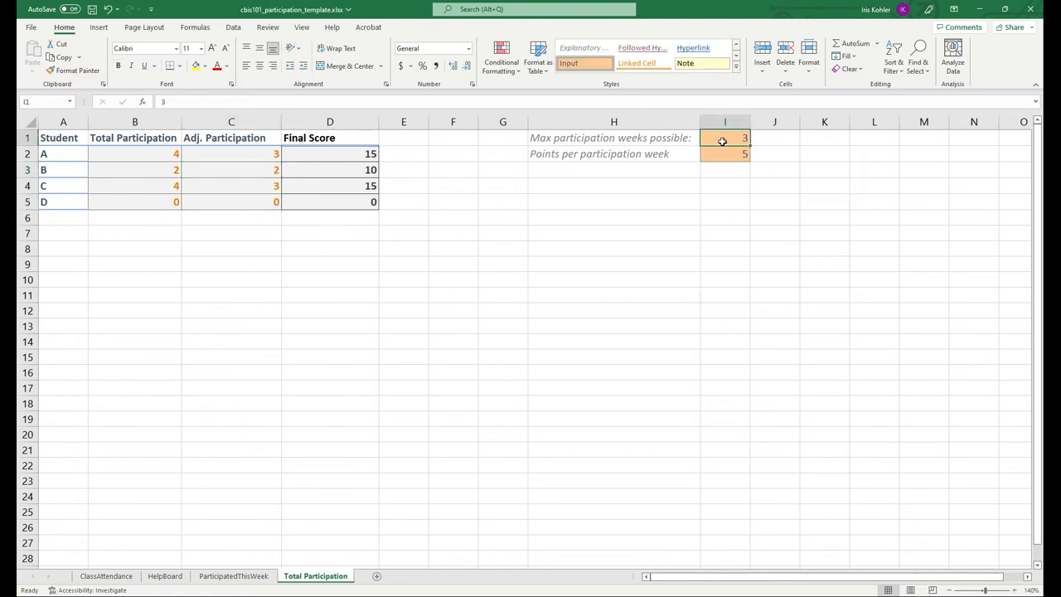
click(134, 170)
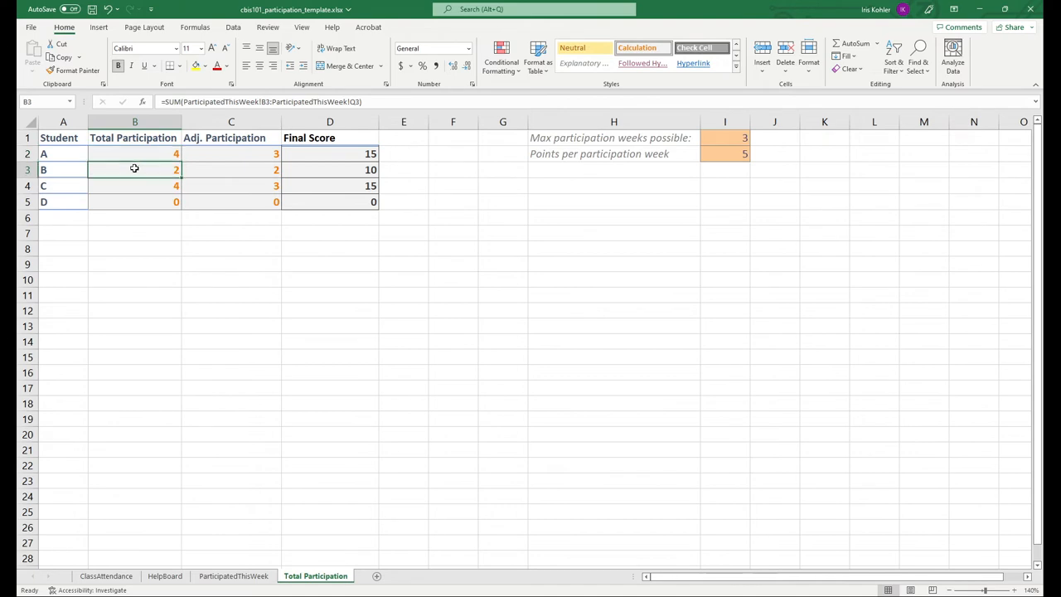
click(134, 154)
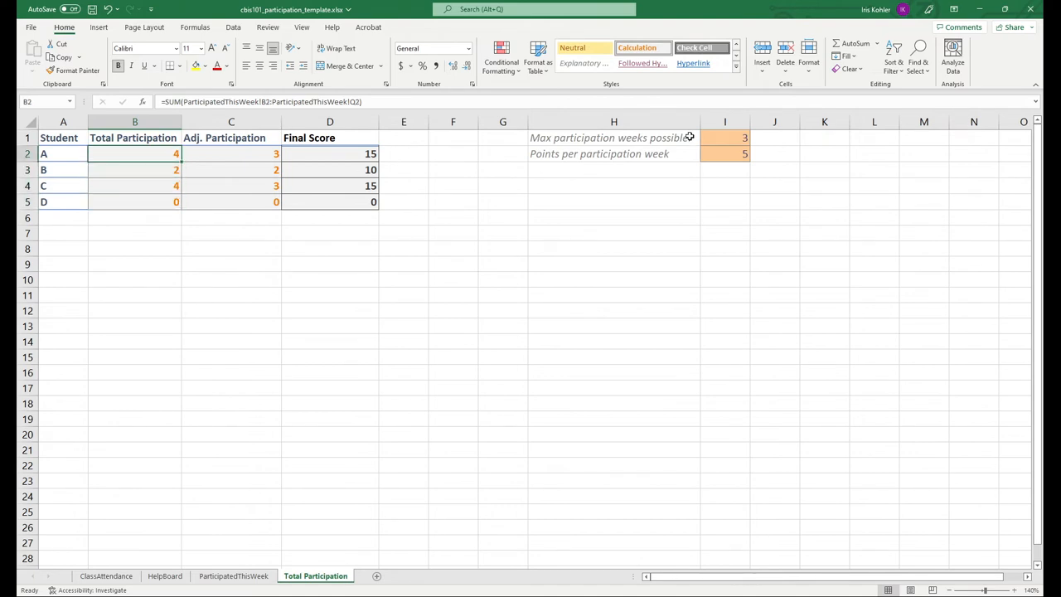
click(725, 137)
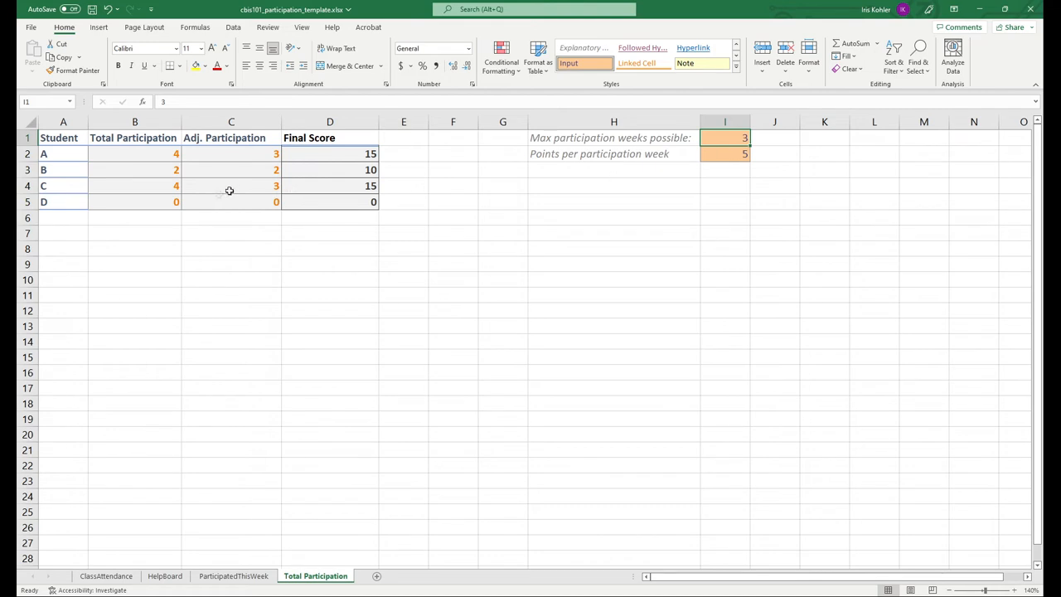
click(231, 154)
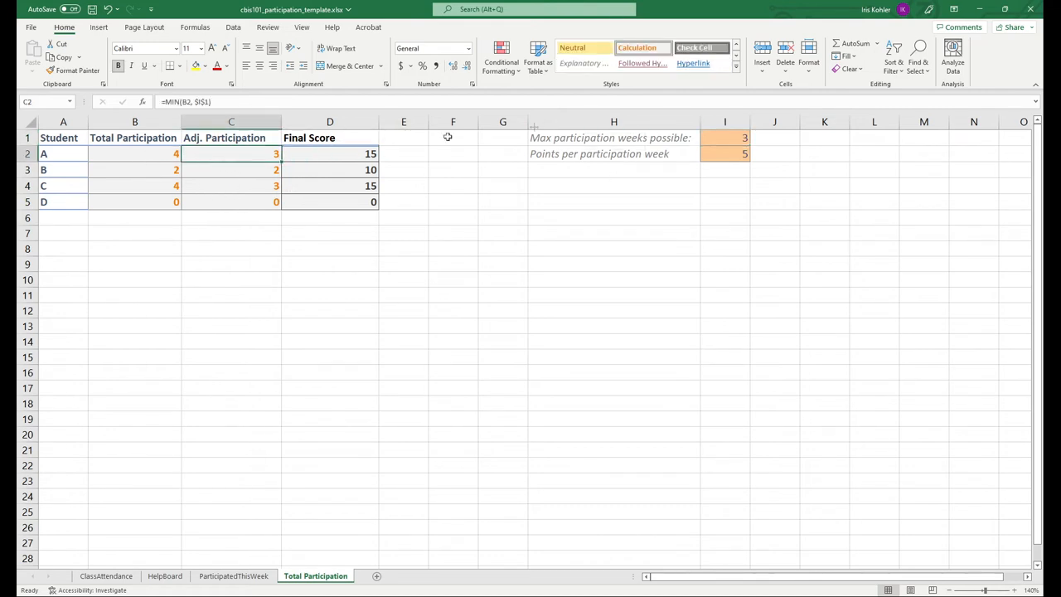
mouse_move(144, 160)
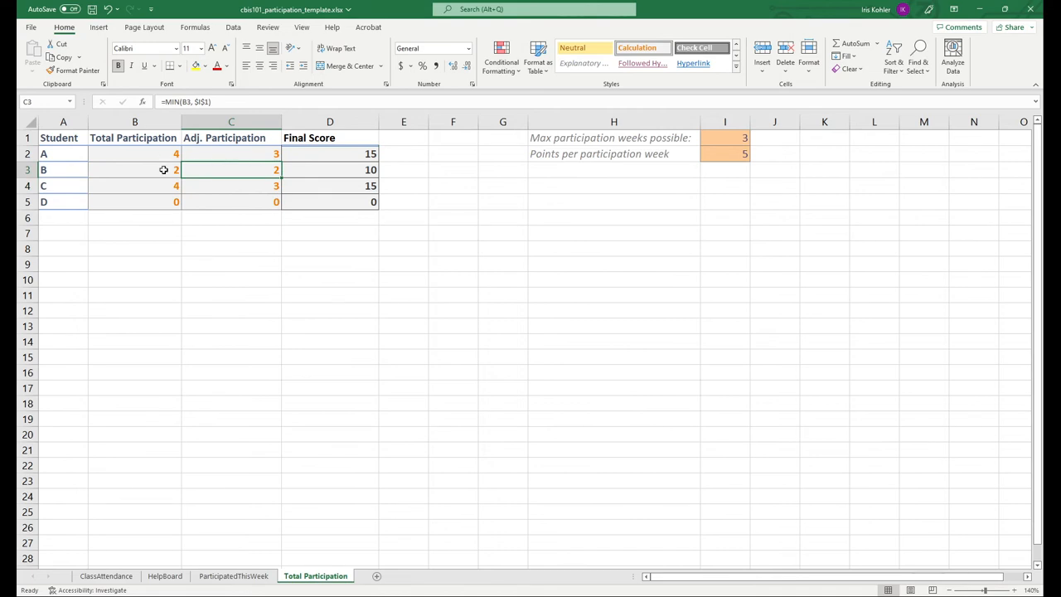
mouse_move(165, 173)
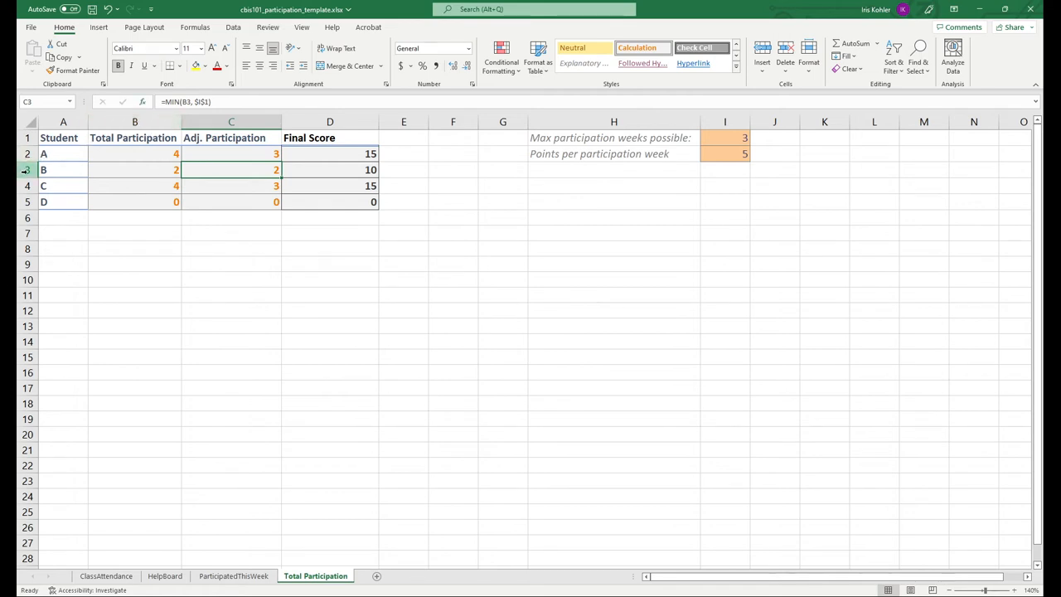
click(134, 170)
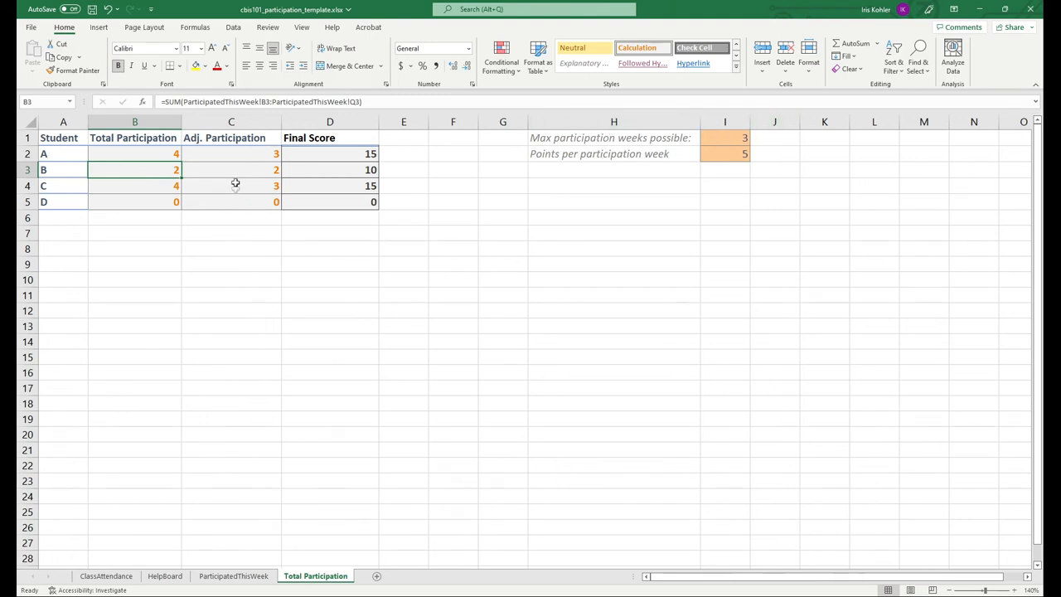
click(230, 169)
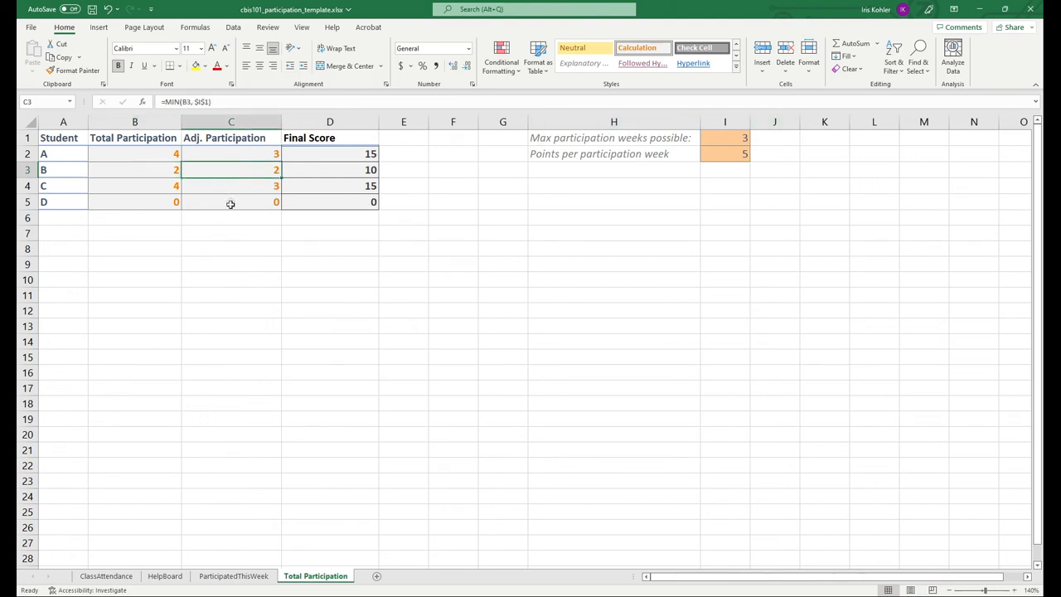
mouse_move(248, 313)
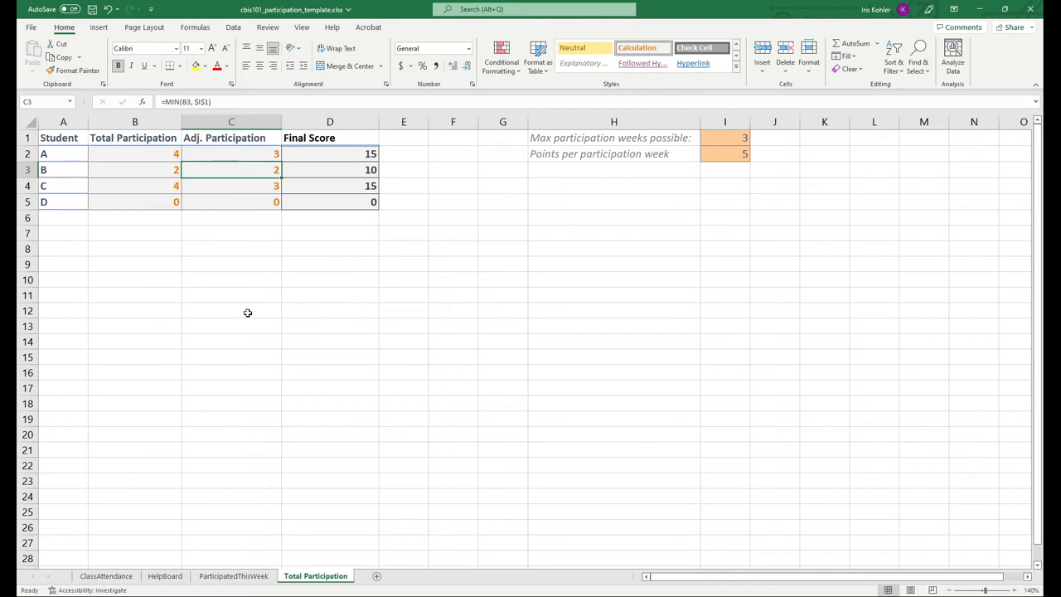
mouse_move(250, 309)
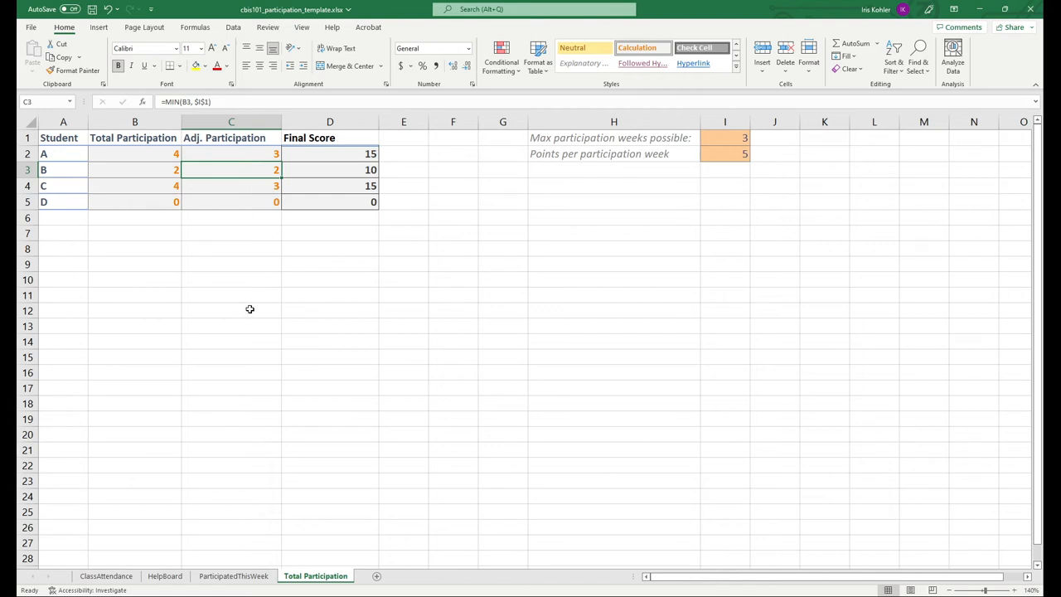
mouse_move(251, 308)
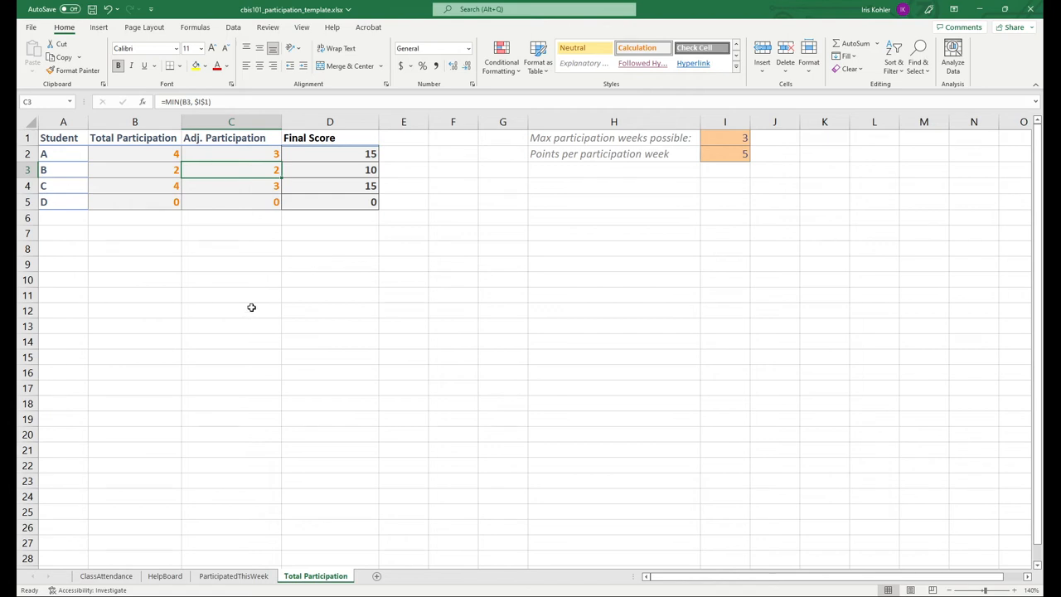
mouse_move(250, 319)
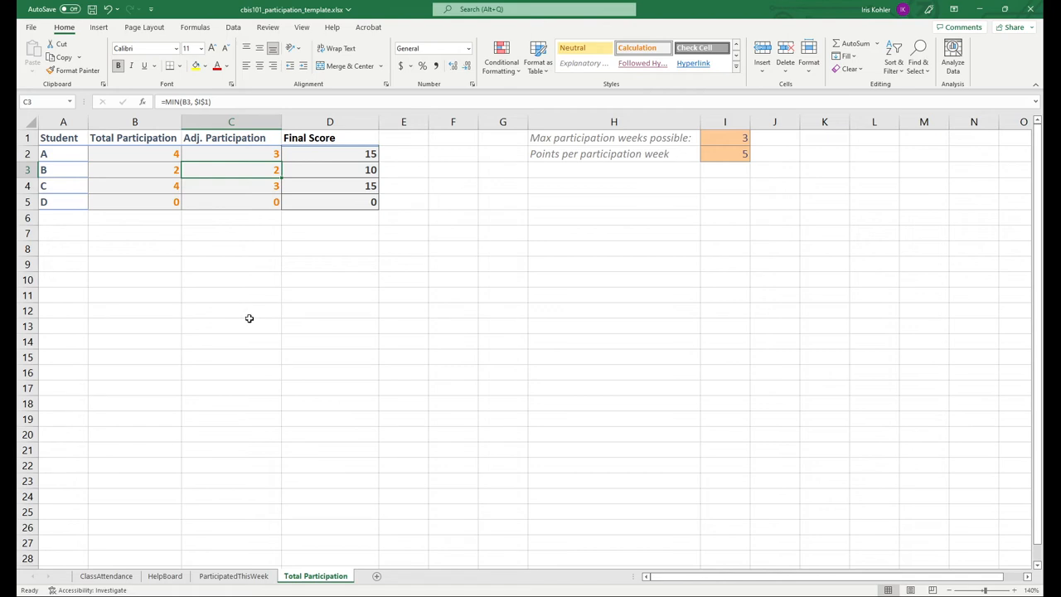
mouse_move(249, 332)
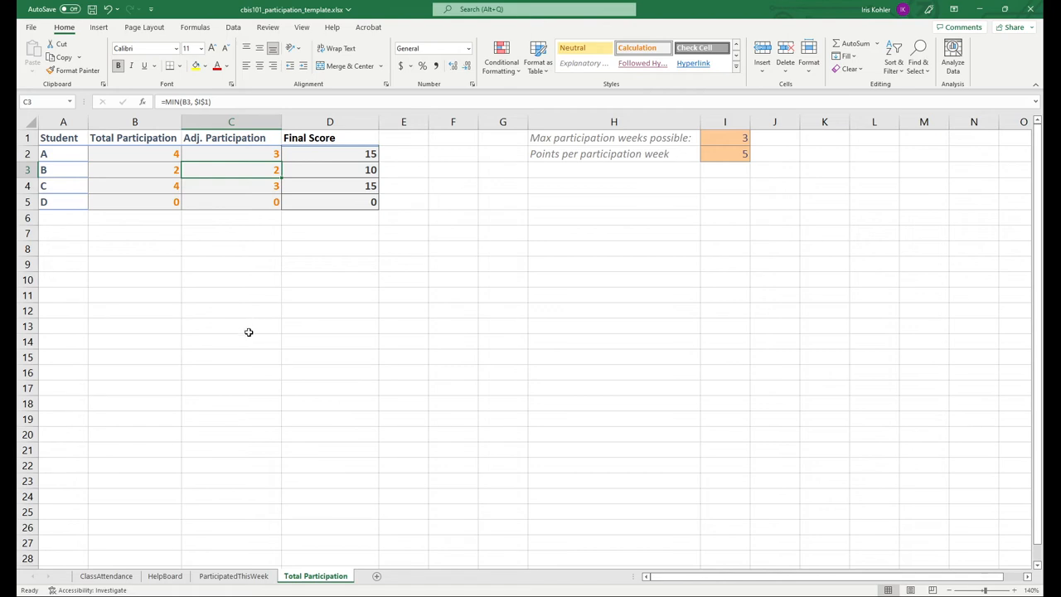
mouse_move(244, 321)
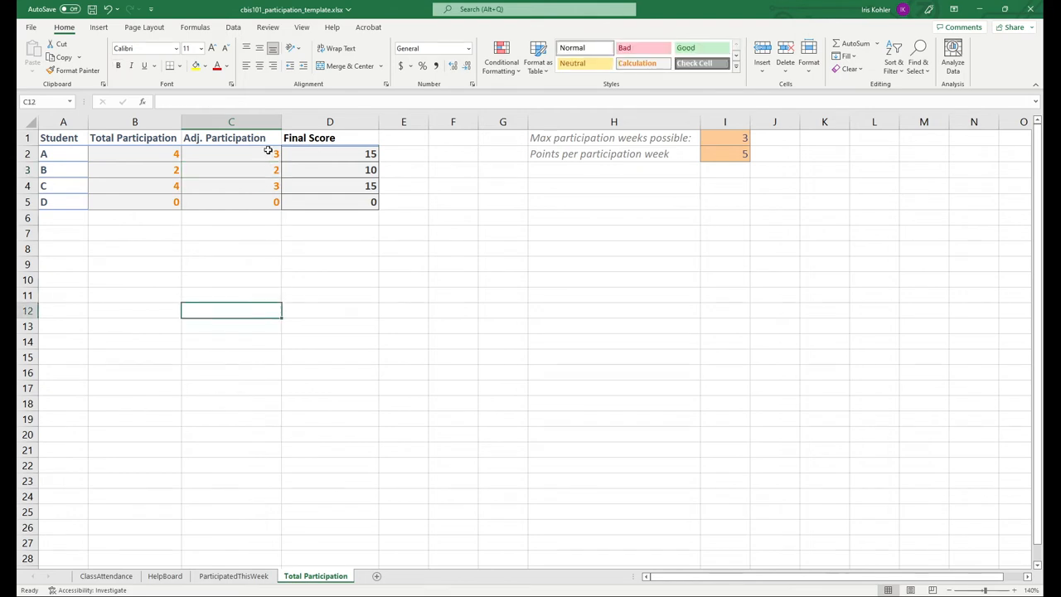
click(230, 153)
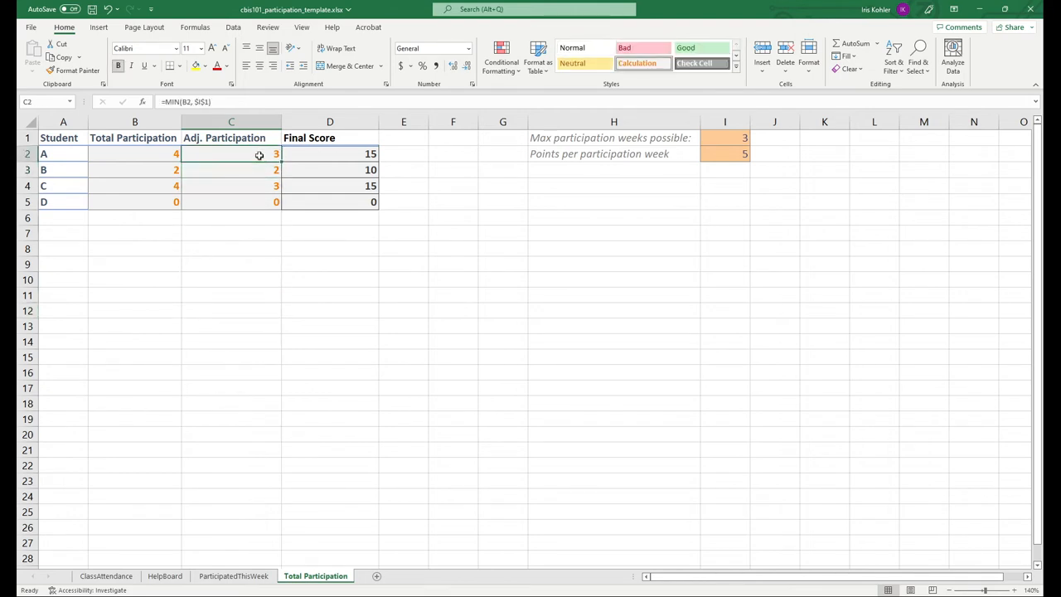
click(231, 264)
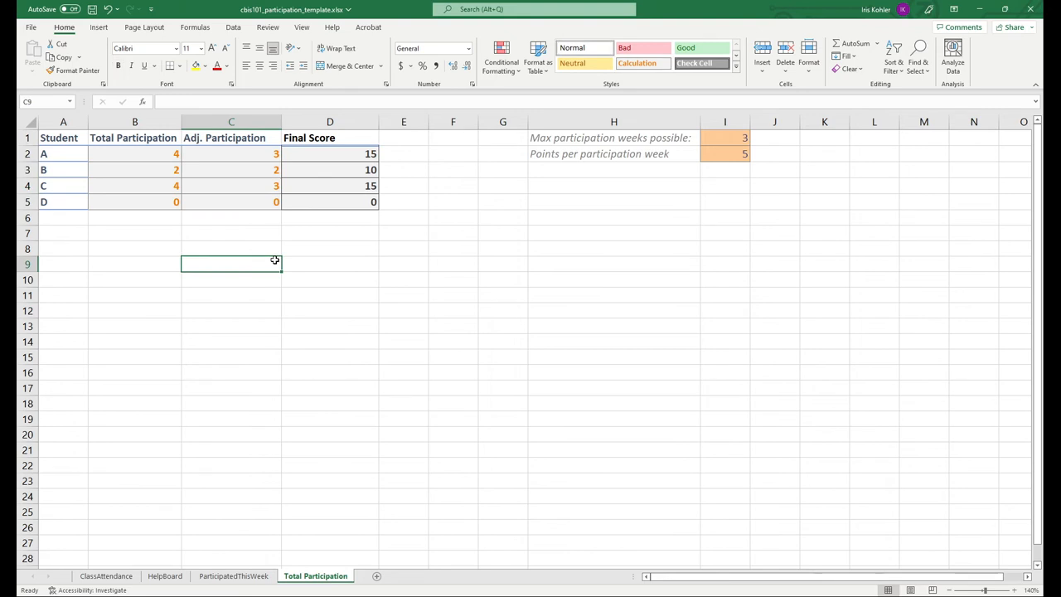
click(725, 138)
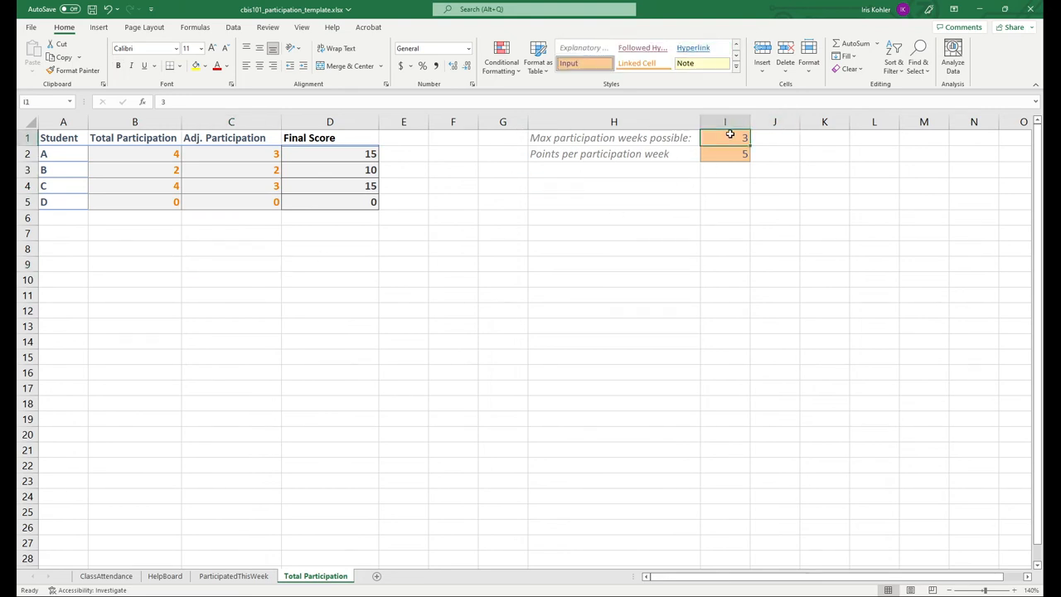
click(330, 153)
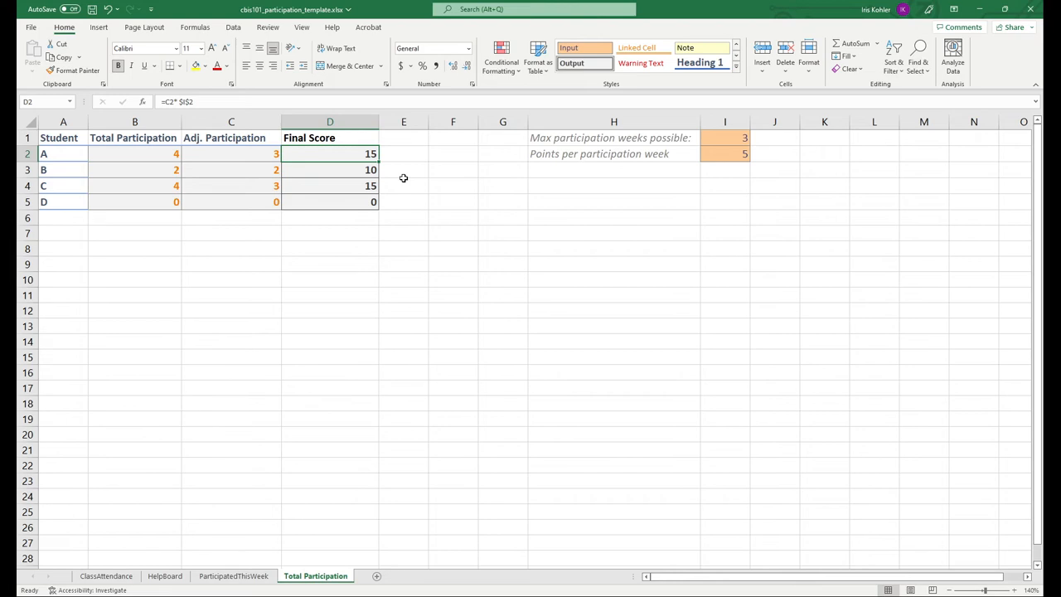
mouse_move(597, 239)
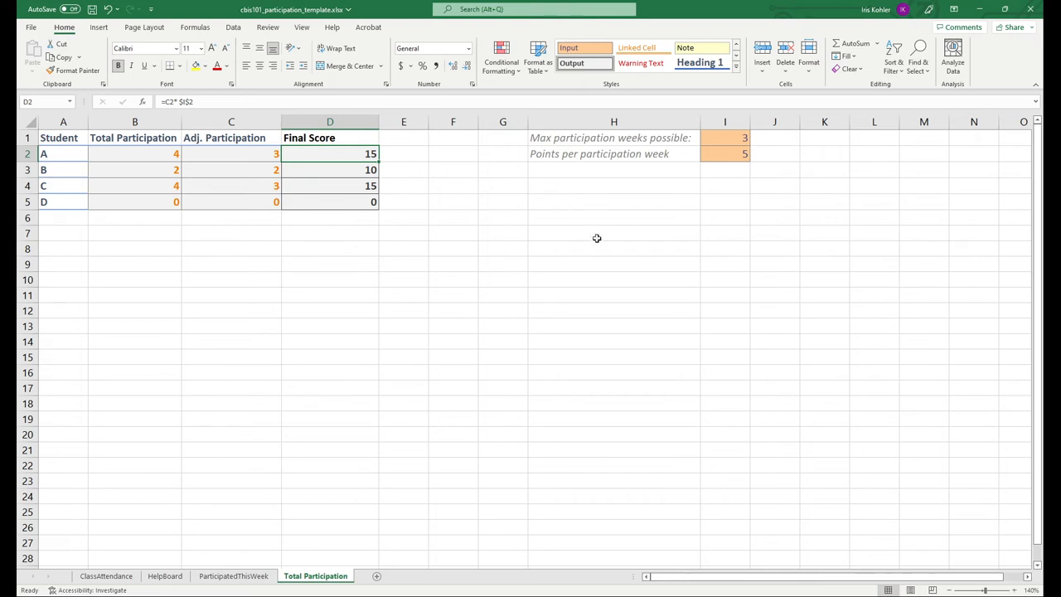
mouse_move(556, 254)
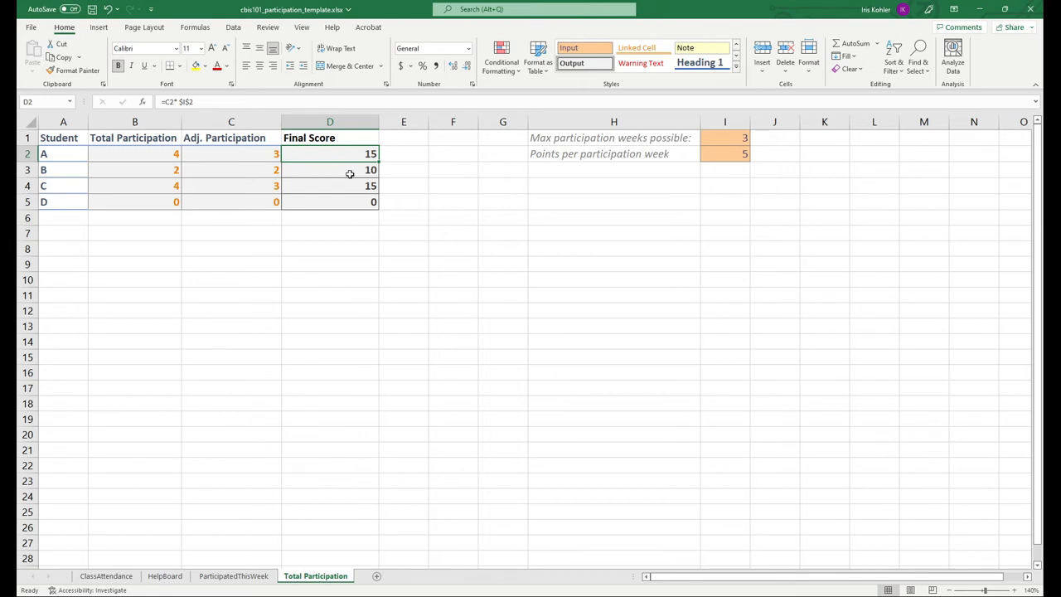
drag(330, 153, 330, 202)
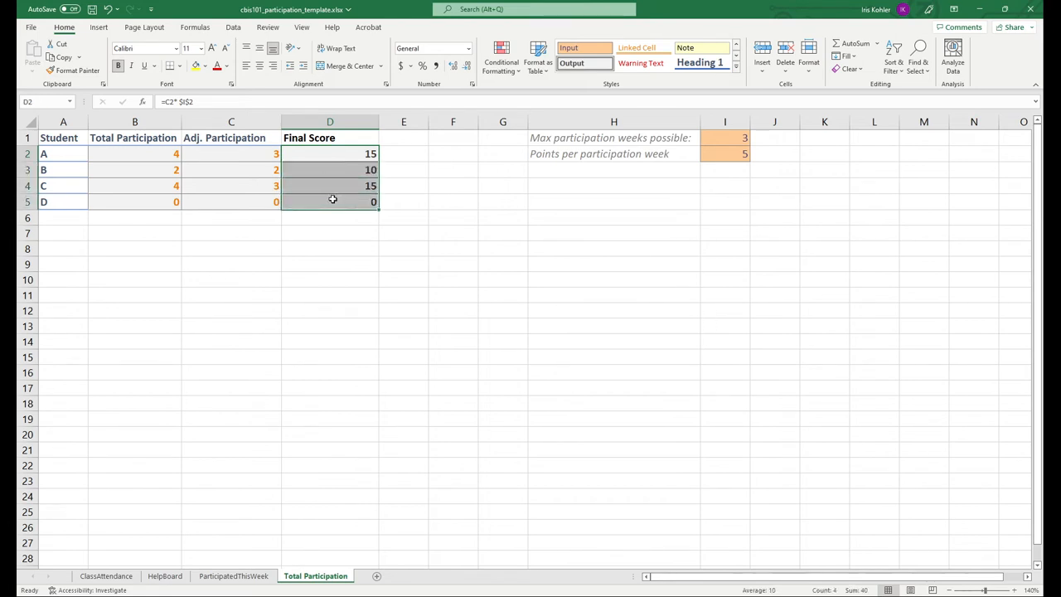
click(503, 310)
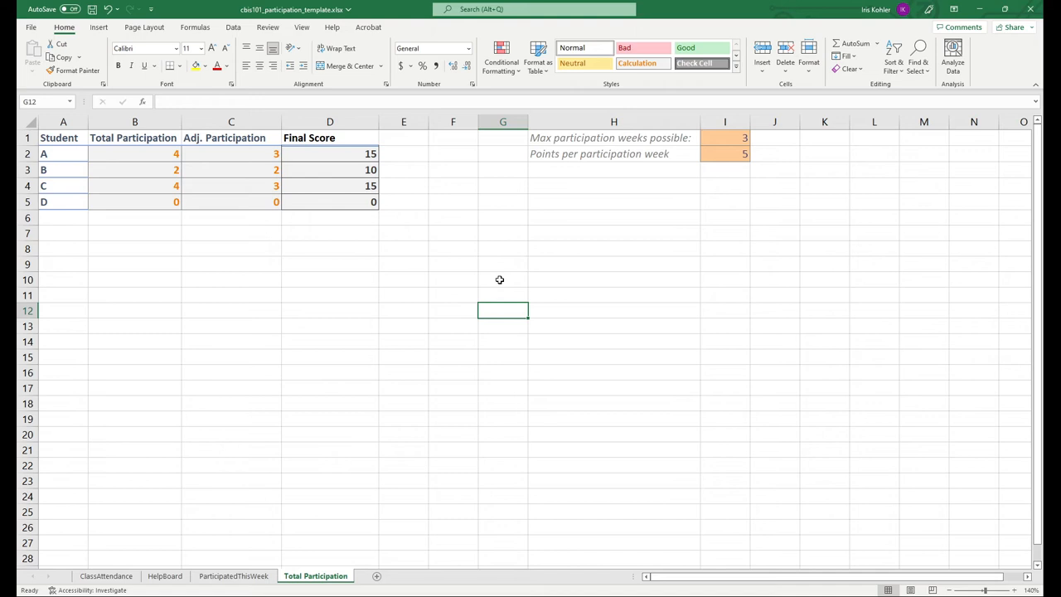
mouse_move(498, 276)
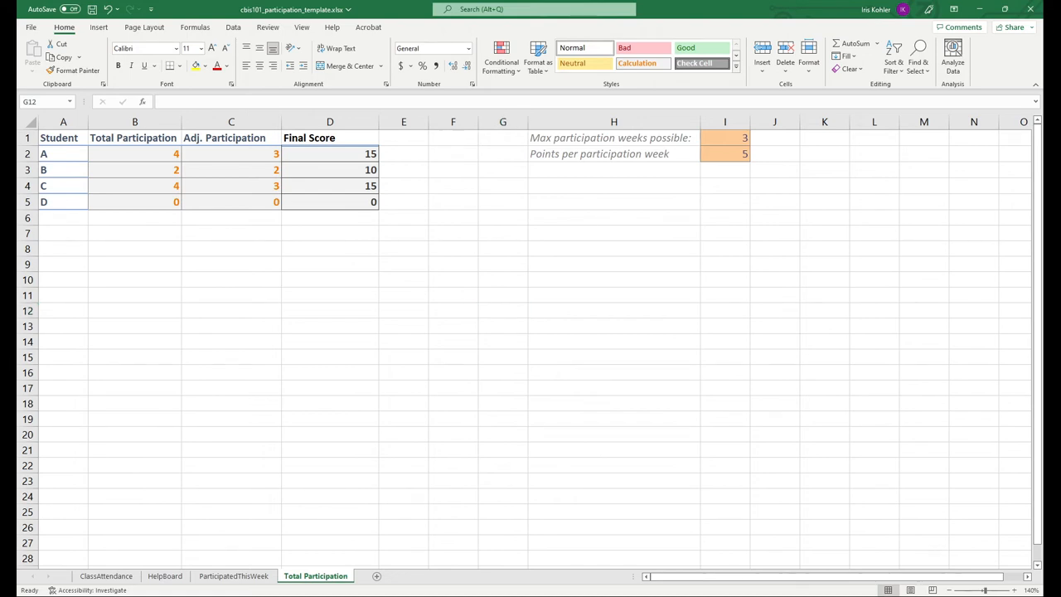
Enter student E with 1s in row 6 of ClassAttendance and HelpBoard.
click(106, 576)
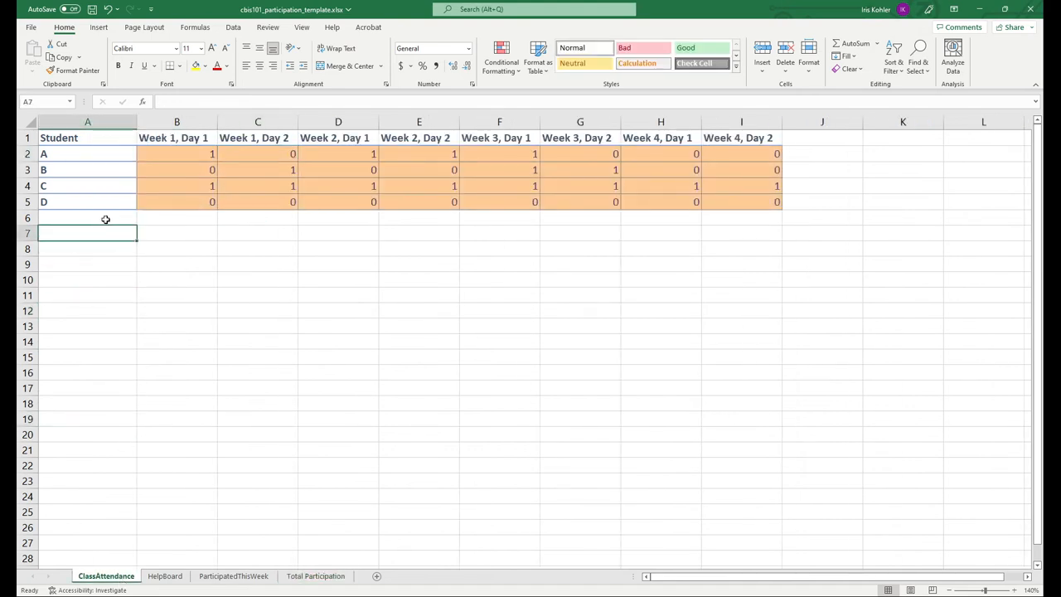
text(E)
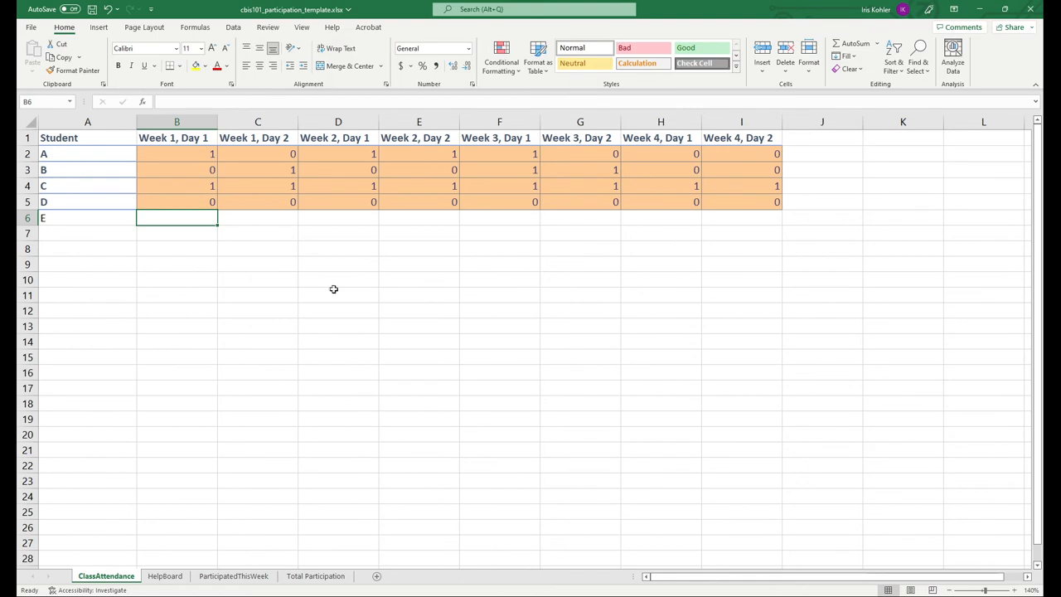
text(1)
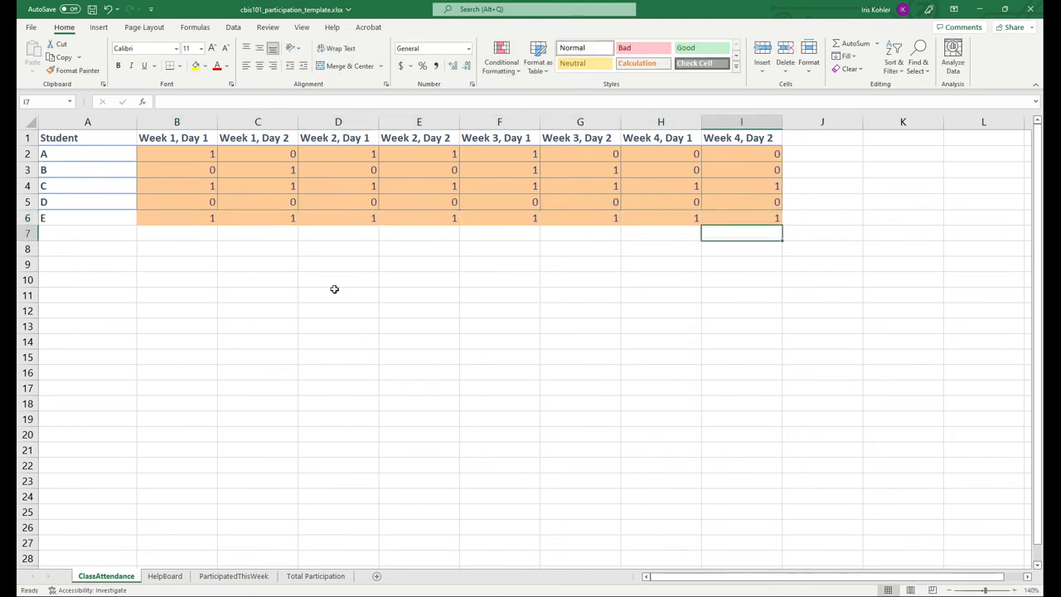
click(164, 576)
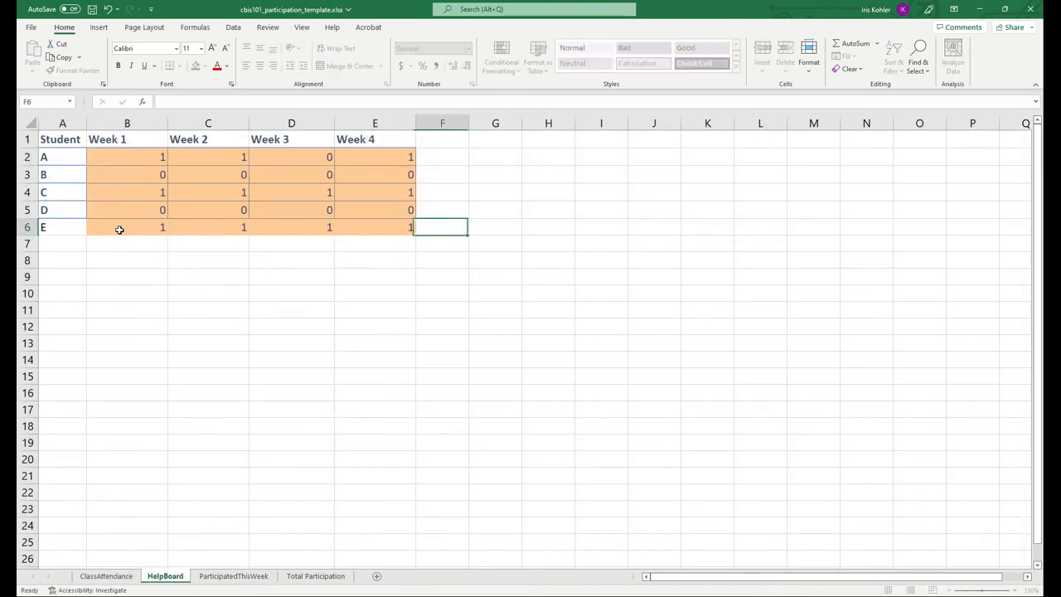
click(442, 243)
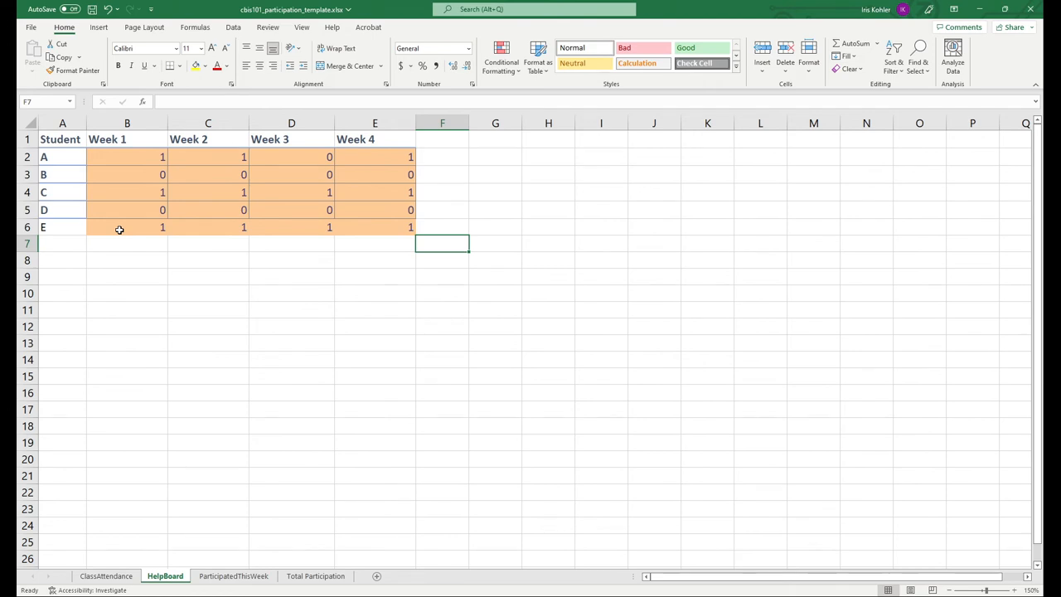
mouse_move(389, 237)
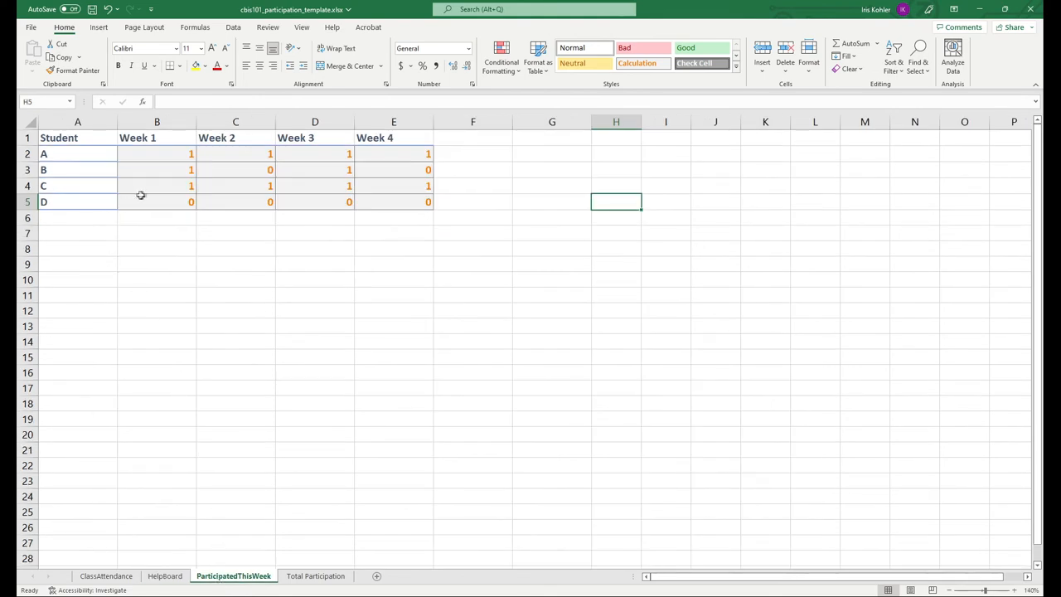
mouse_move(149, 201)
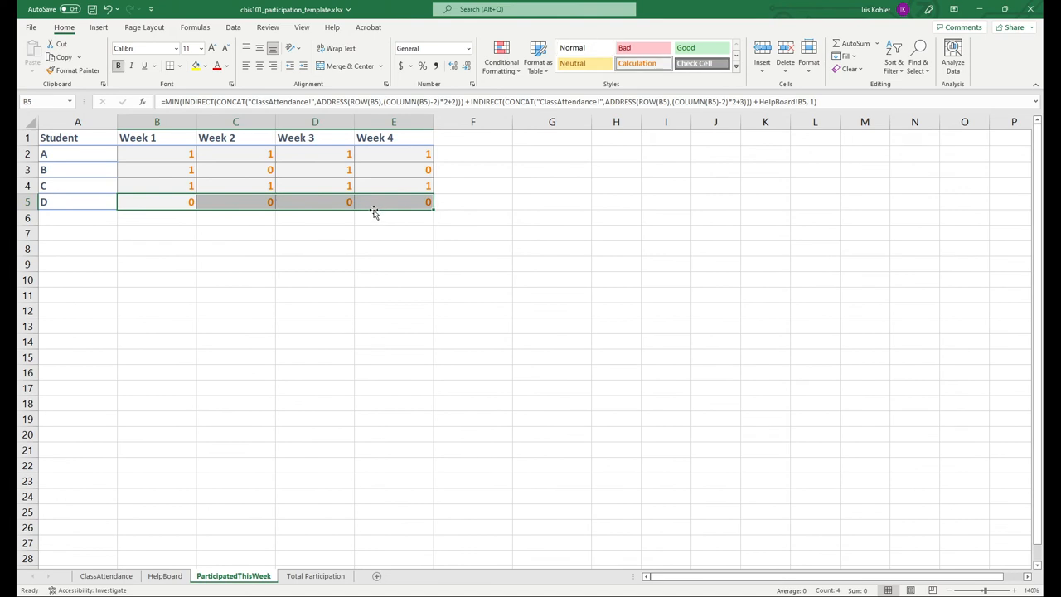
Paste row 5's weekly formulas into B6:E6 and verify the Week 1 formula.
key(ctrl+c)
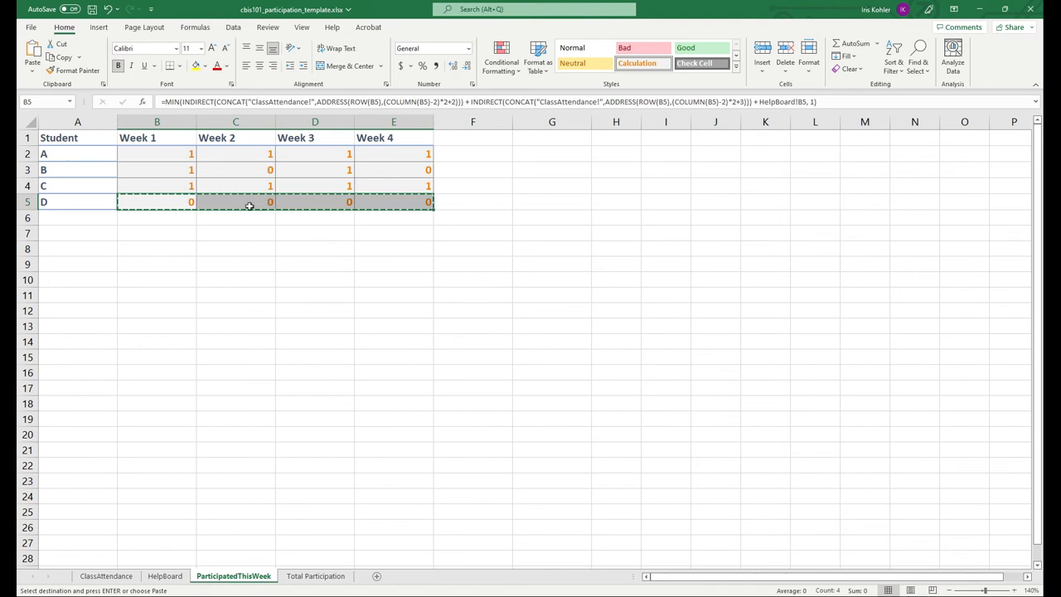
click(209, 264)
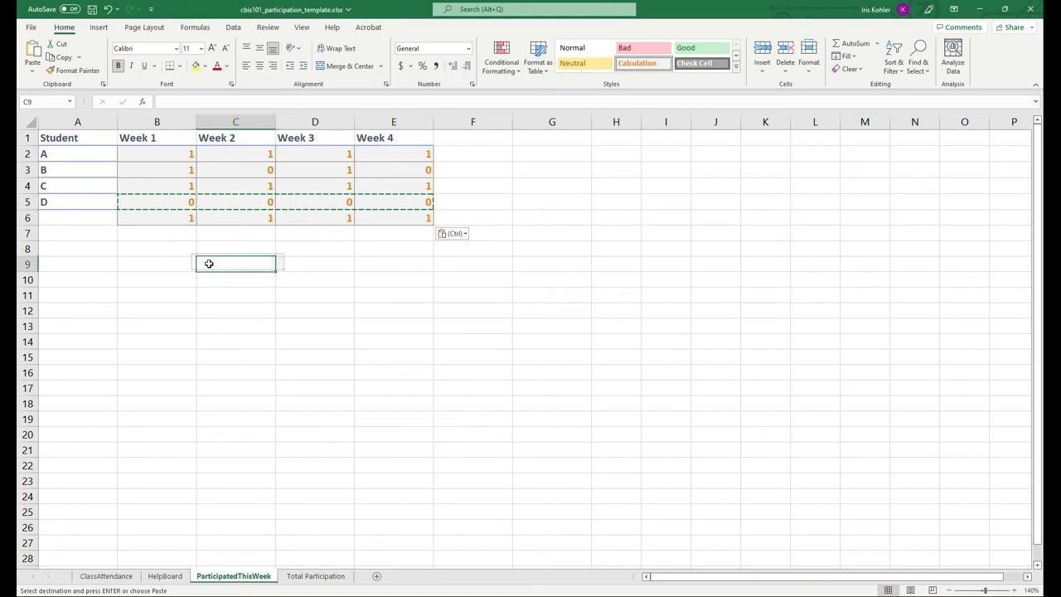
click(157, 218)
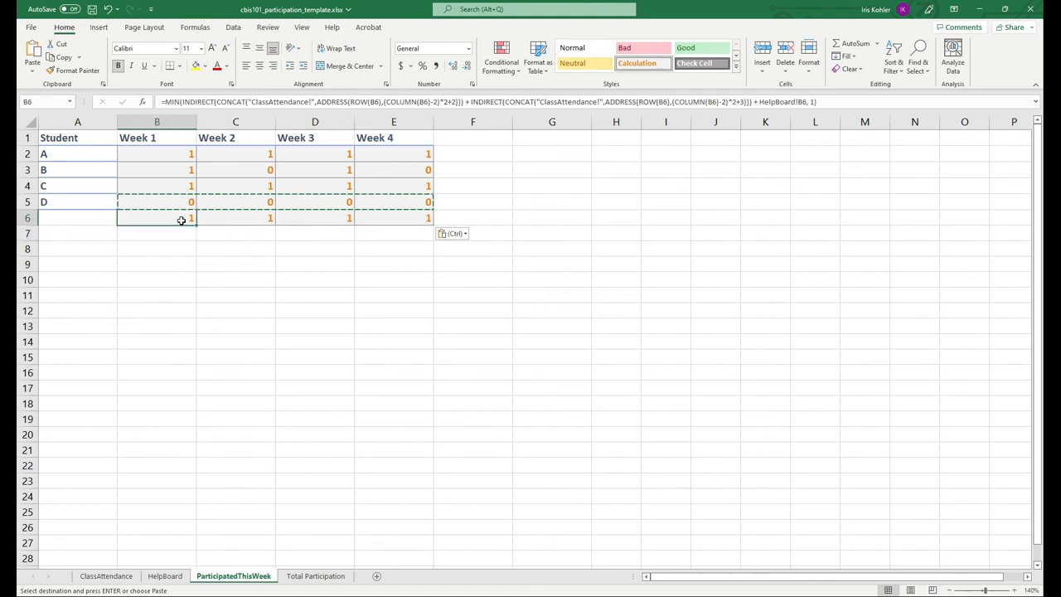
click(156, 202)
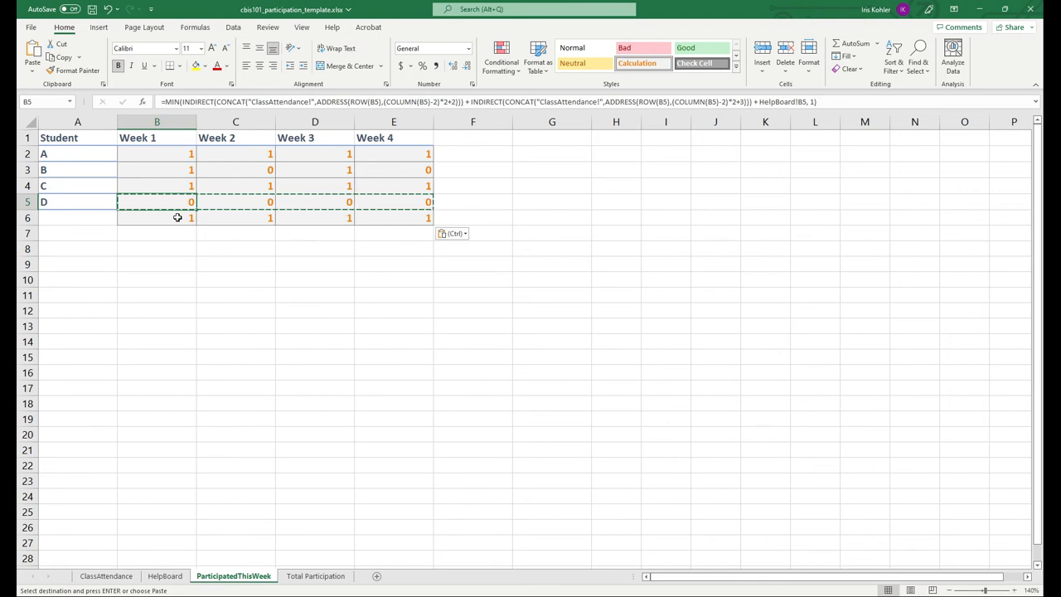
click(157, 217)
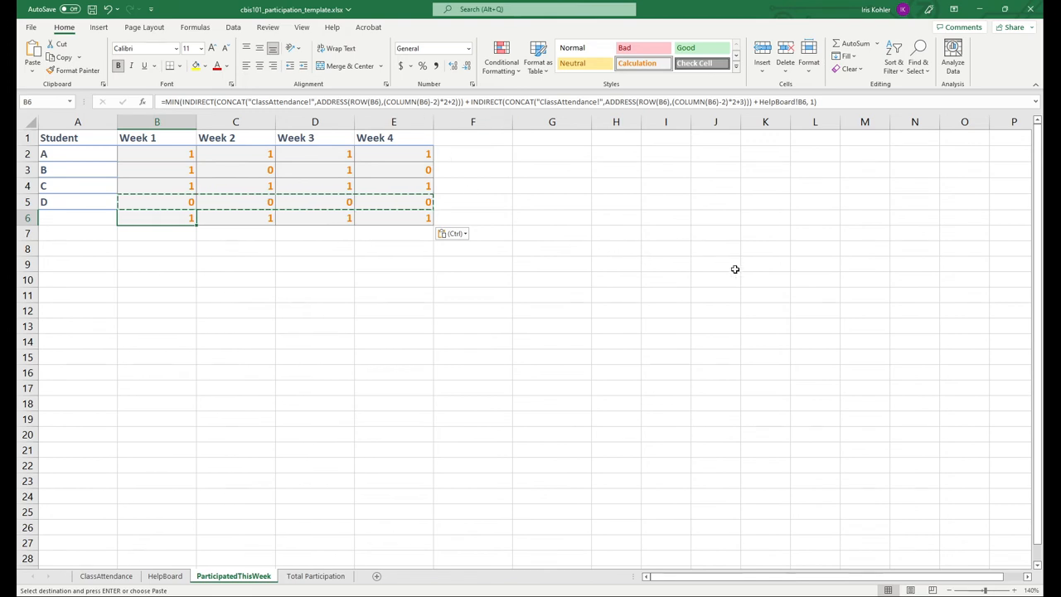
mouse_move(334, 218)
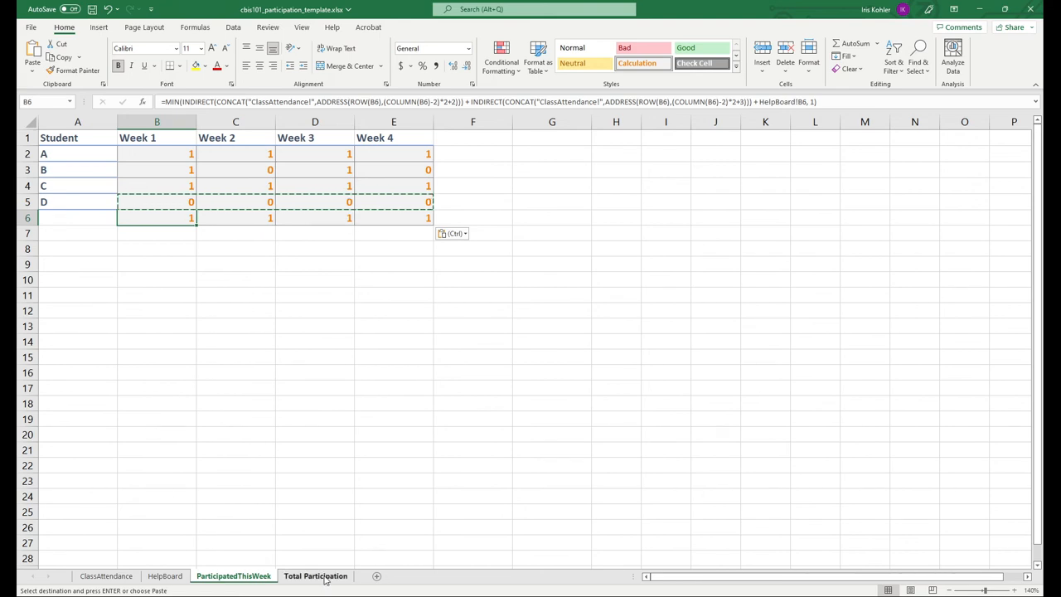
click(315, 576)
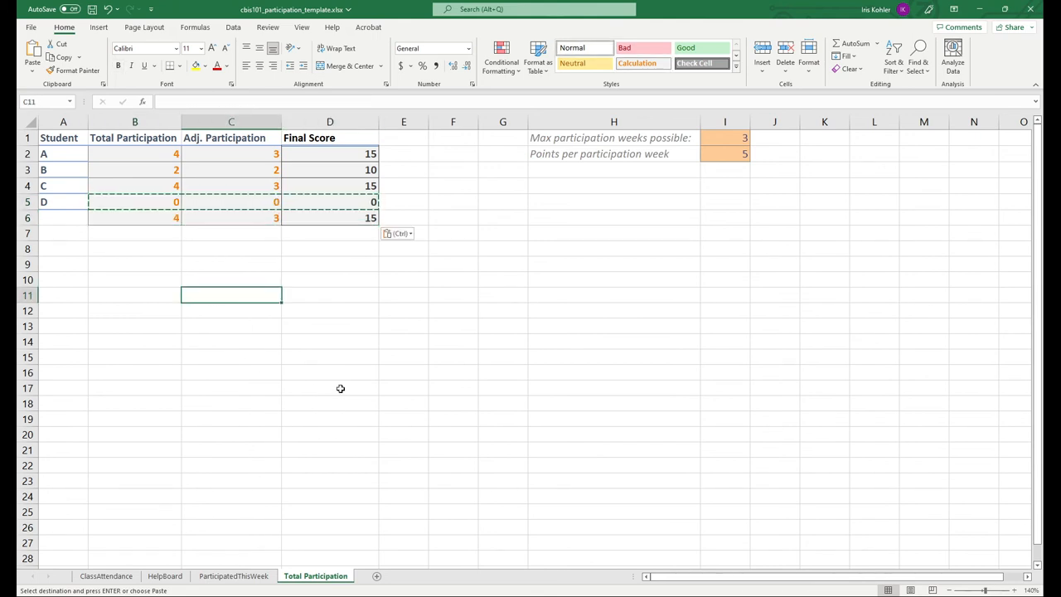
mouse_move(242, 419)
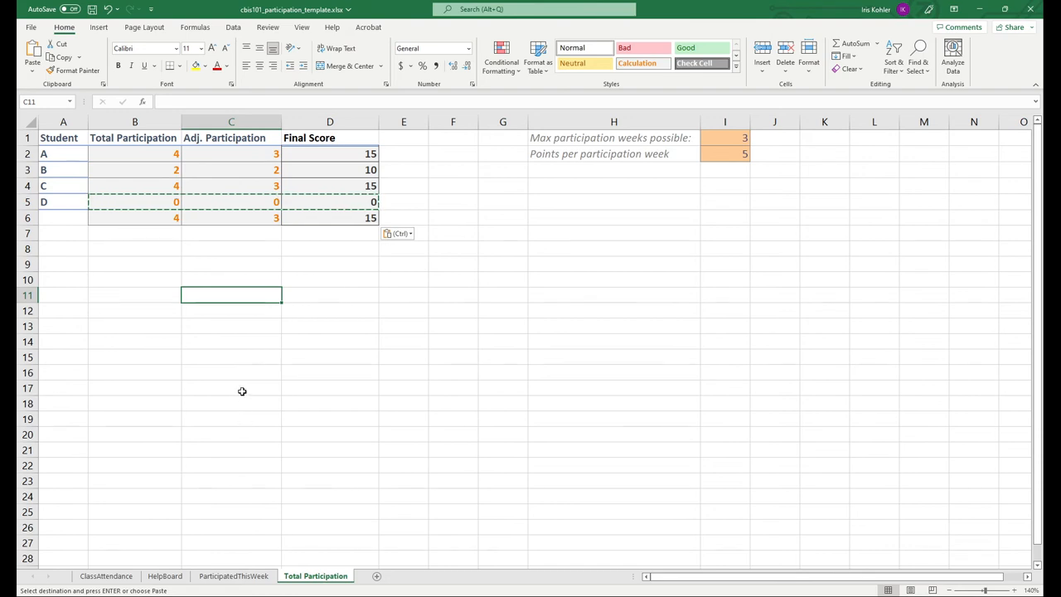
mouse_move(242, 393)
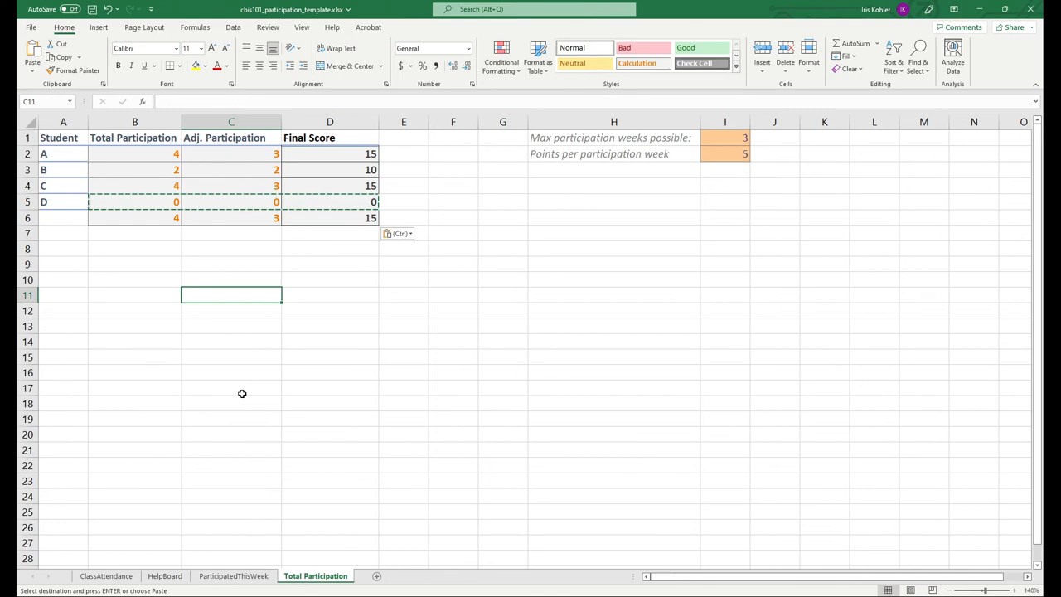
mouse_move(281, 296)
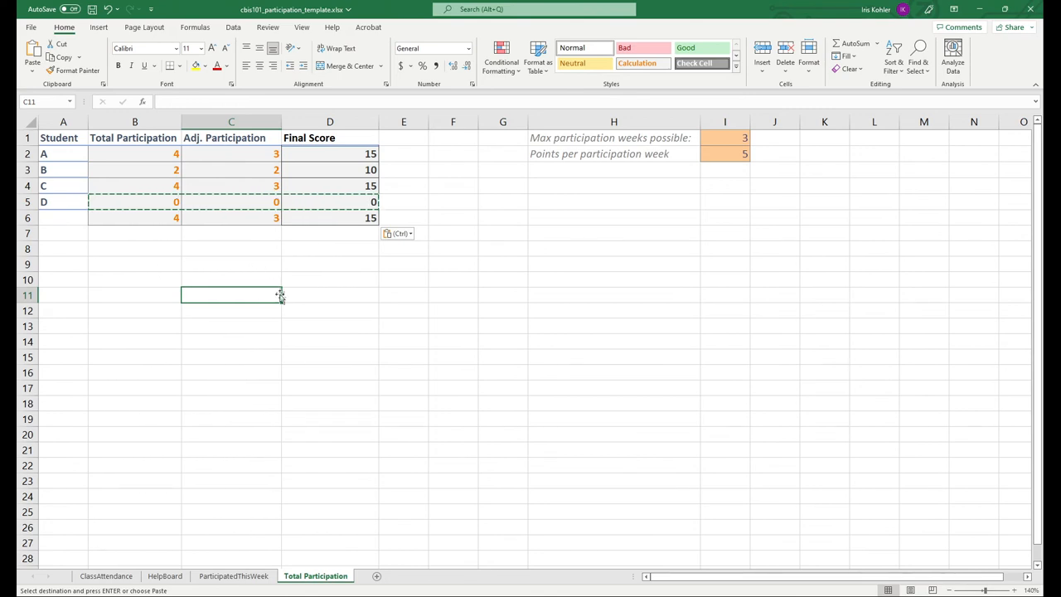
mouse_move(284, 285)
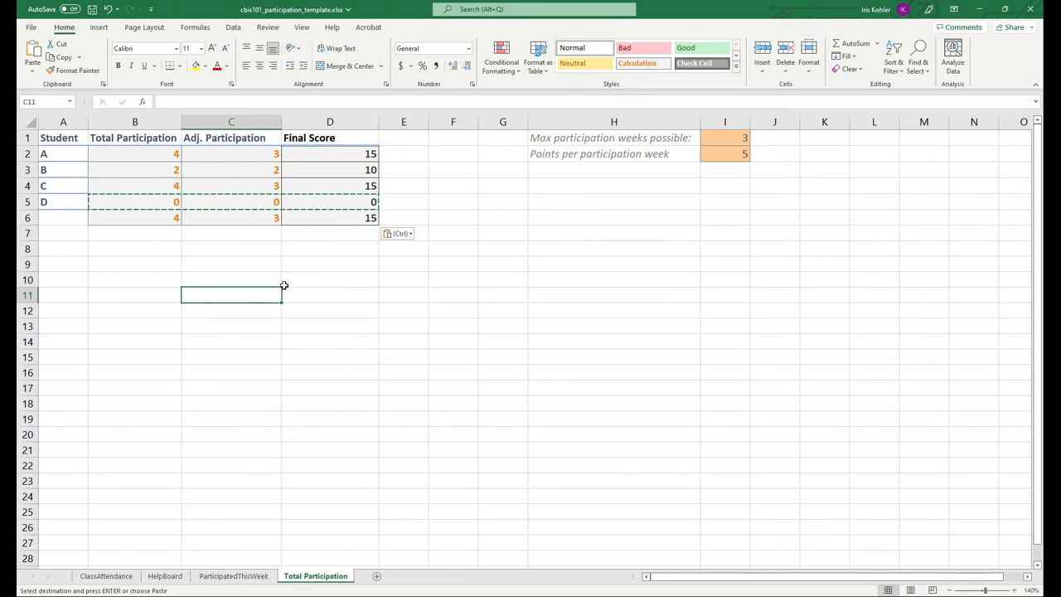
Paste the B5:D5 formulas into B6:D6, reviewing the ClassAttendance and ParticipatedThisWeek sheets.
click(613, 310)
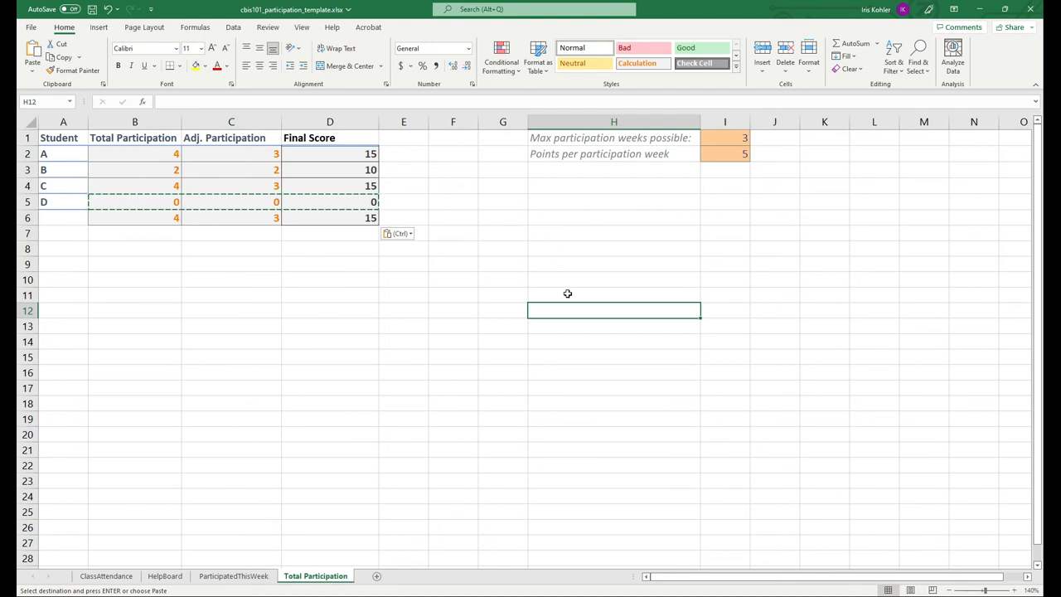
click(105, 575)
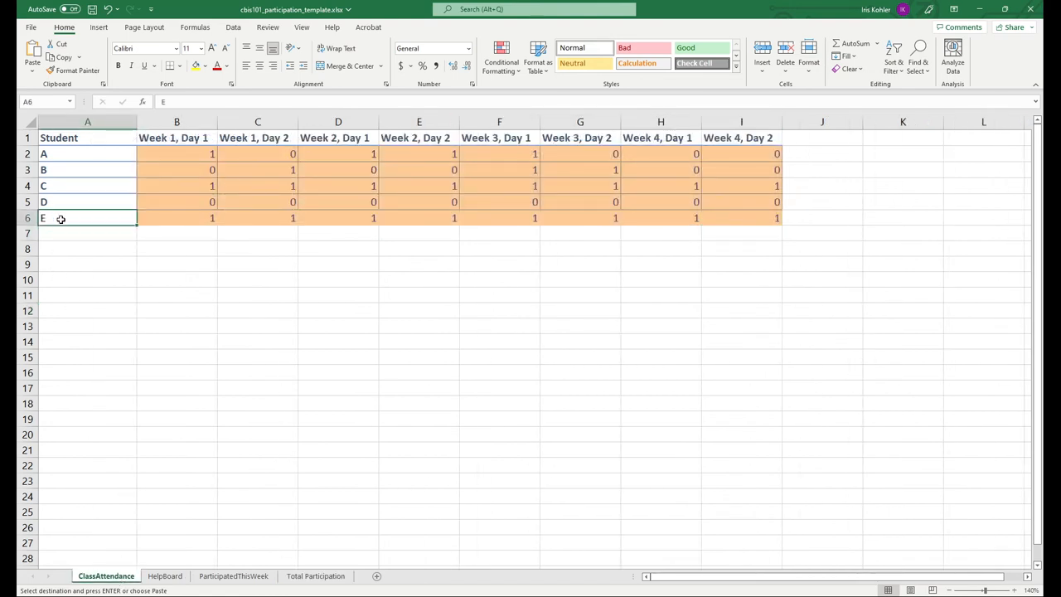
click(87, 342)
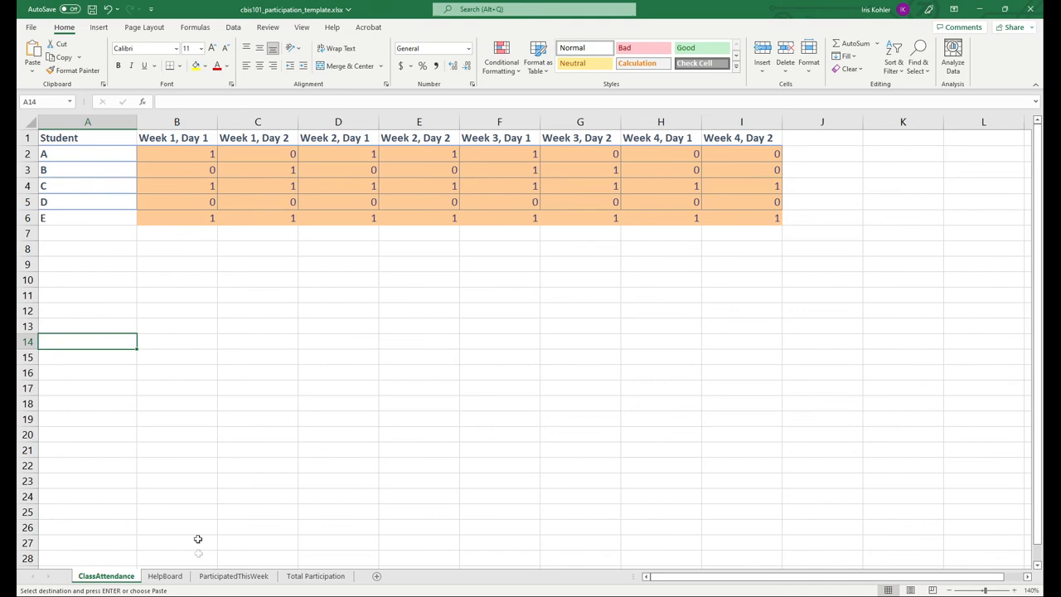
click(233, 575)
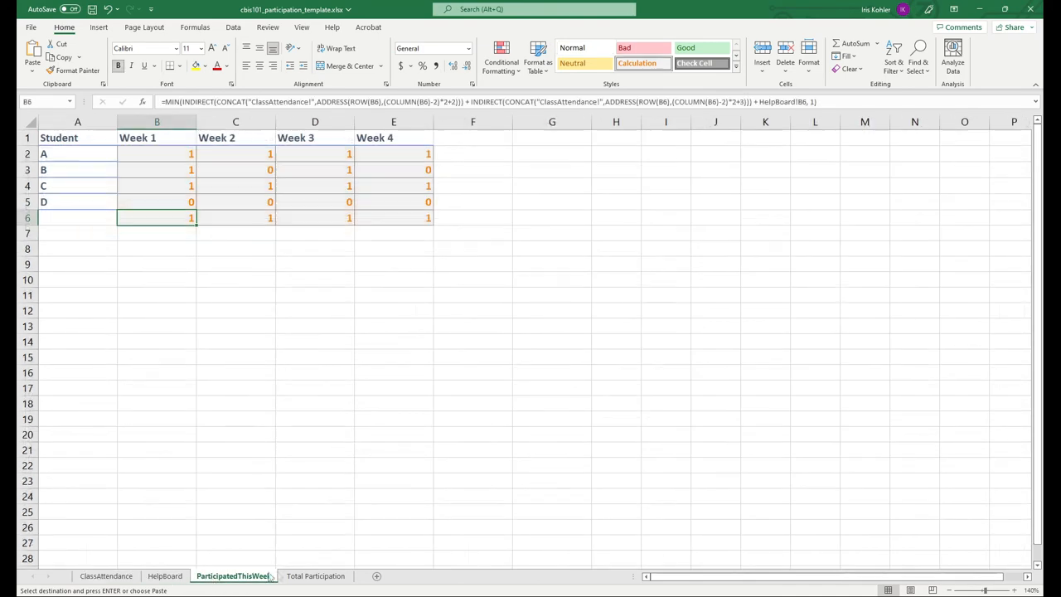
click(315, 575)
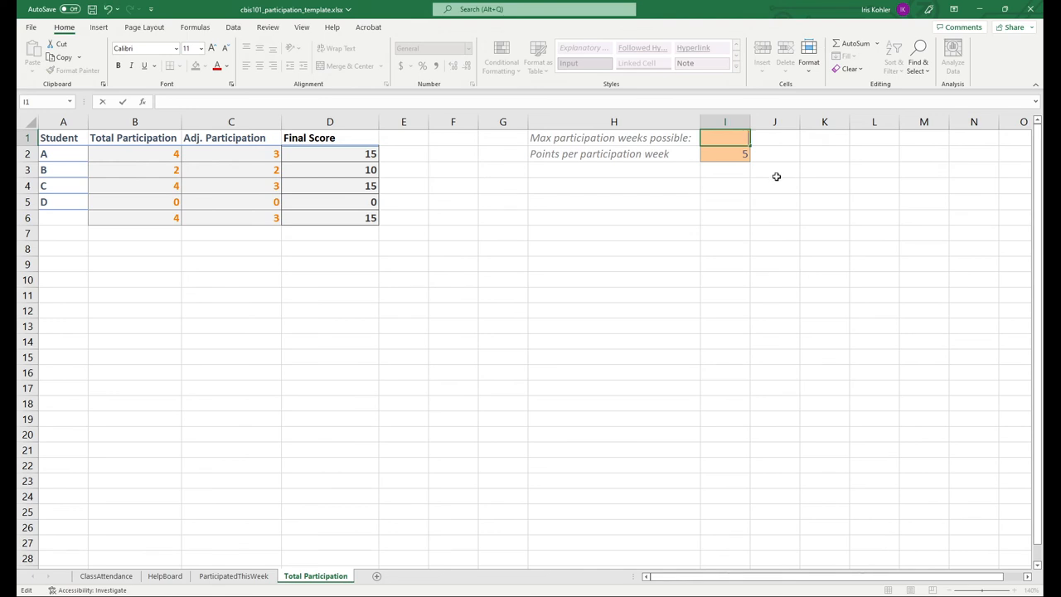
Enter trial scoring values 2 and 100, watching final scores update.
text(2)
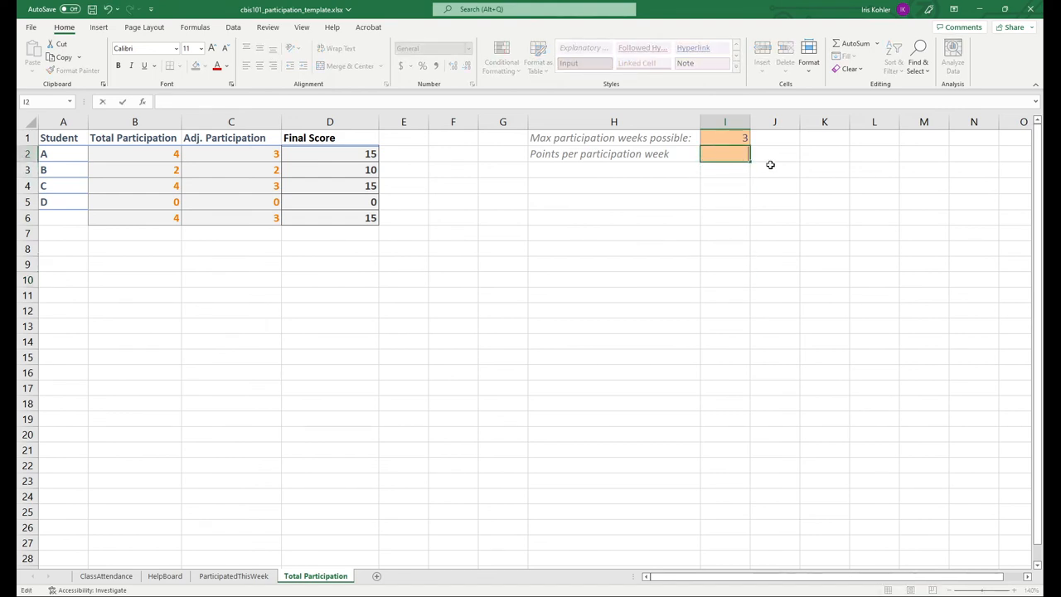
text(100)
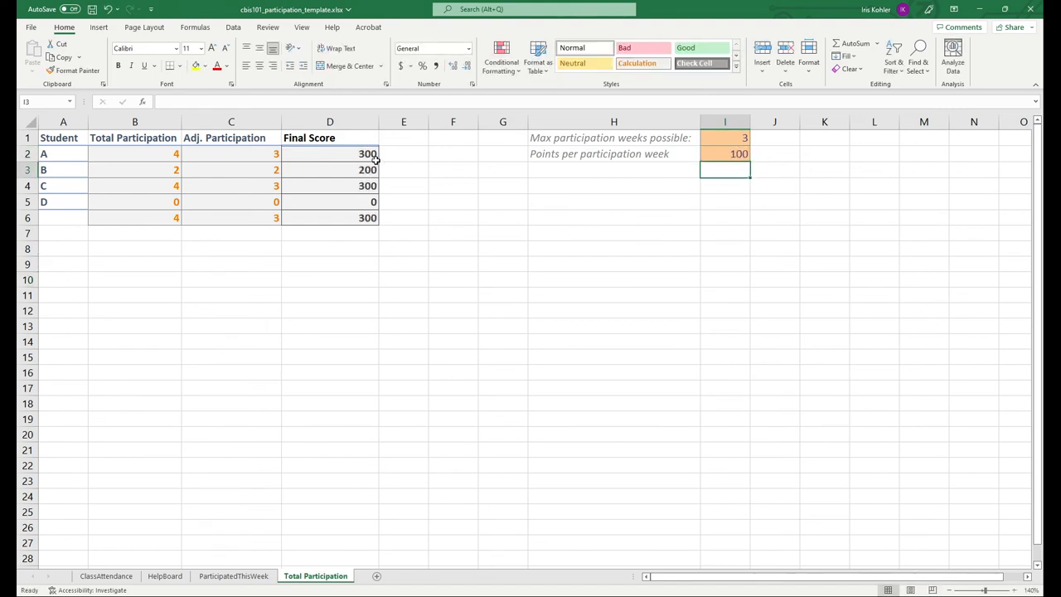
mouse_move(526, 242)
text(5)
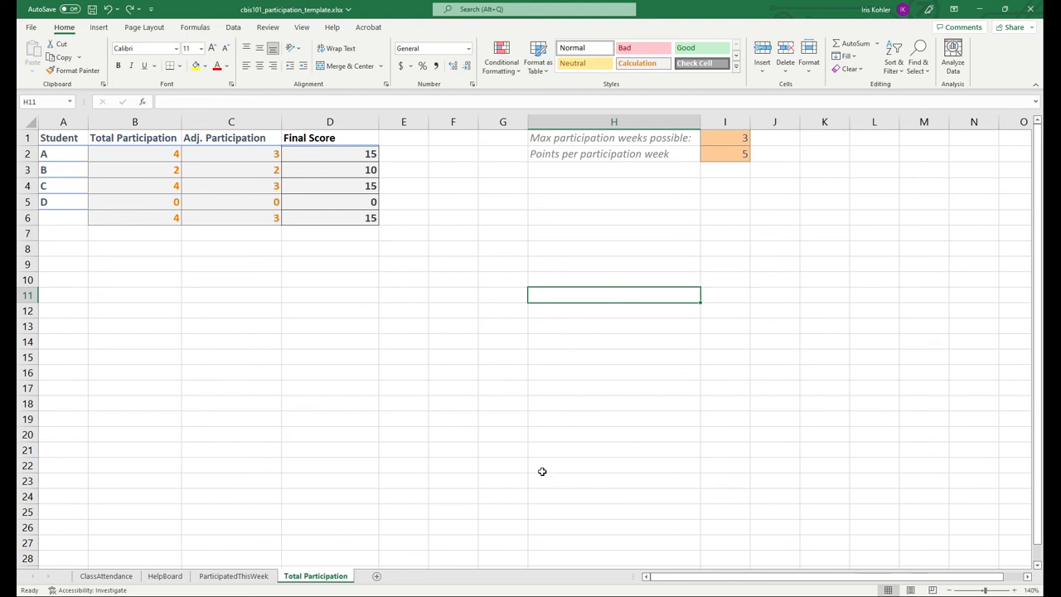
mouse_move(543, 472)
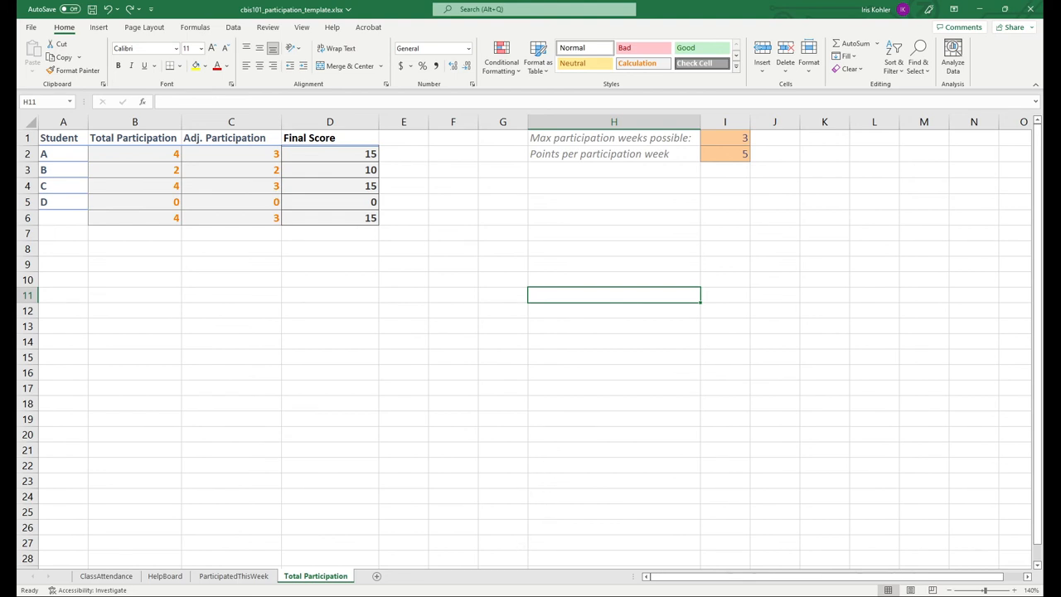
Switch from Total Participation back to the ClassAttendance sheet.
click(106, 575)
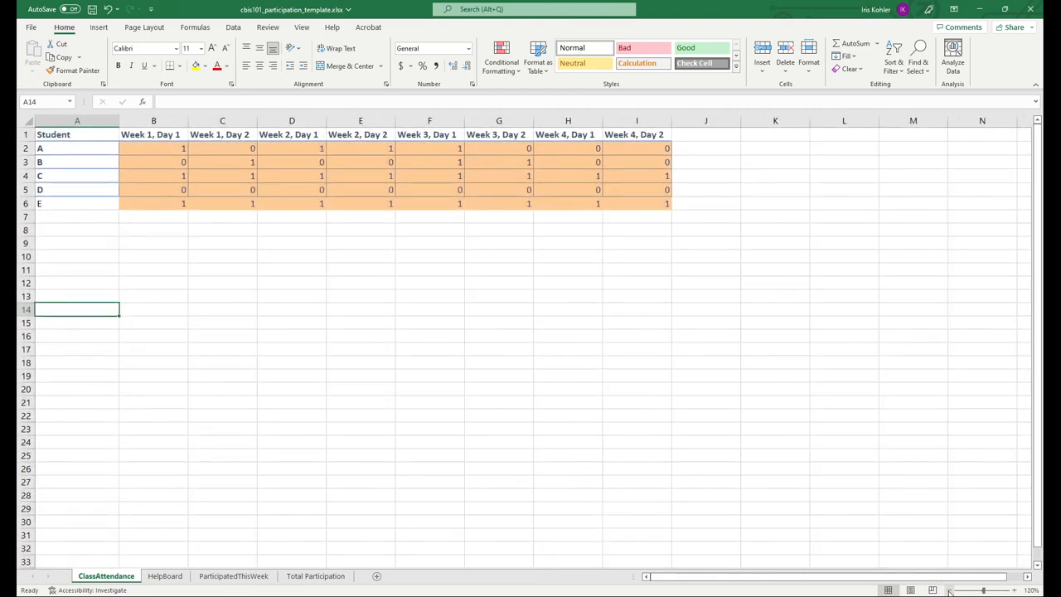
mouse_move(587, 143)
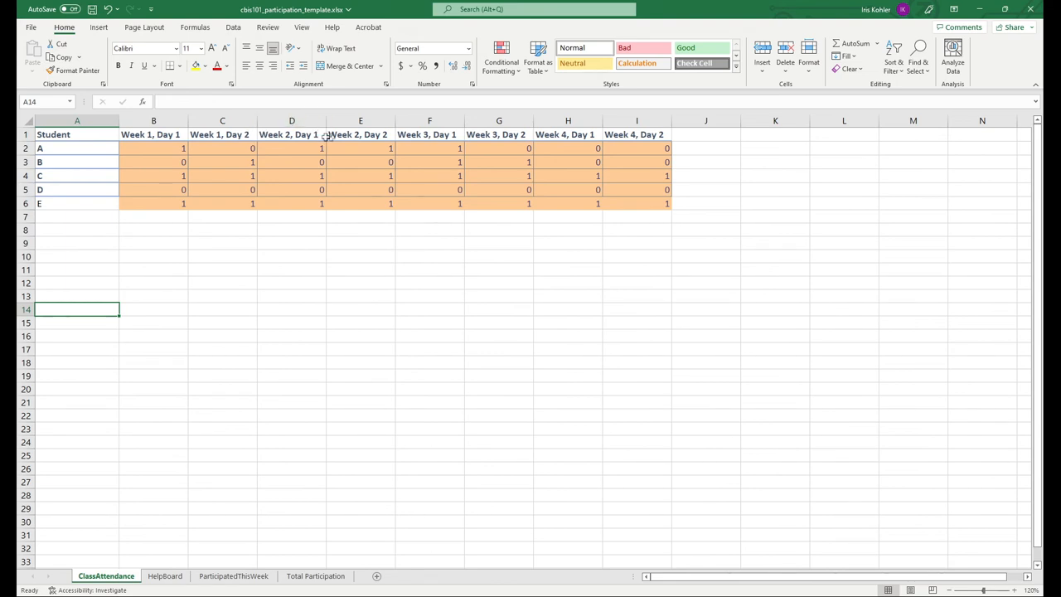
mouse_move(354, 150)
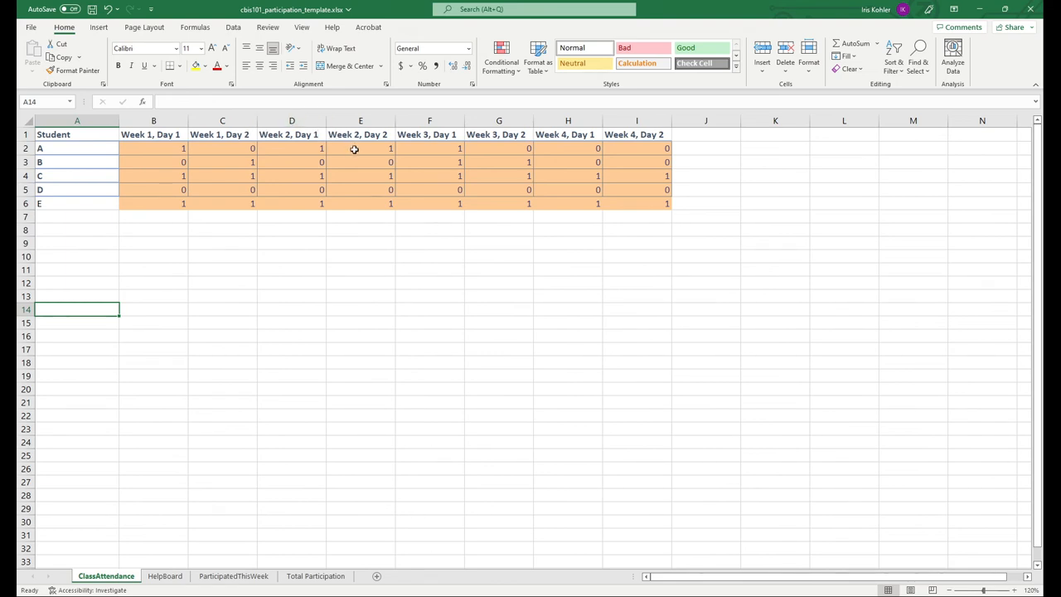
Paste the I1 header formula across J1:AG1, confirming it ends at Week 16, Day 2.
click(637, 134)
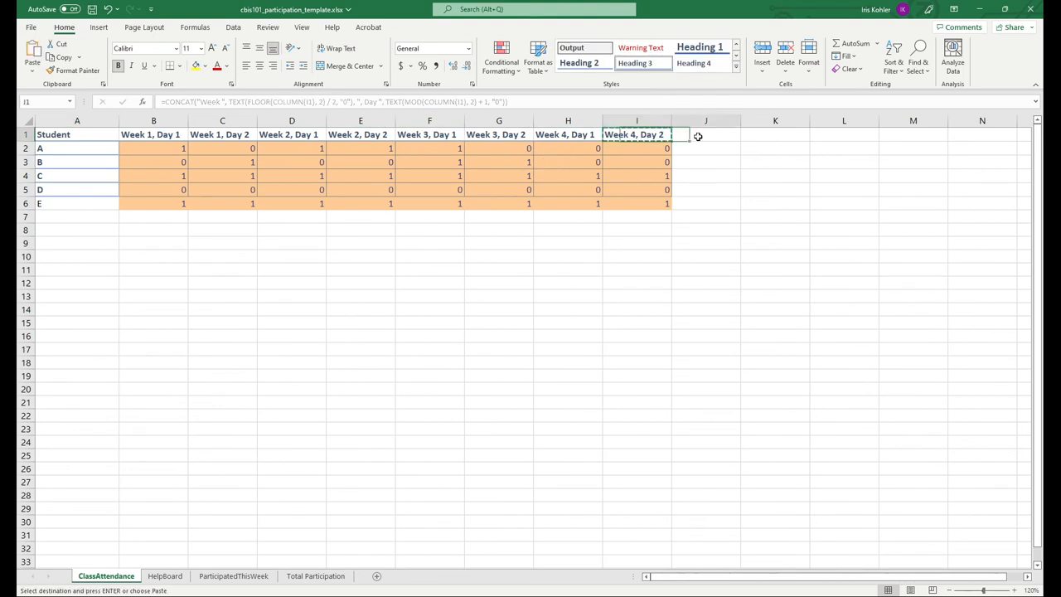
key(ctrl+v)
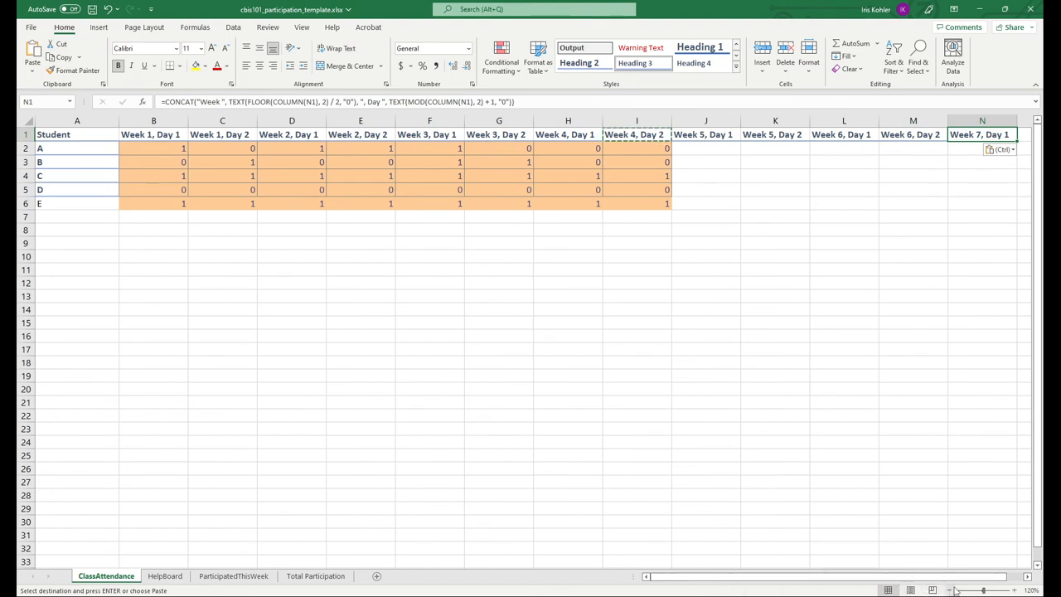
scroll(right, 3)
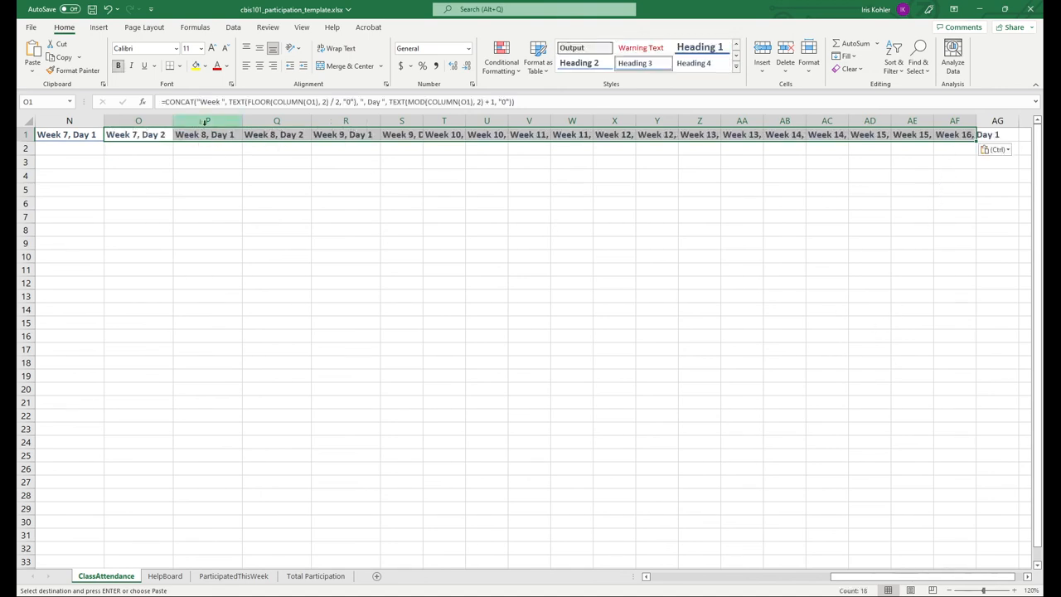
click(138, 121)
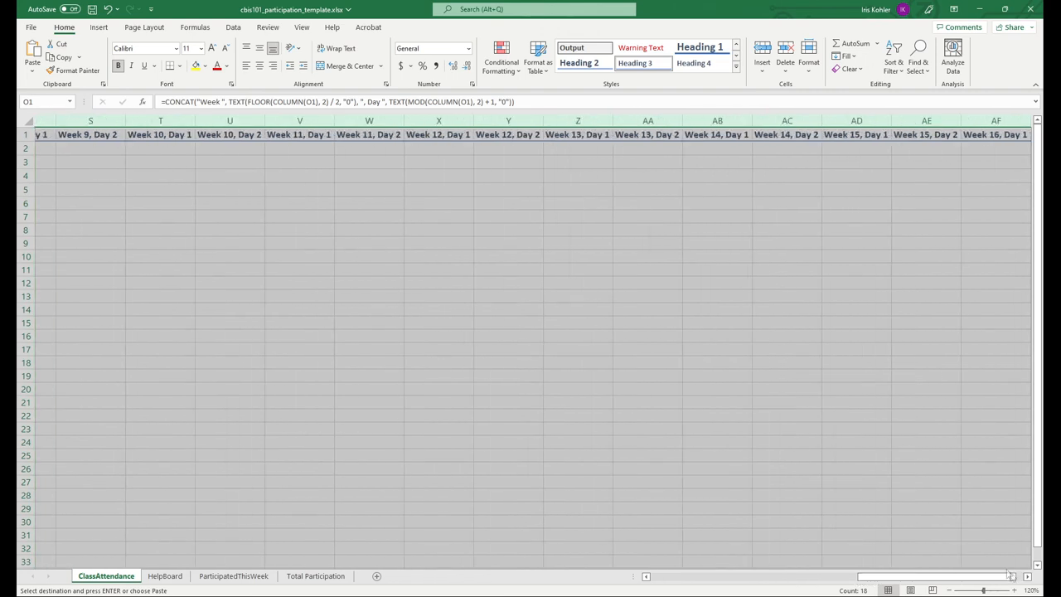
scroll(right, 3)
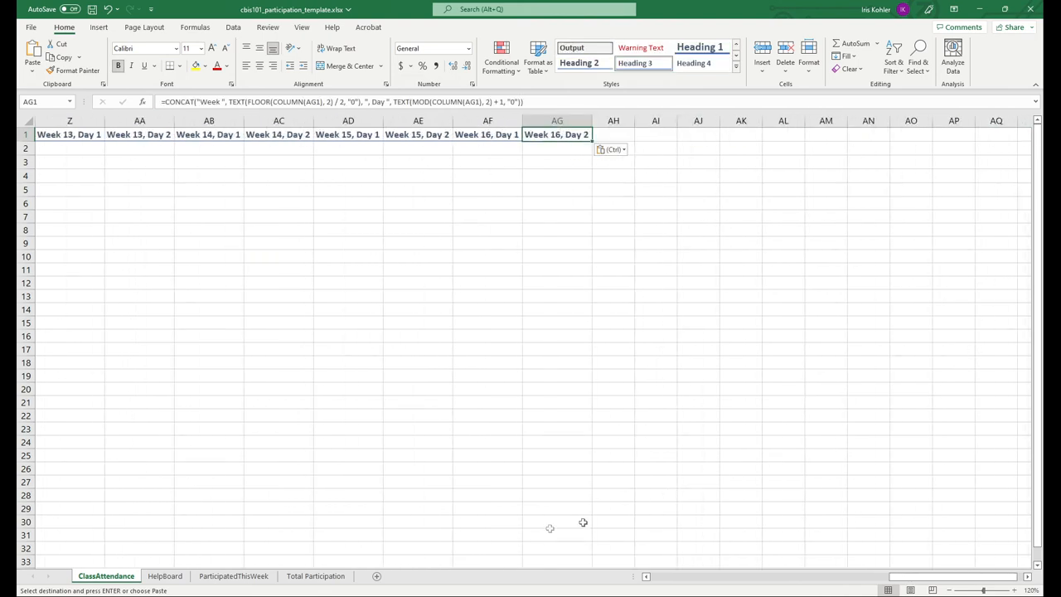
mouse_move(888, 578)
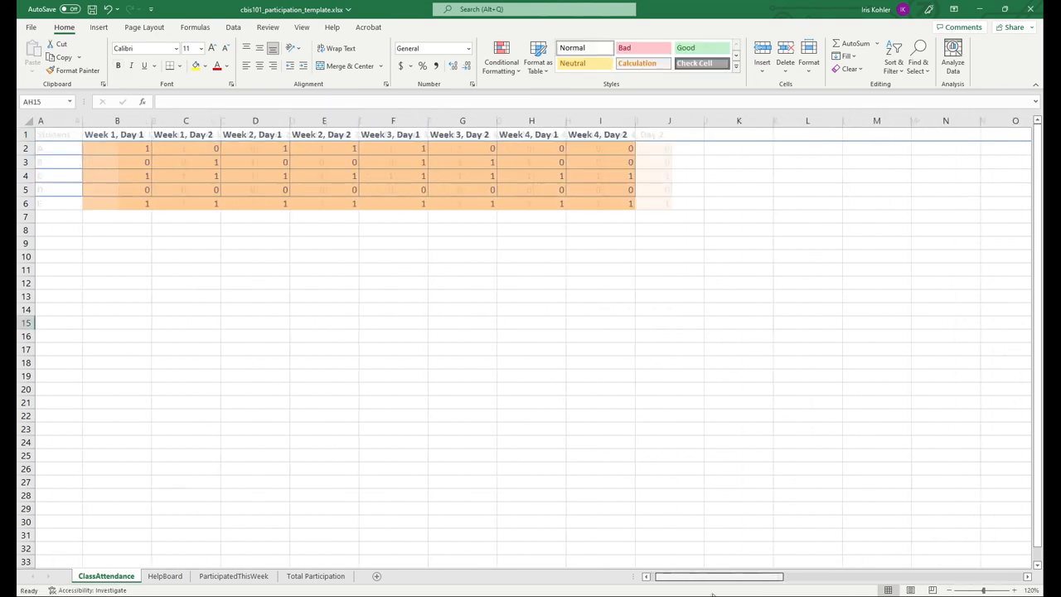
Open HelpBoard and scroll across its week header columns.
click(165, 575)
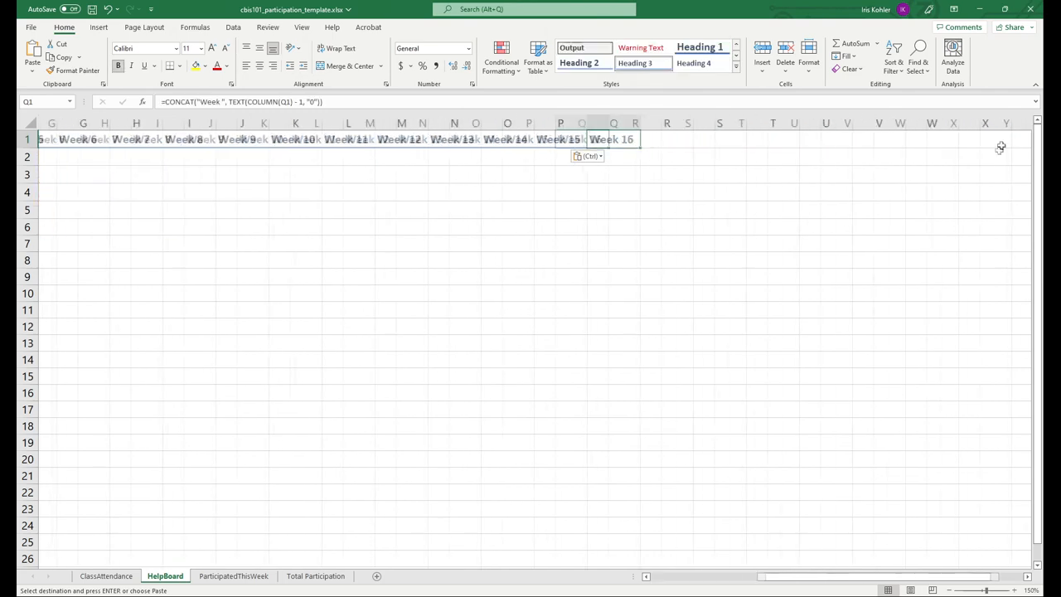
scroll(right, 3)
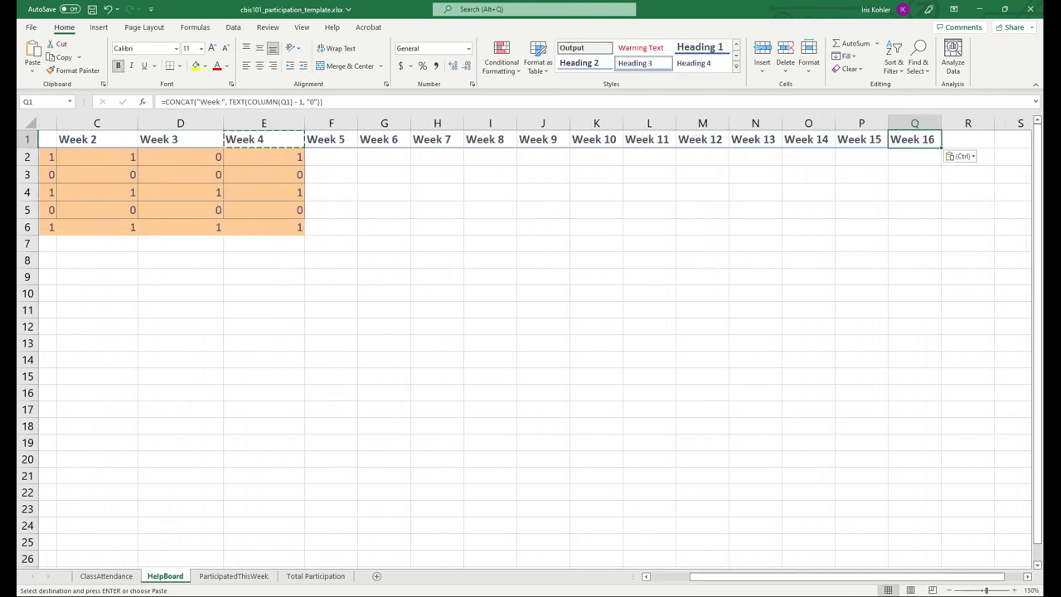
scroll(left, 3)
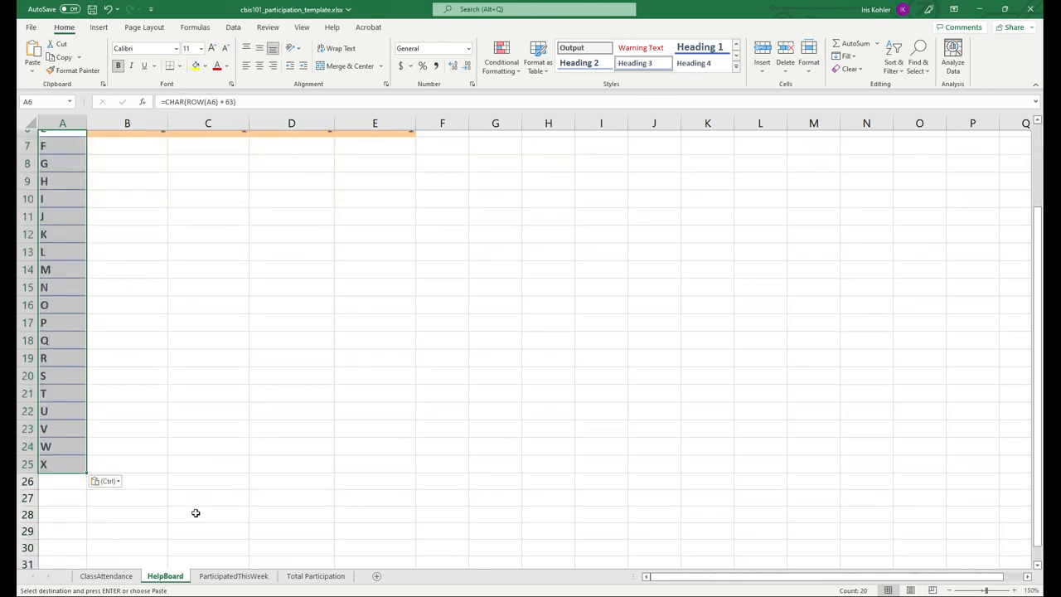
mouse_move(201, 508)
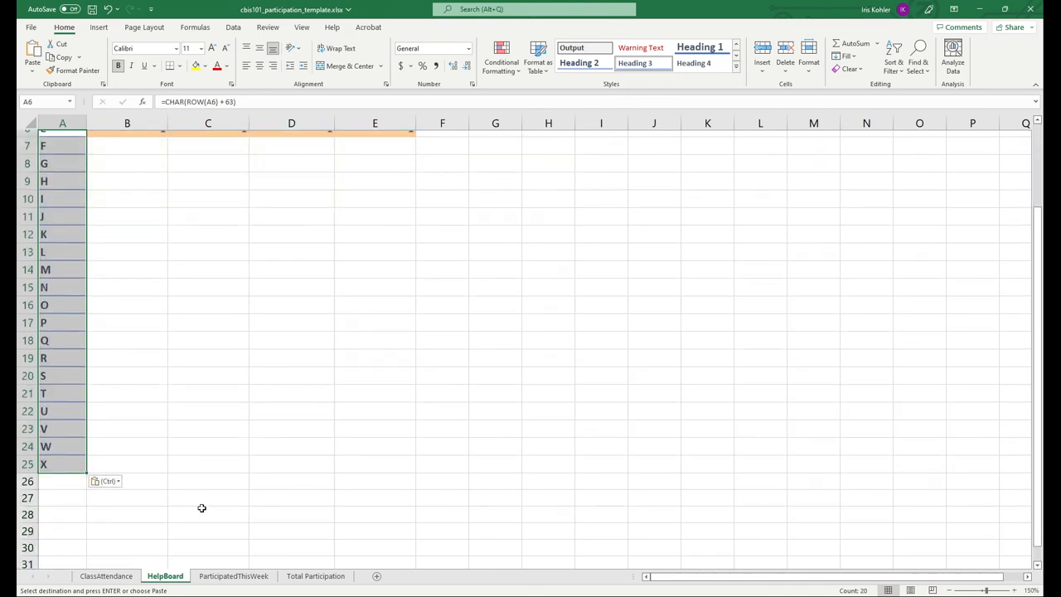
Return to ClassAttendance to view the extended student names.
click(106, 575)
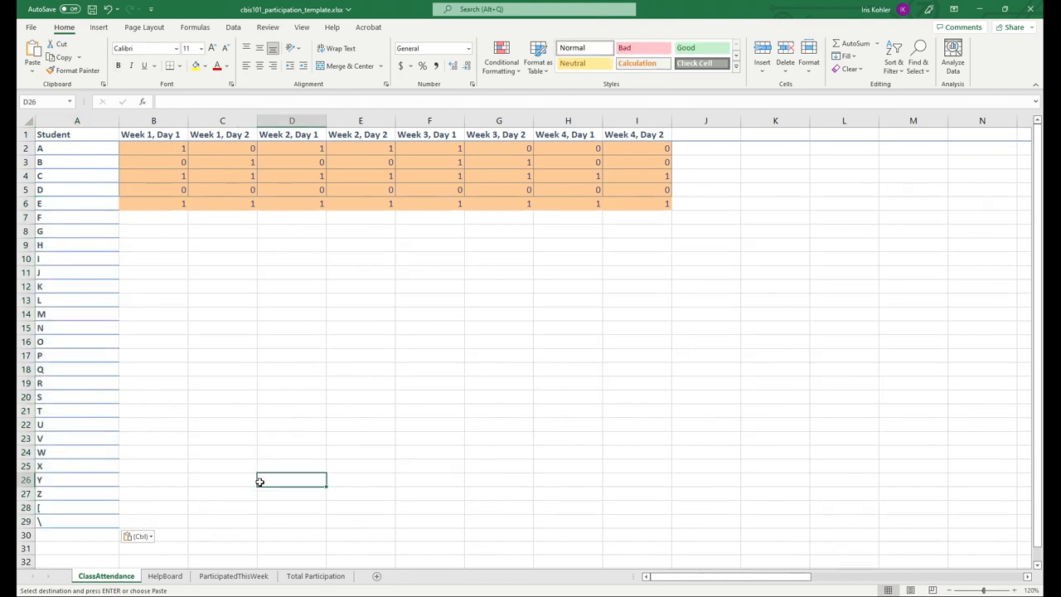
mouse_move(246, 495)
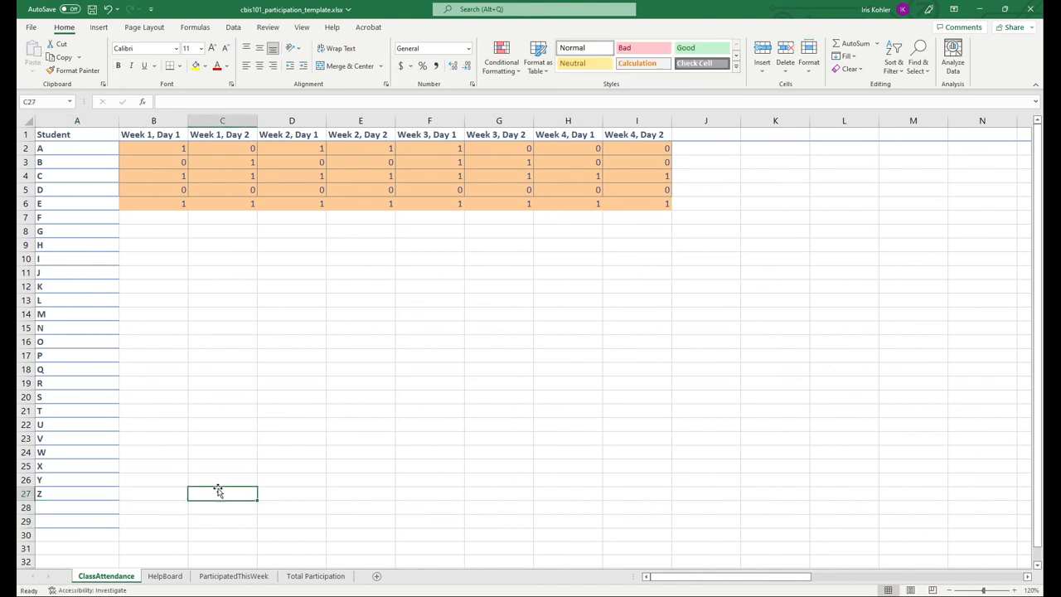
mouse_move(226, 448)
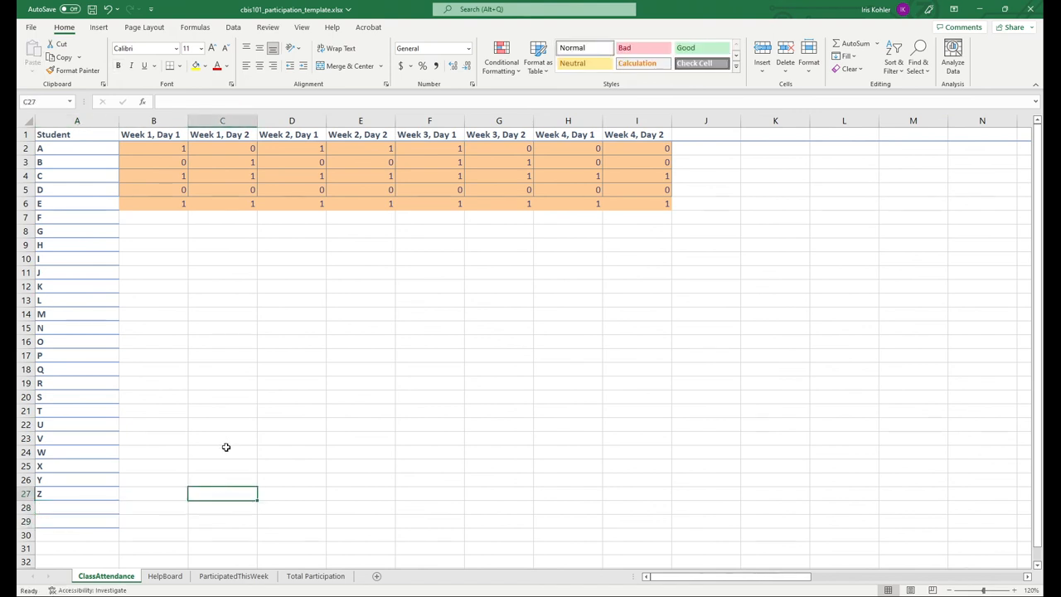
mouse_move(216, 444)
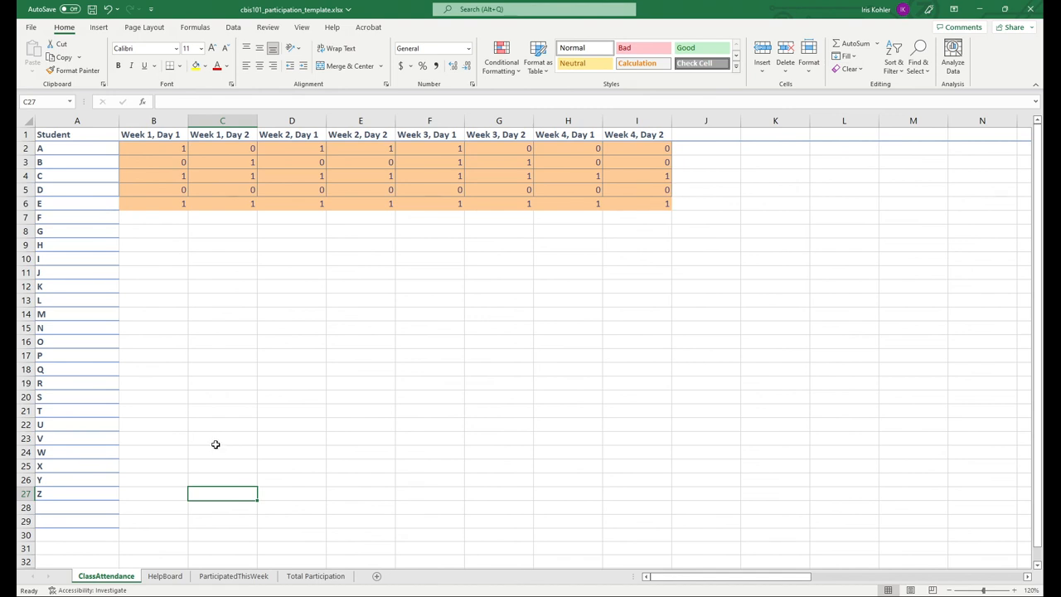
mouse_move(526, 392)
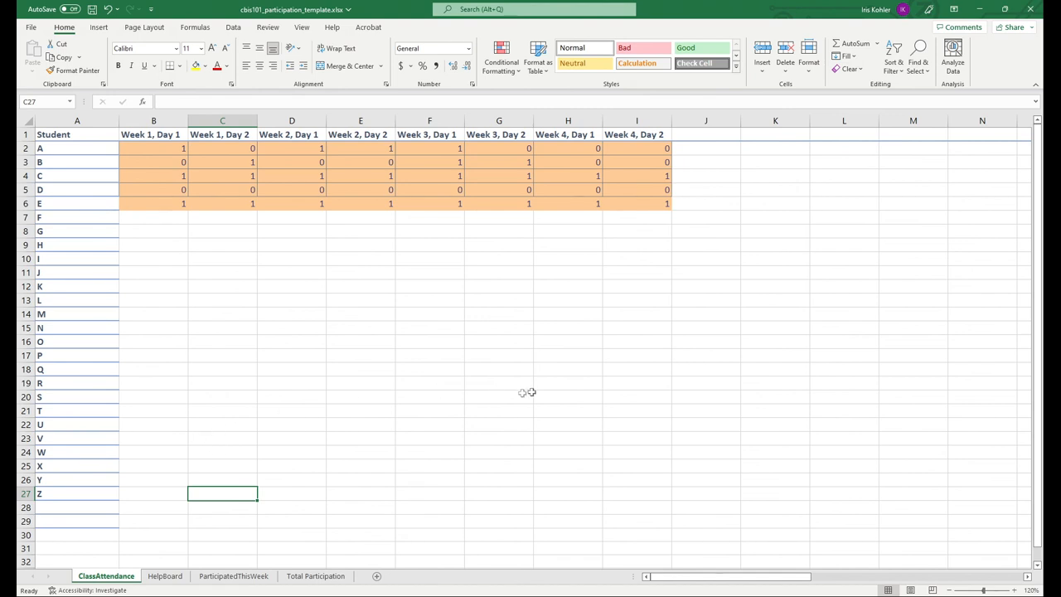
mouse_move(508, 395)
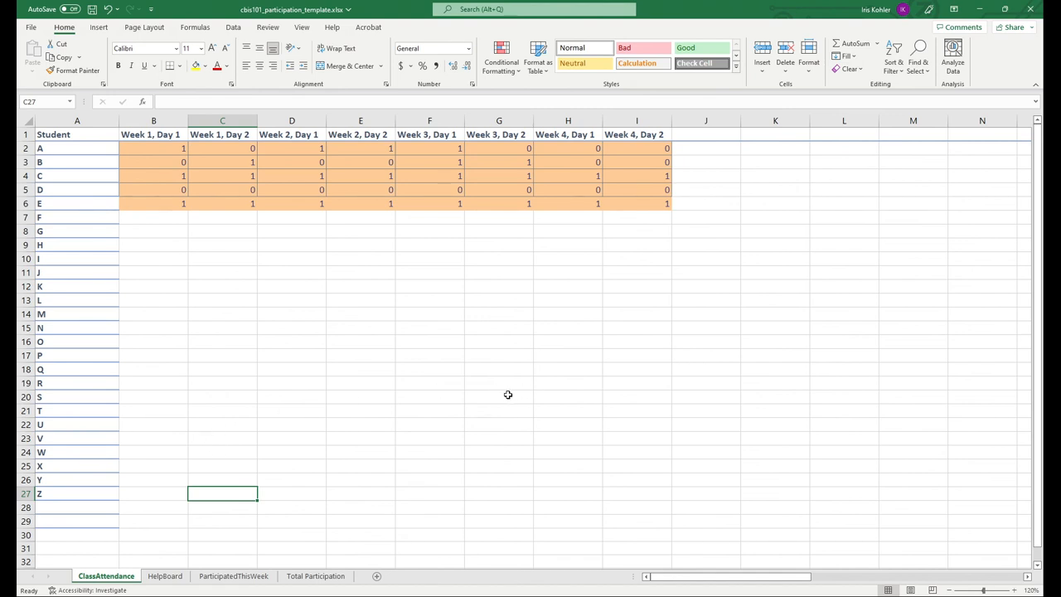
mouse_move(328, 253)
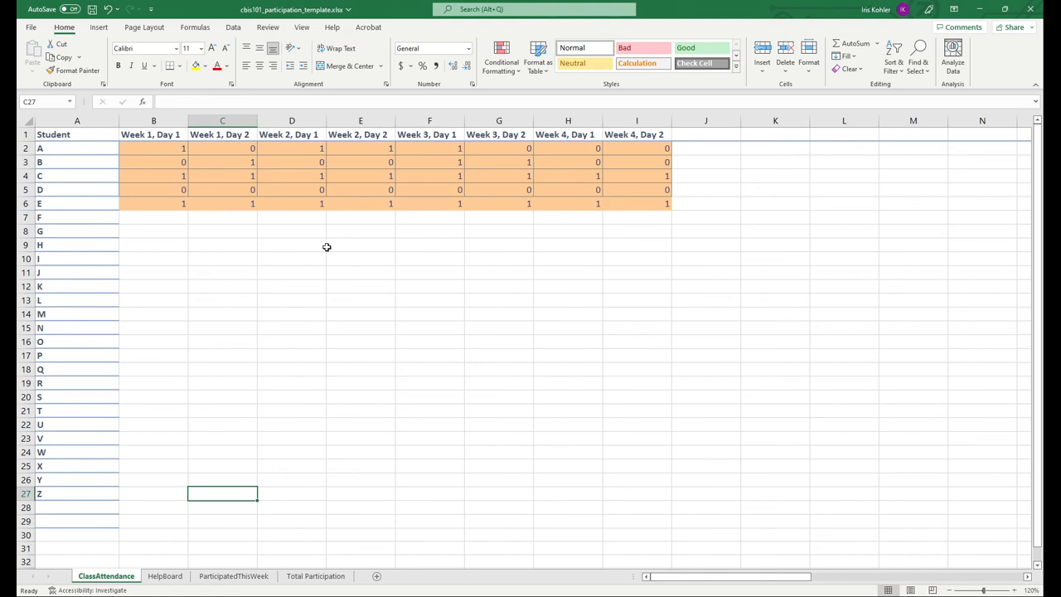
mouse_move(392, 268)
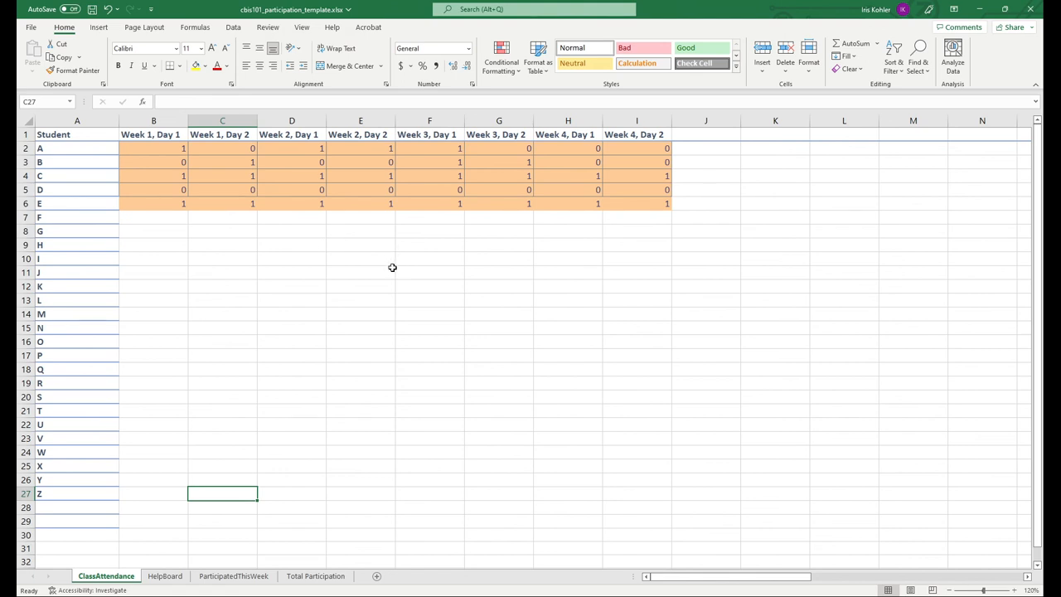
mouse_move(385, 277)
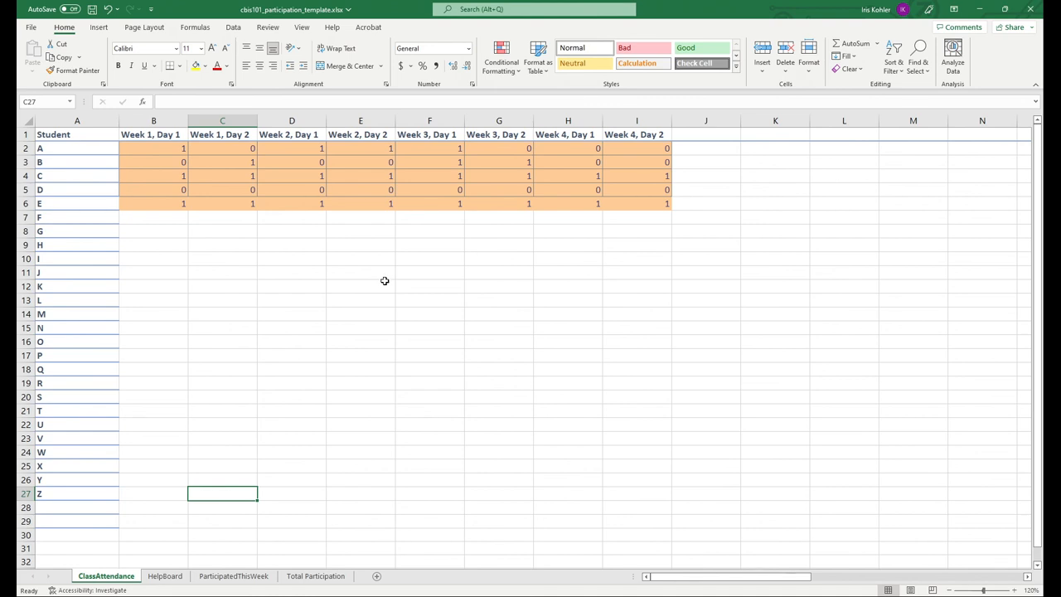
mouse_move(379, 292)
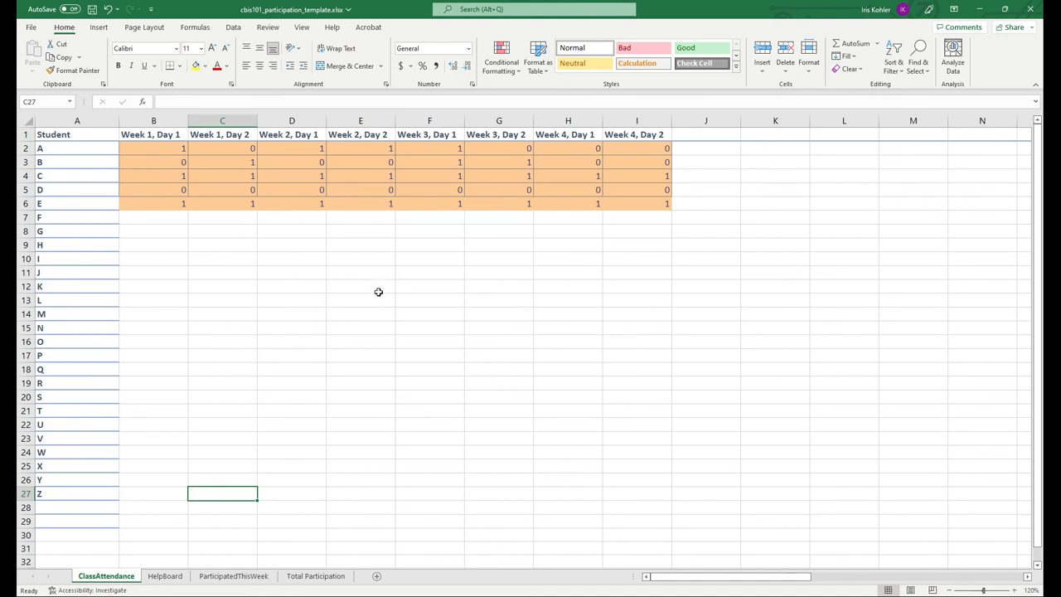
mouse_move(849, 556)
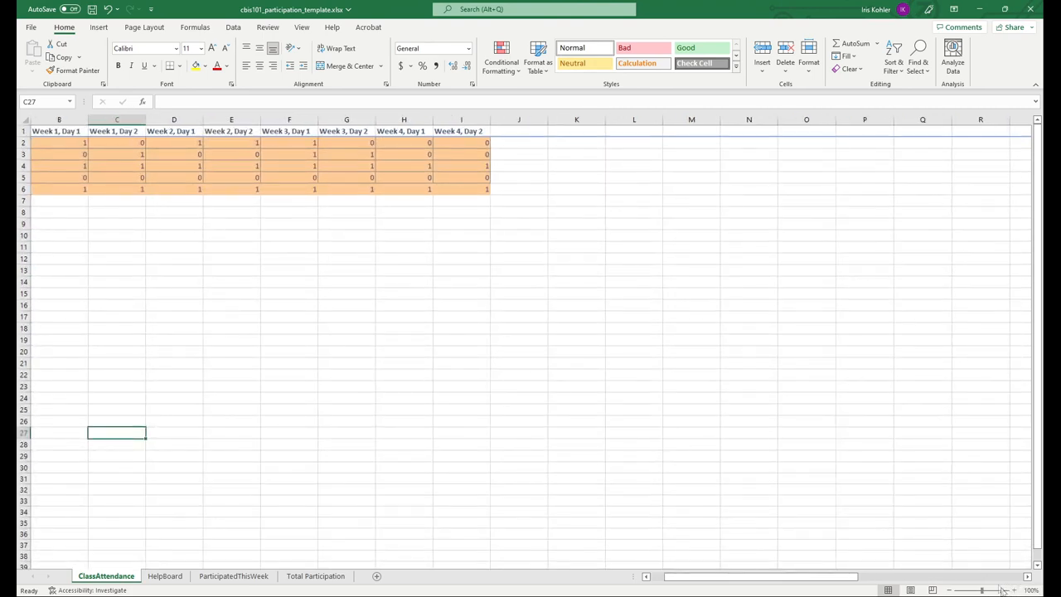
Select the F–Z names in column A and remove them, leaving students A–E.
scroll(right, 3)
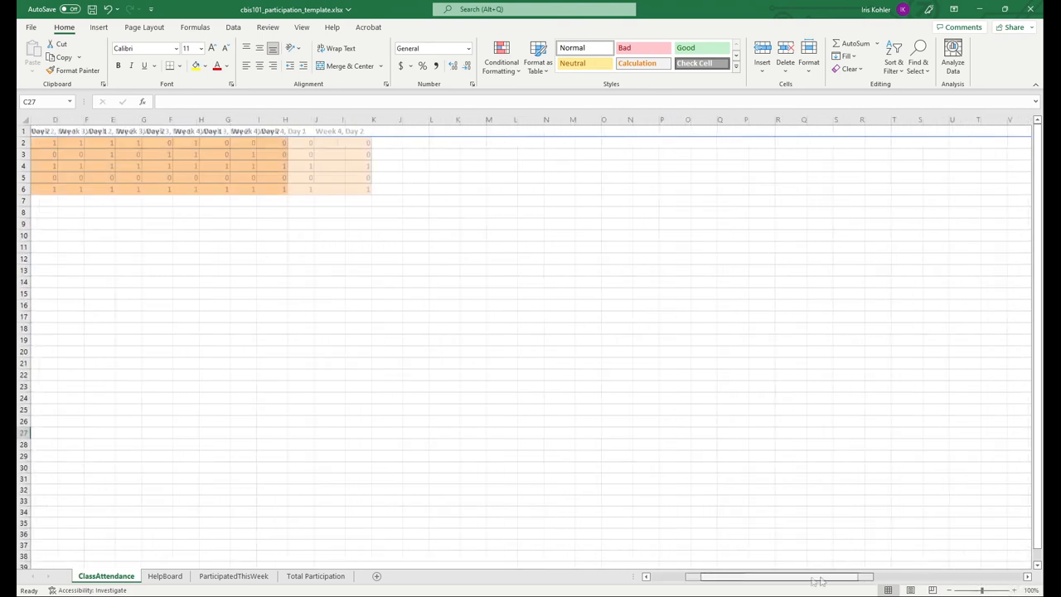
scroll(left, 3)
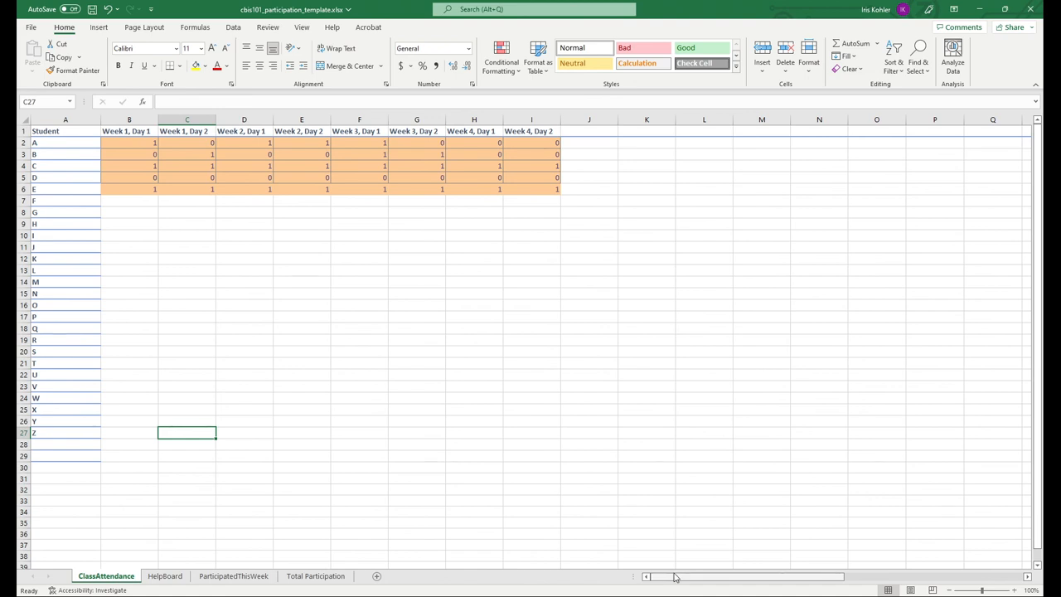
mouse_move(675, 542)
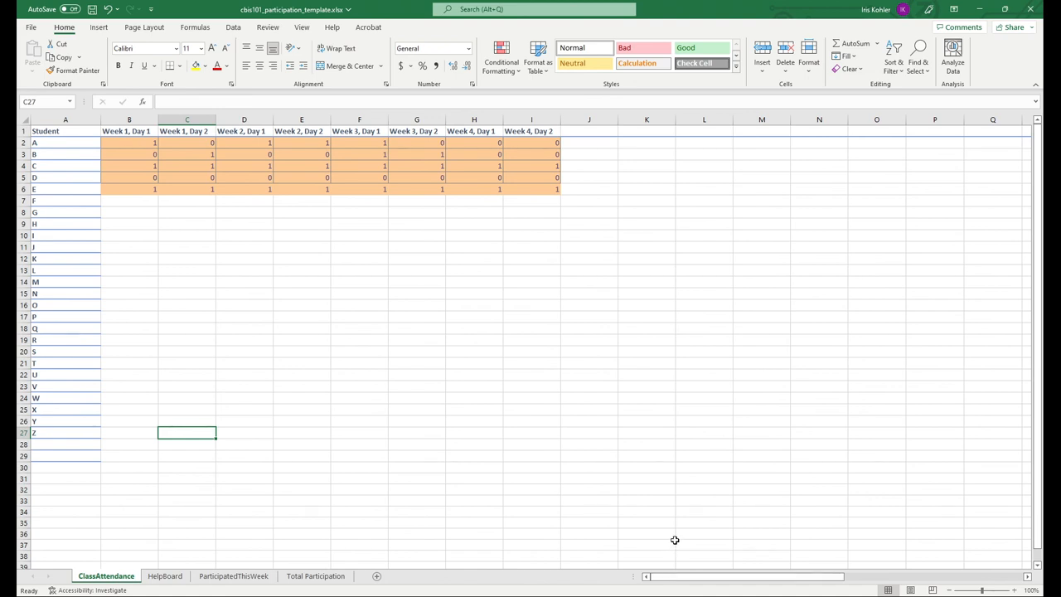
mouse_move(498, 498)
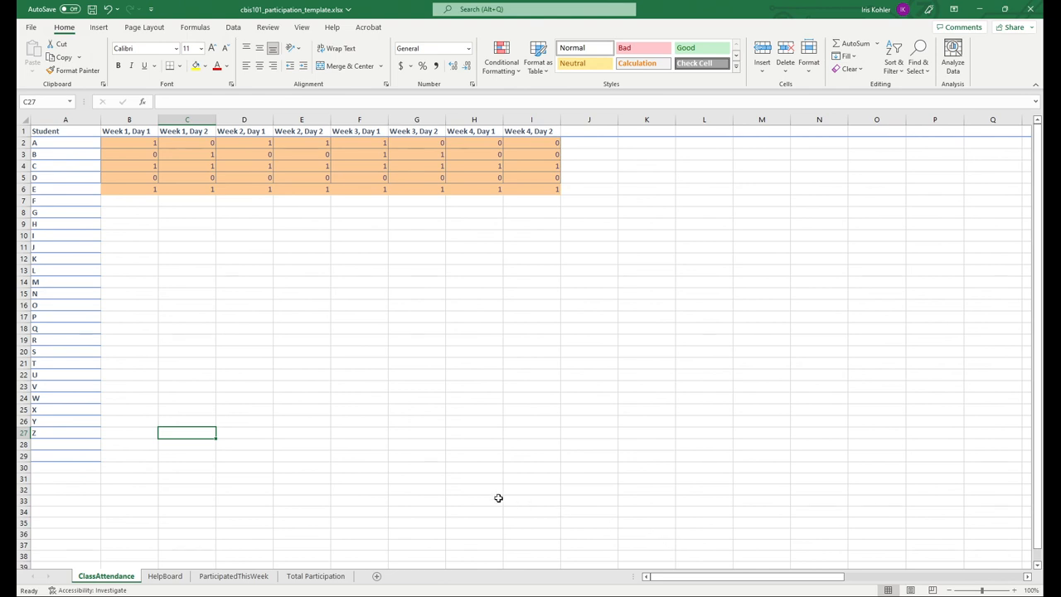
drag(66, 211, 65, 455)
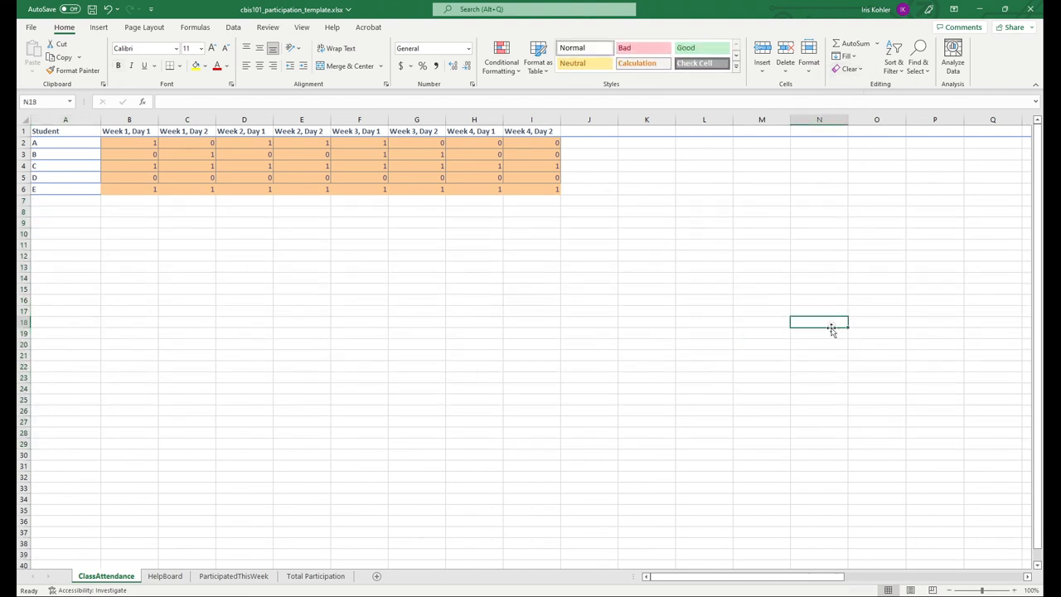
mouse_move(805, 436)
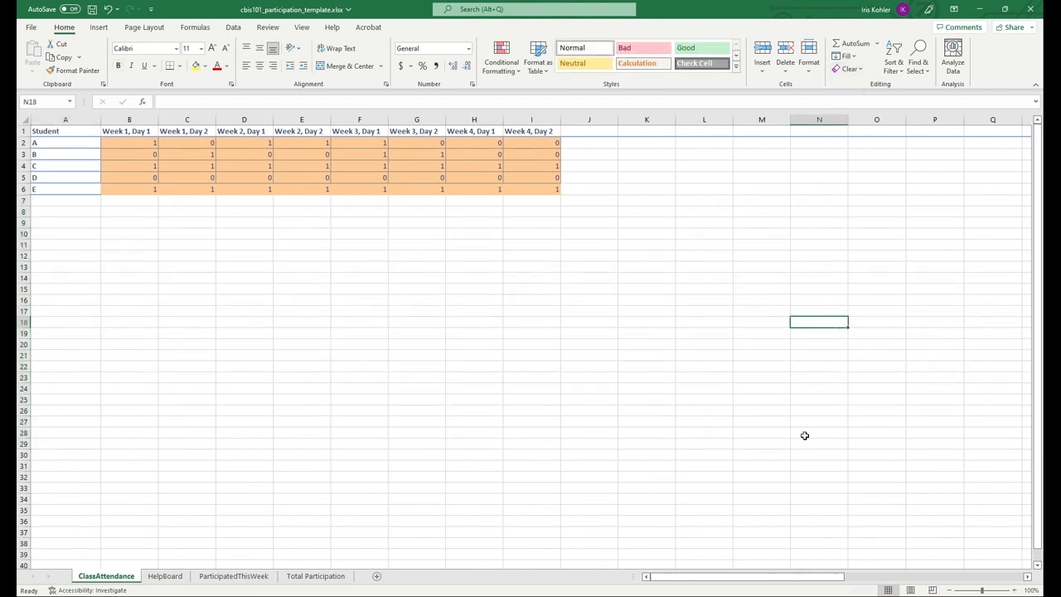
mouse_move(817, 391)
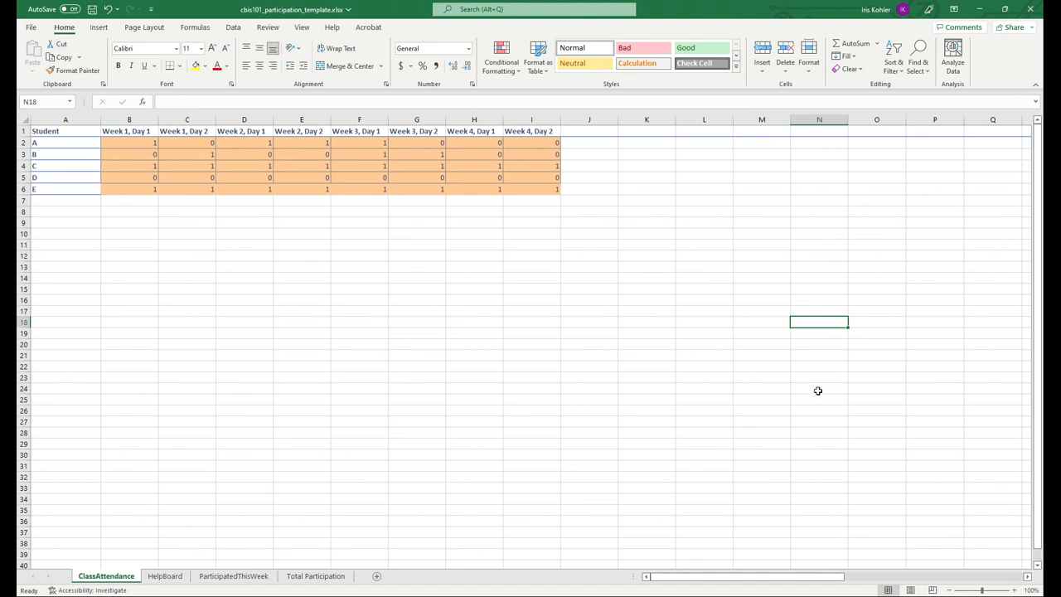
mouse_move(815, 388)
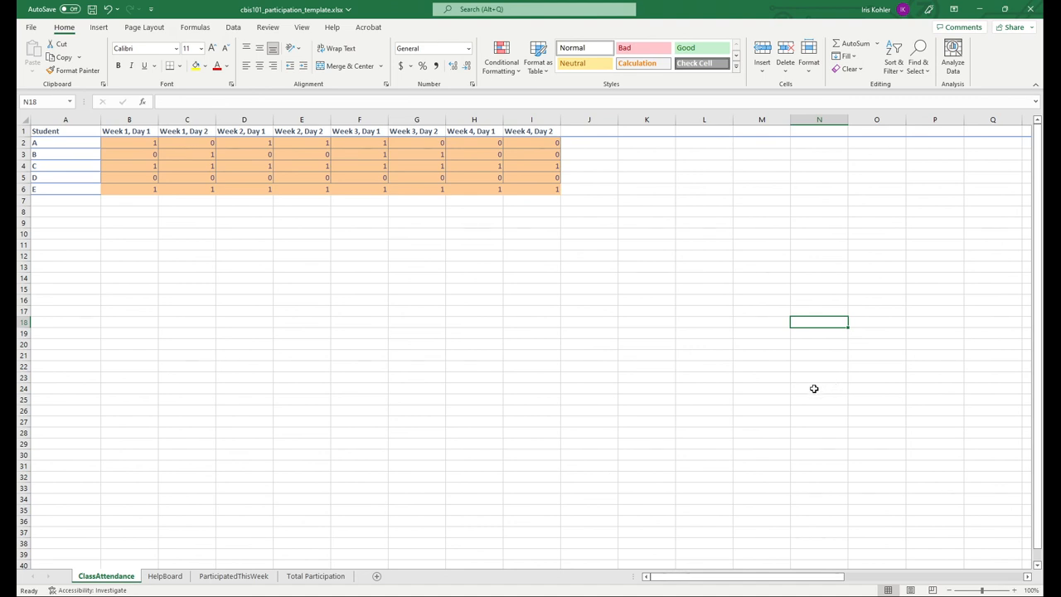
mouse_move(815, 378)
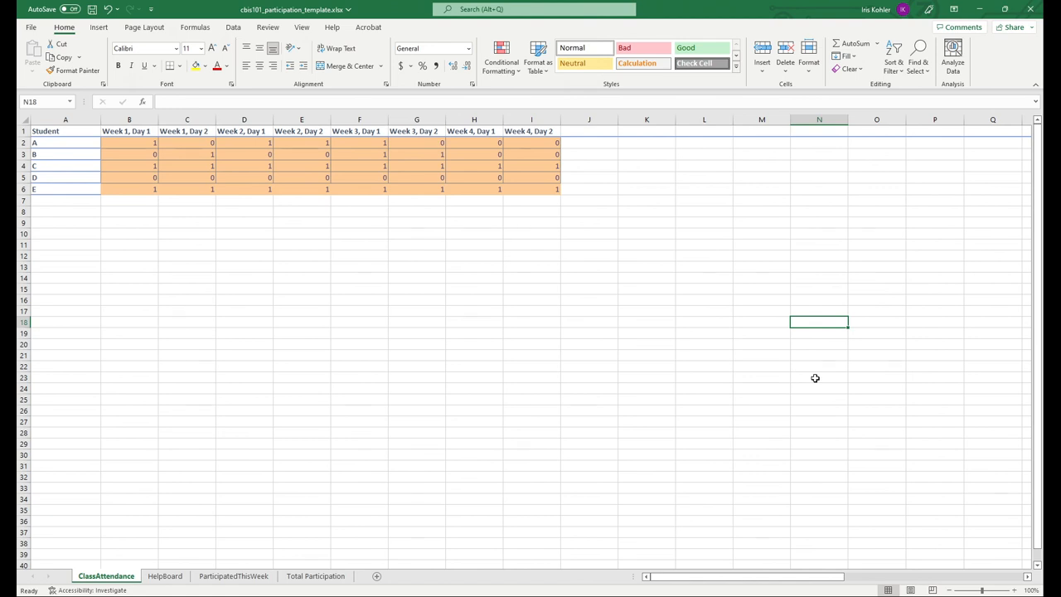
mouse_move(816, 374)
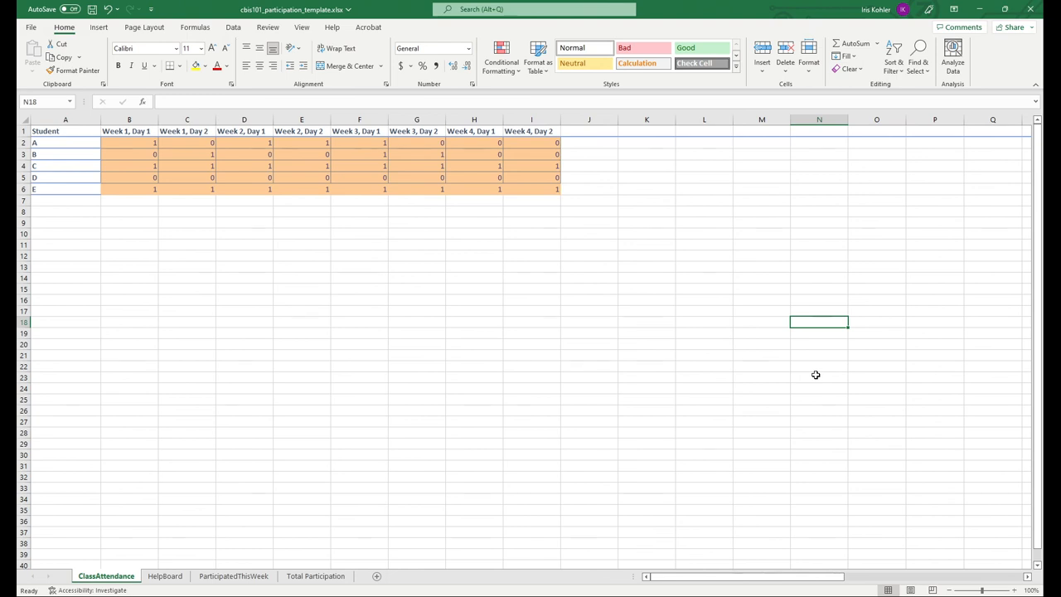
mouse_move(849, 380)
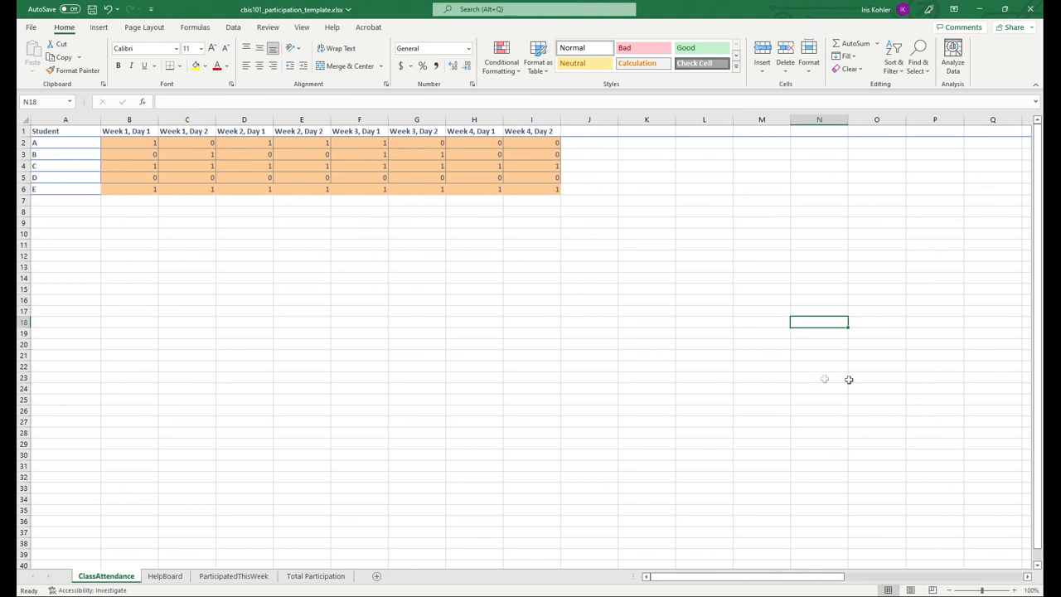
mouse_move(851, 374)
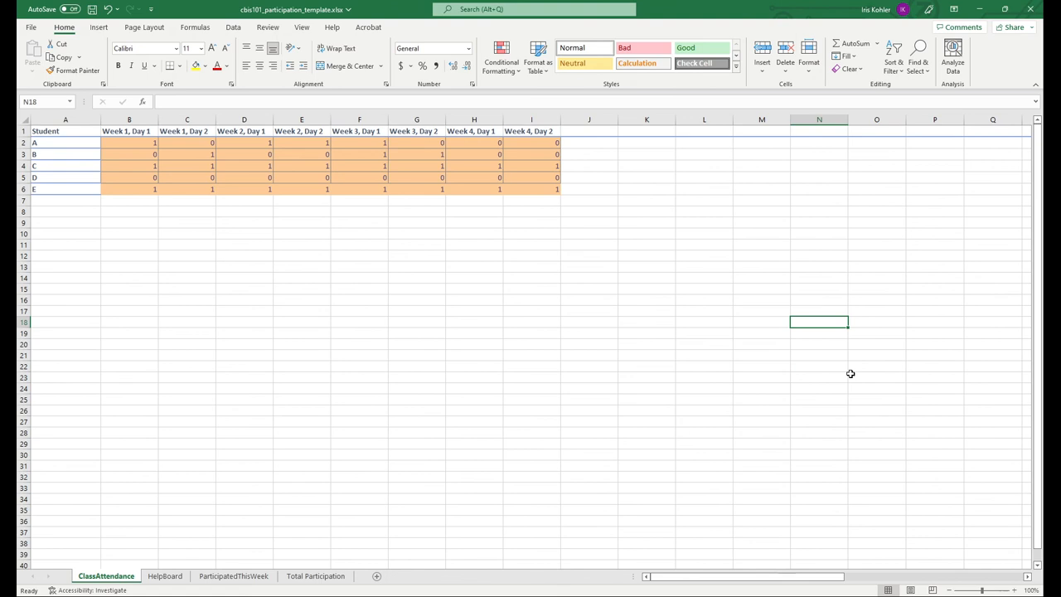
mouse_move(777, 324)
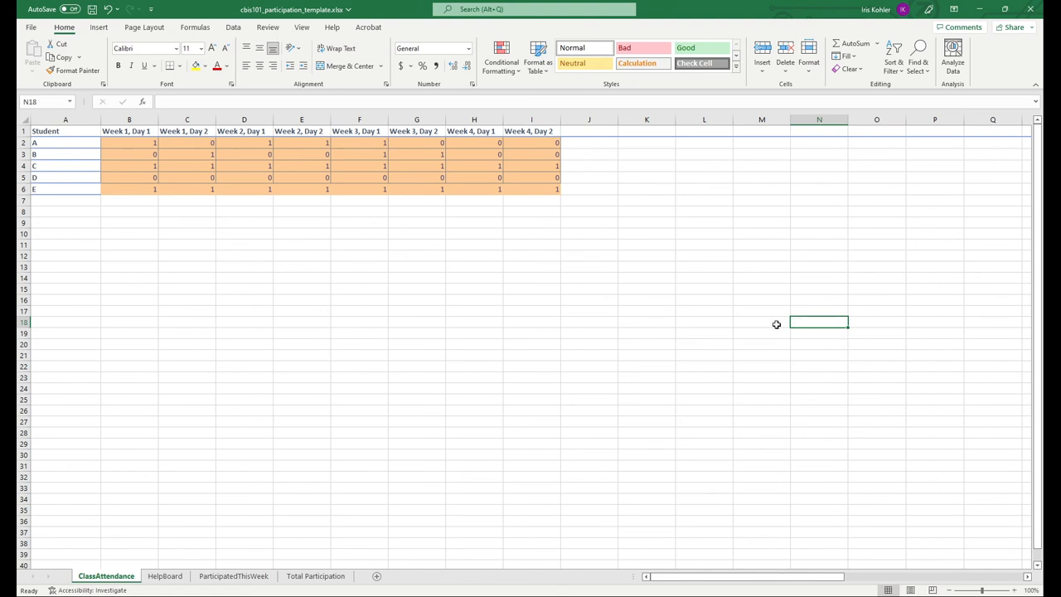
click(761, 321)
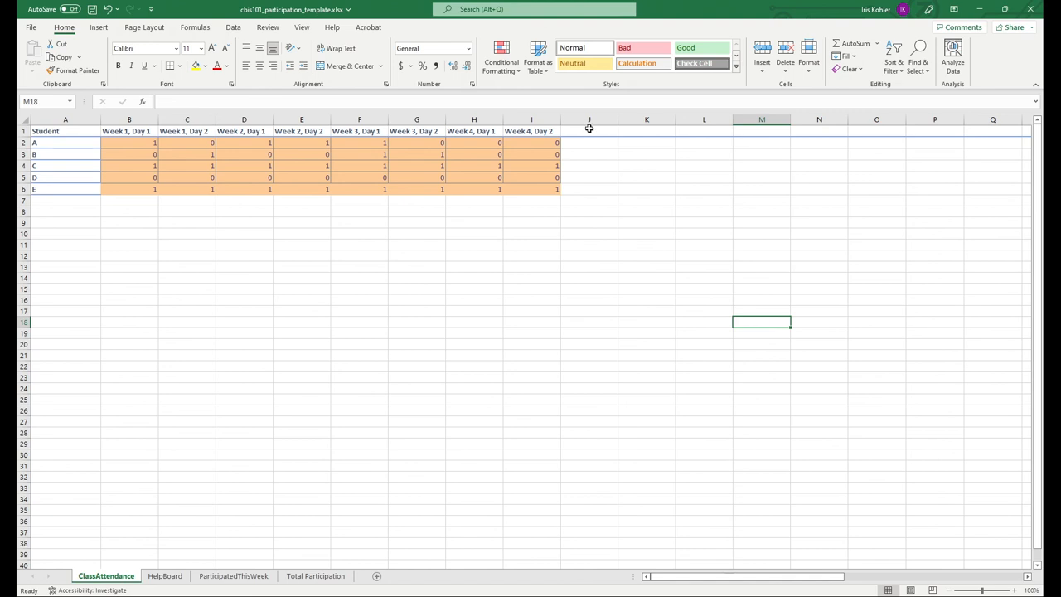
click(589, 142)
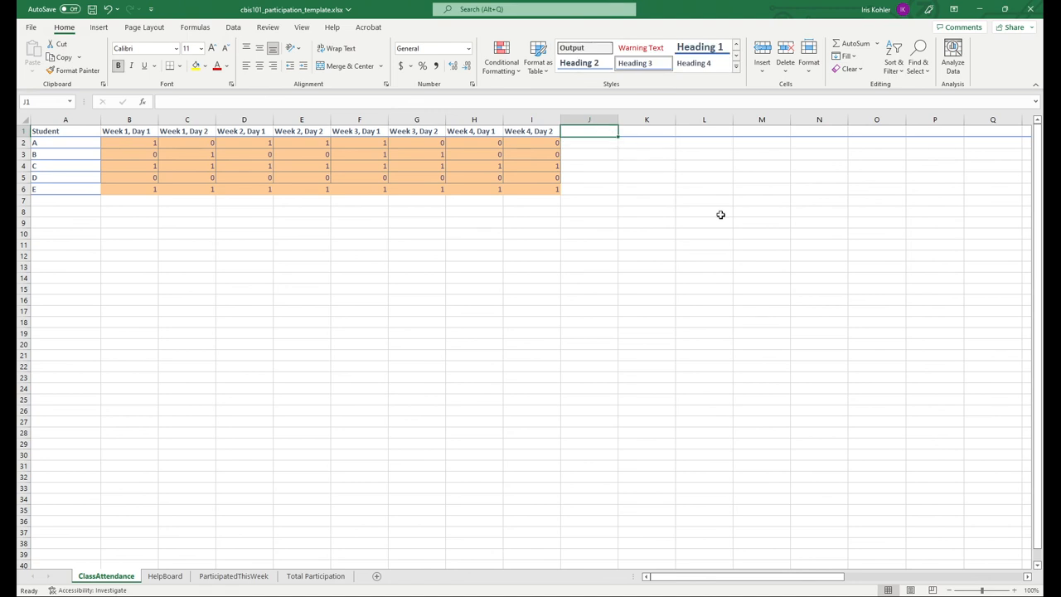
mouse_move(743, 236)
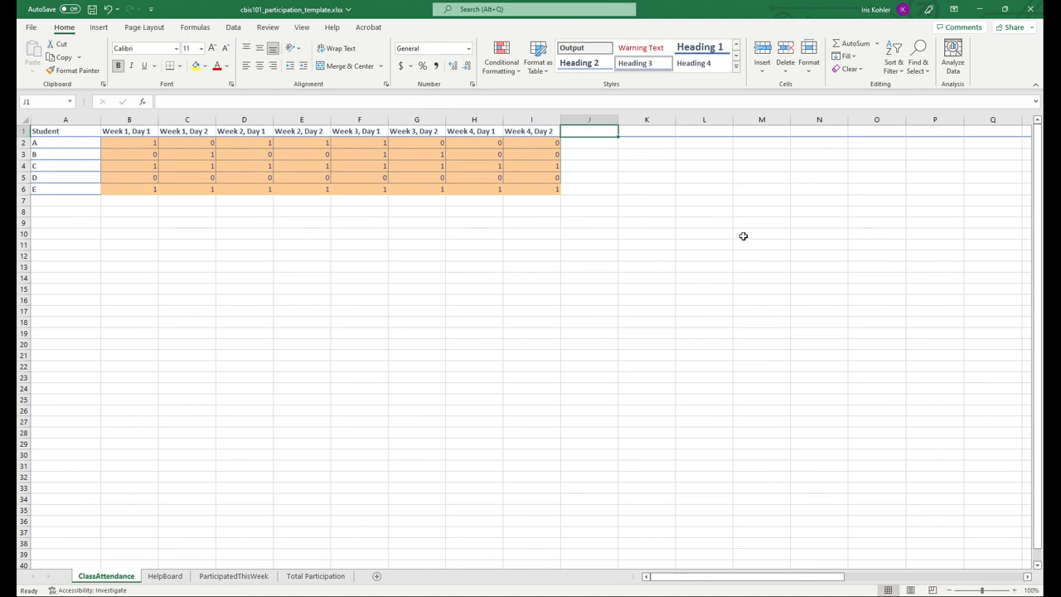
mouse_move(727, 200)
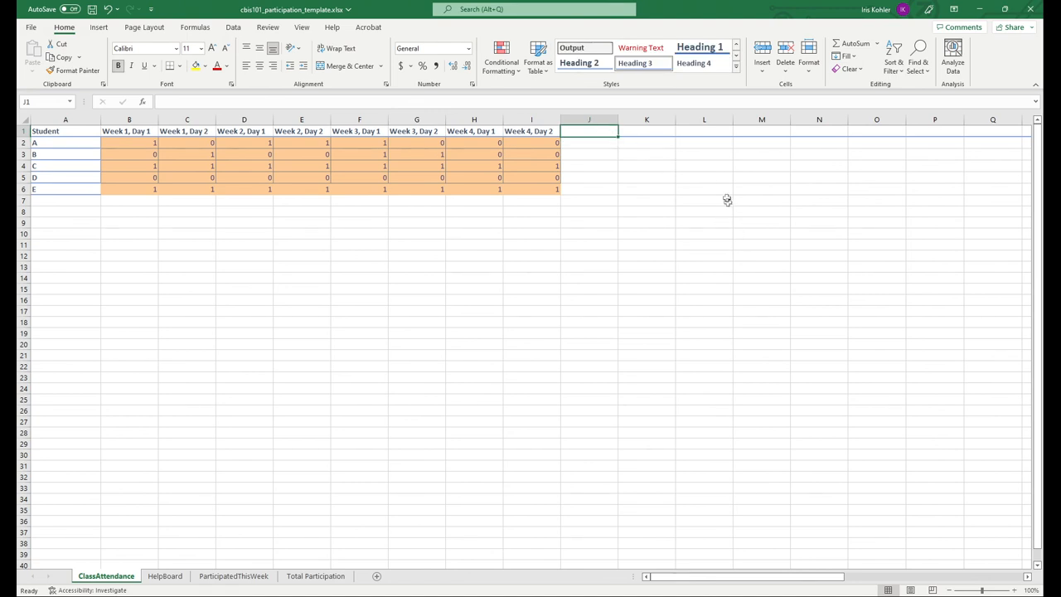
mouse_move(976, 260)
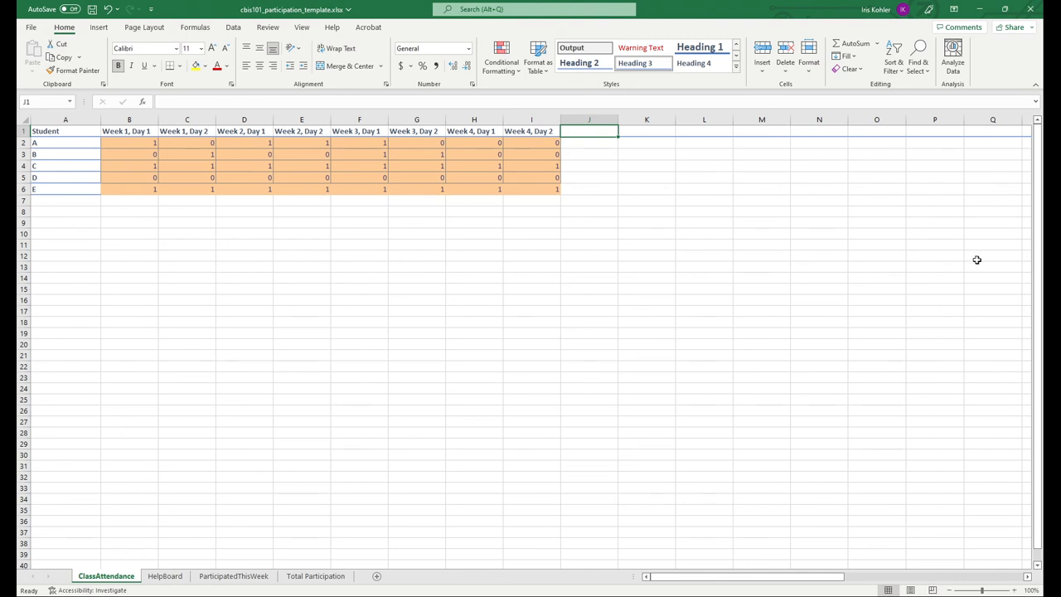